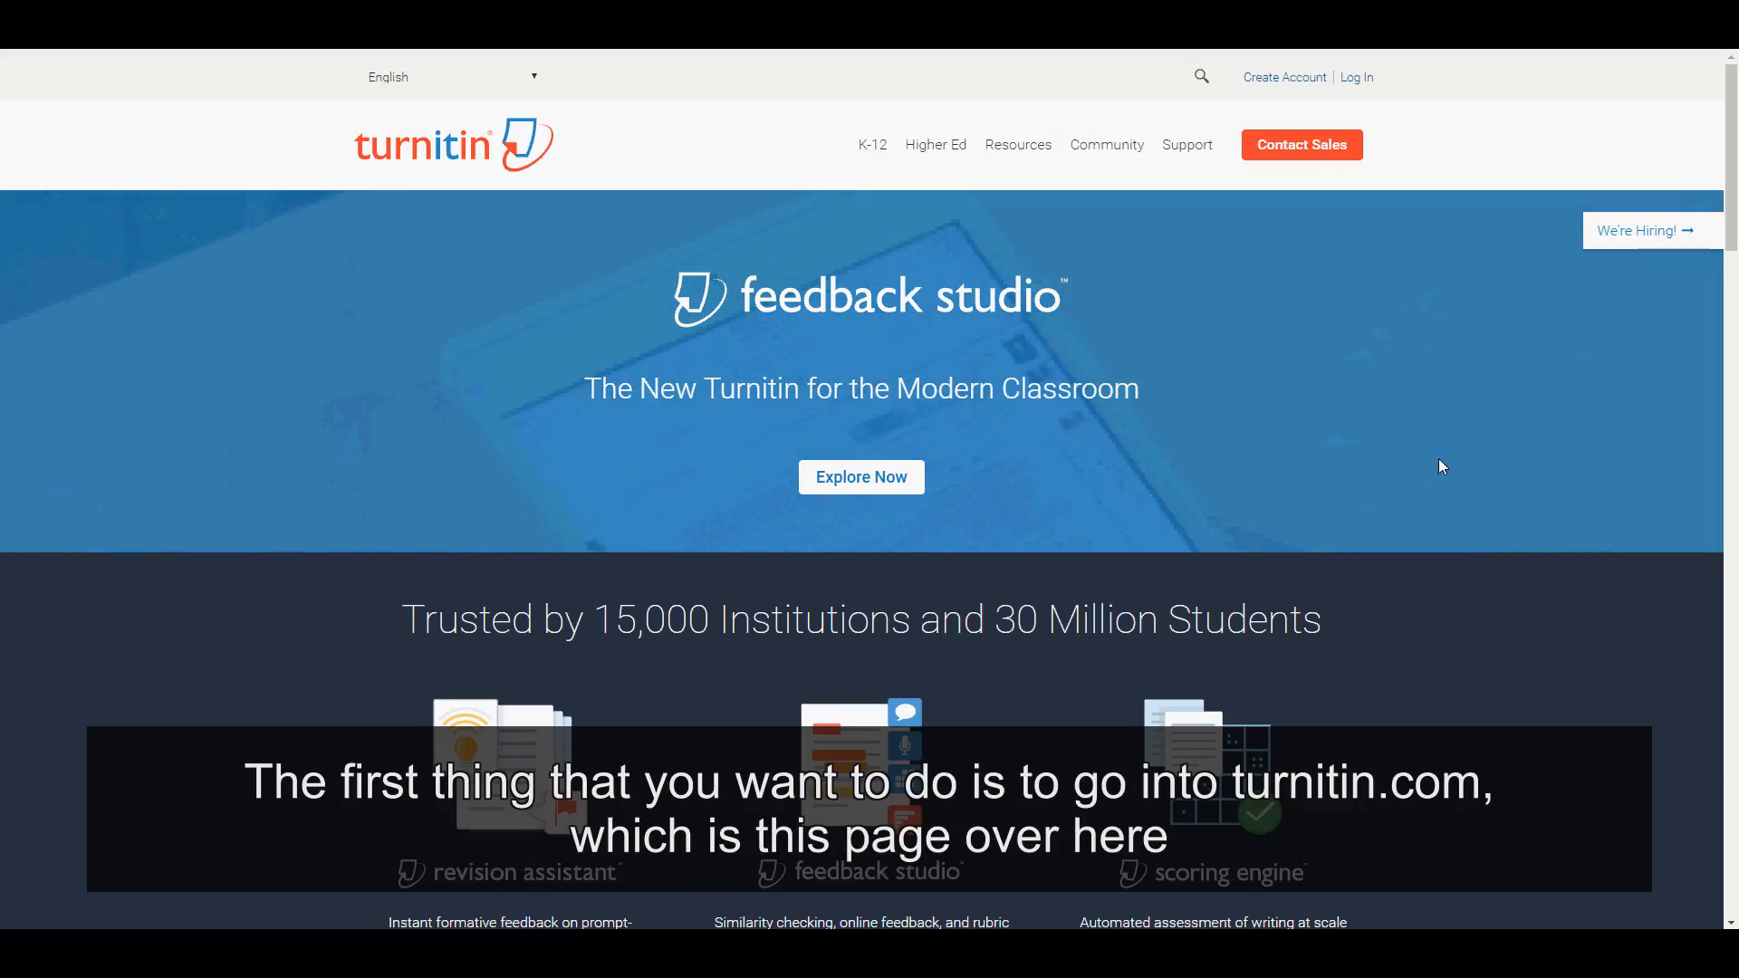
mouse_move(1208, 388)
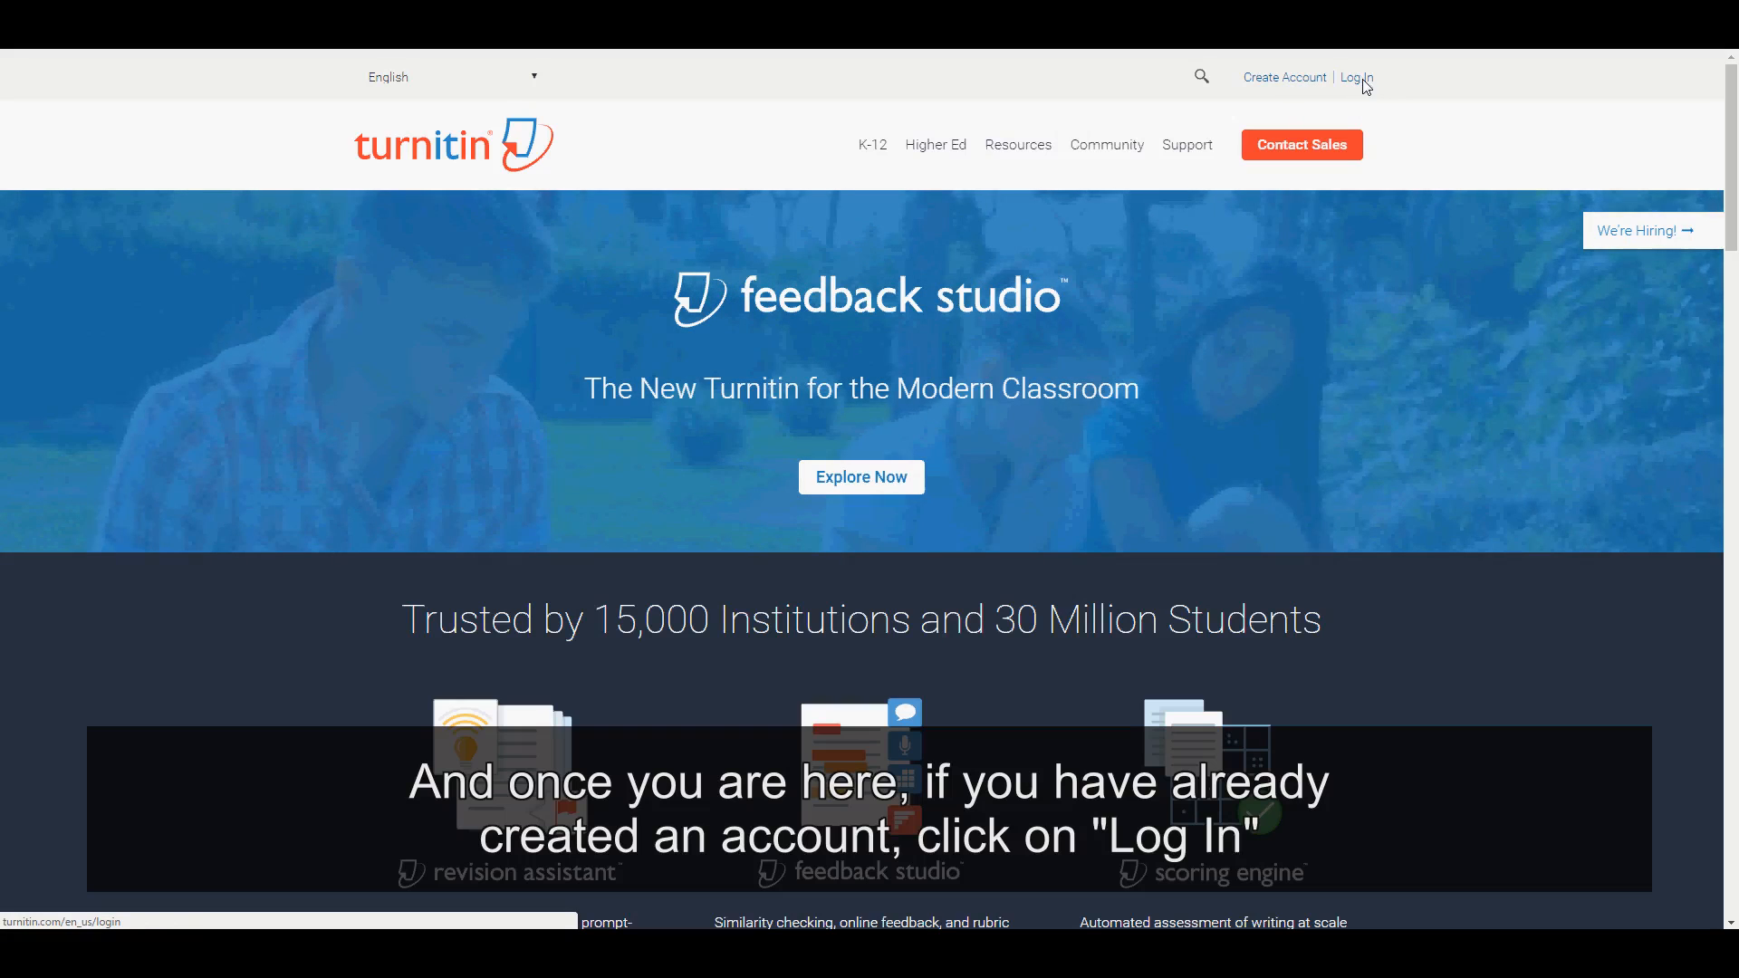
Go from the Turnitin home page to the Create a User Profile page.
click(1353, 76)
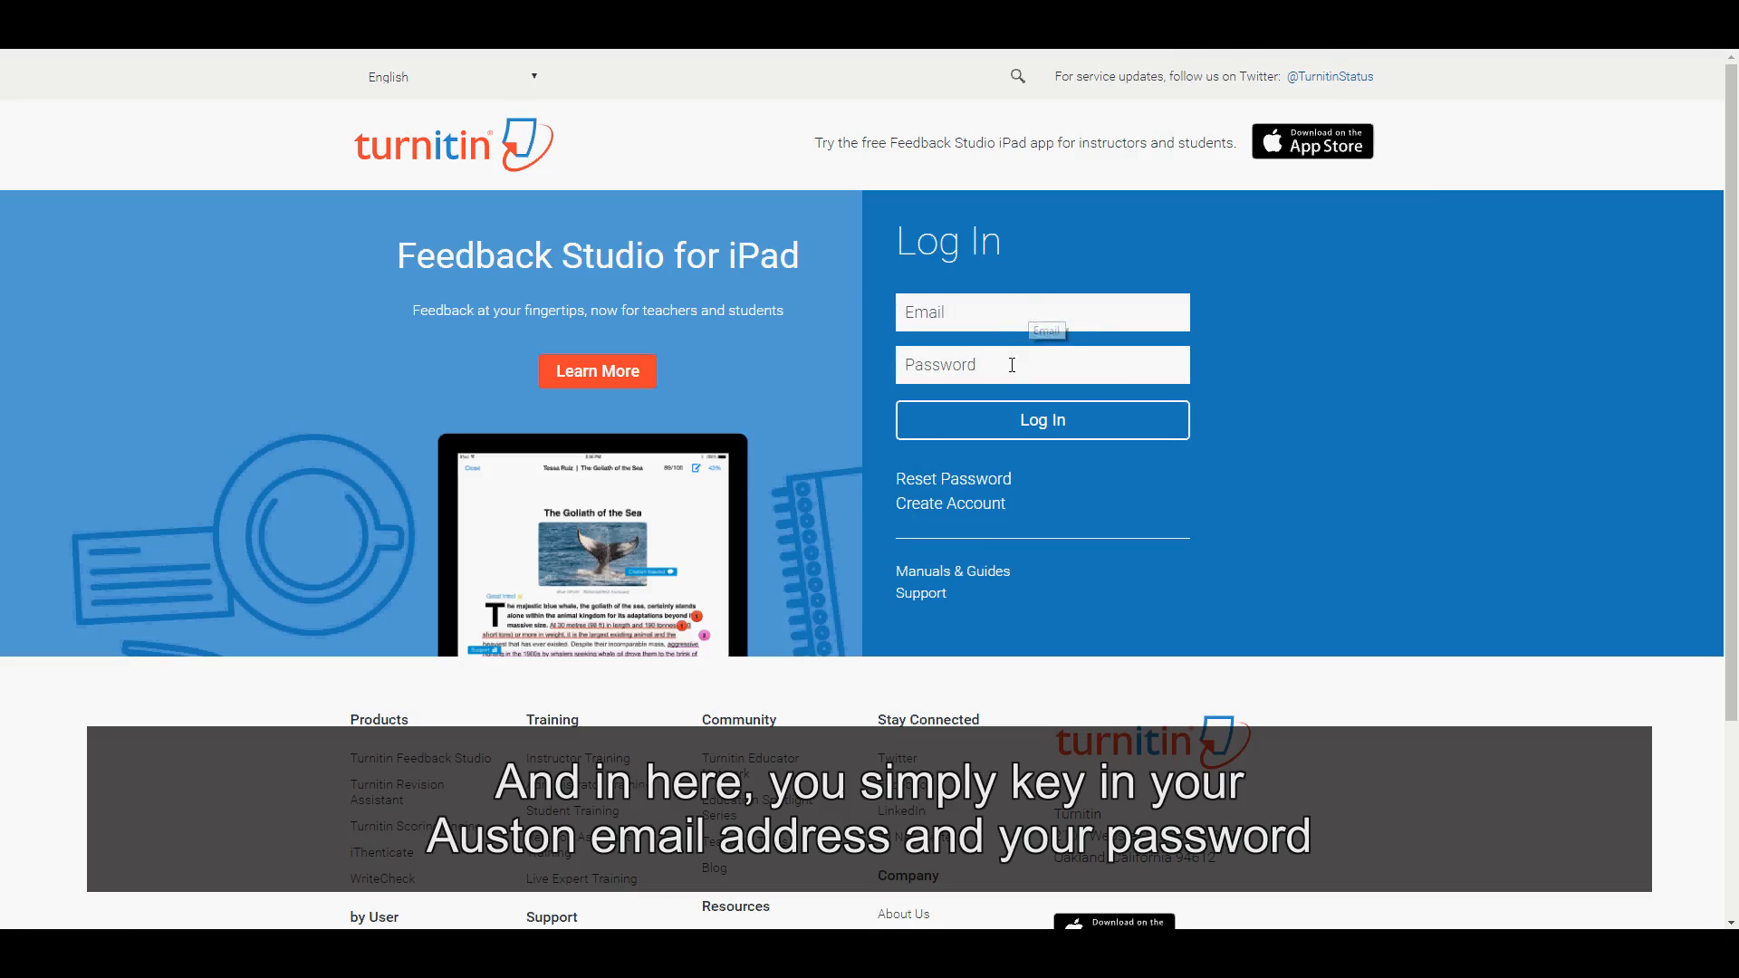
mouse_move(1020, 364)
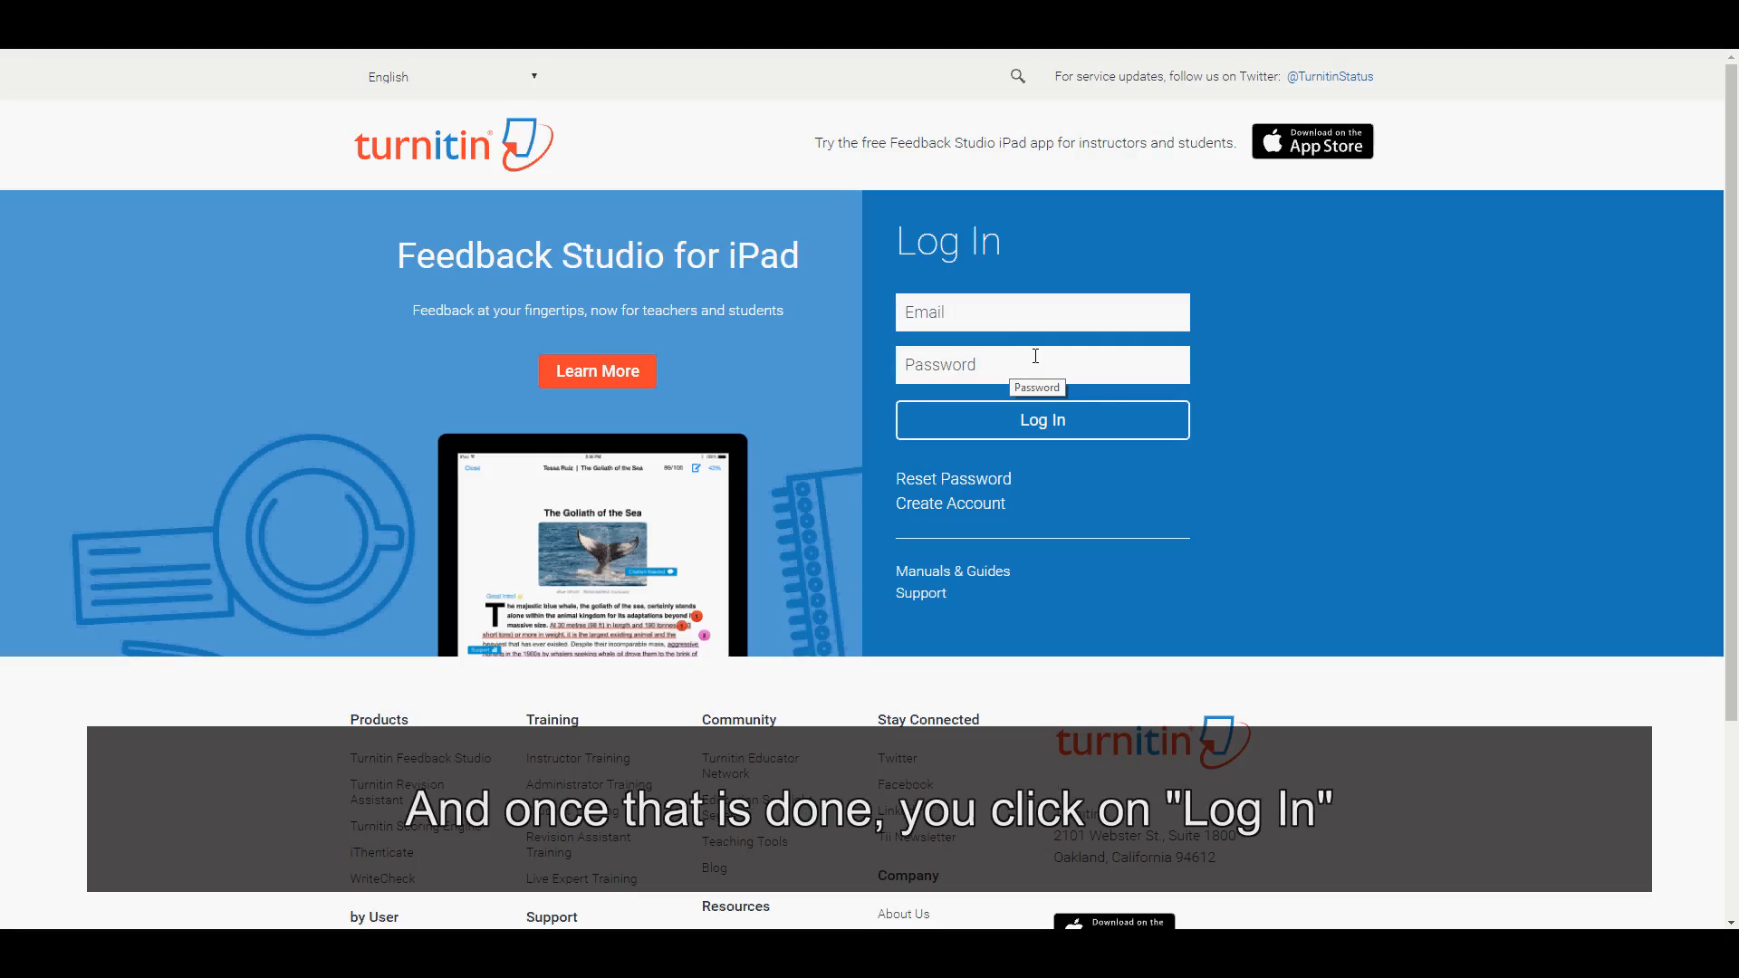
mouse_move(1062, 428)
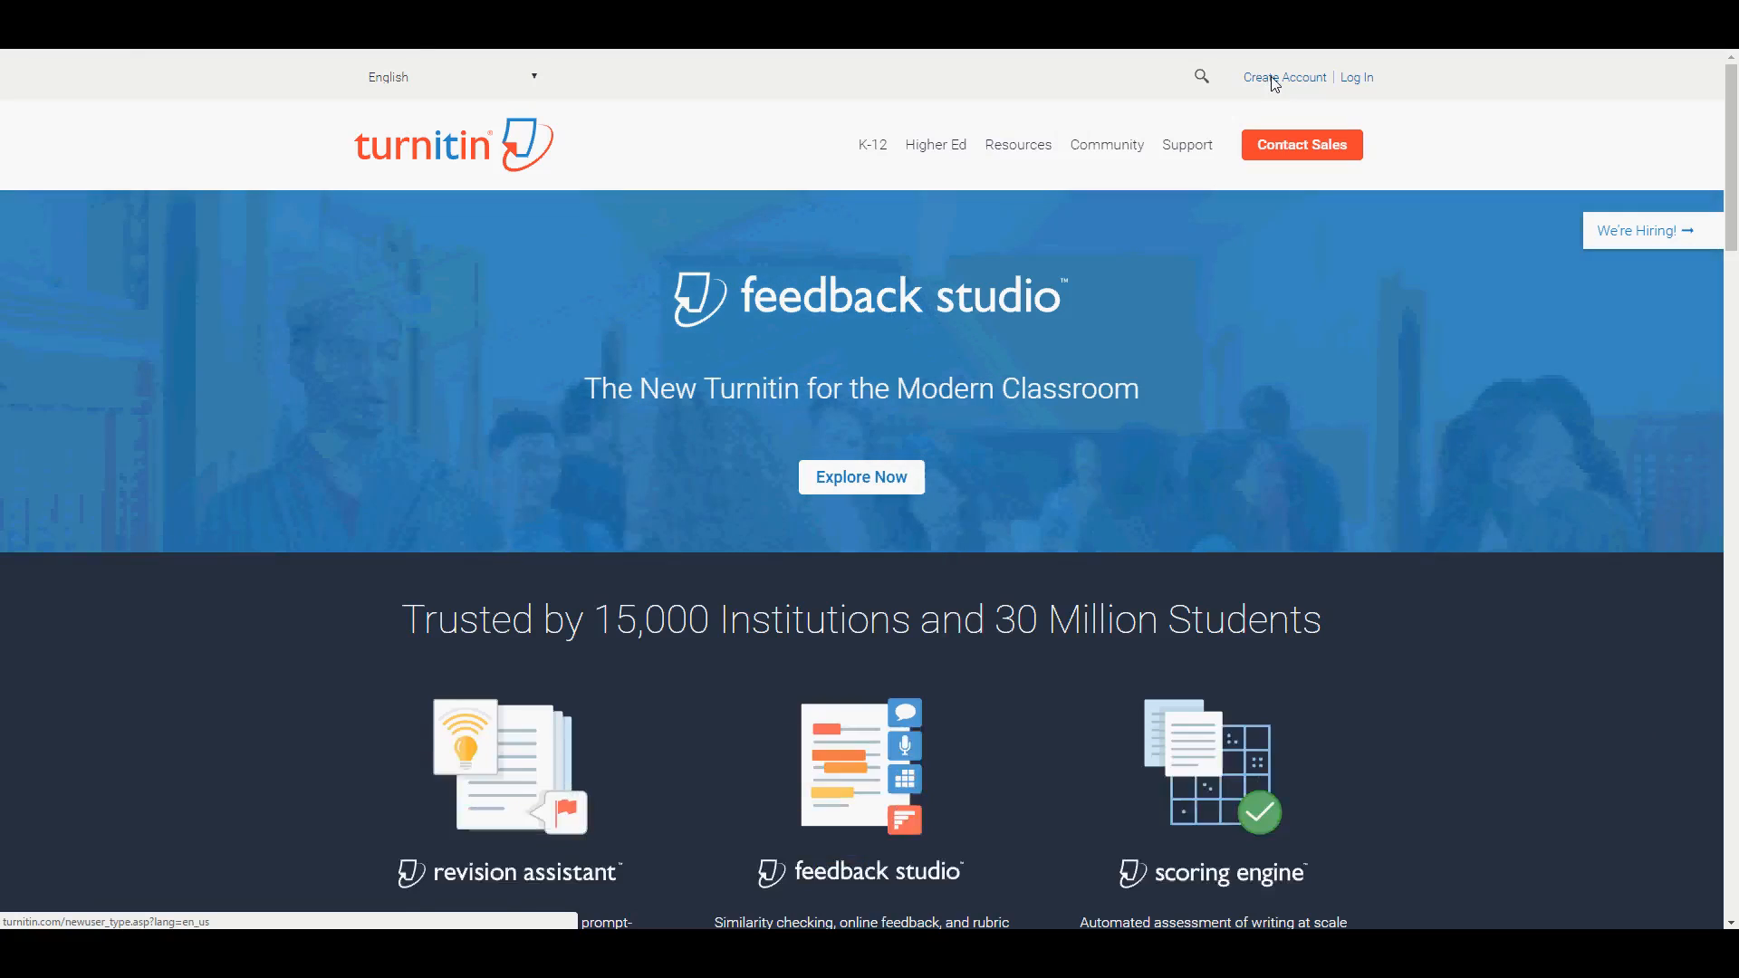
click(1282, 76)
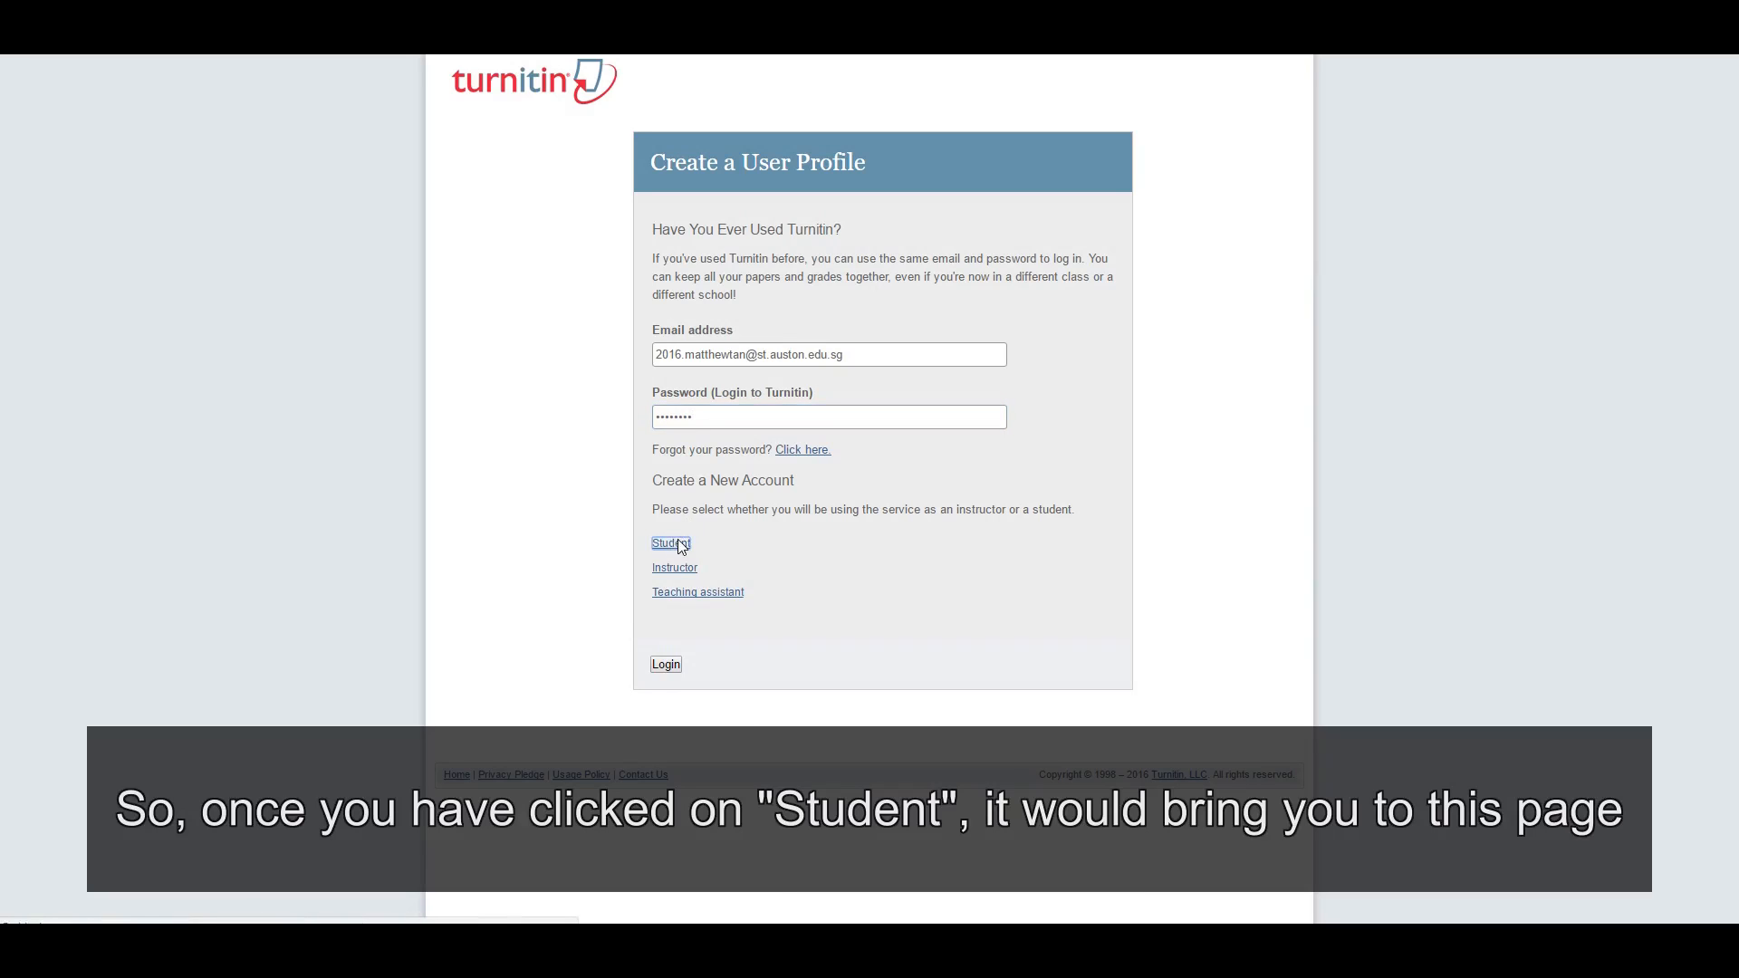
click(670, 544)
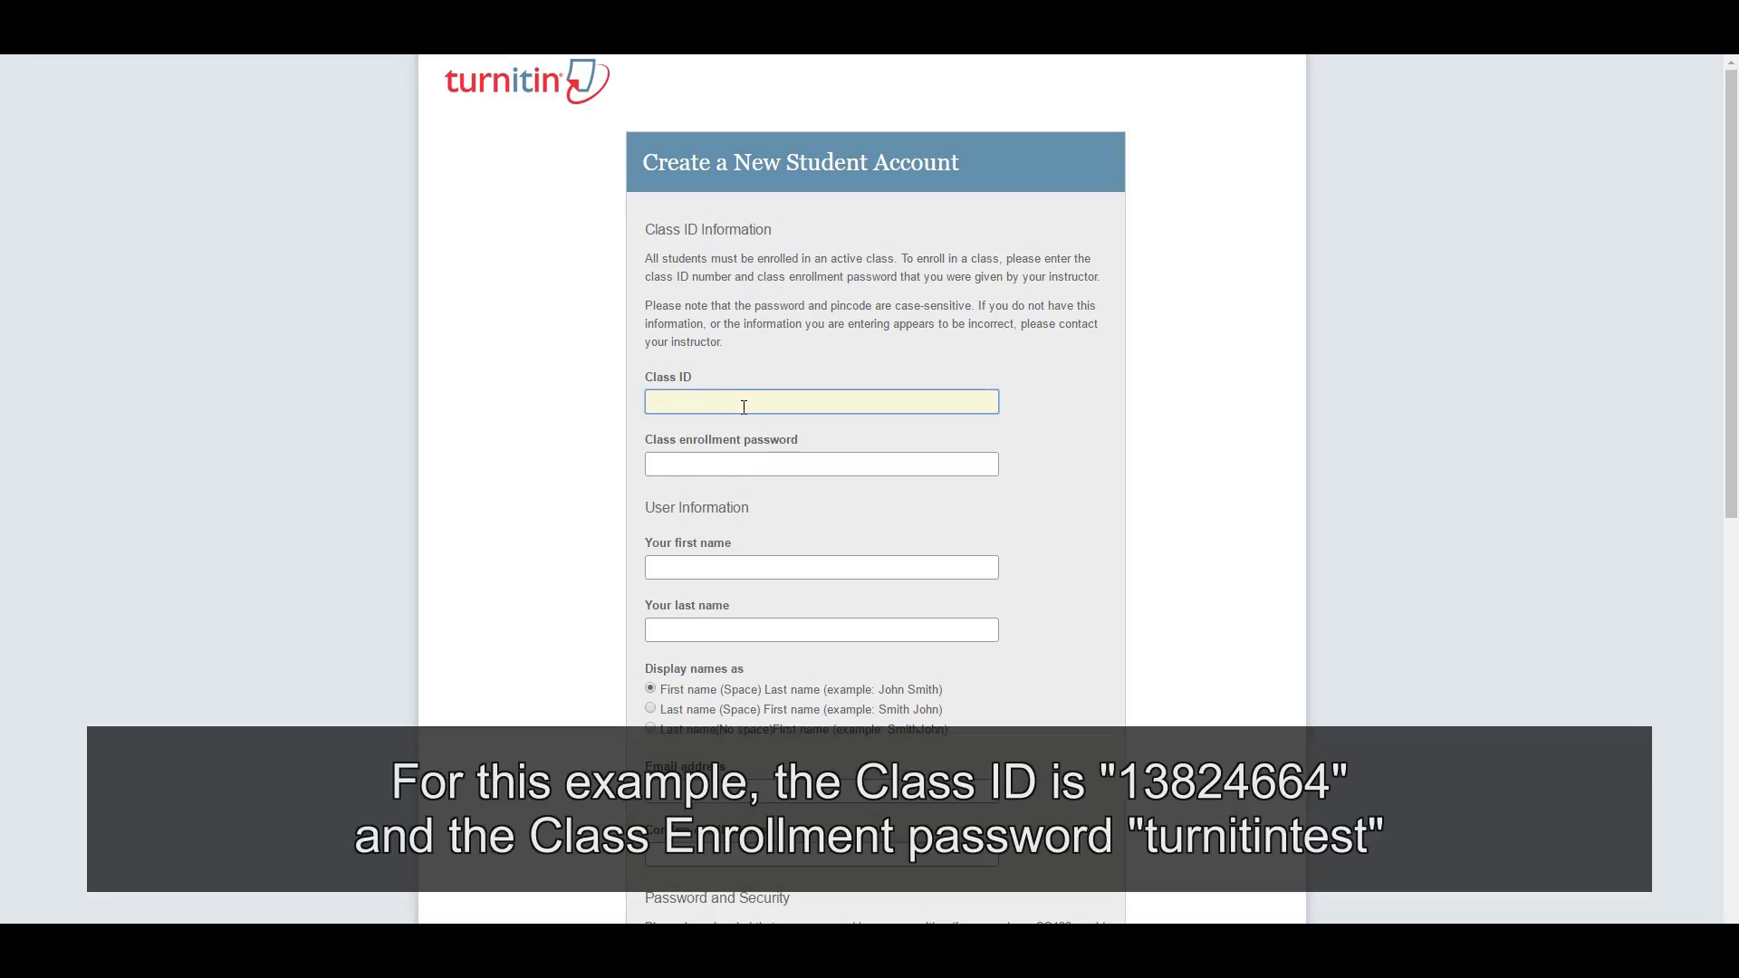
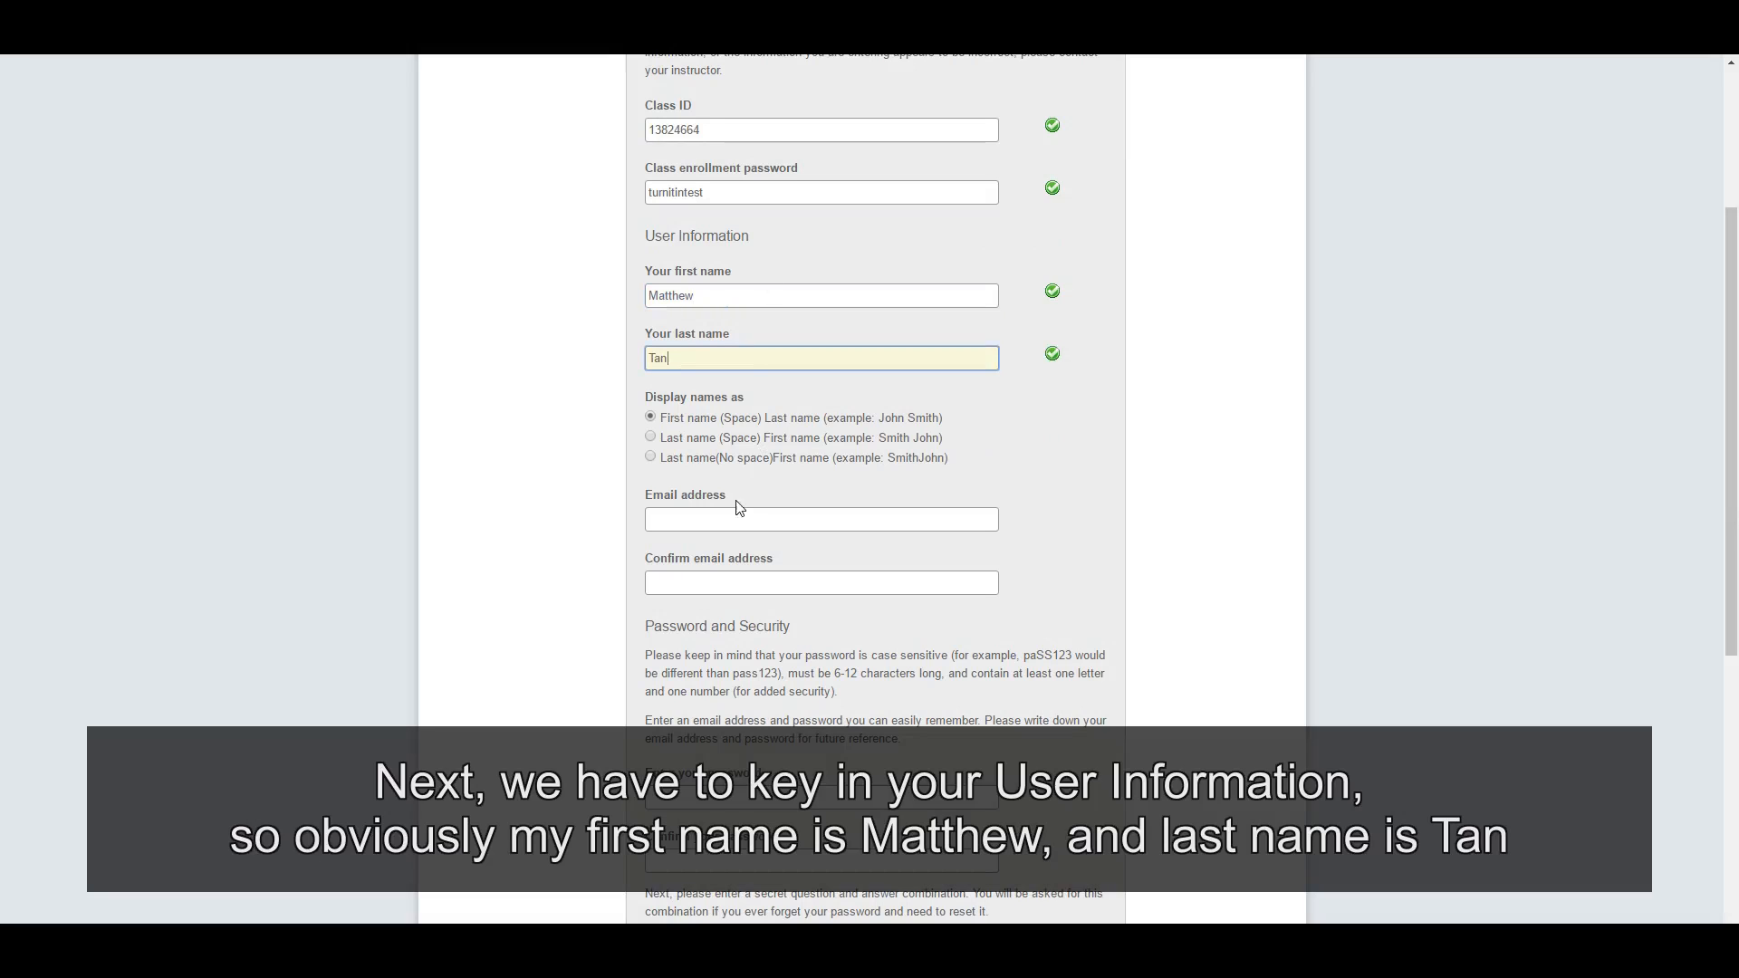
click(819, 337)
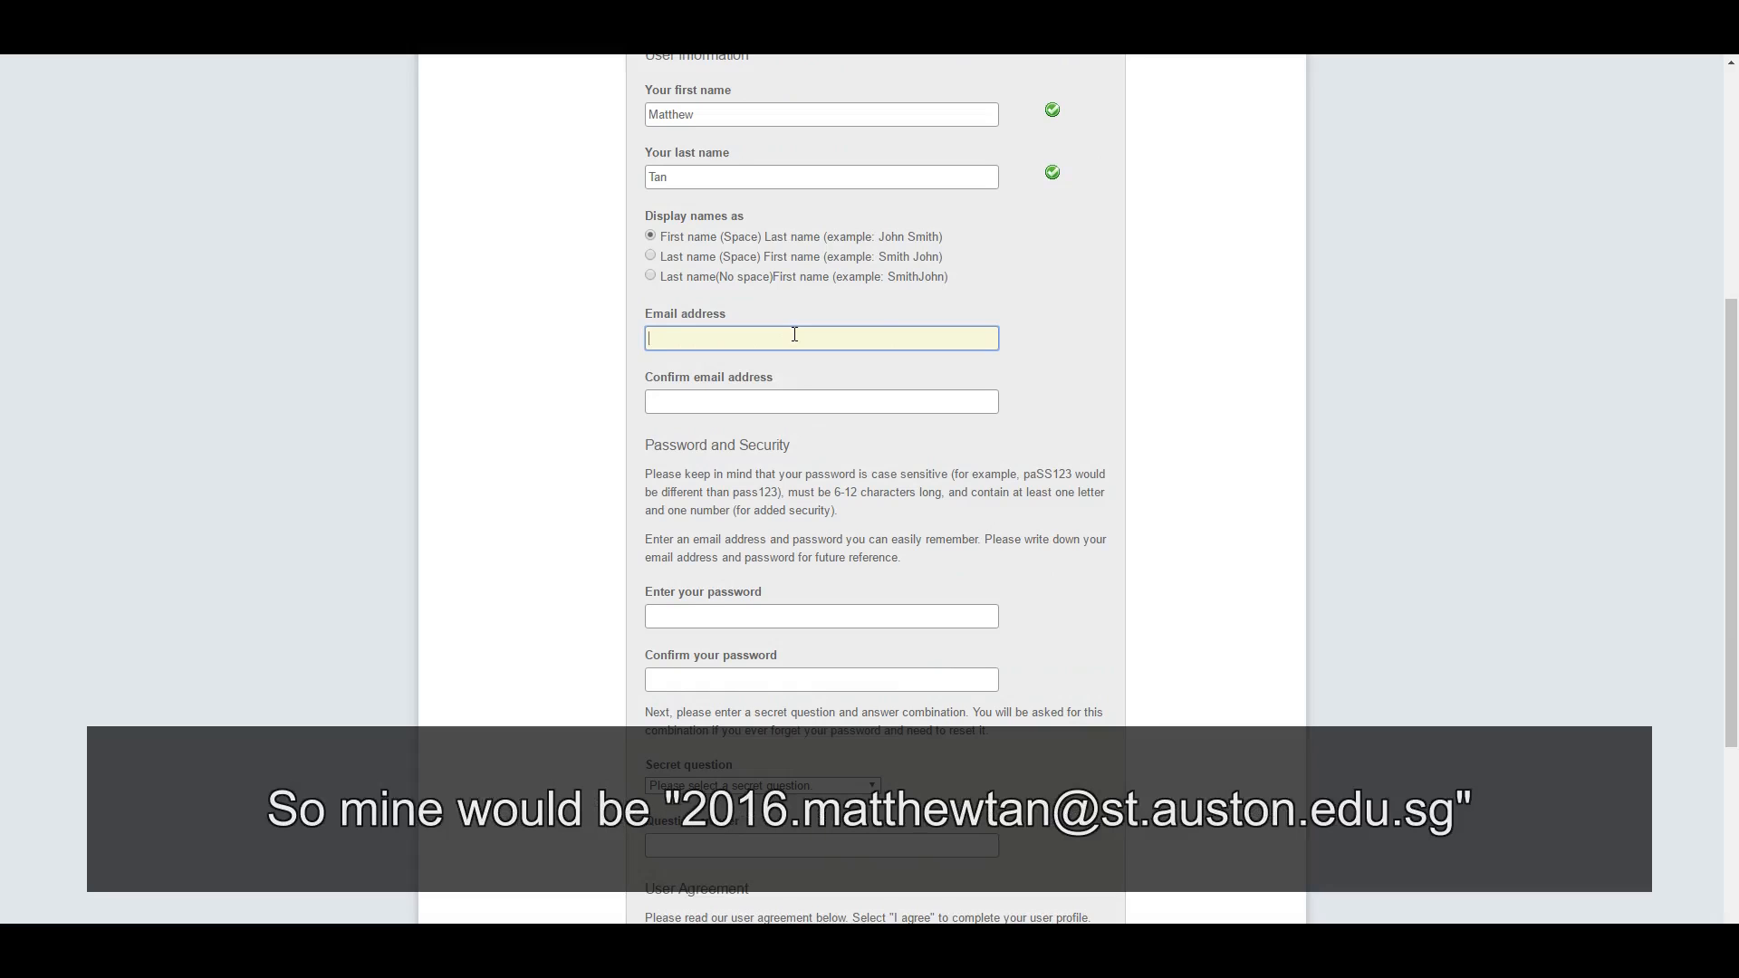
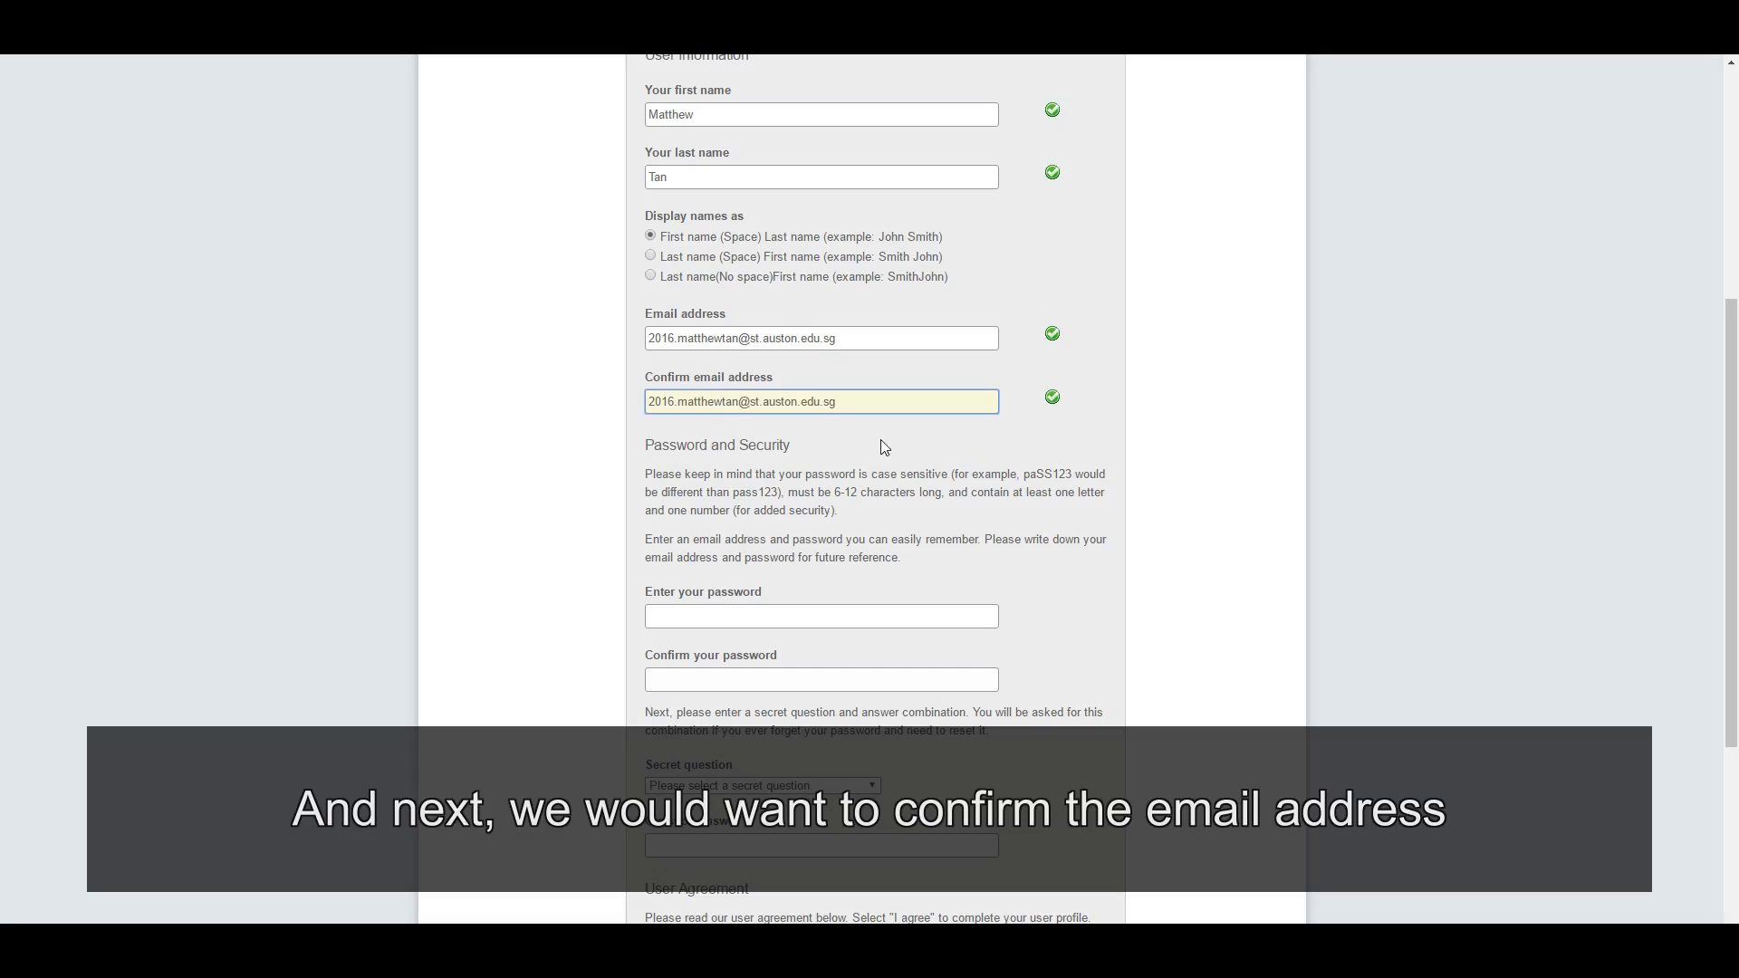
scroll(down, 3)
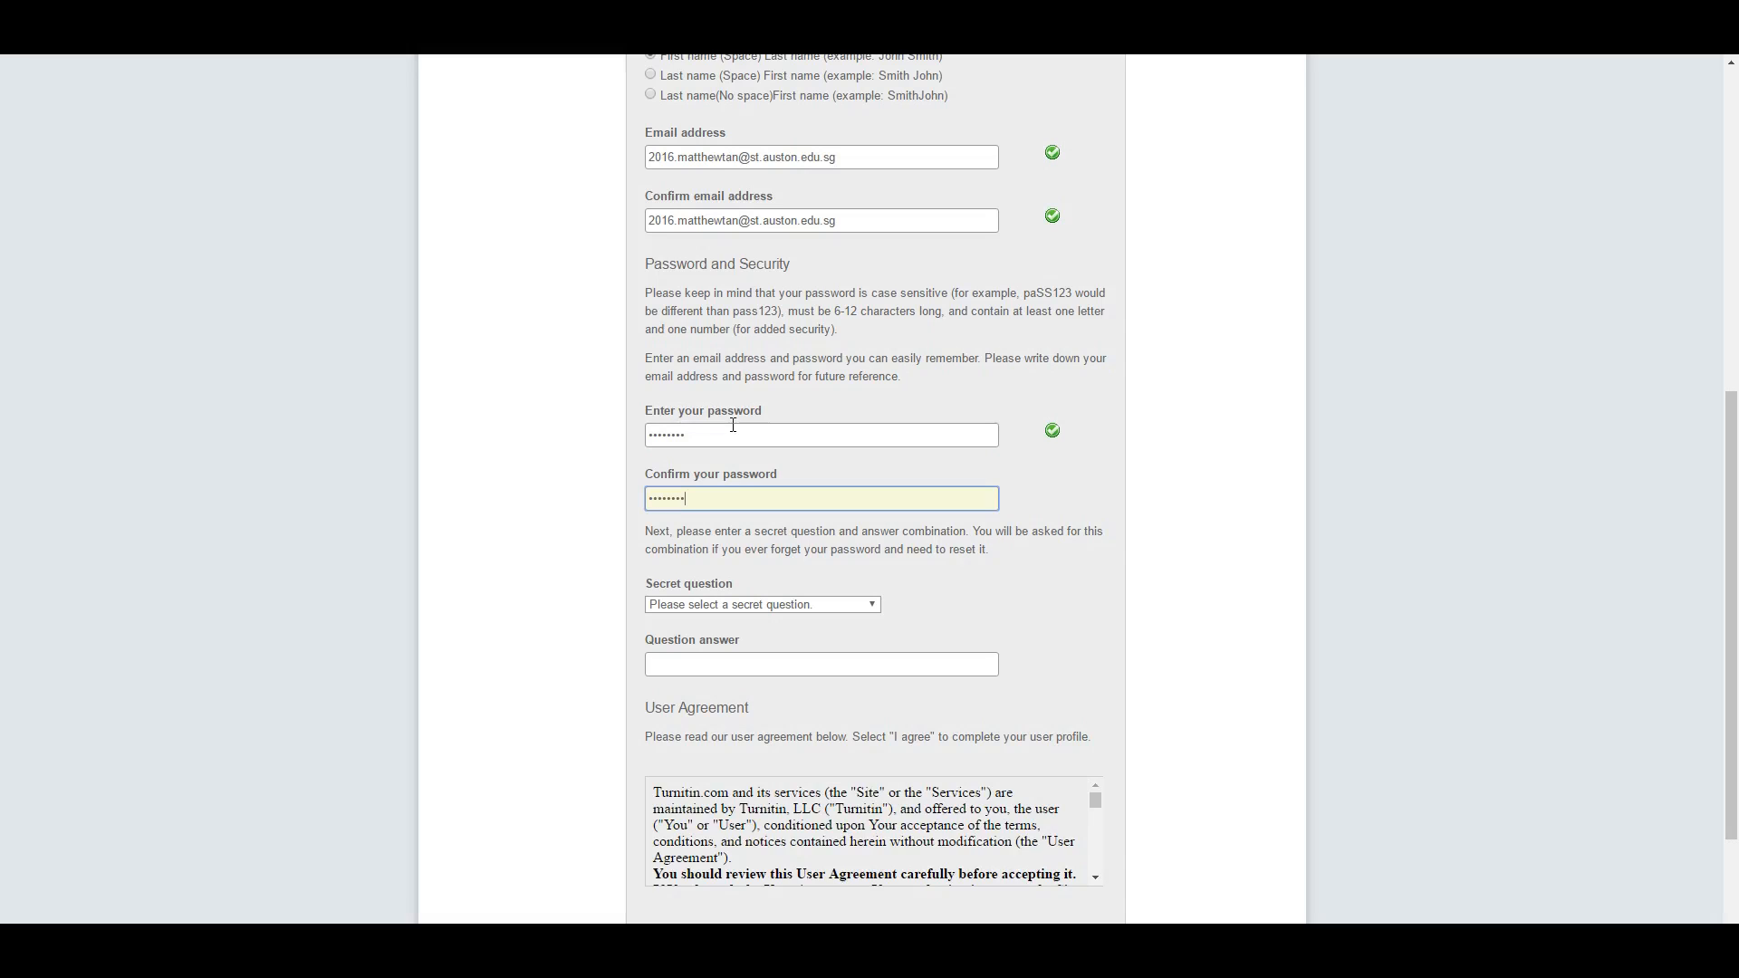
Move down past the password fields to the secret question section.
scroll(down, 3)
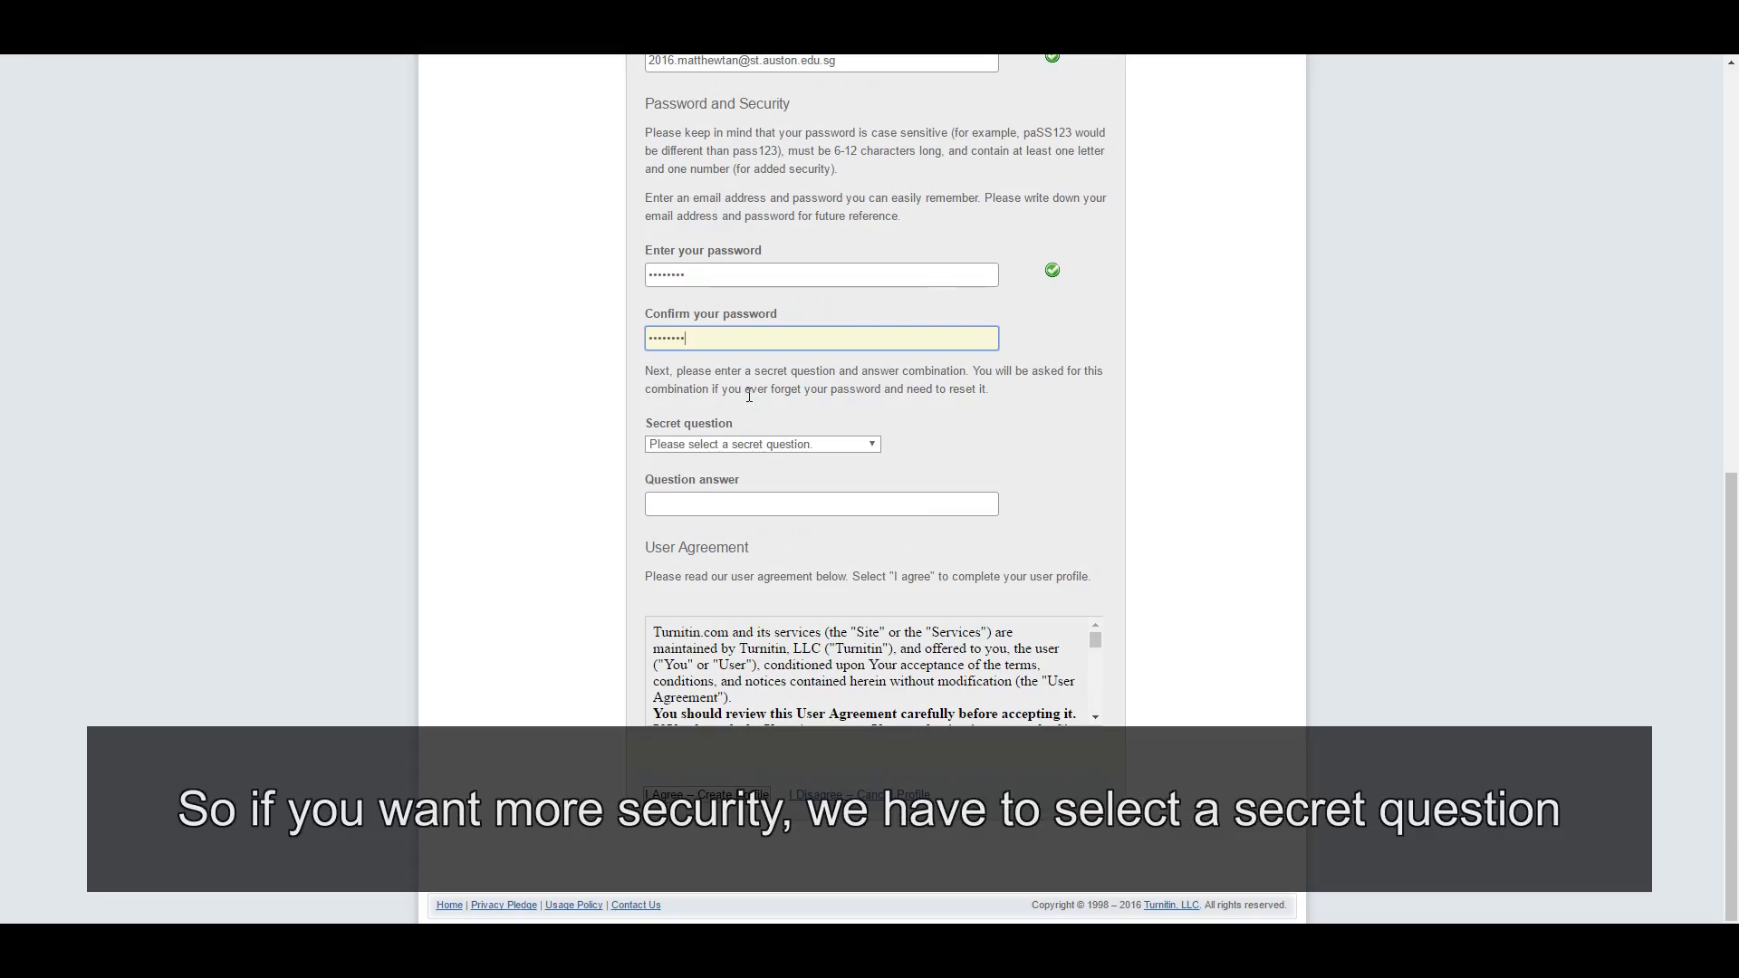
mouse_move(779, 444)
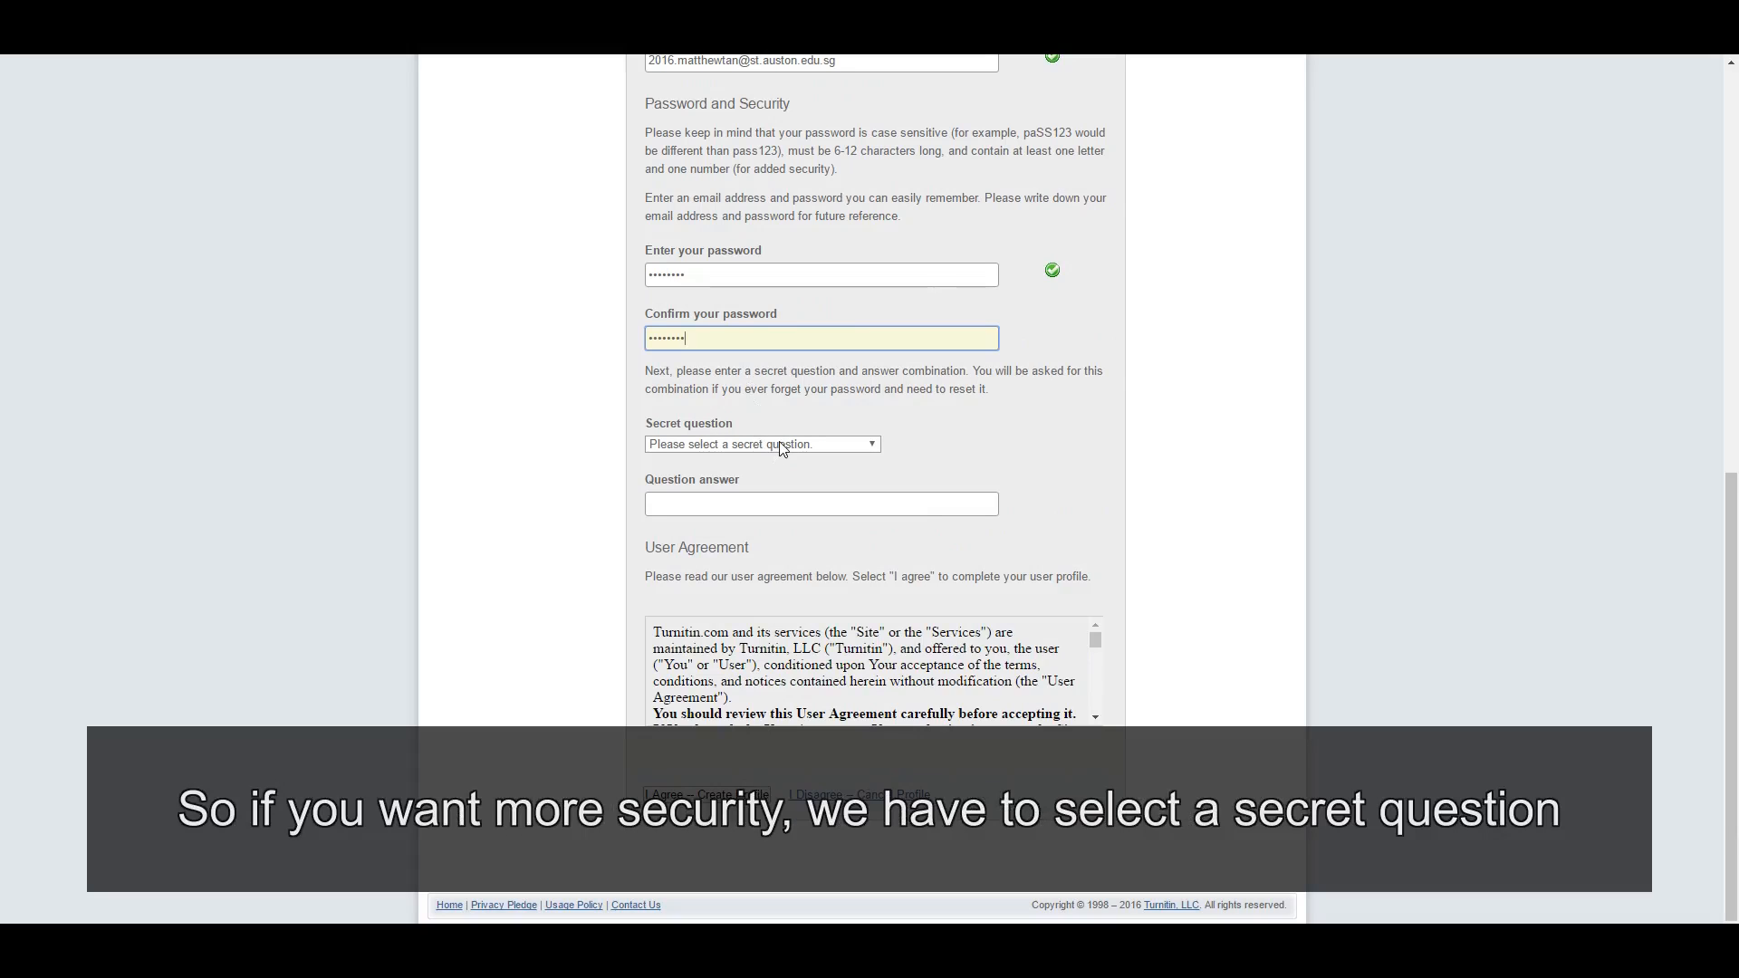
click(761, 444)
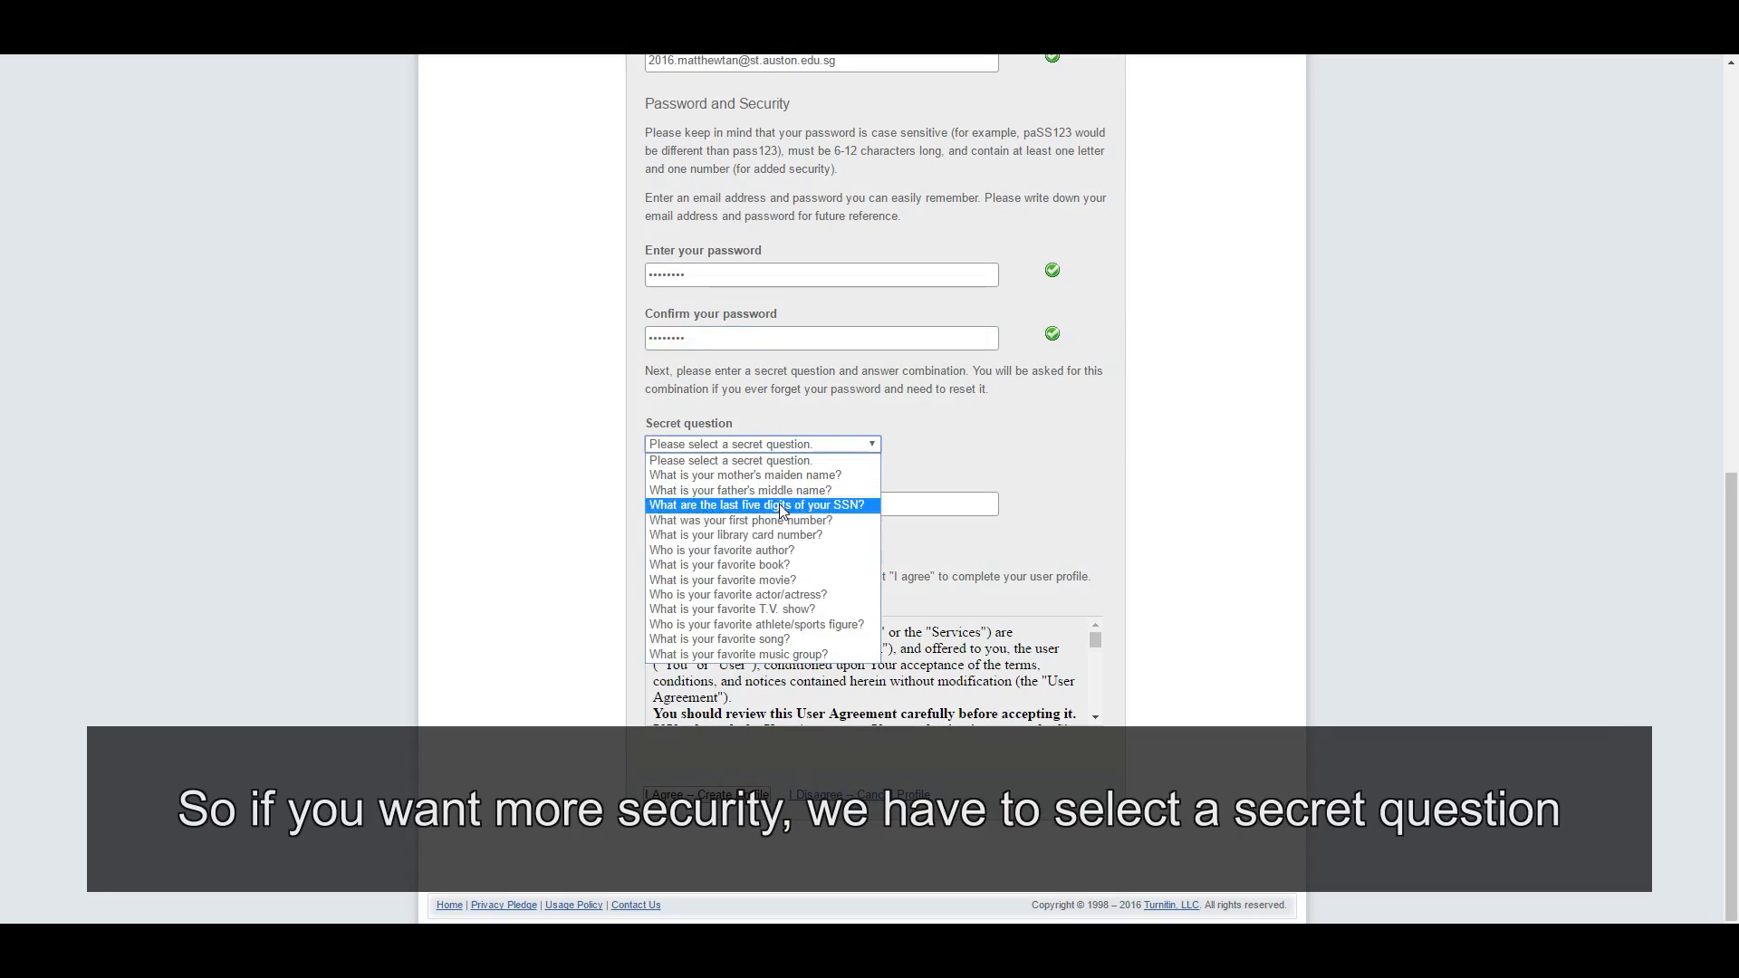
mouse_move(745, 475)
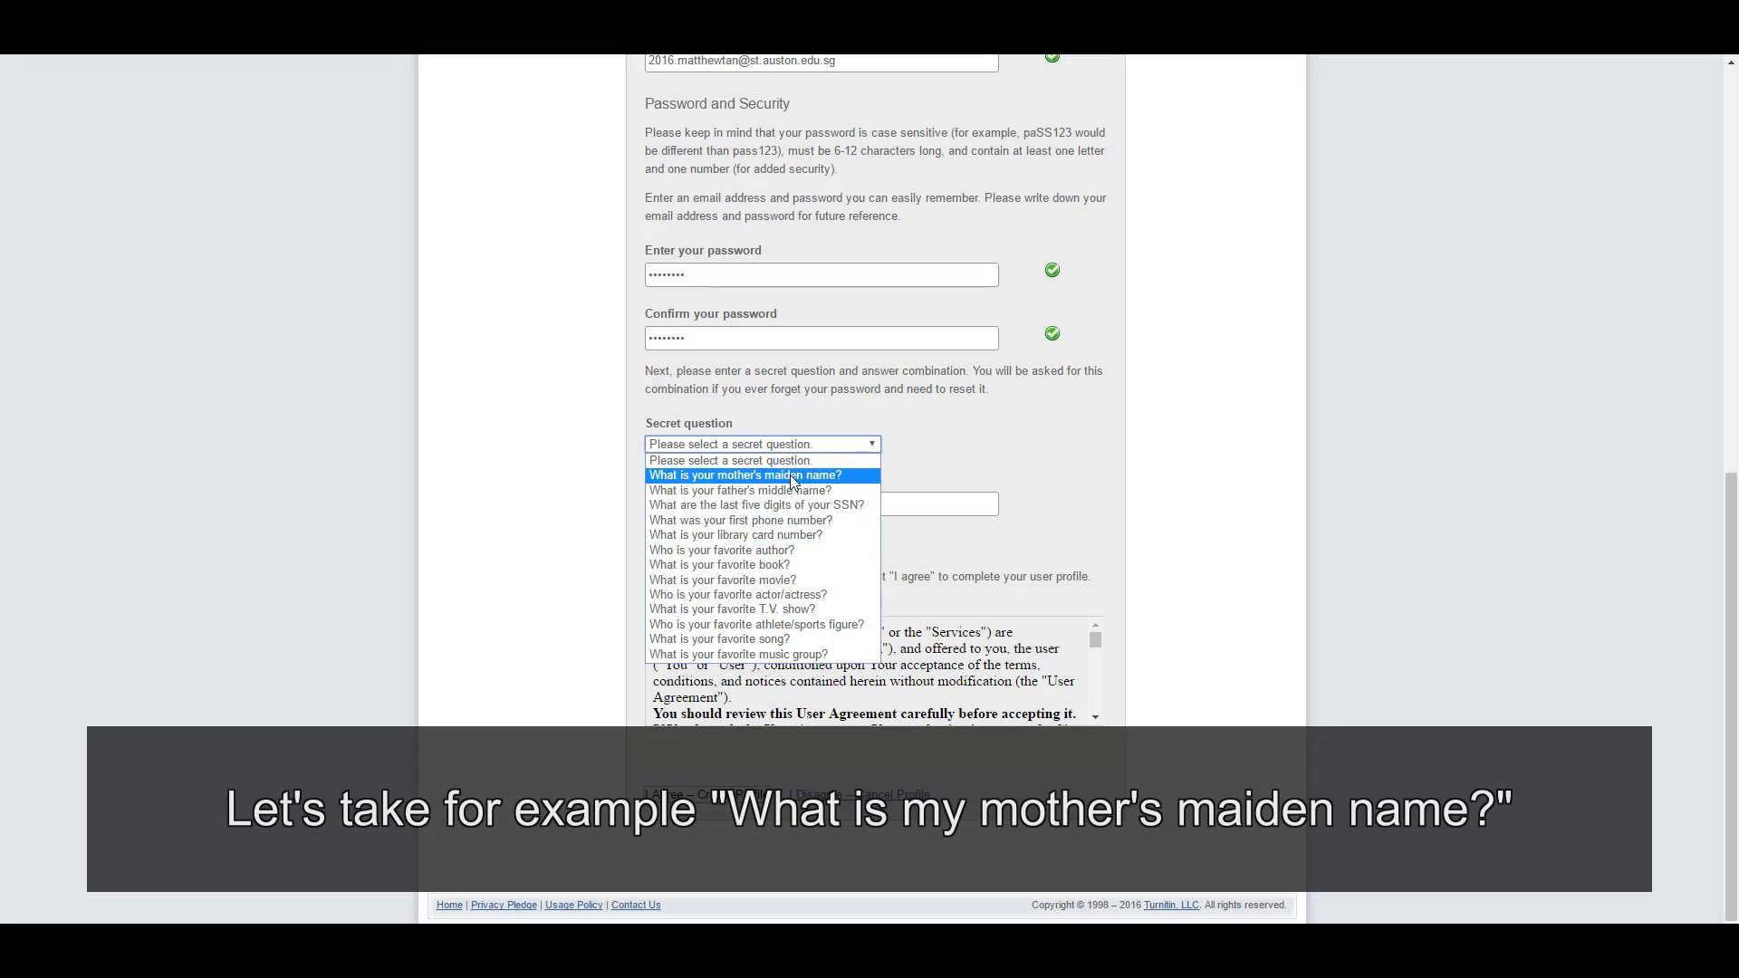
click(744, 475)
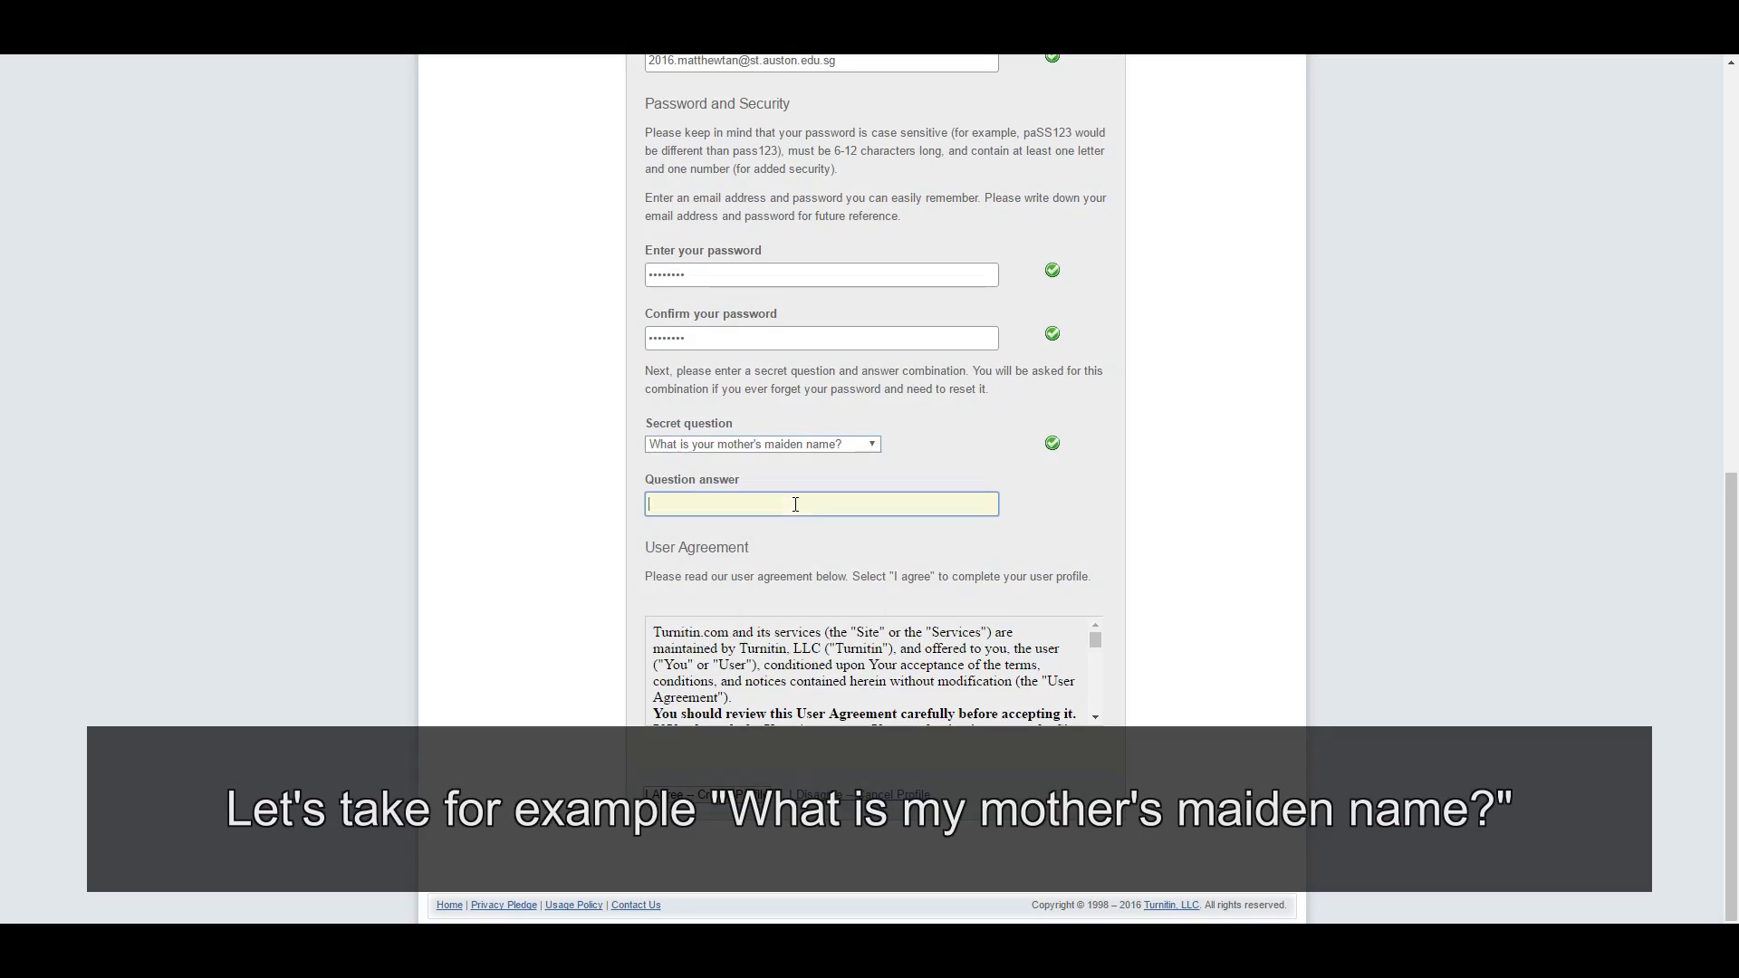
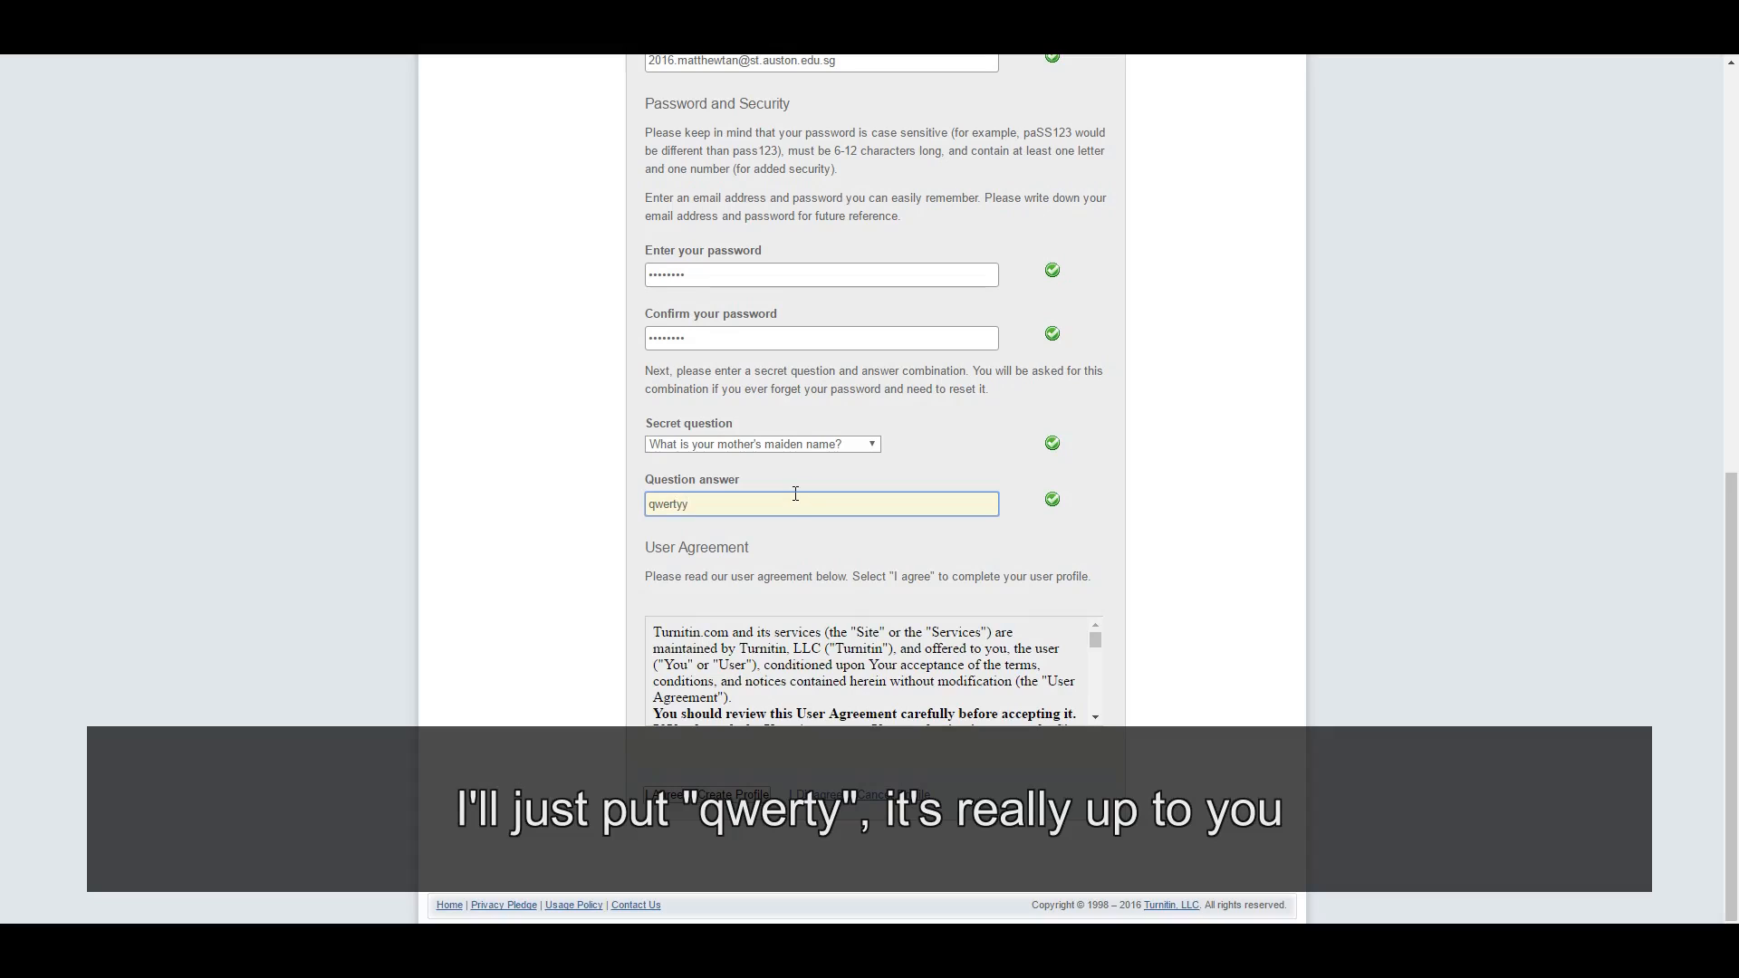
mouse_move(833, 509)
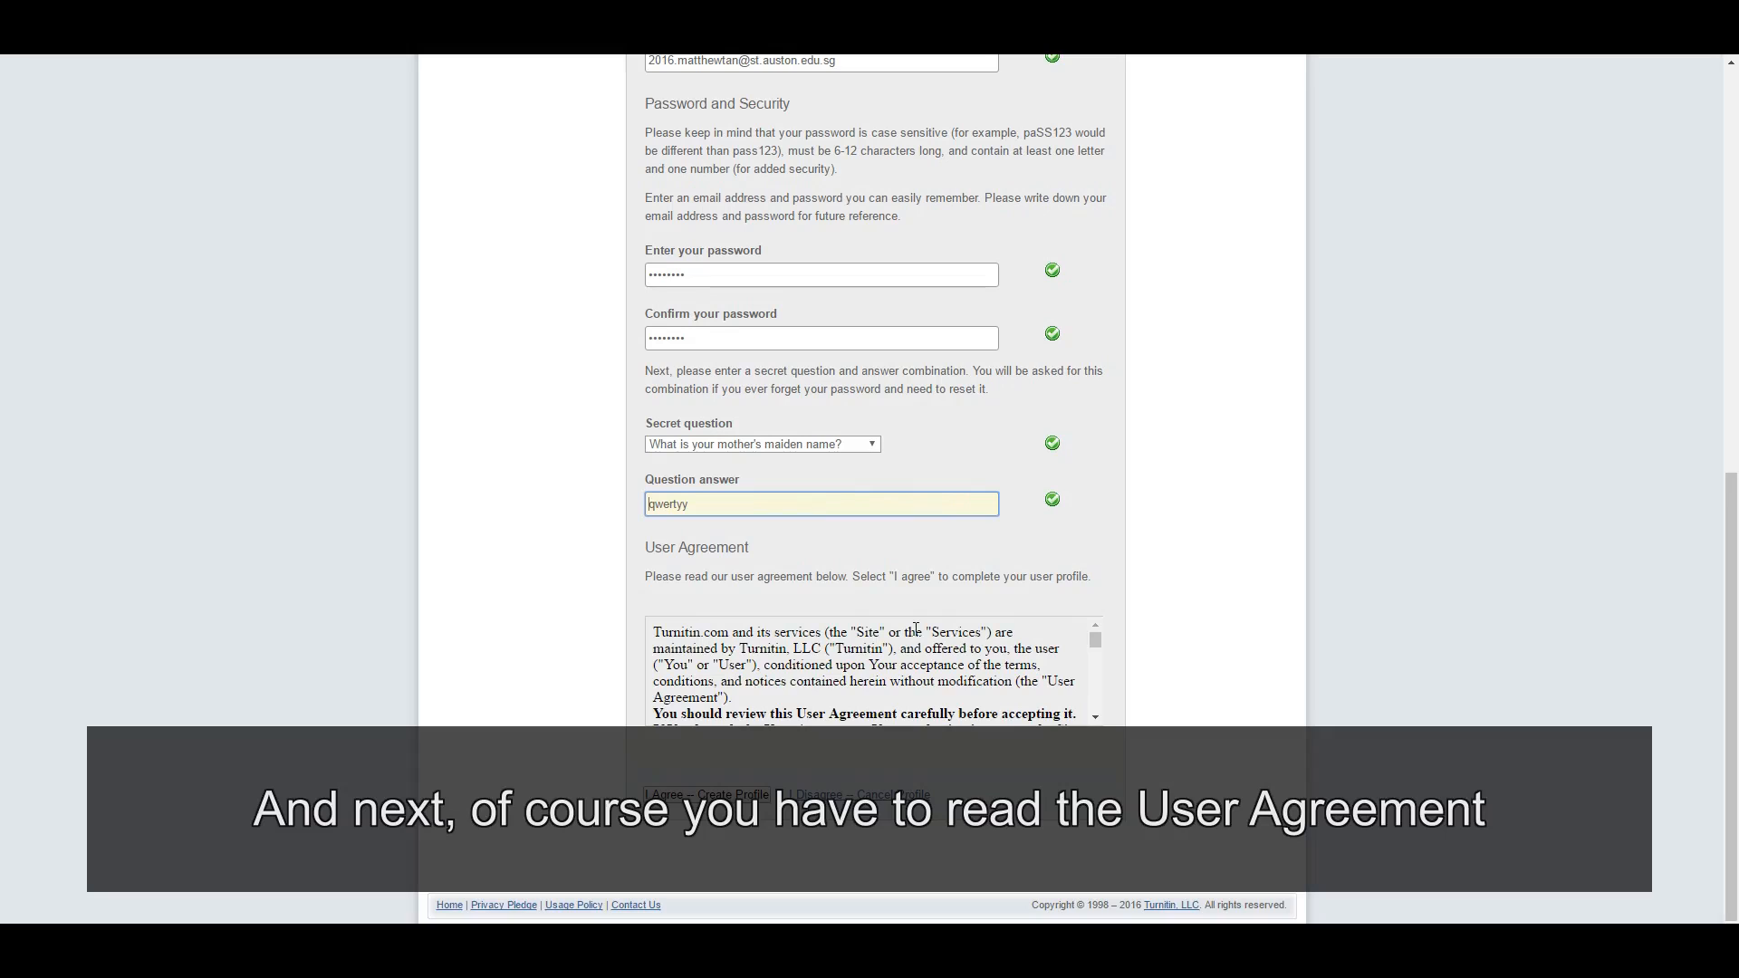
Read to the end of the user agreement and accept it to create the profile.
scroll(down, 3)
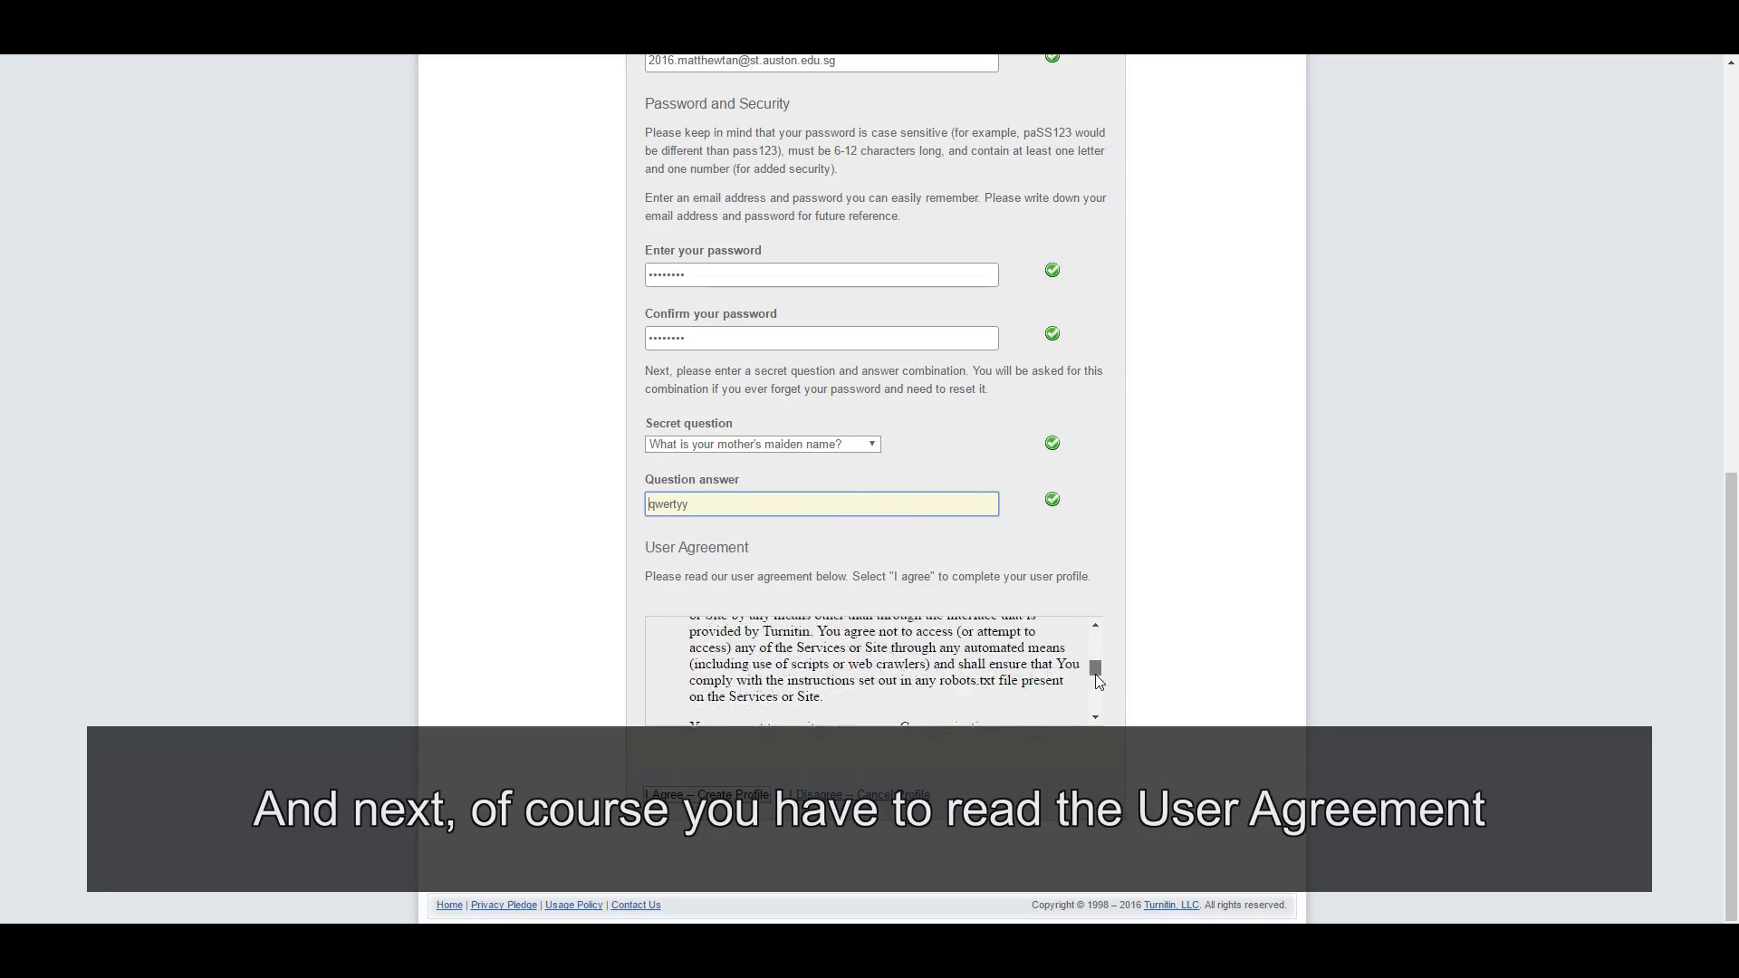
scroll(down, 3)
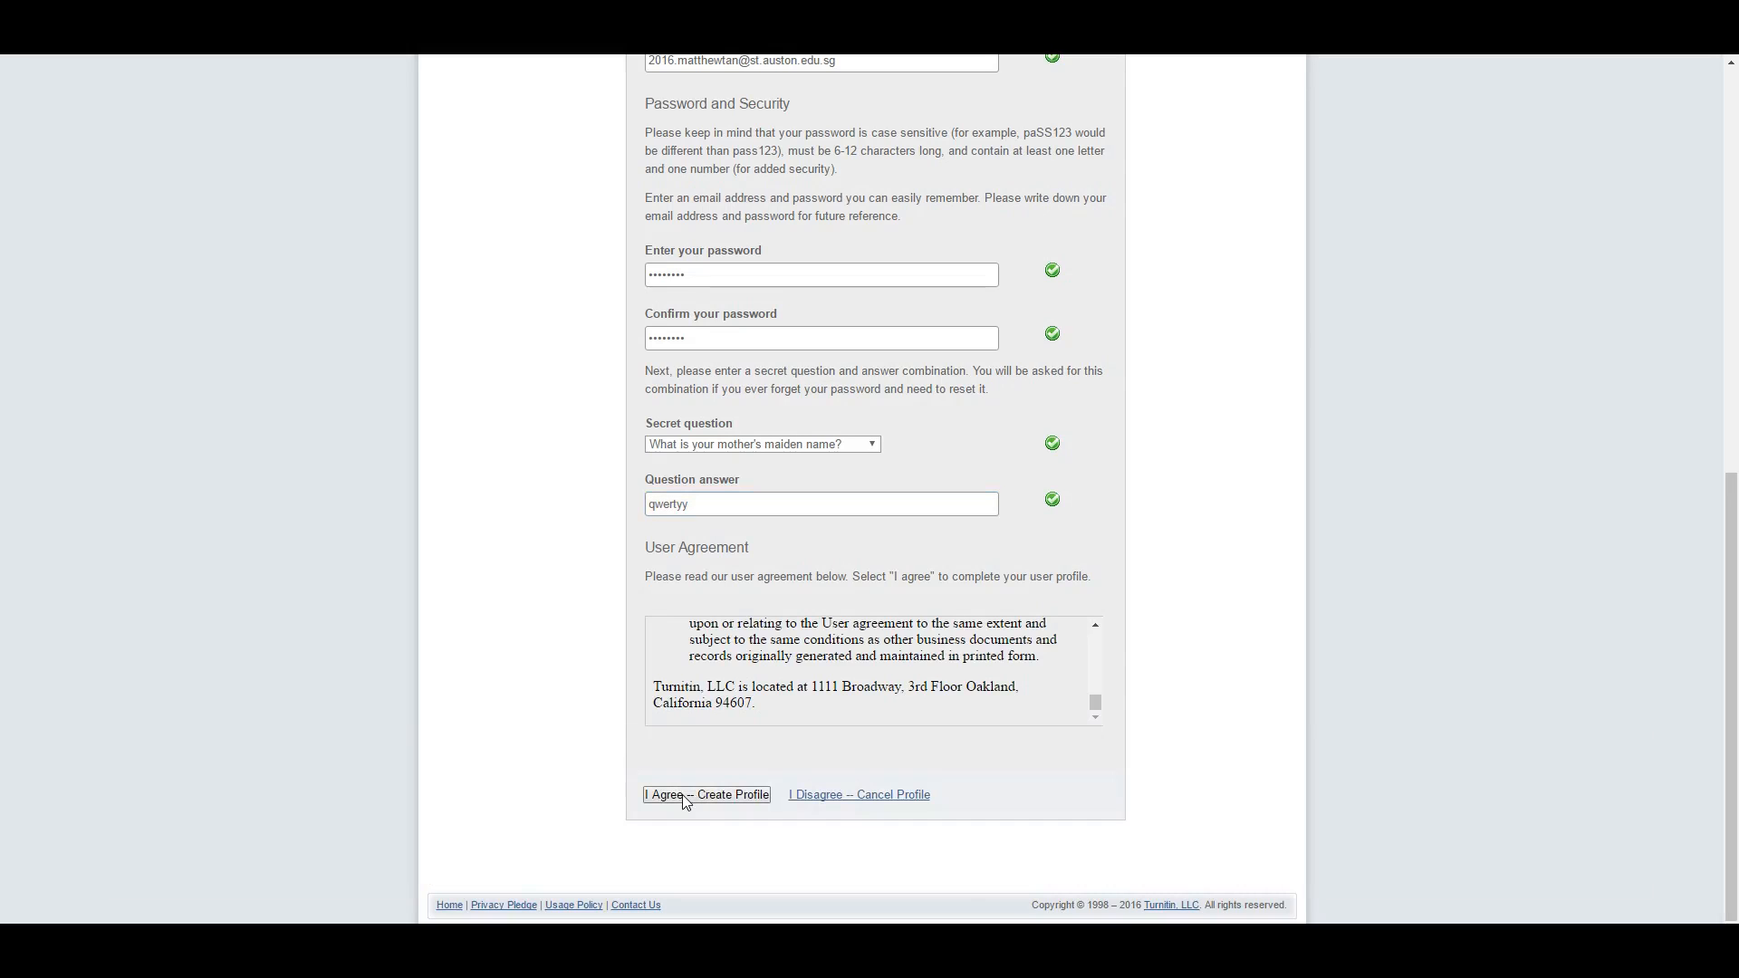
click(706, 793)
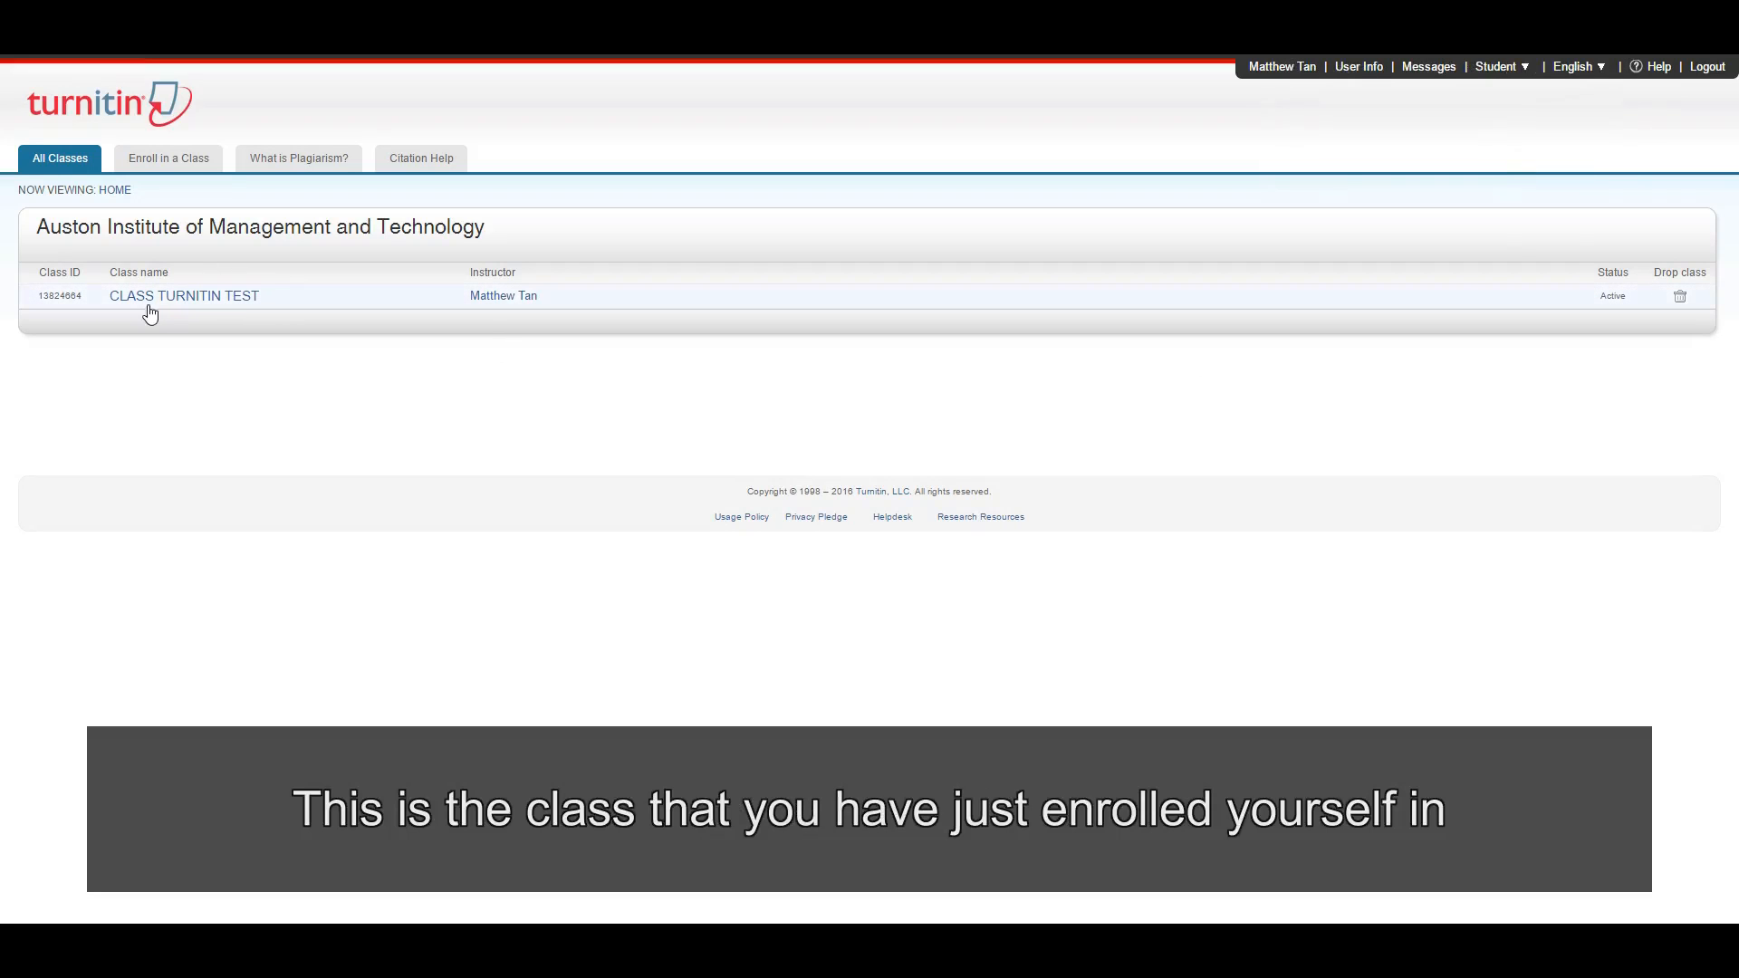
mouse_move(199, 296)
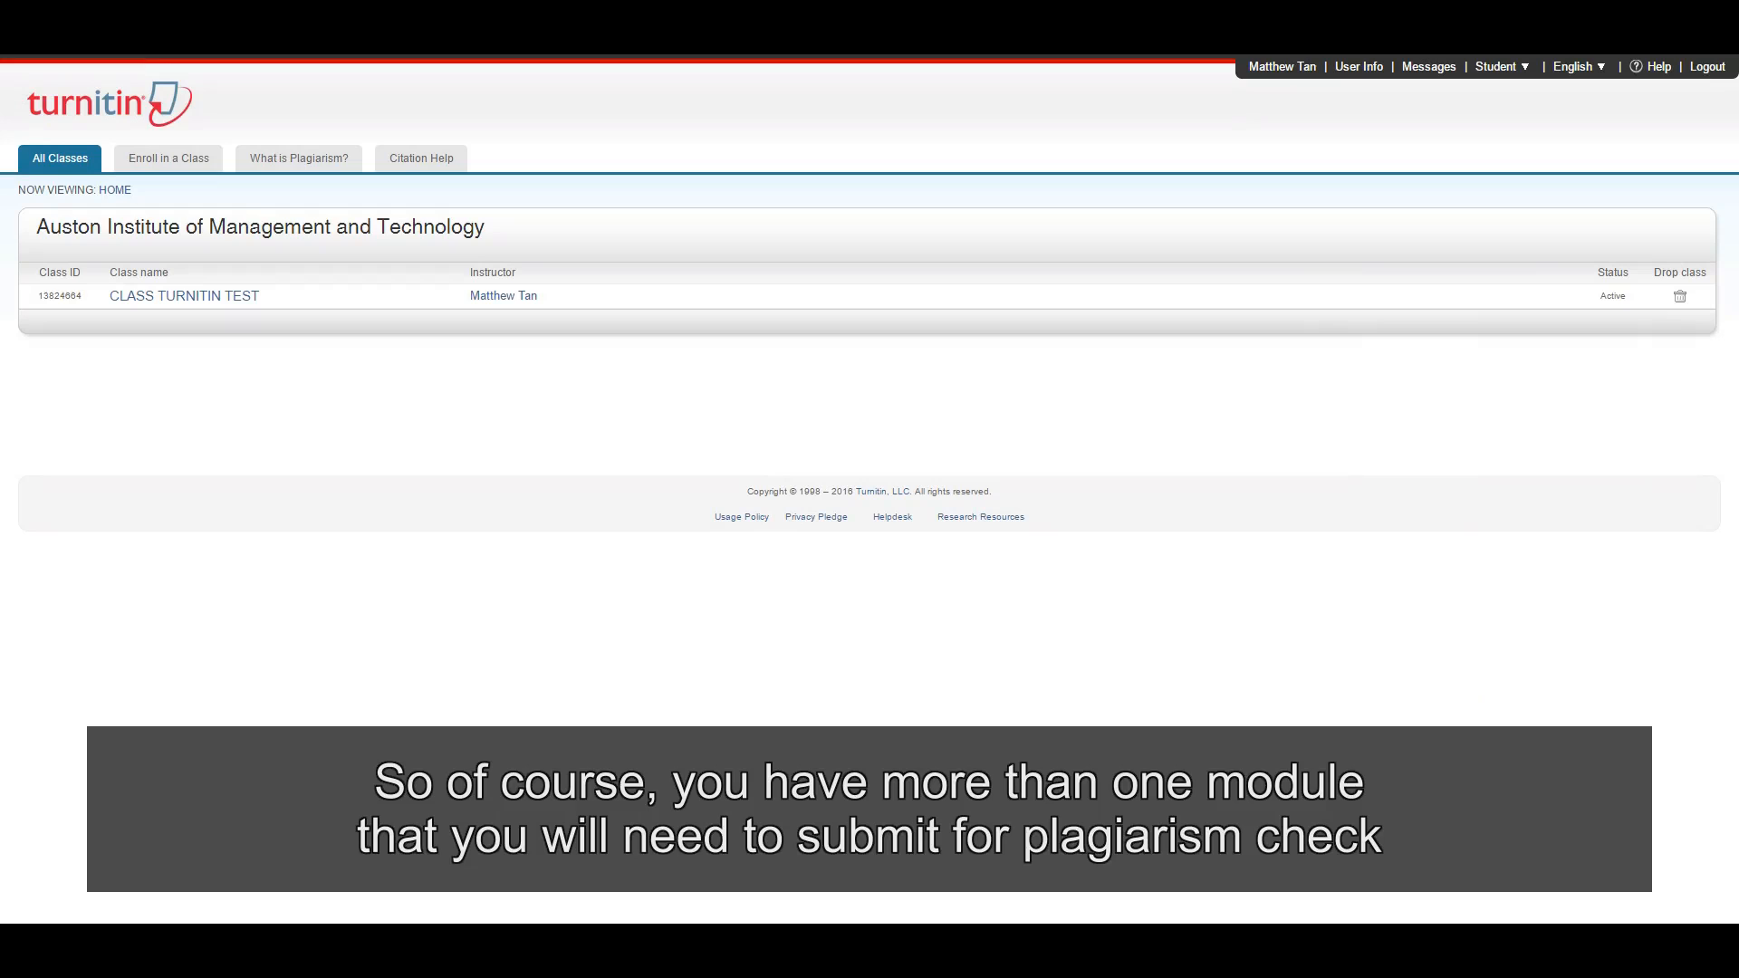
mouse_move(1114, 599)
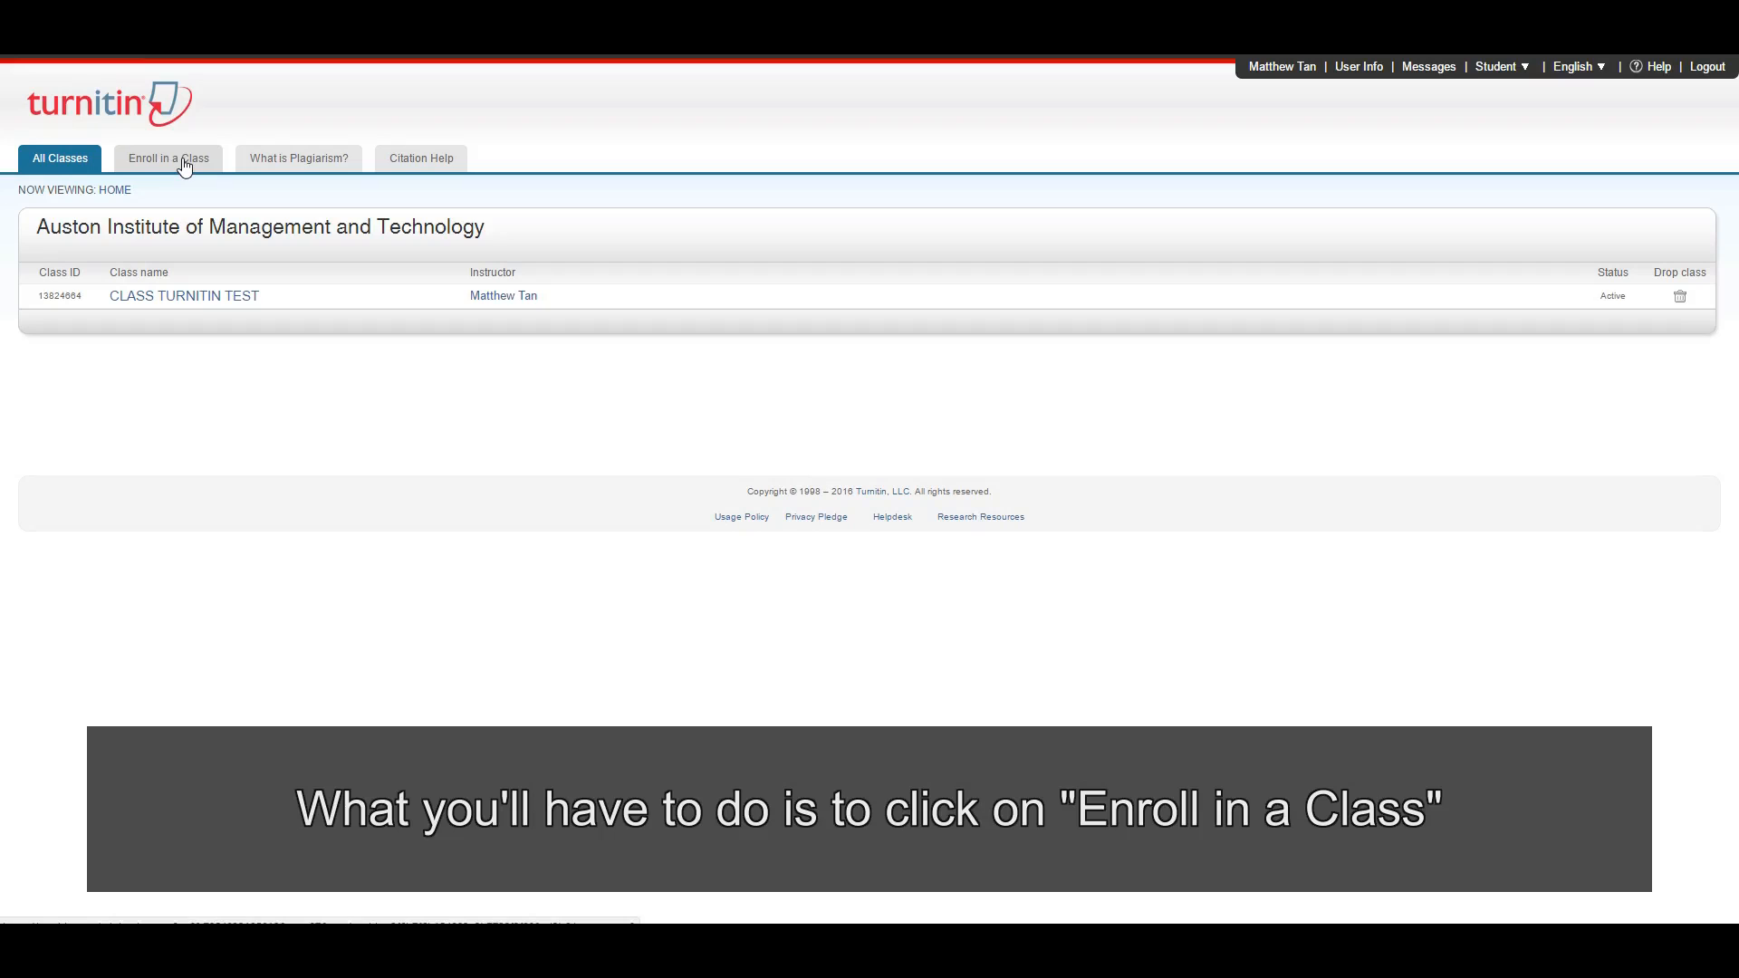
mouse_move(286, 250)
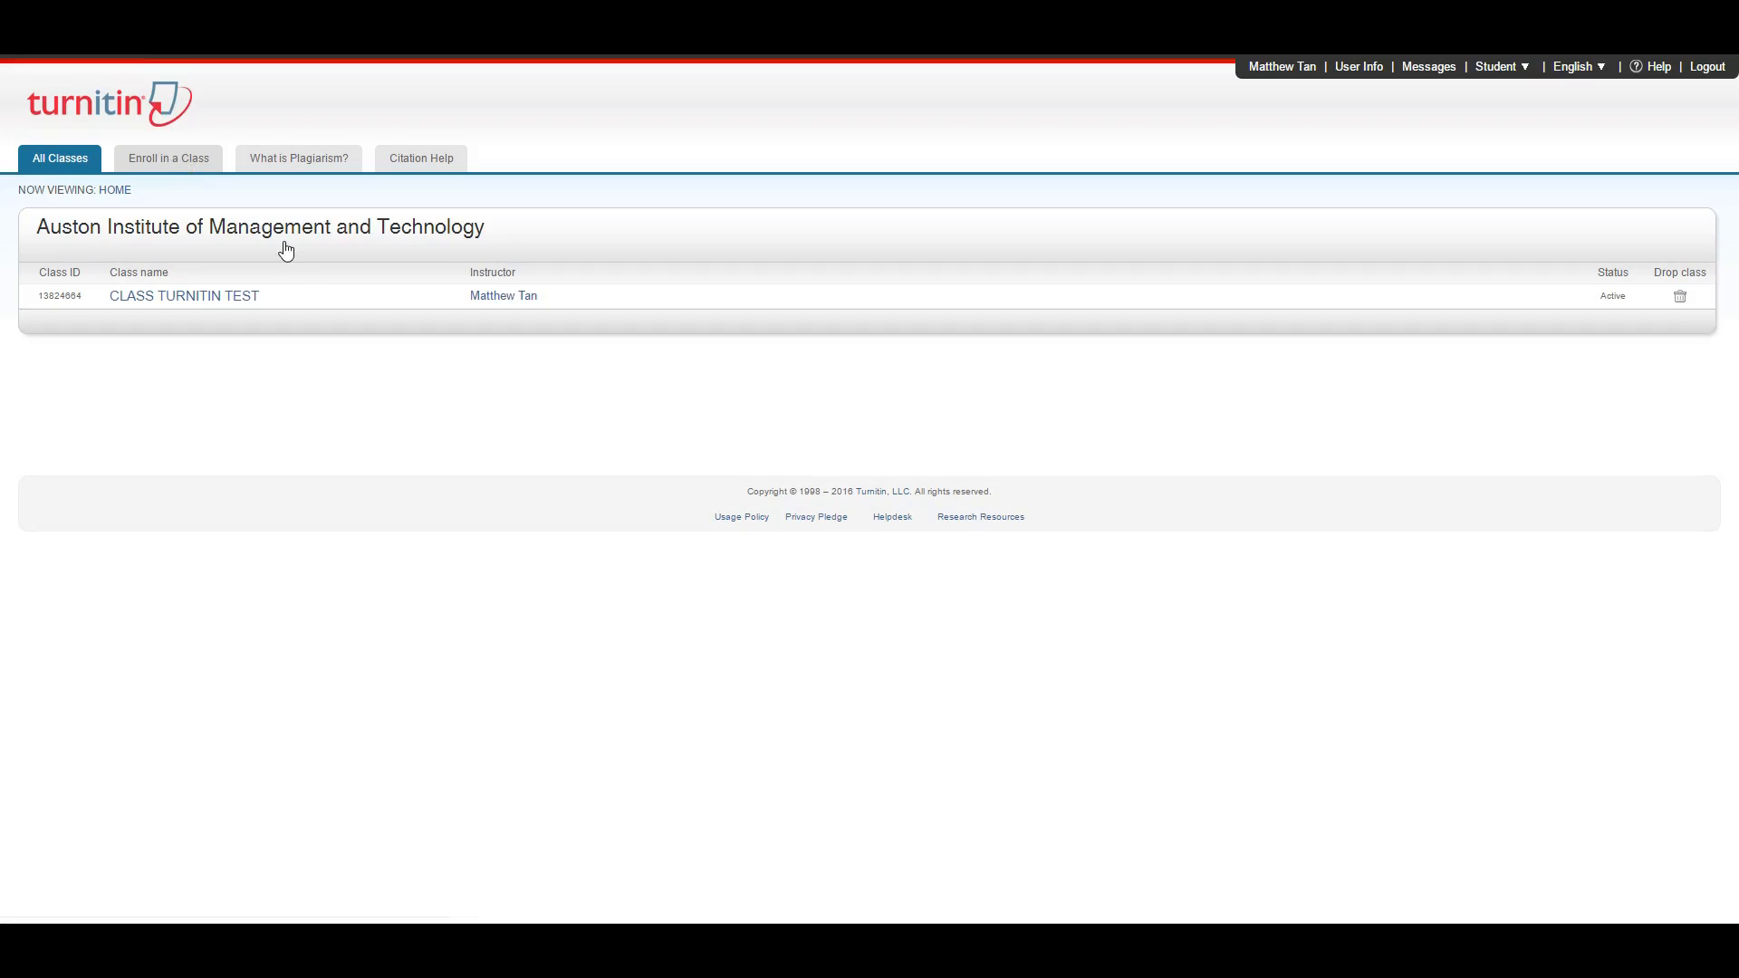
click(167, 157)
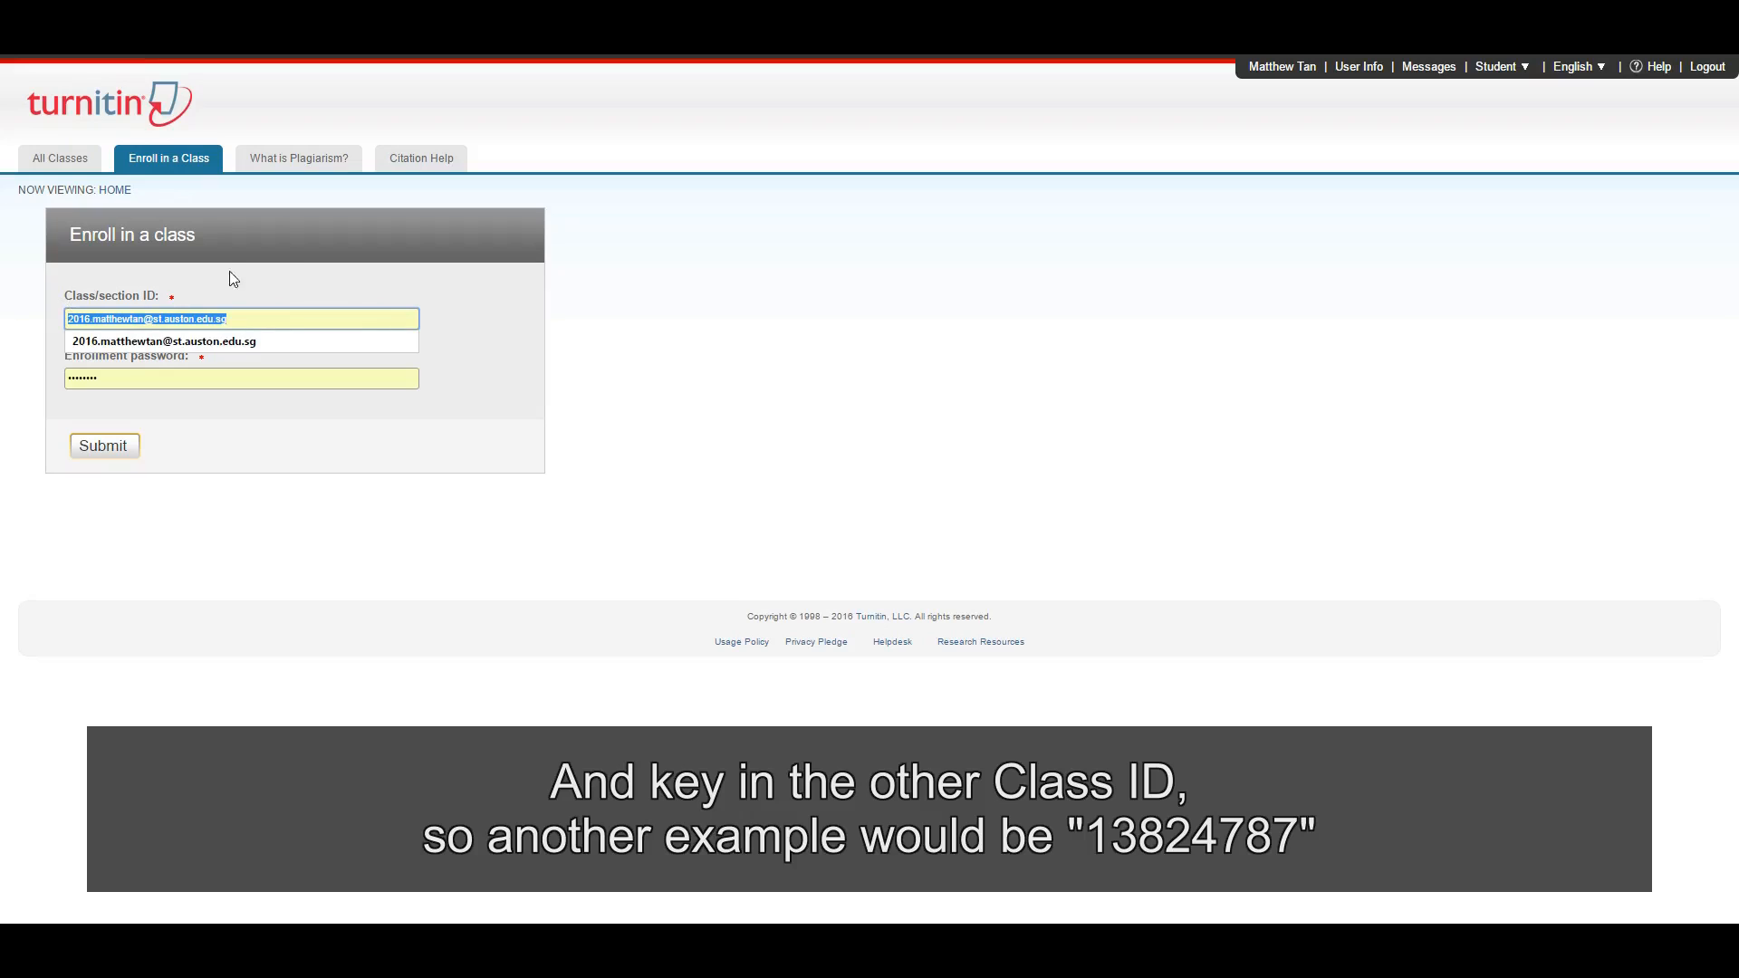
mouse_move(295, 273)
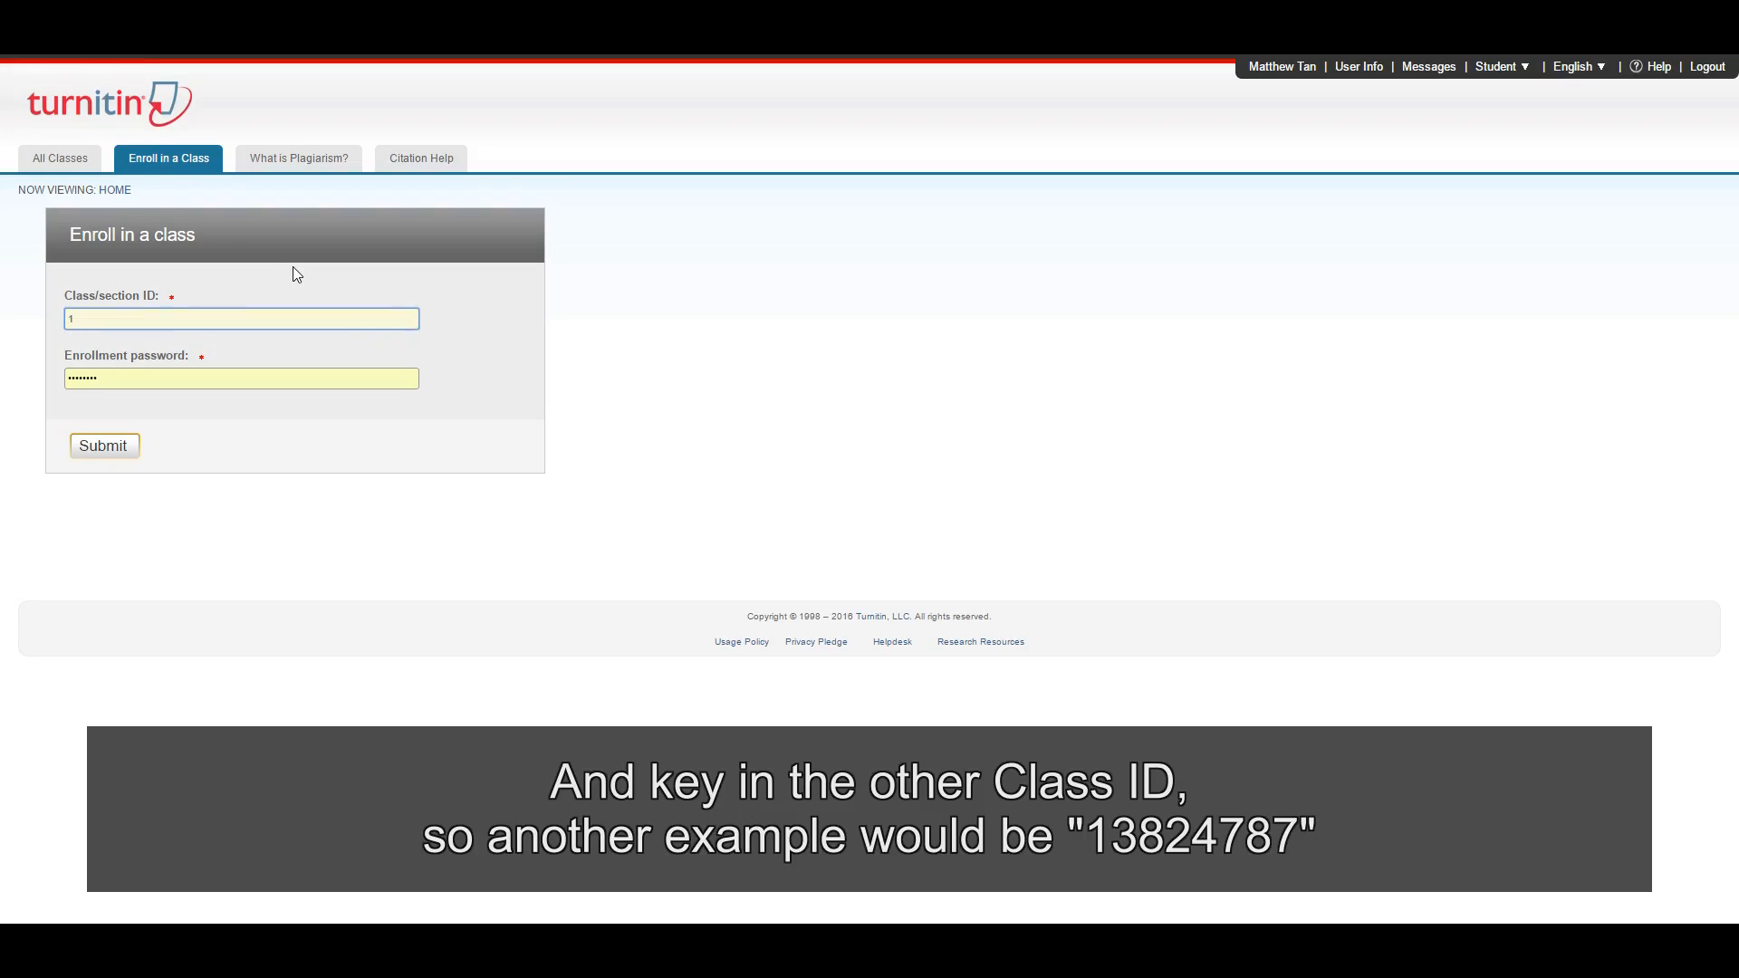
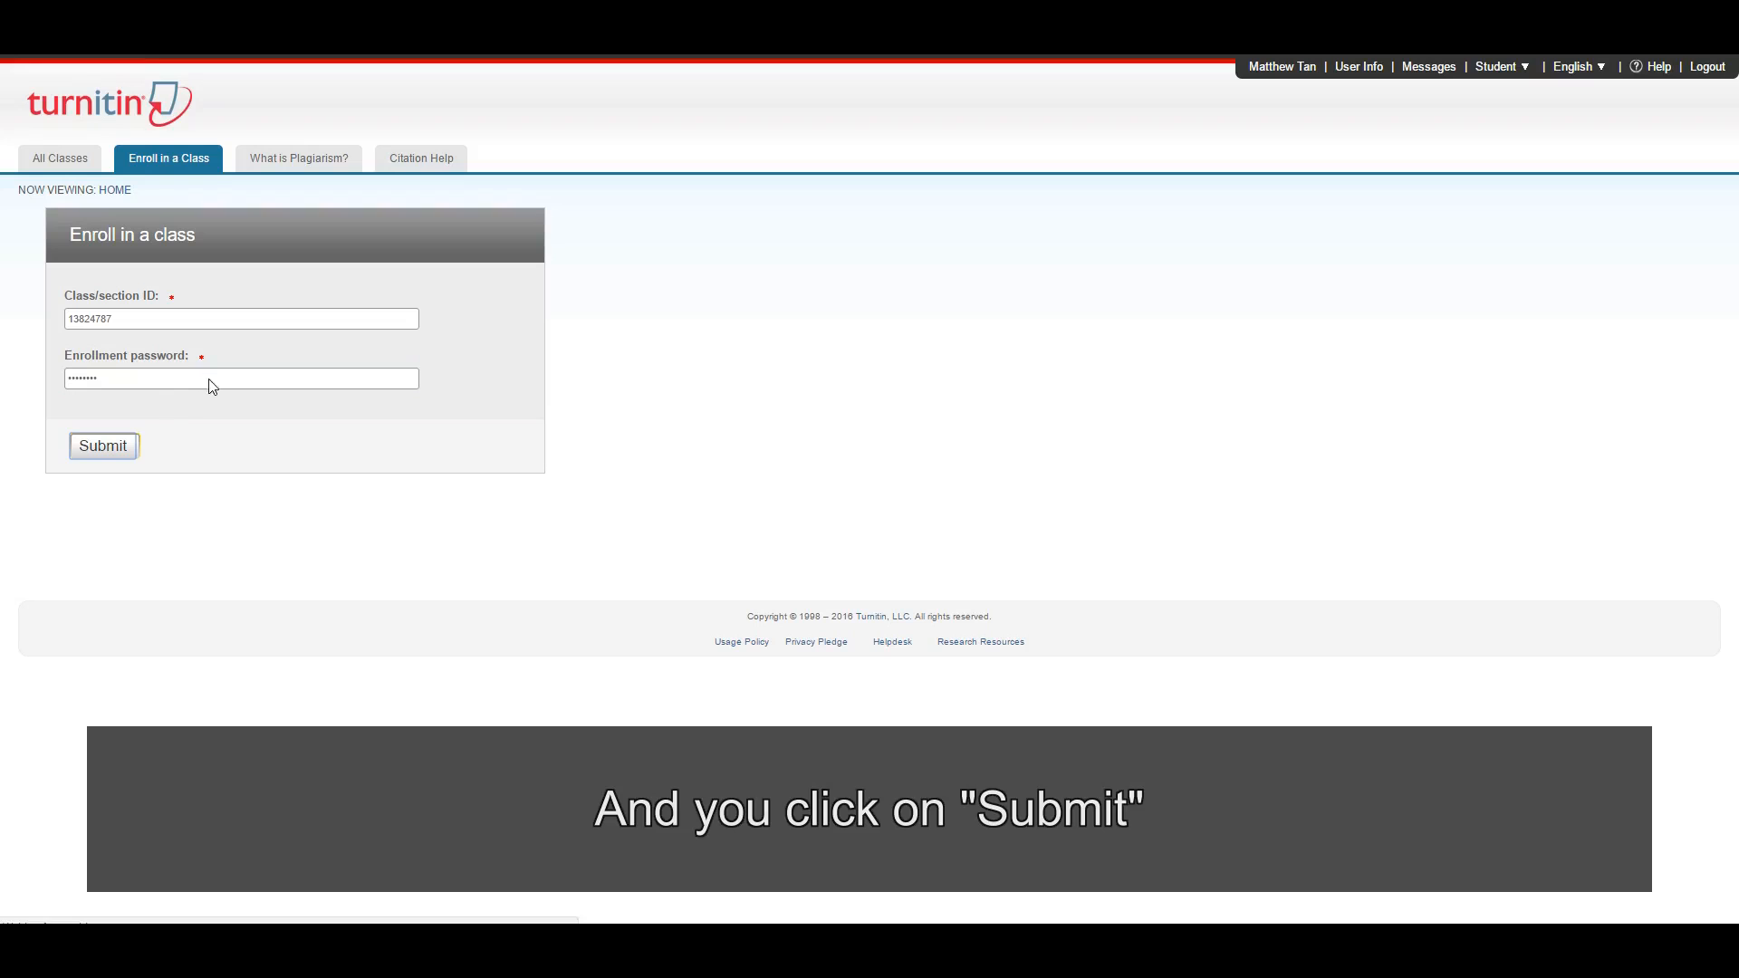
click(101, 446)
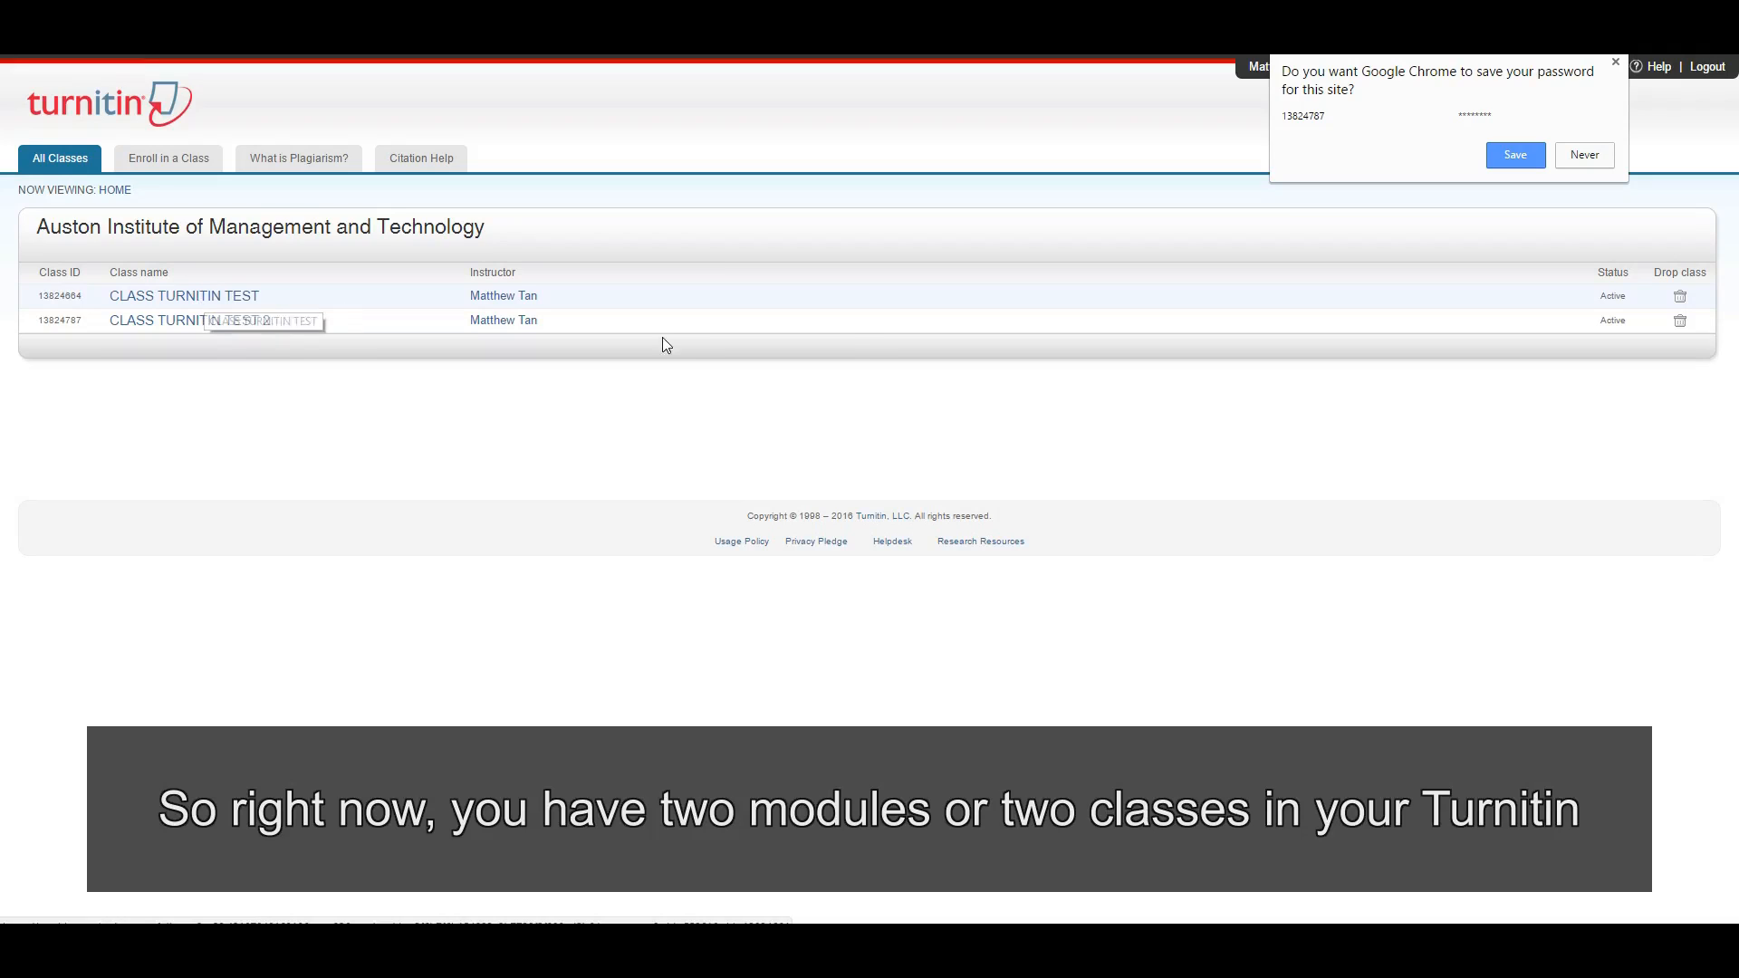
Dismiss Chrome's save-password prompt, leaving both classes listed.
click(1583, 154)
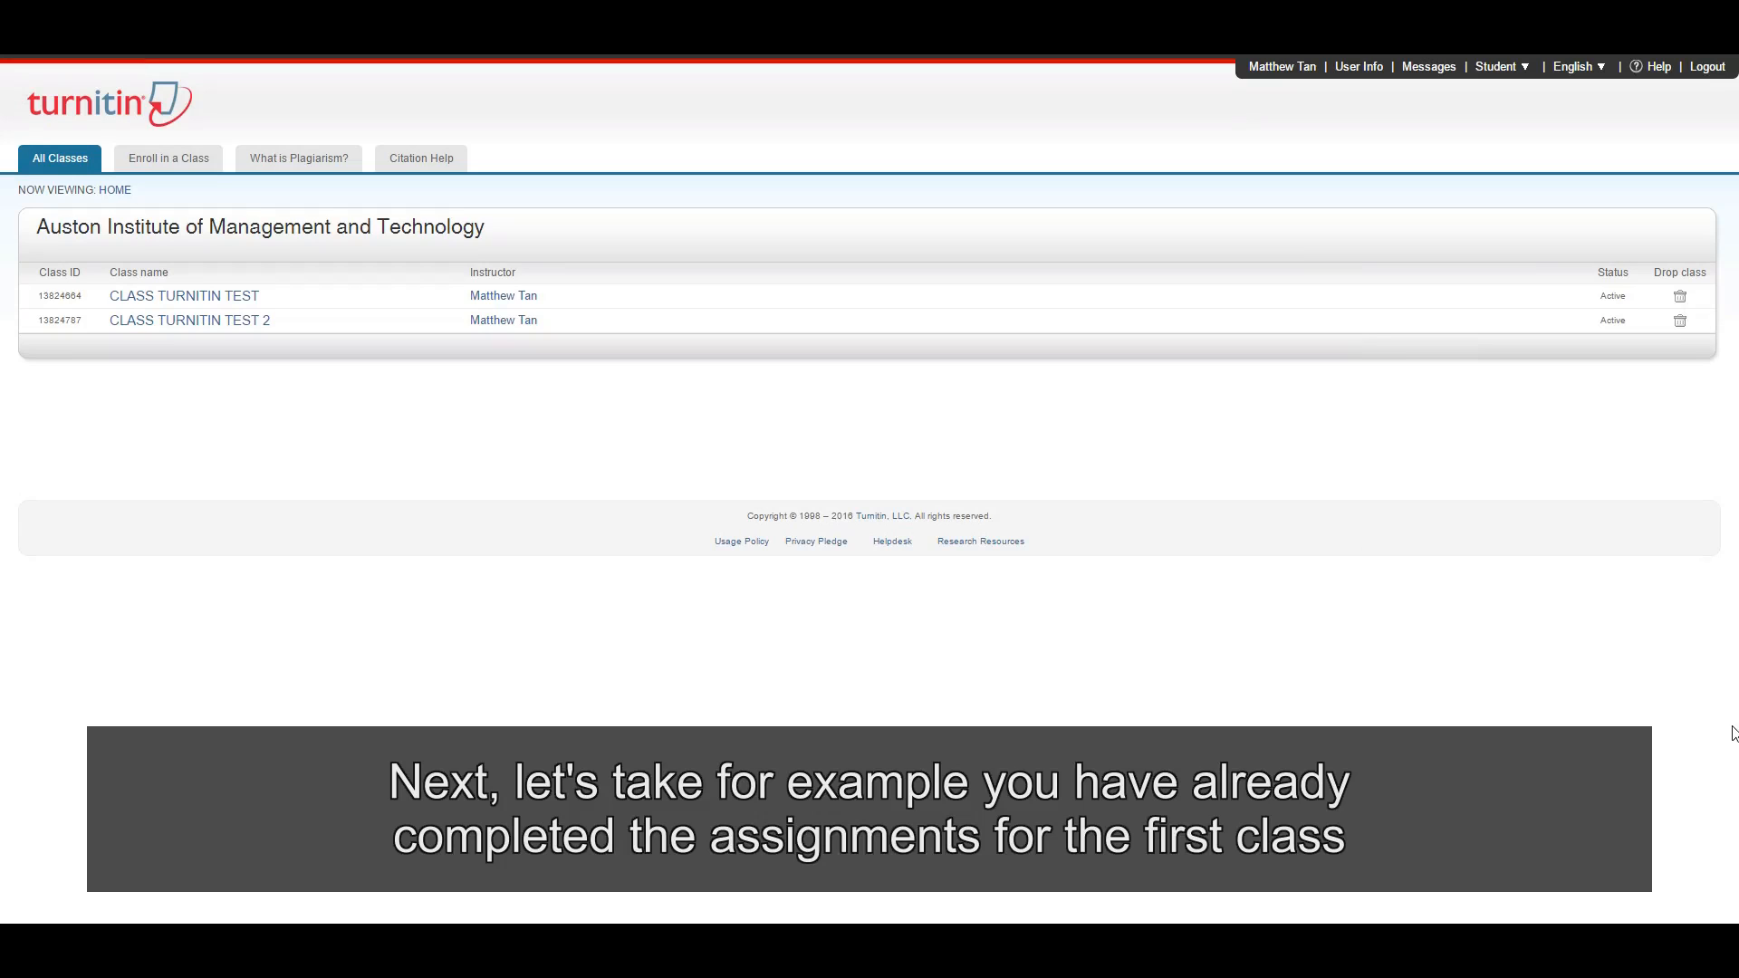
mouse_move(741, 544)
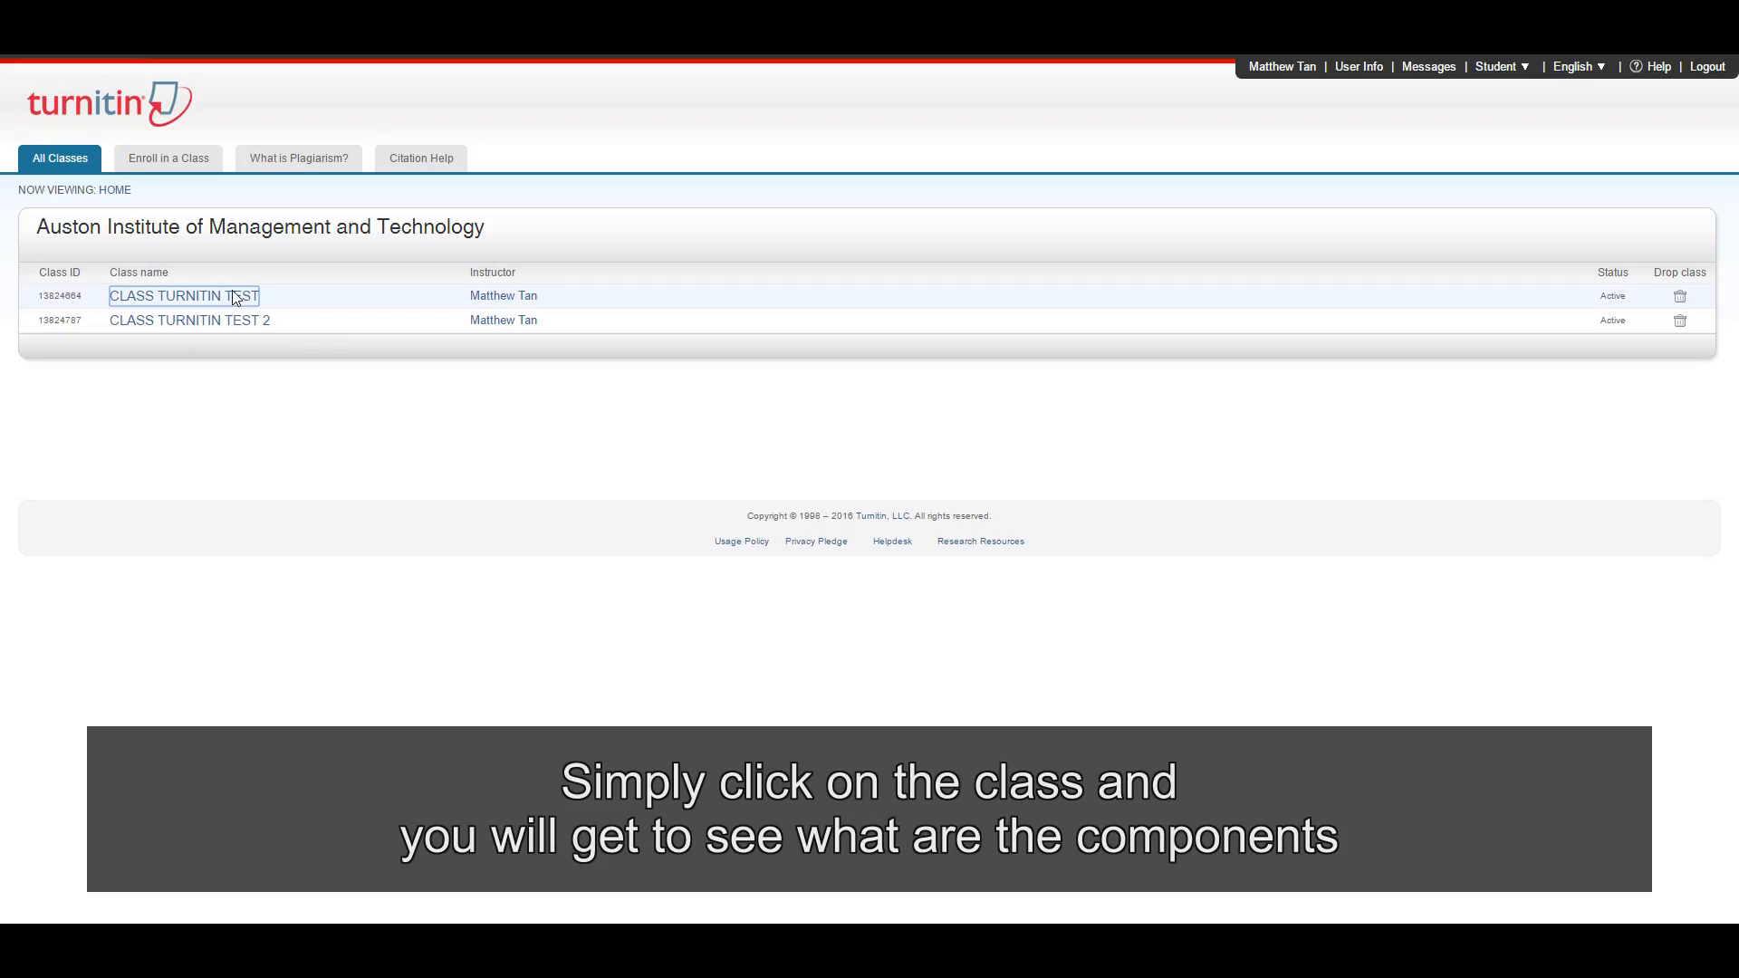
click(183, 295)
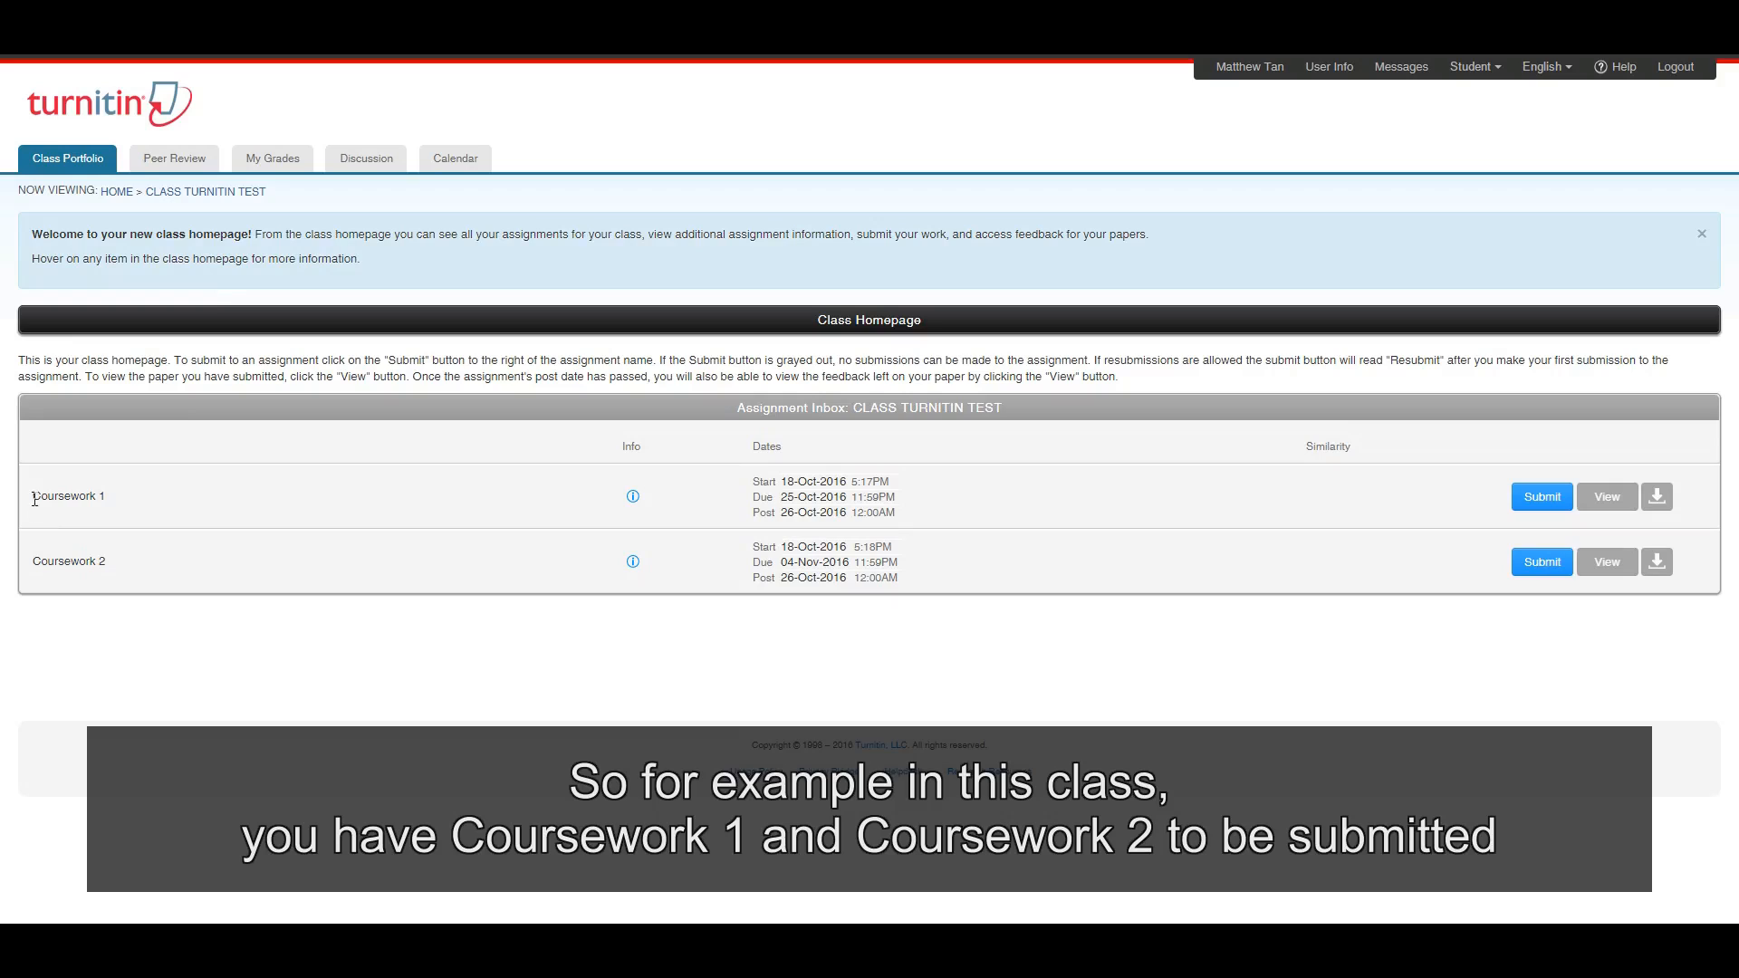
mouse_move(125, 567)
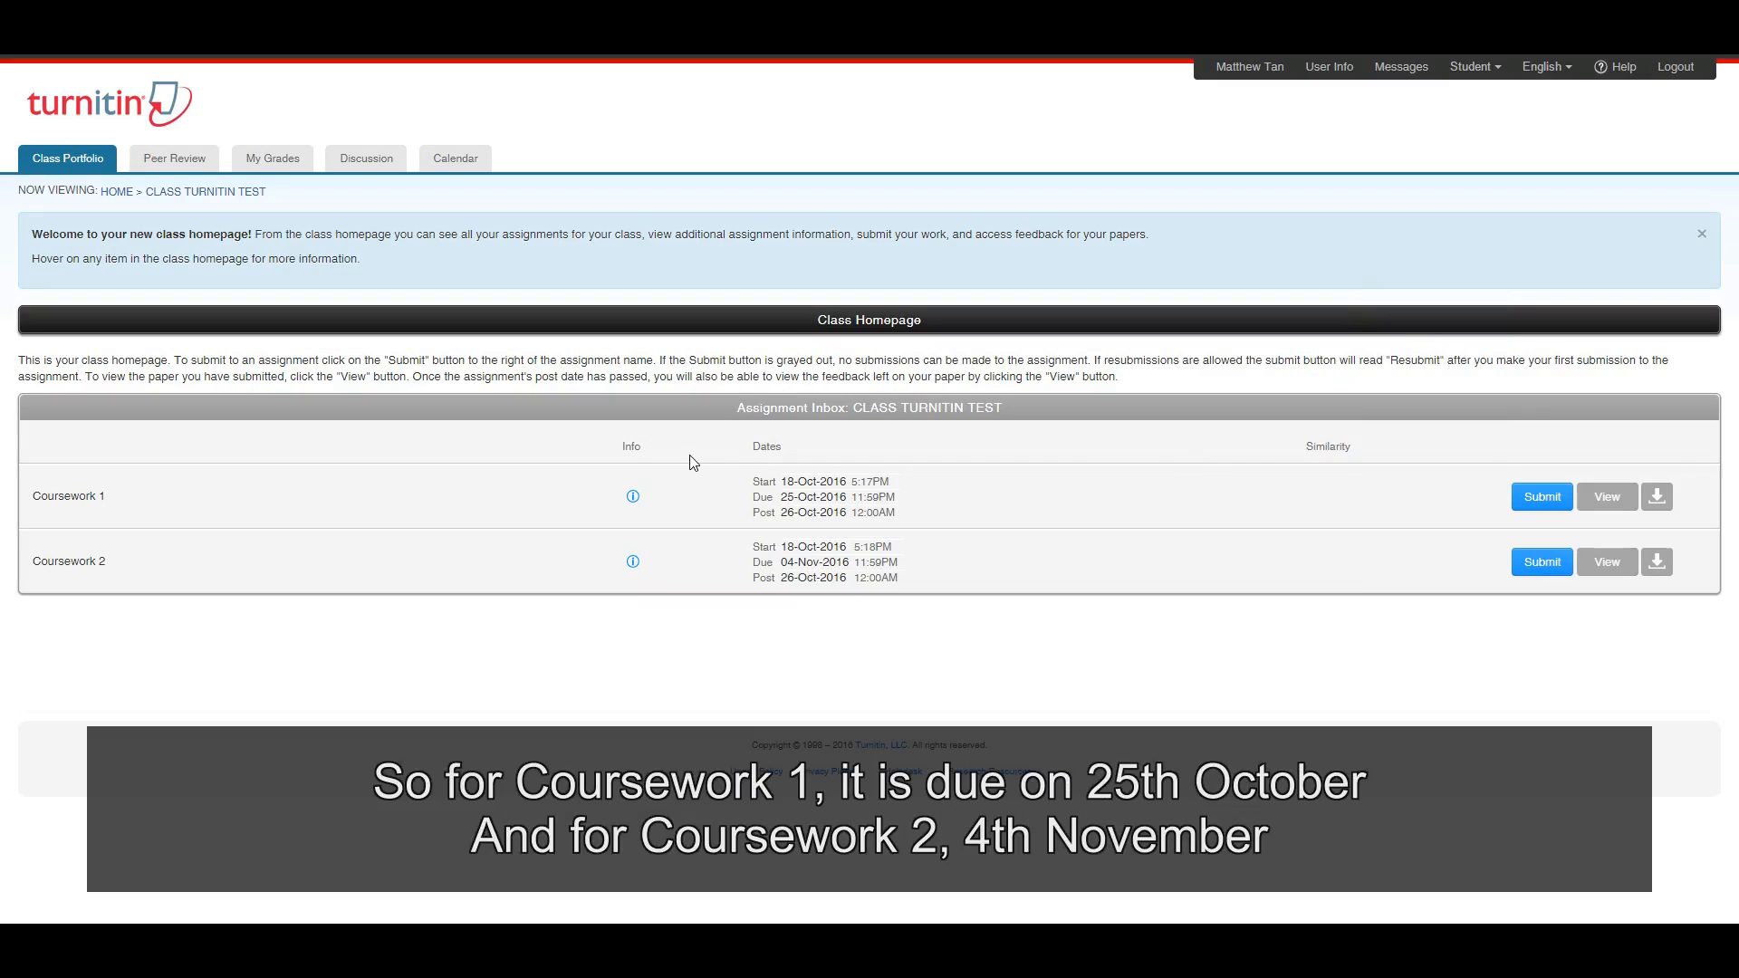
mouse_move(804, 497)
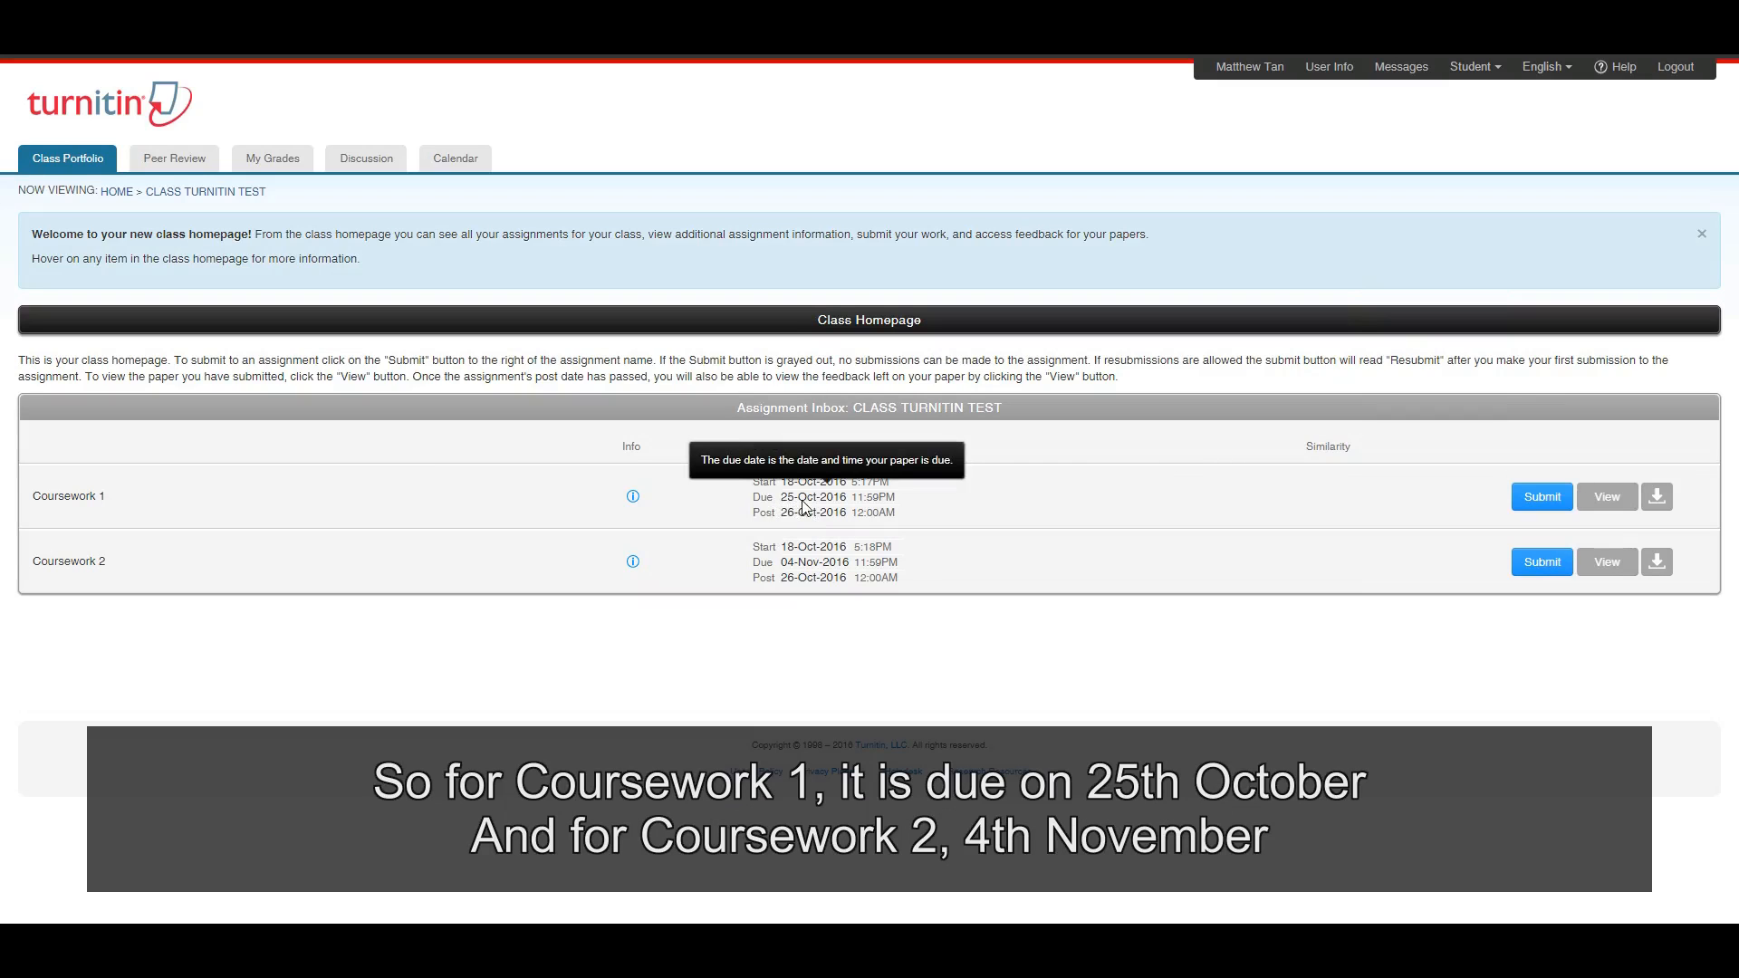
mouse_move(793, 574)
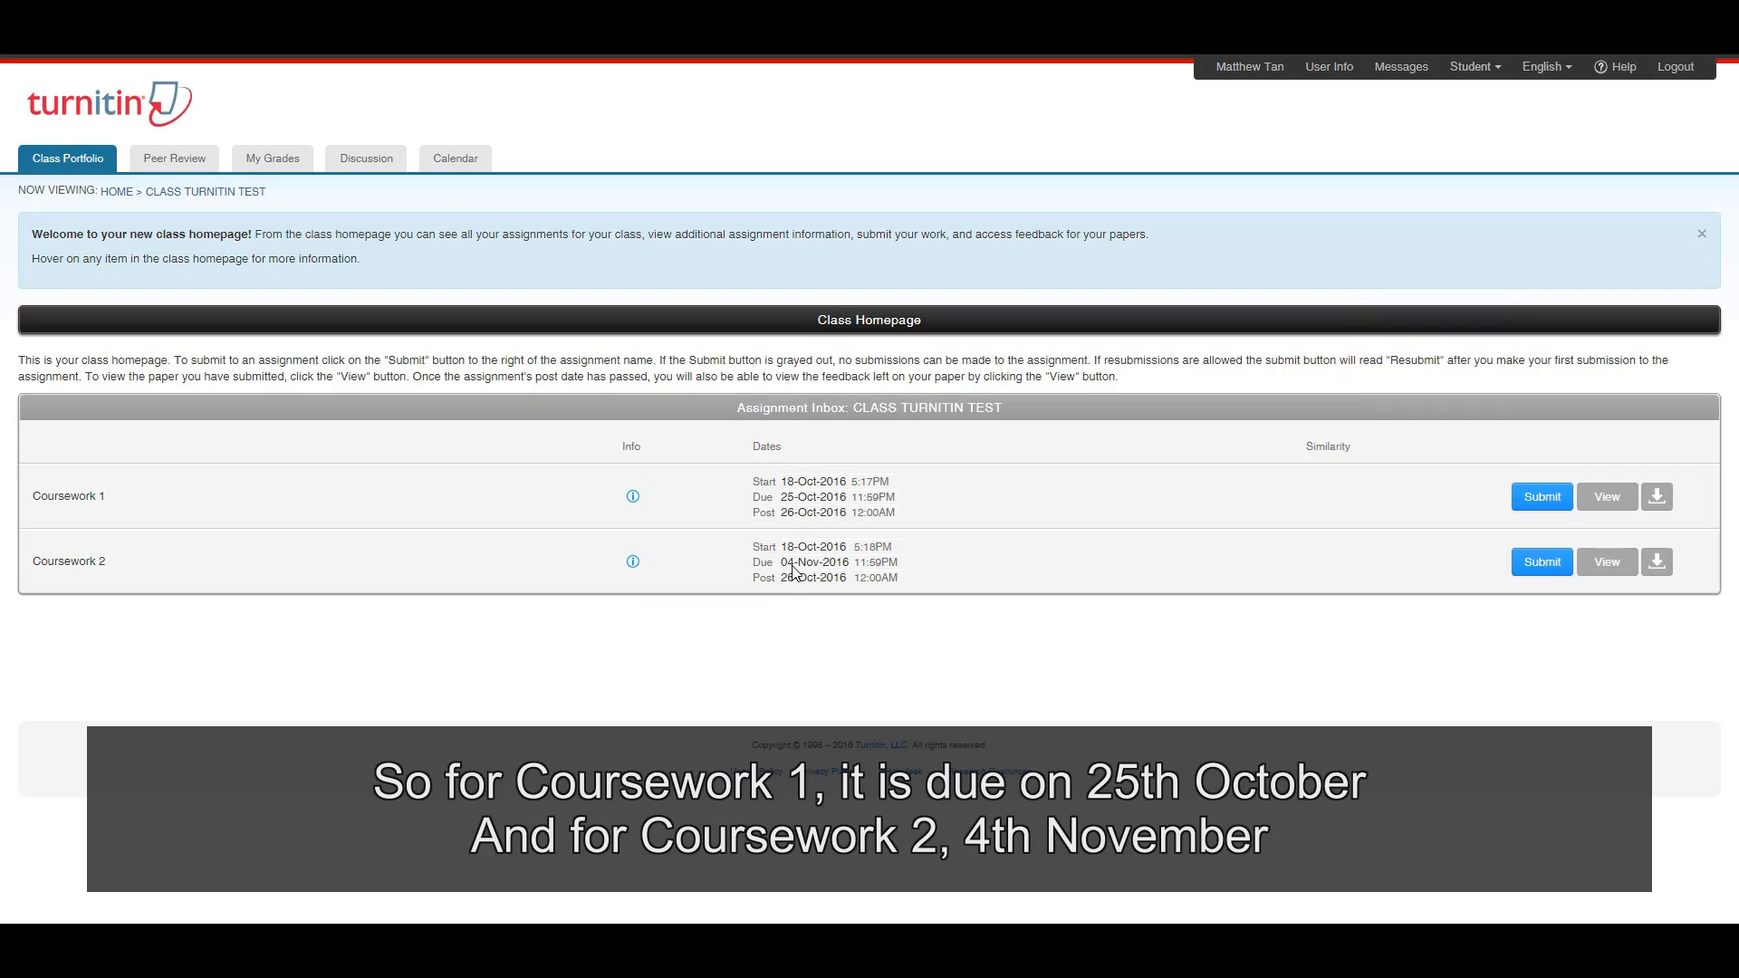
mouse_move(790, 496)
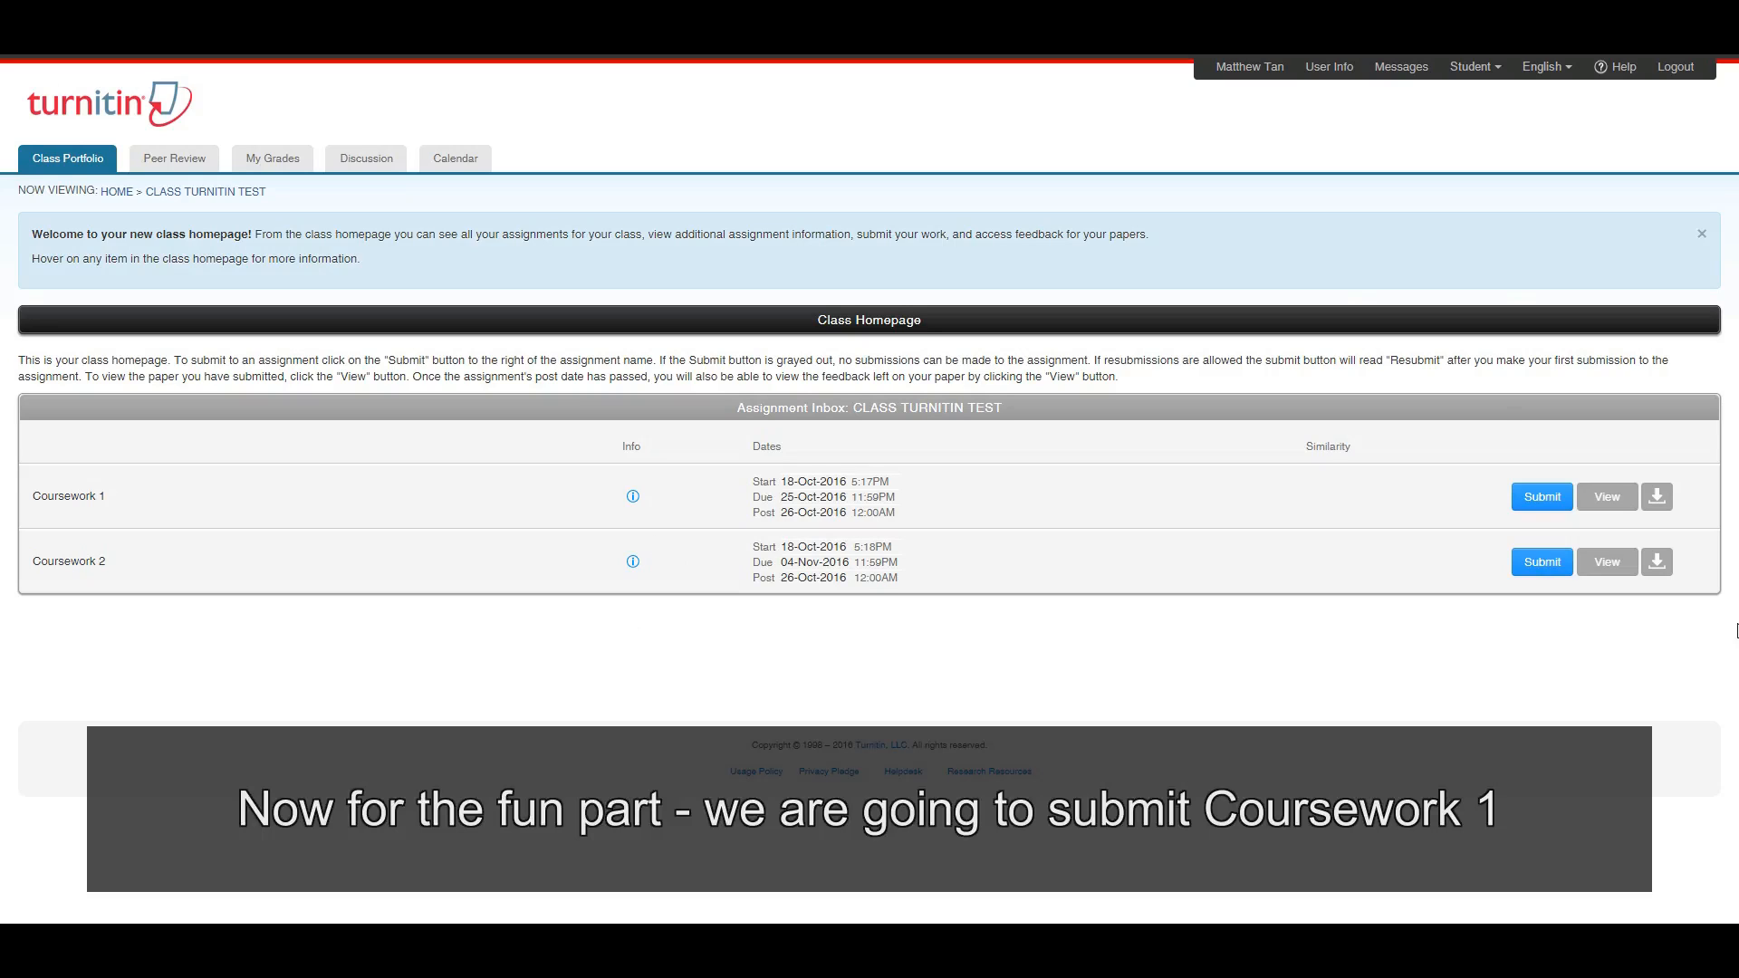
mouse_move(157, 504)
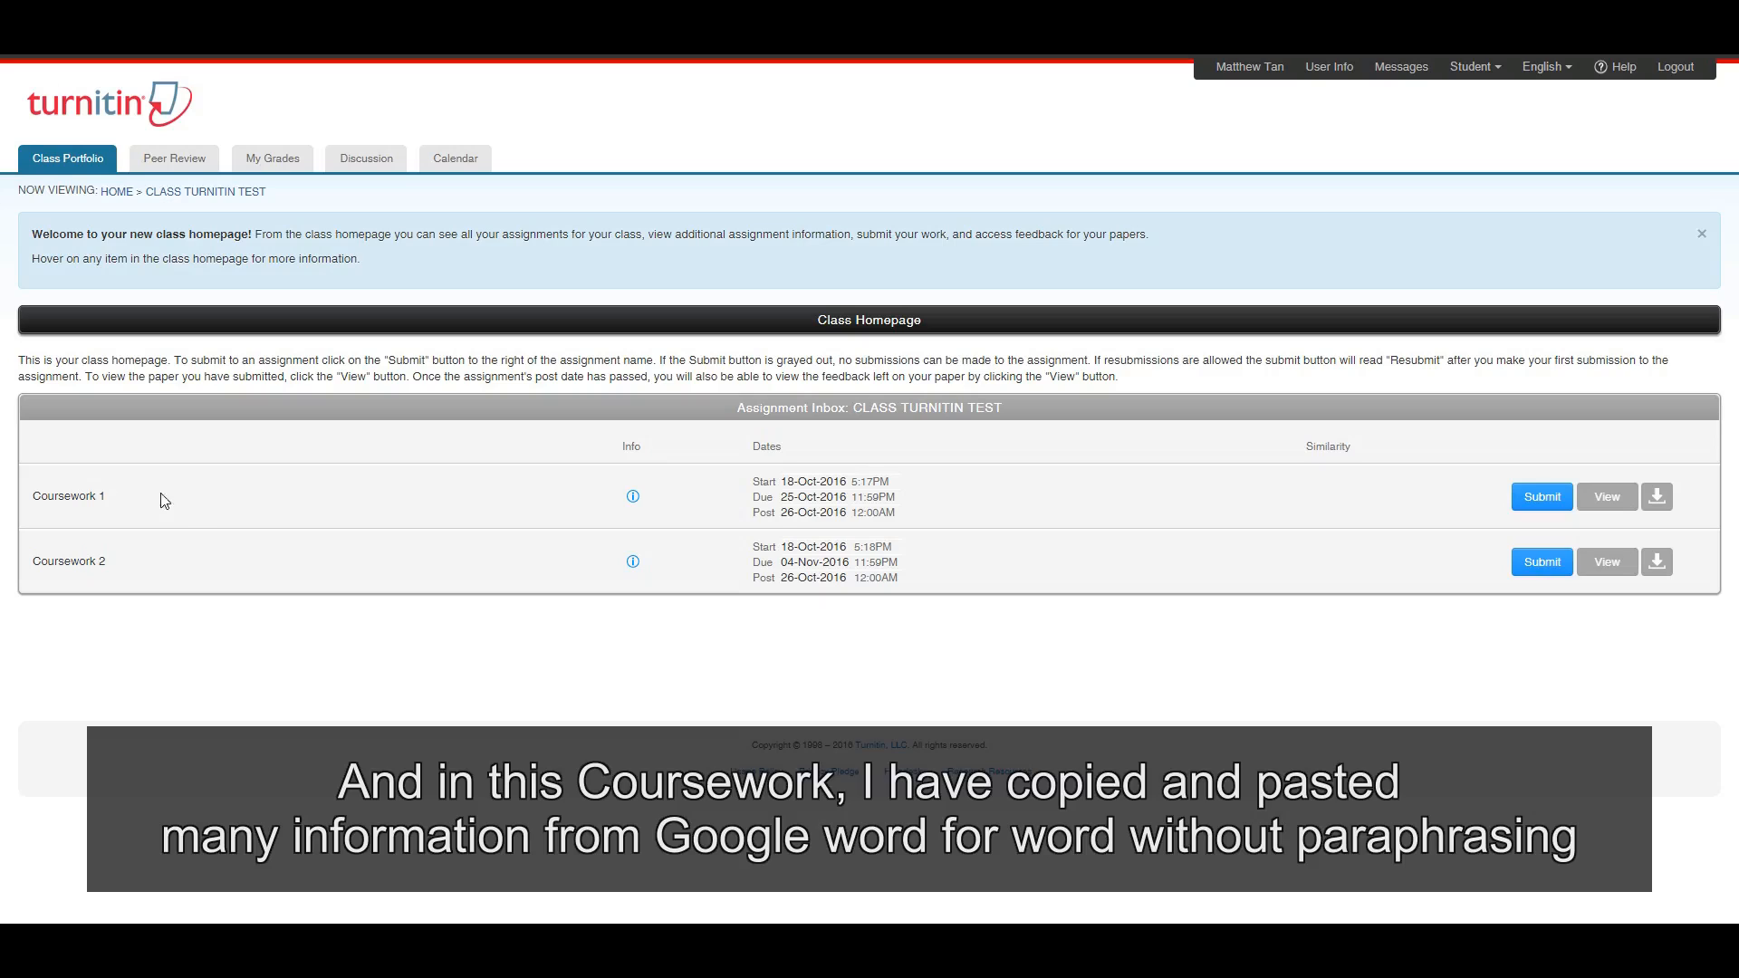
mouse_move(181, 585)
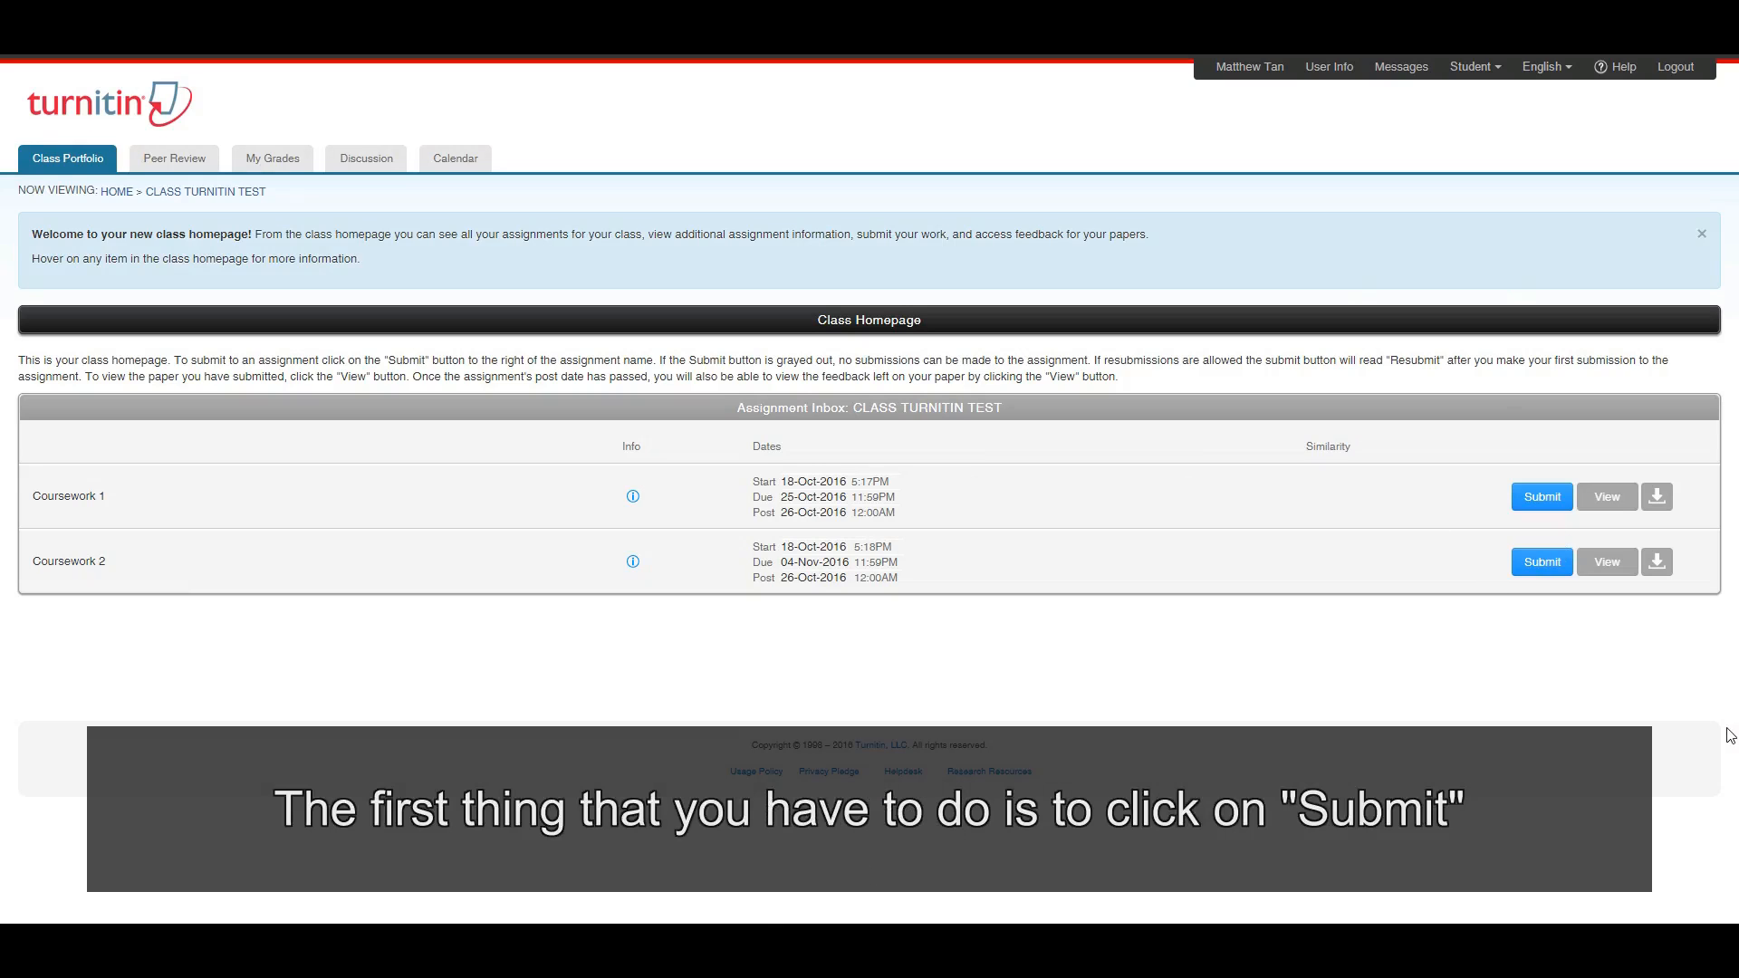
mouse_move(1539, 496)
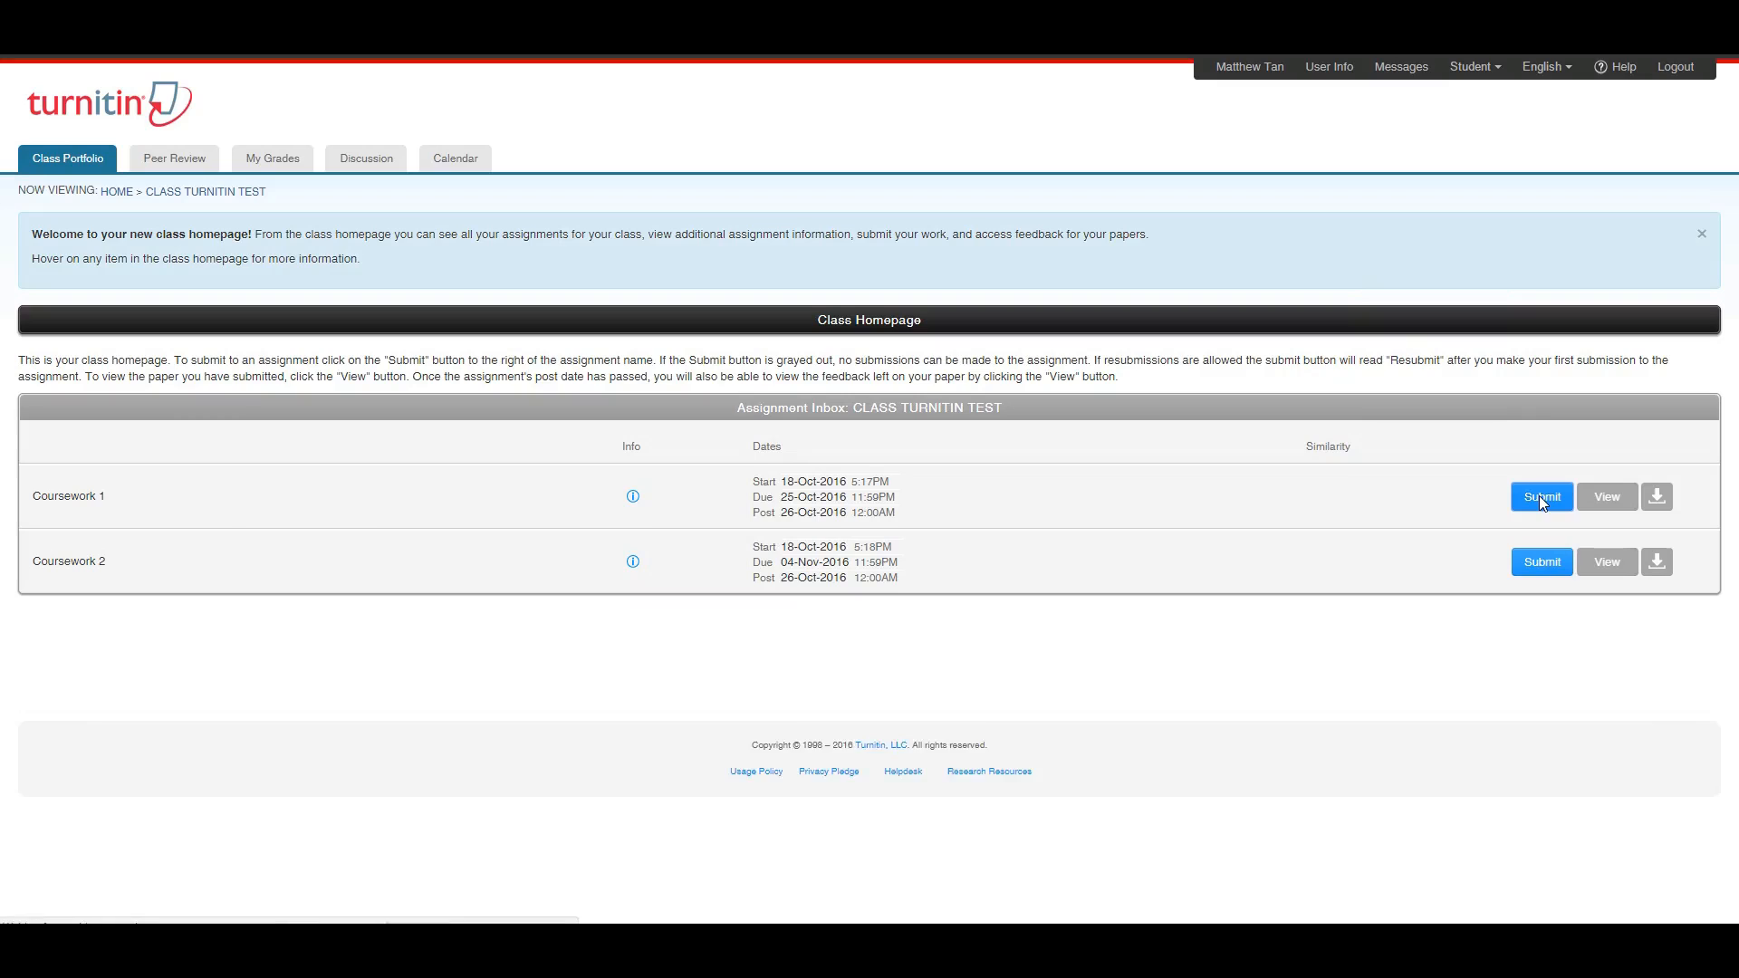
Start a Coursework 1 submission titled 'Coursework 1 TEST'.
click(1540, 496)
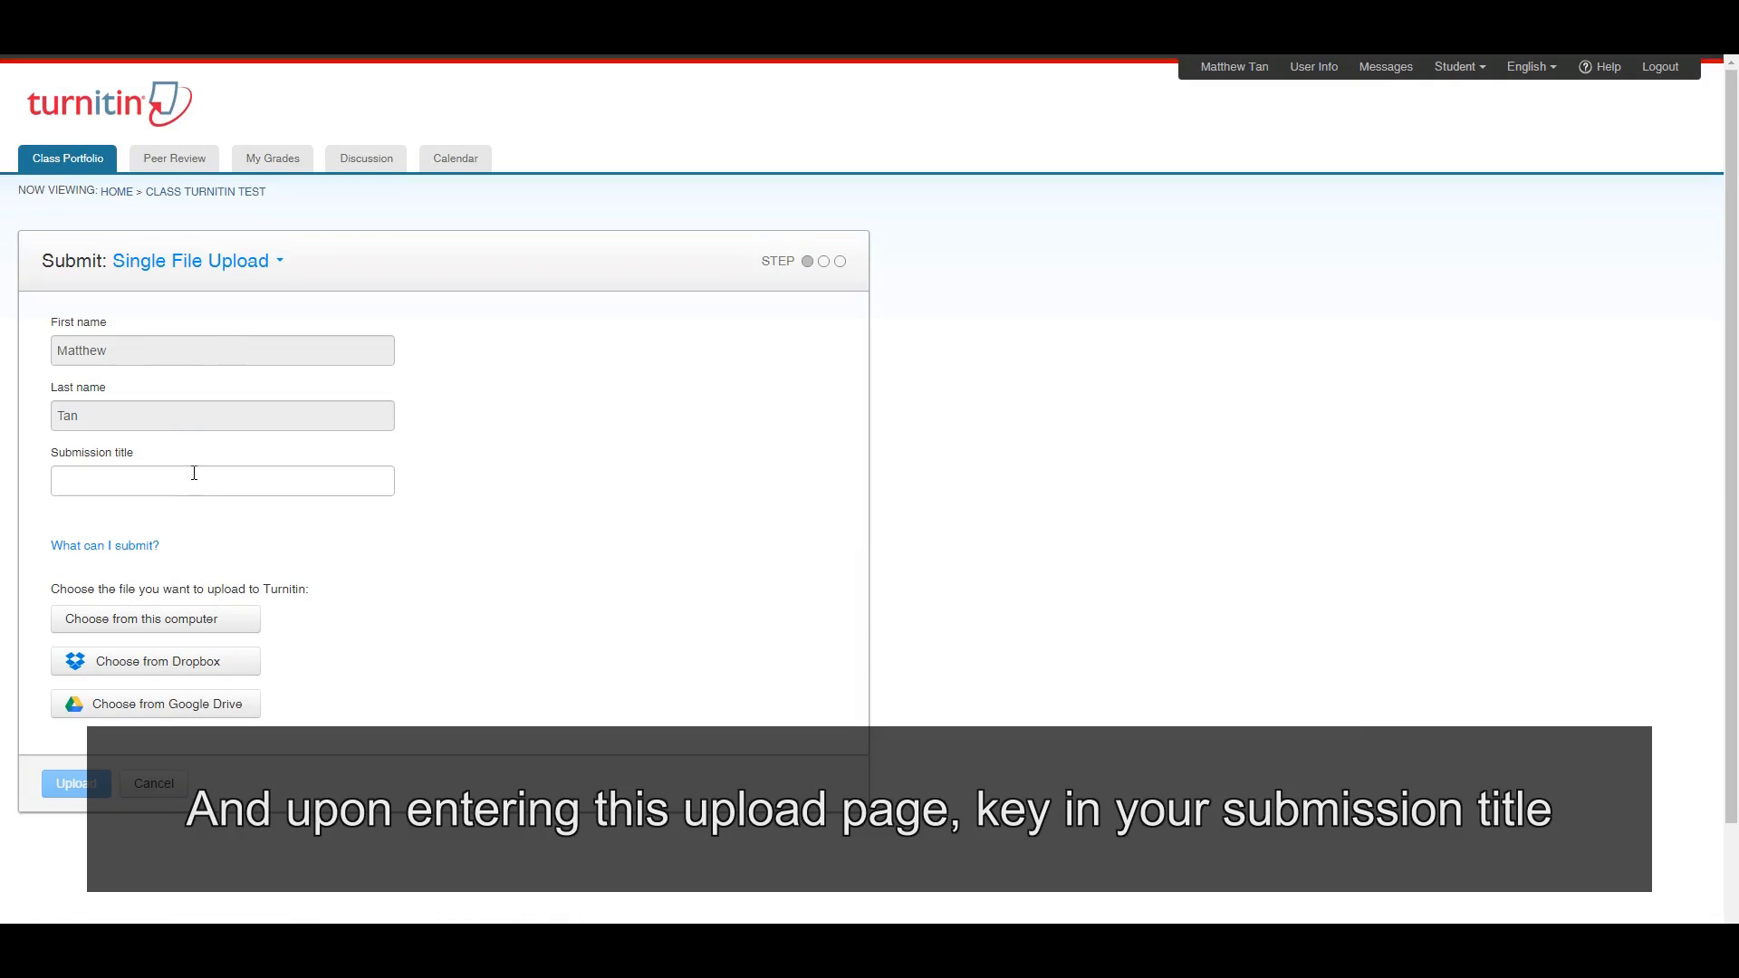
click(221, 480)
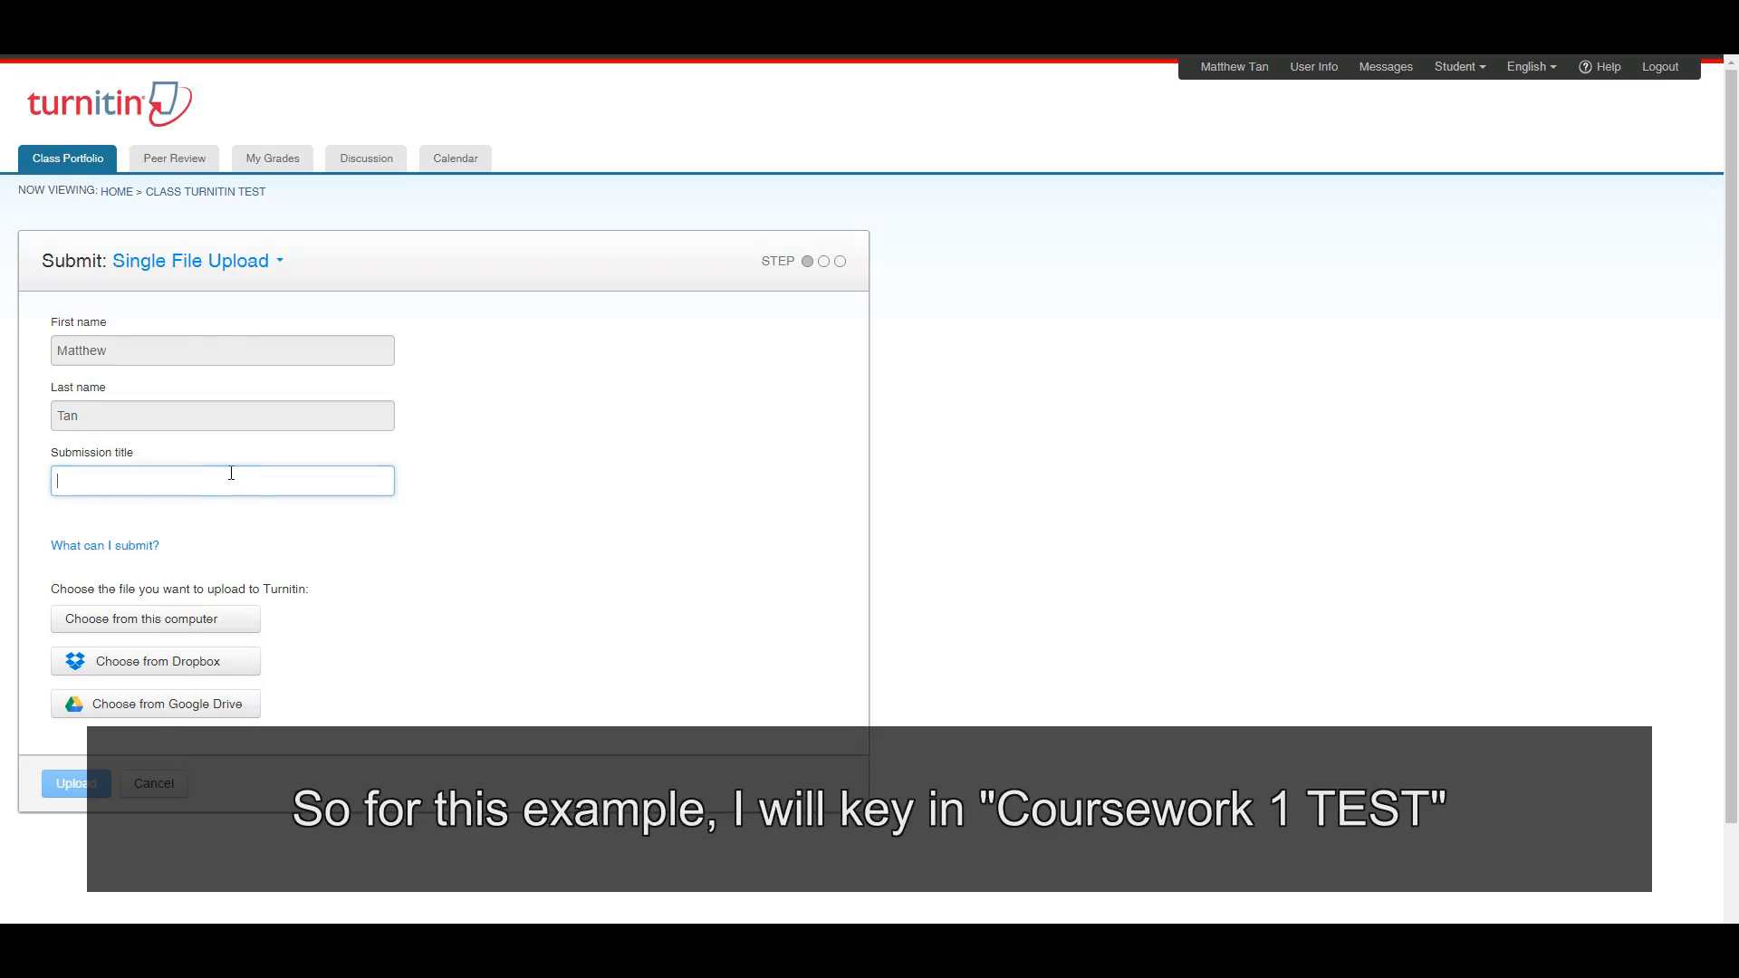
text(Coursework 1 TES)
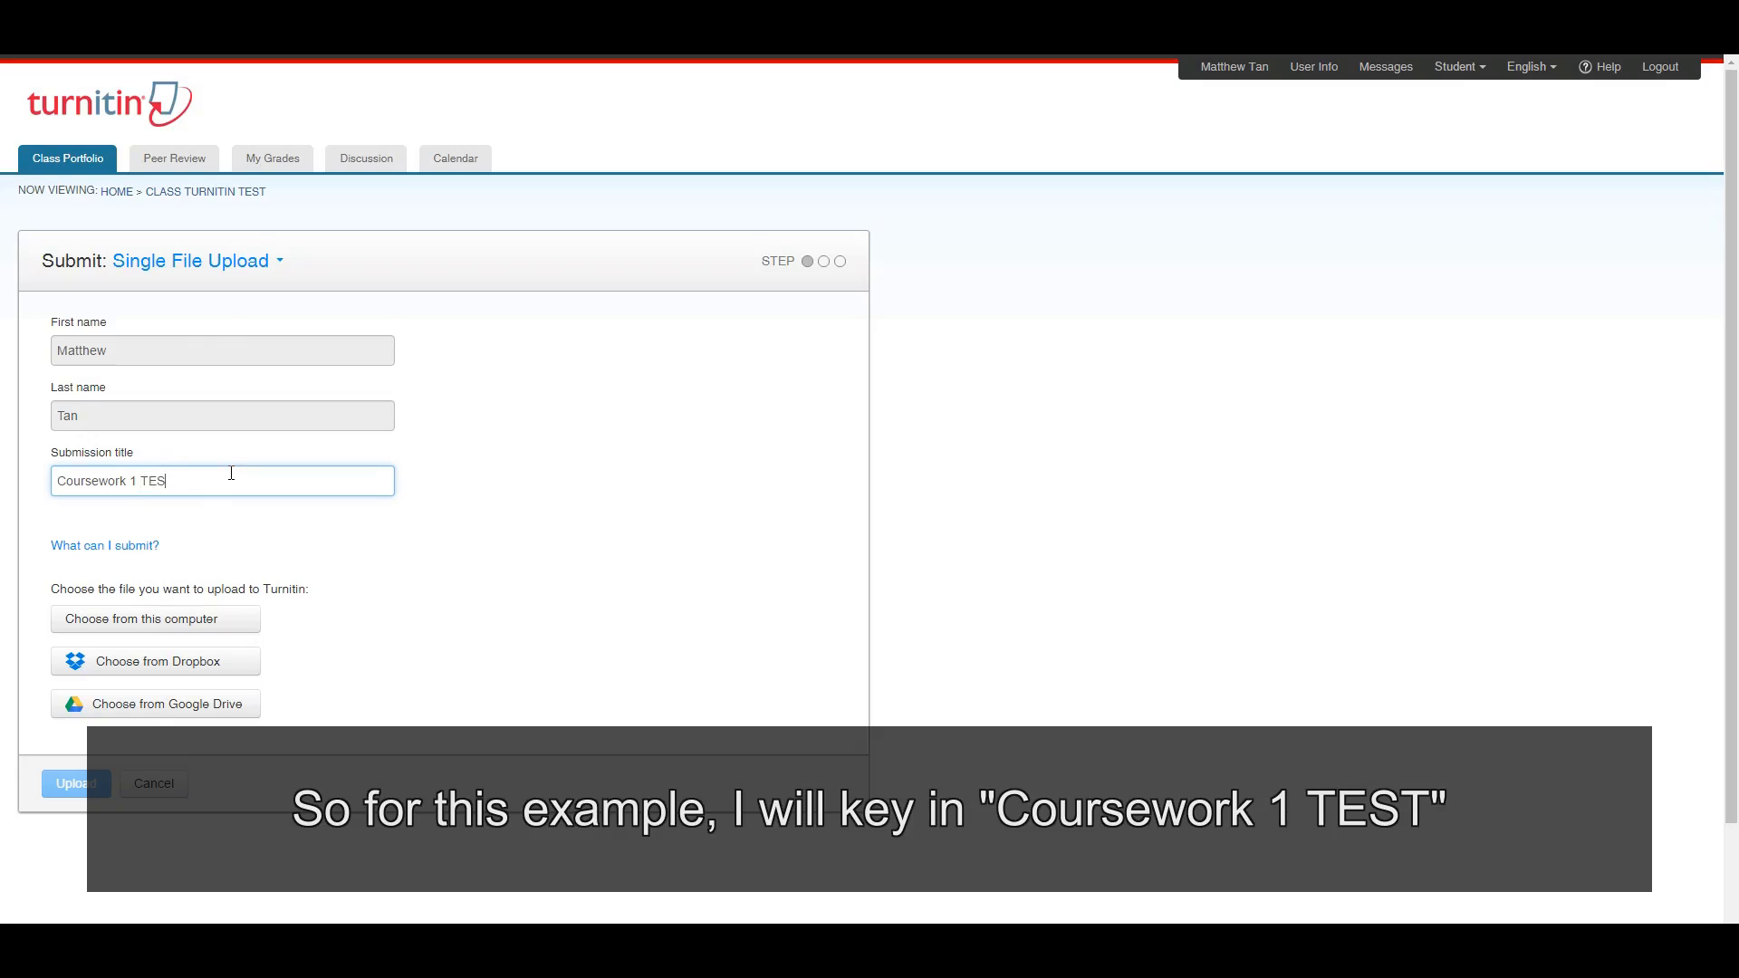
text(T)
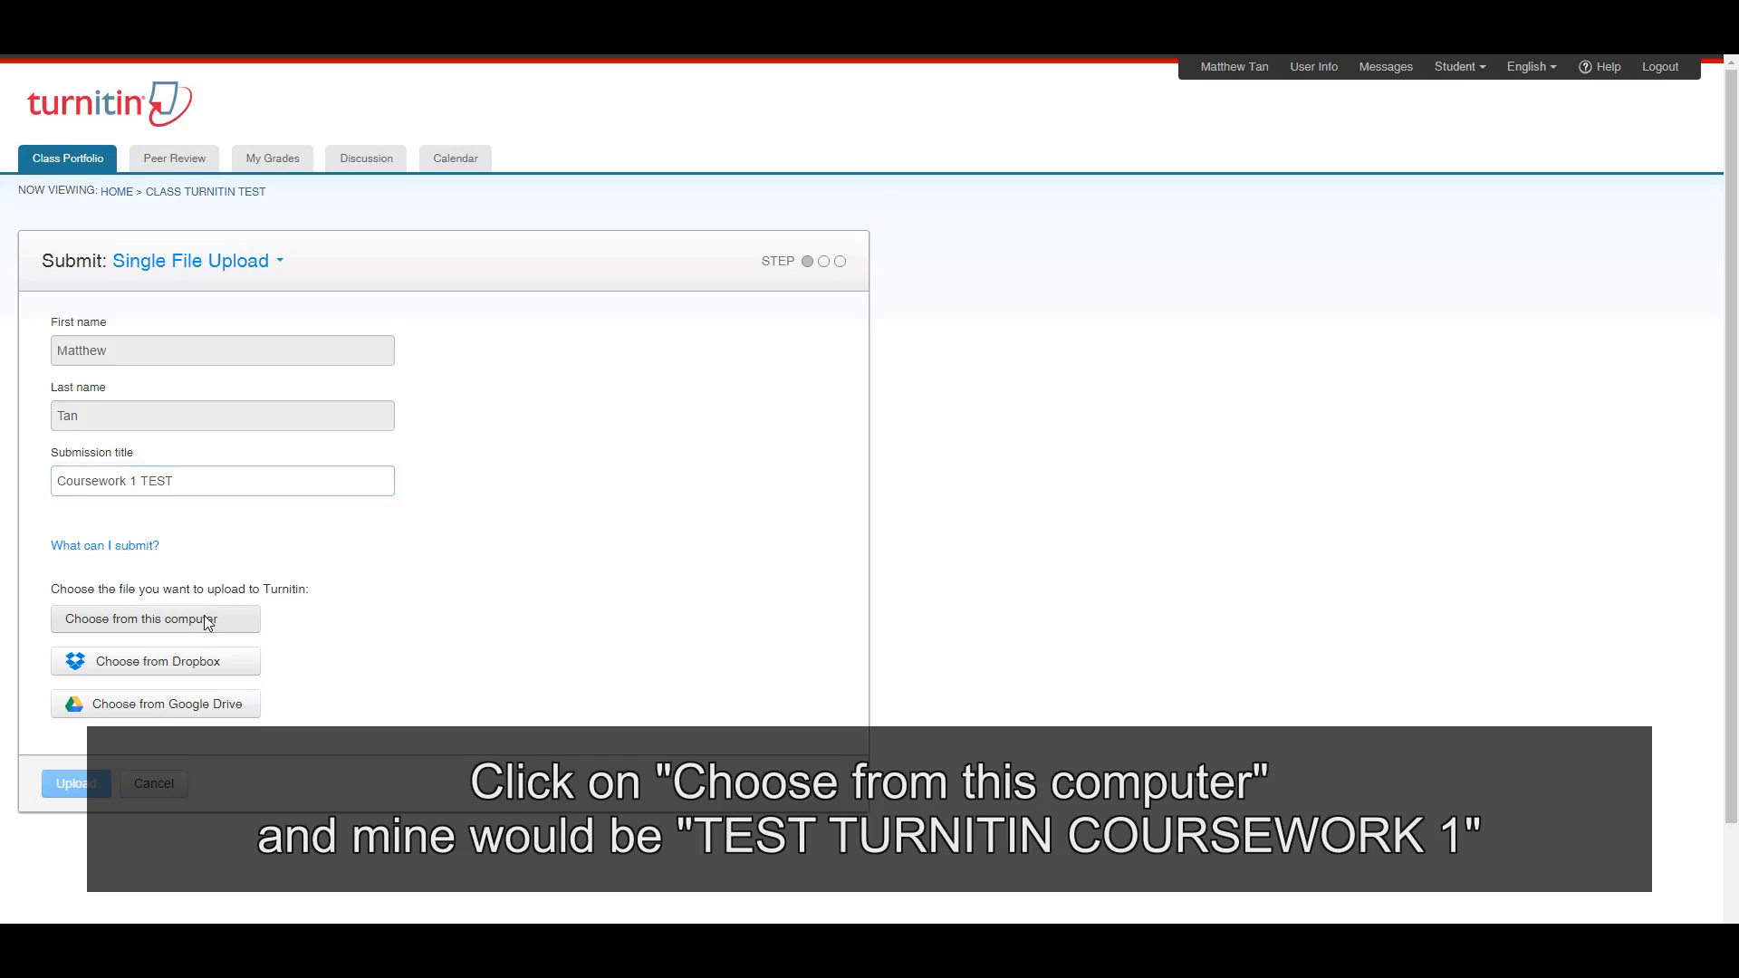
Attach TEST TURNITIN COURSEWORK 1.docx from this computer to the submission.
click(154, 619)
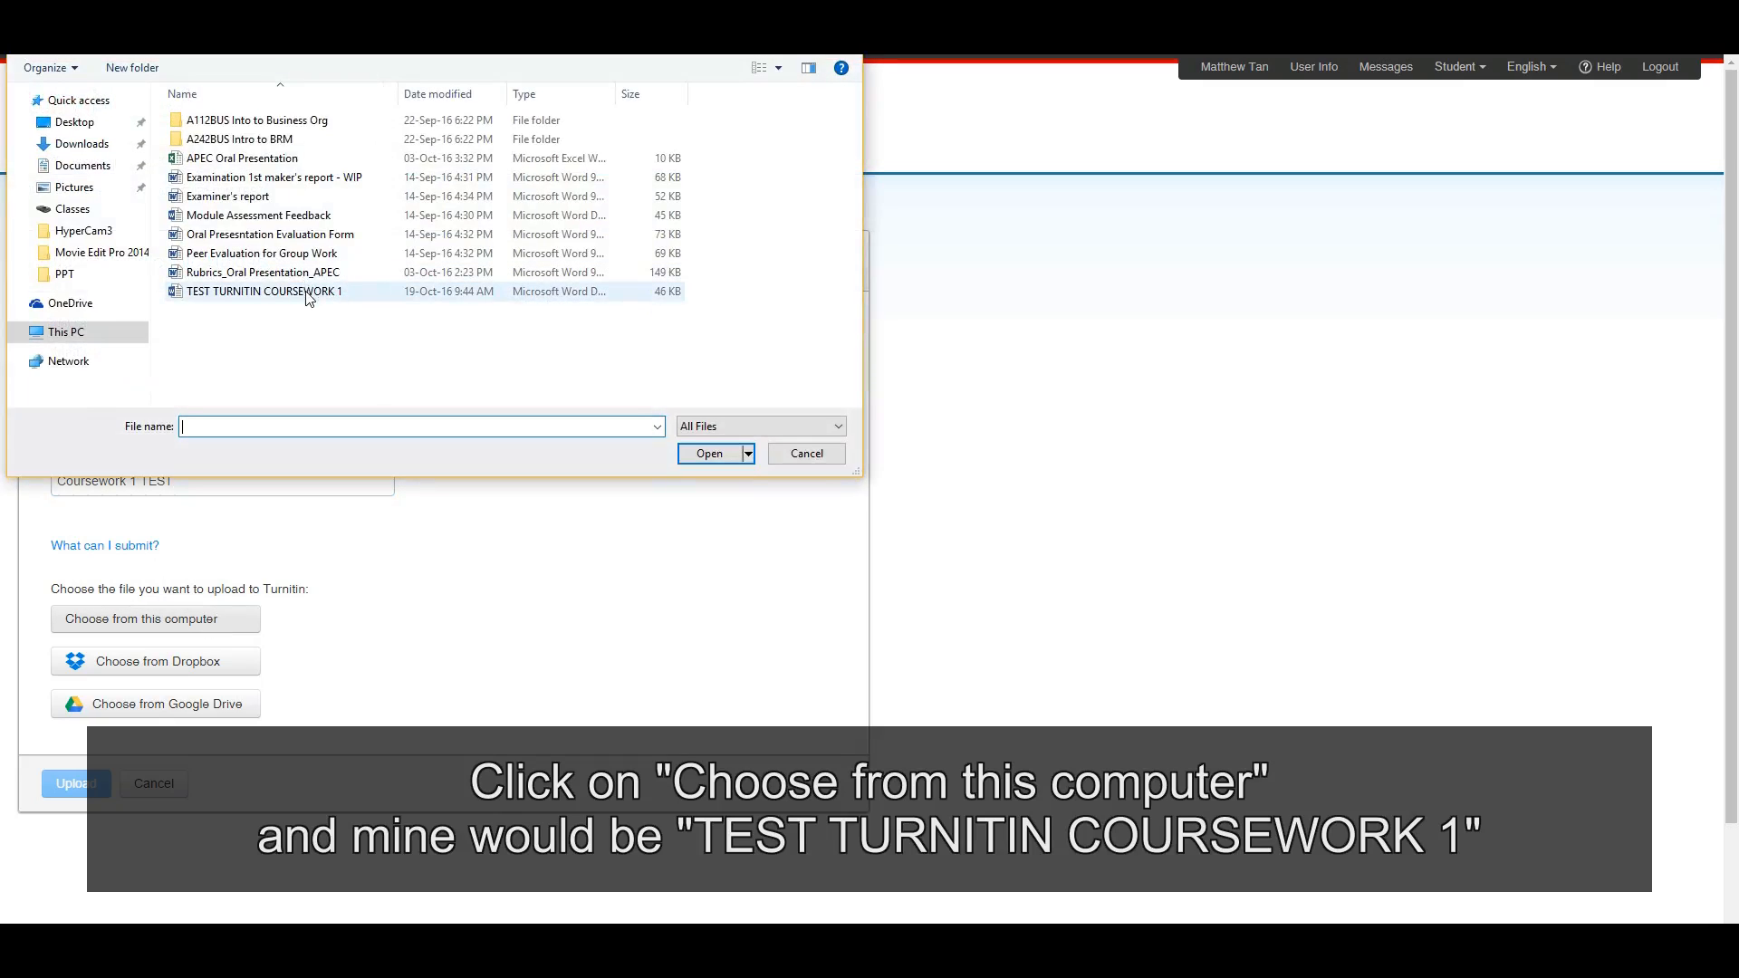
mouse_move(255, 290)
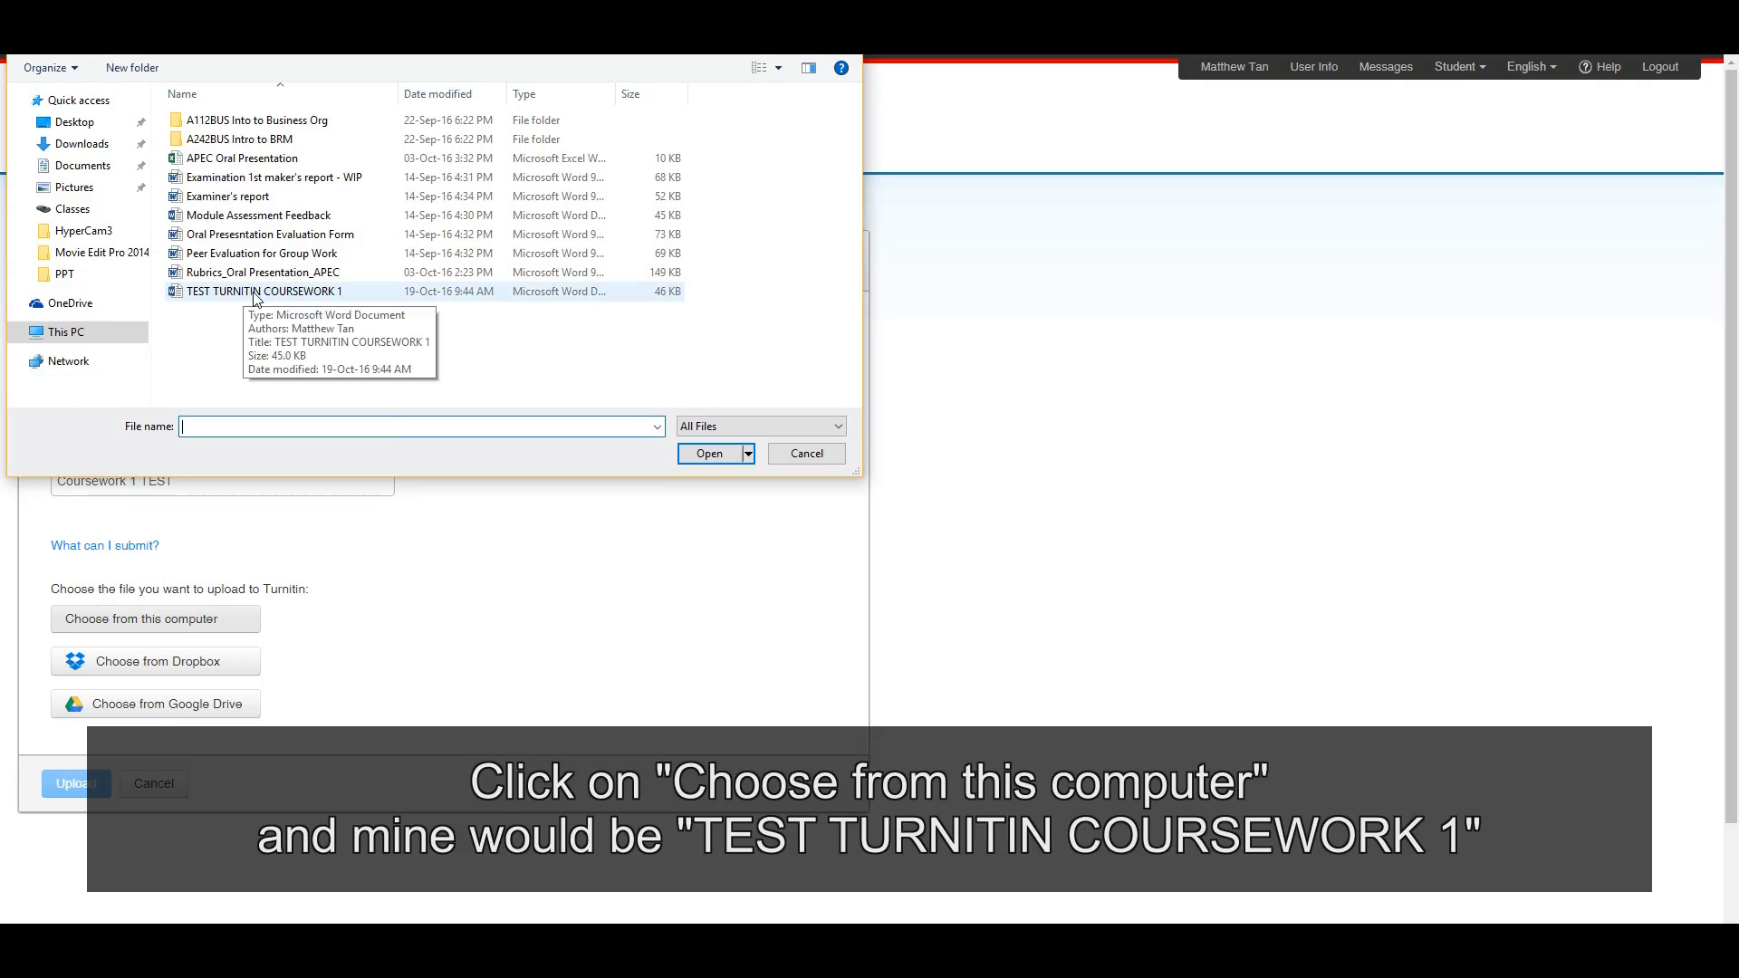
click(806, 452)
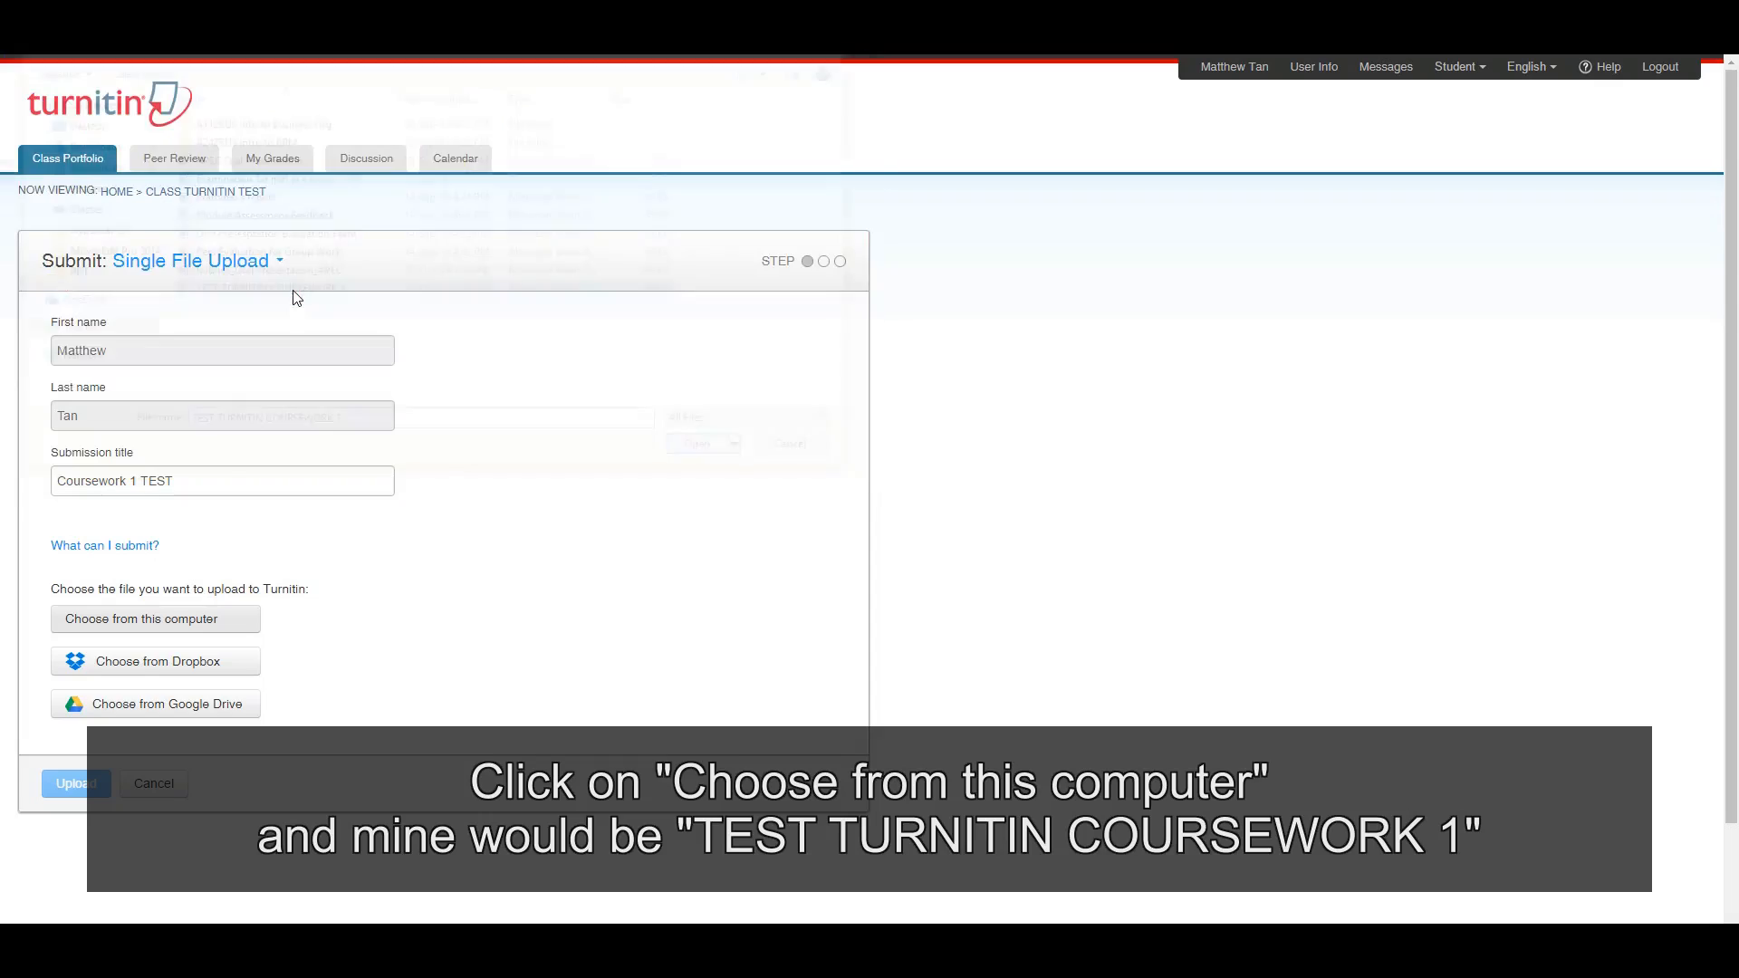
click(154, 617)
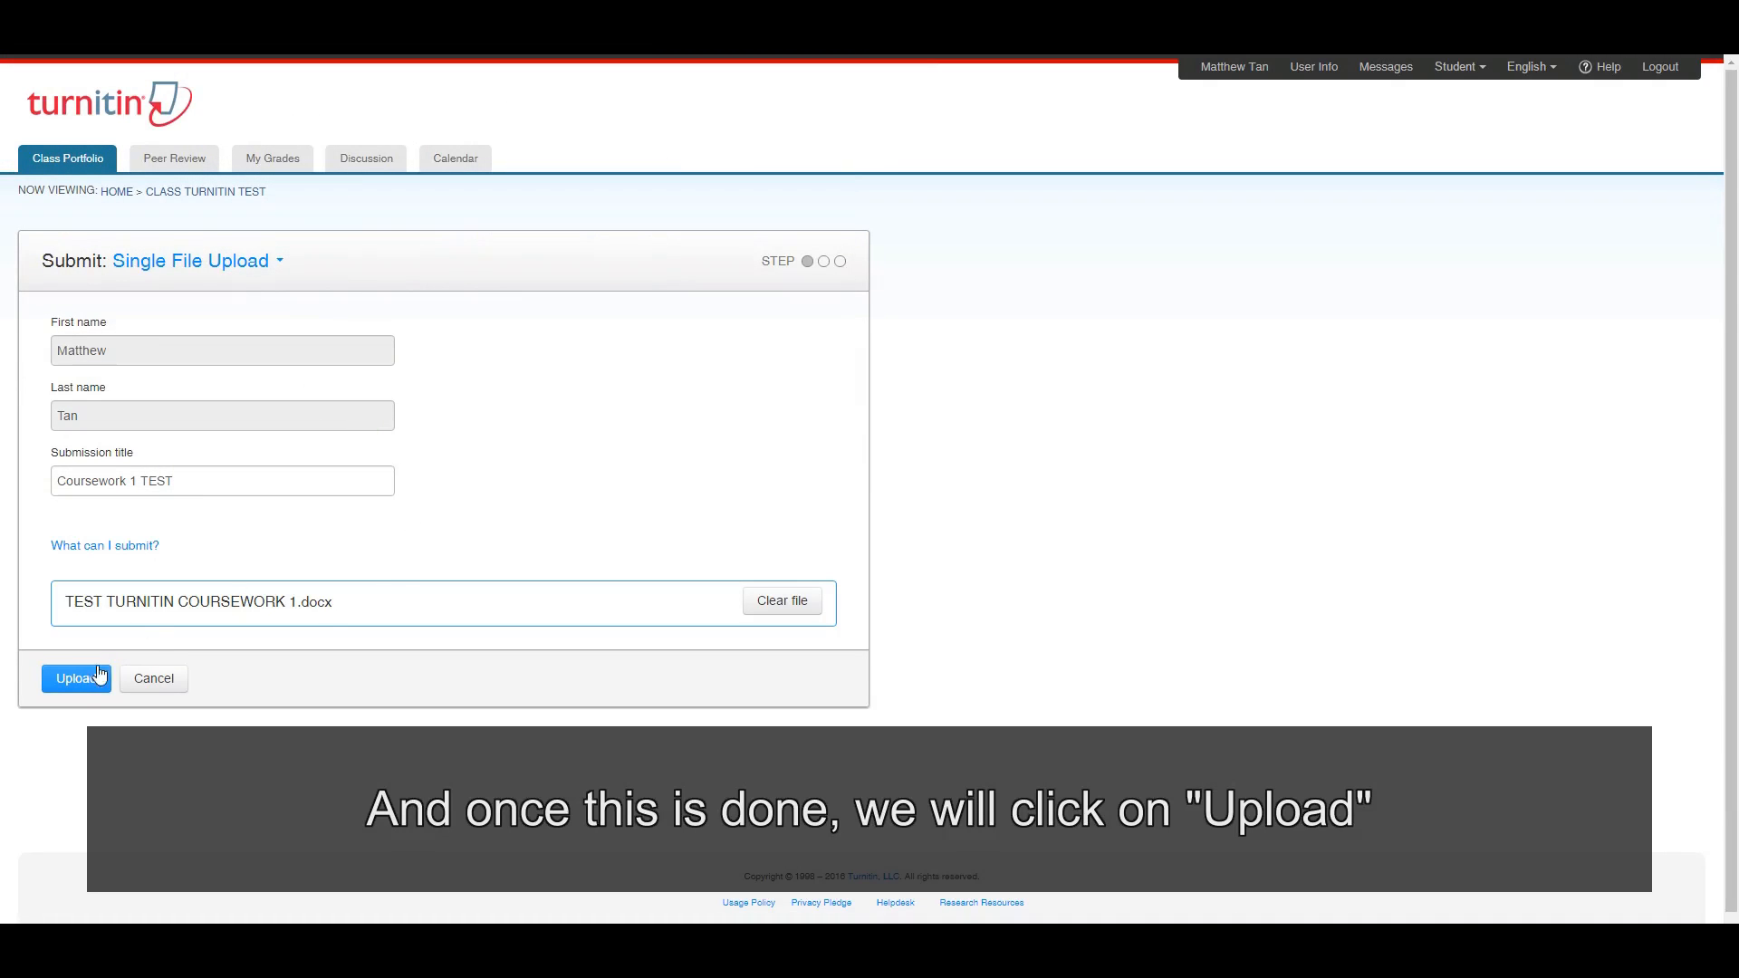
Upload TEST TURNITIN COURSEWORK 1.docx so Turnitin begins processing the Coursework 1 submission.
click(76, 678)
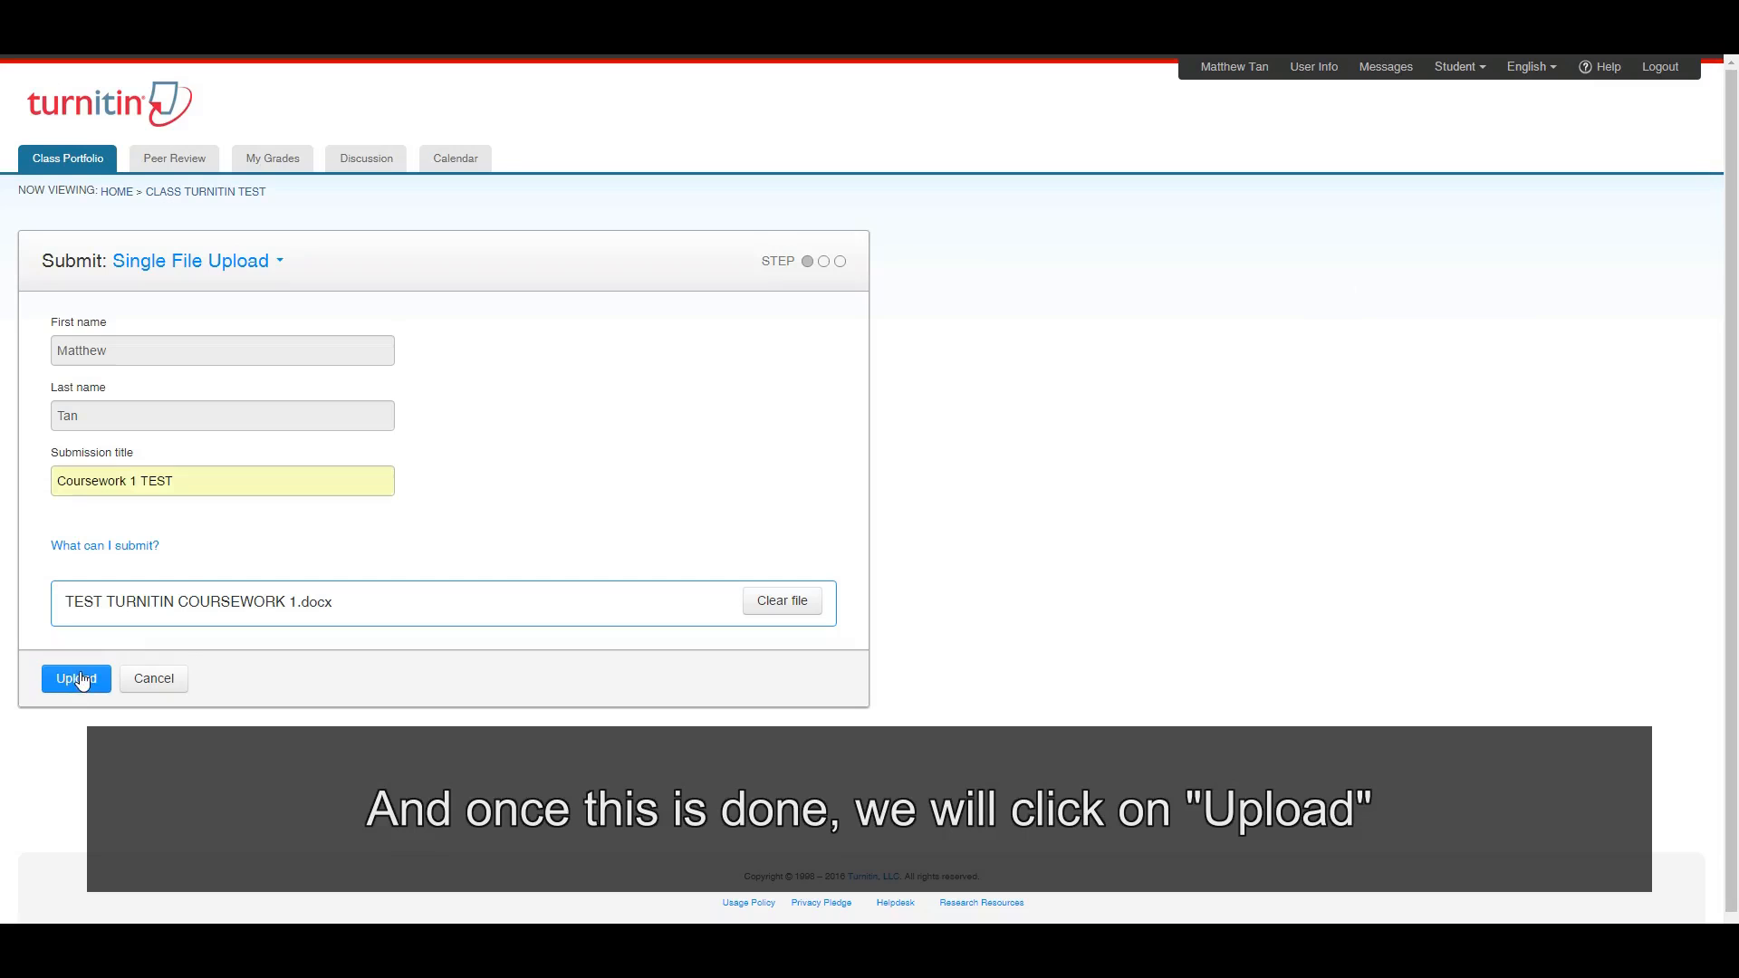
click(76, 678)
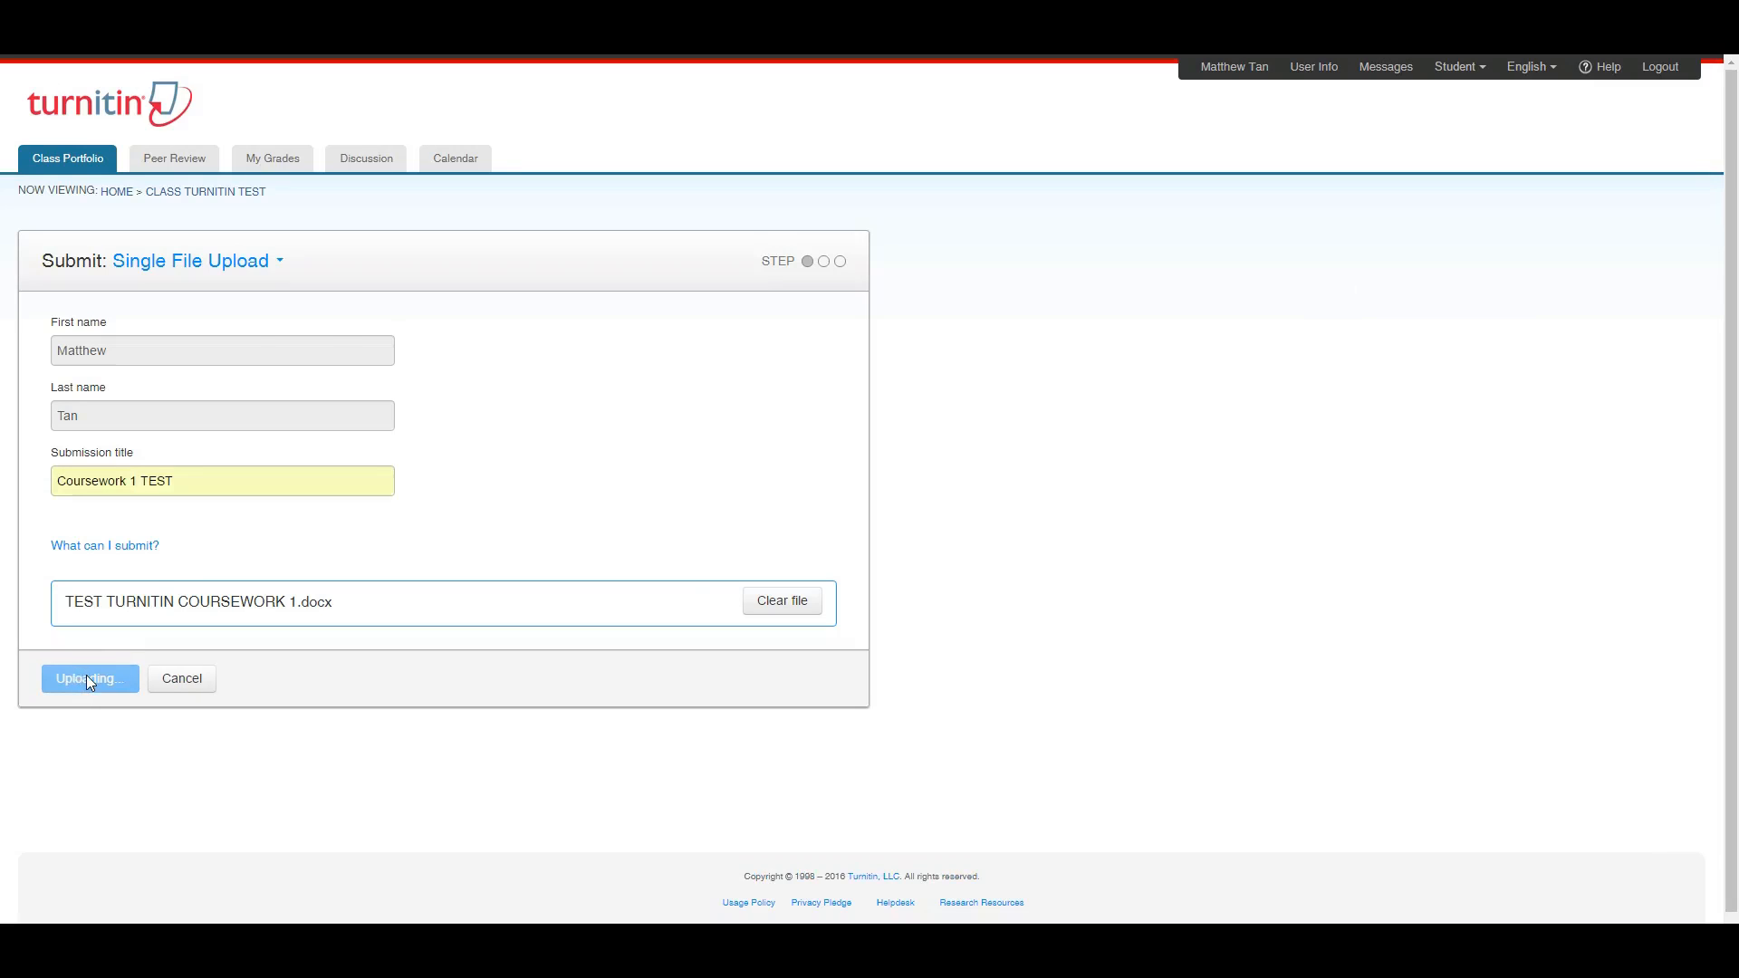
click(89, 678)
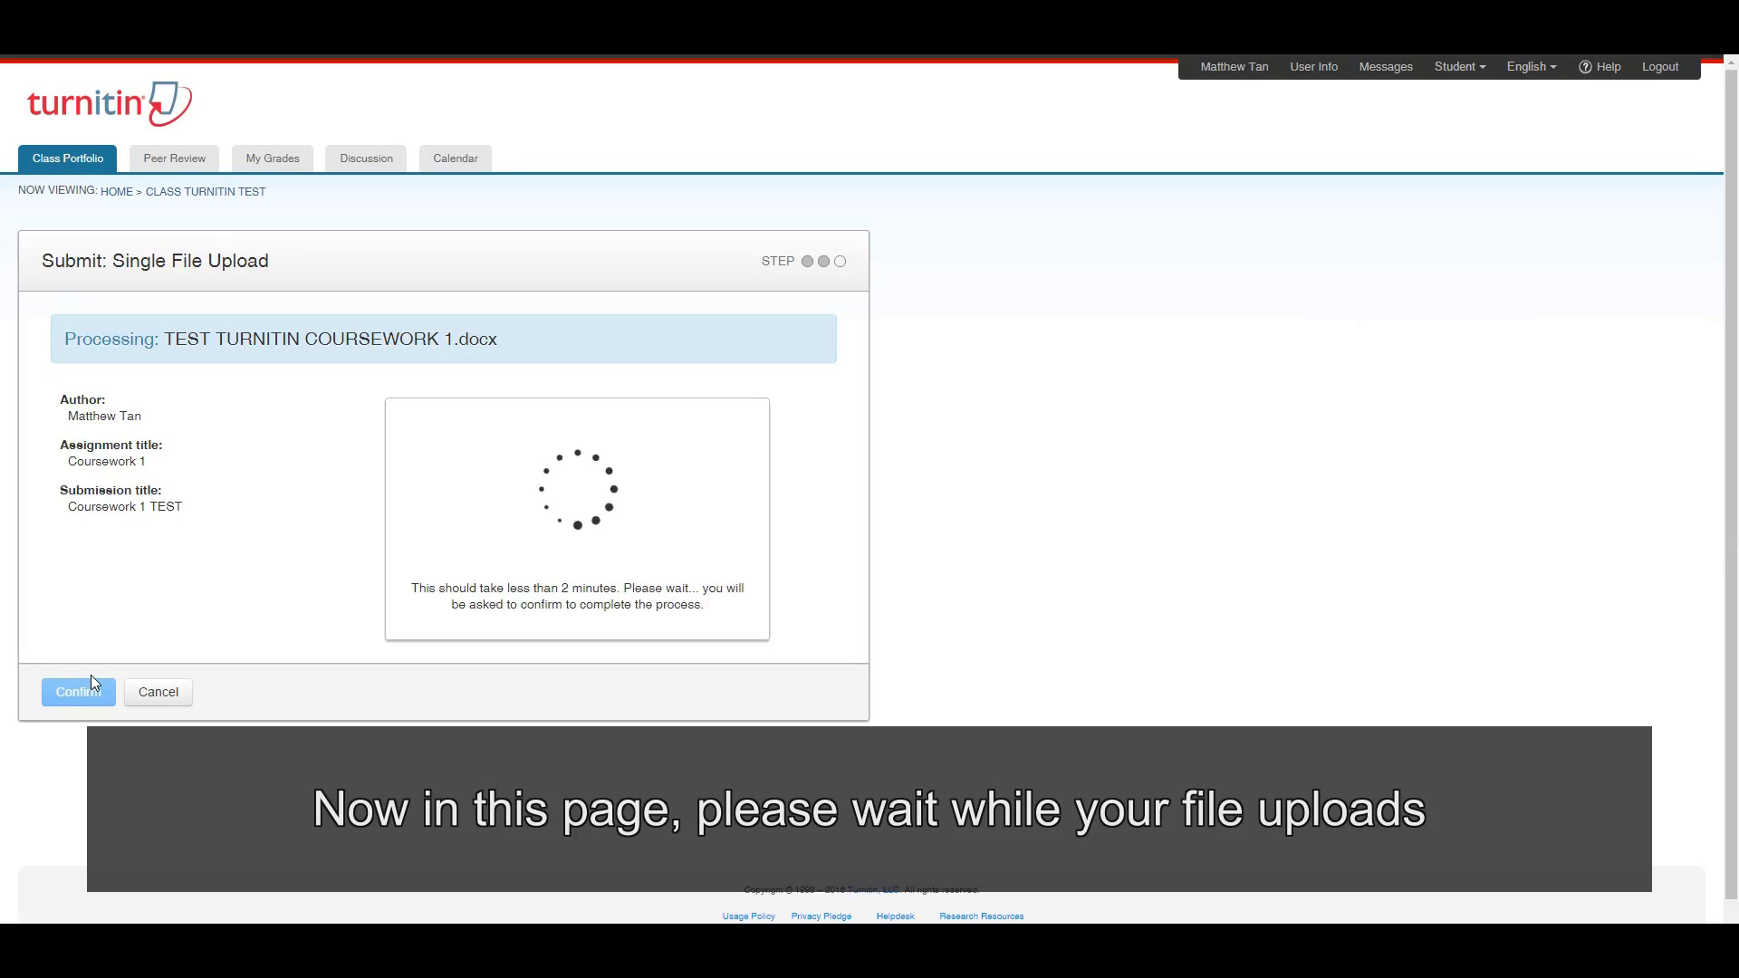
mouse_move(688, 453)
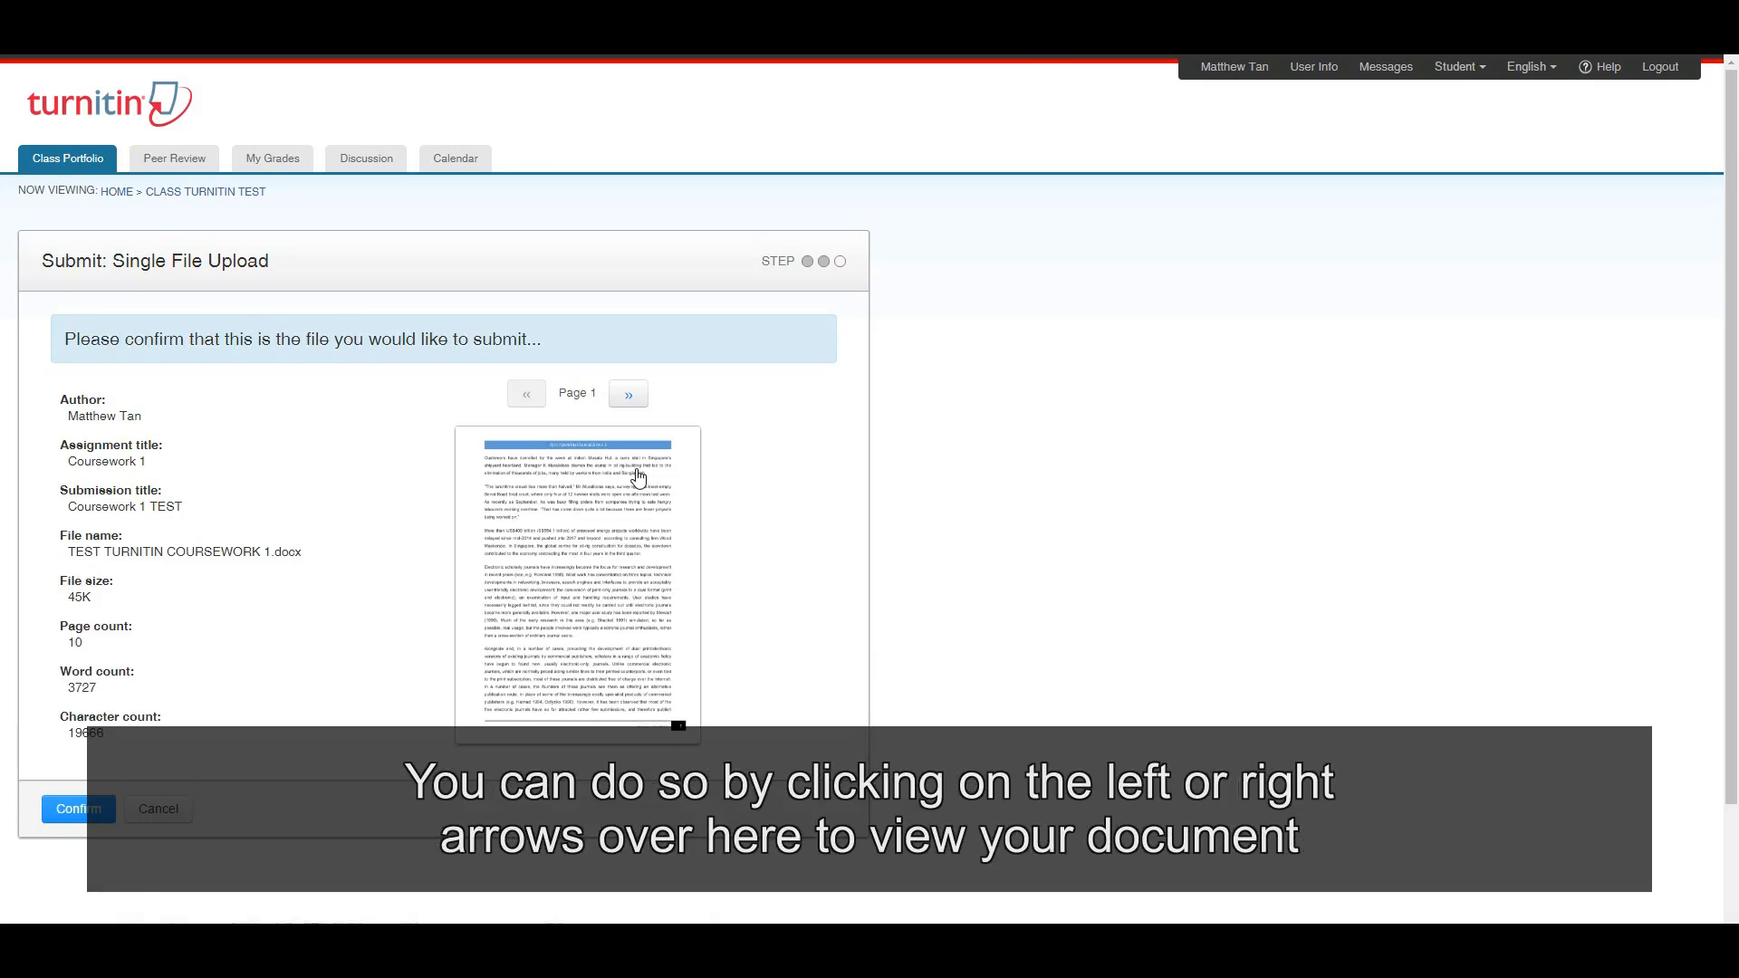
mouse_move(629, 393)
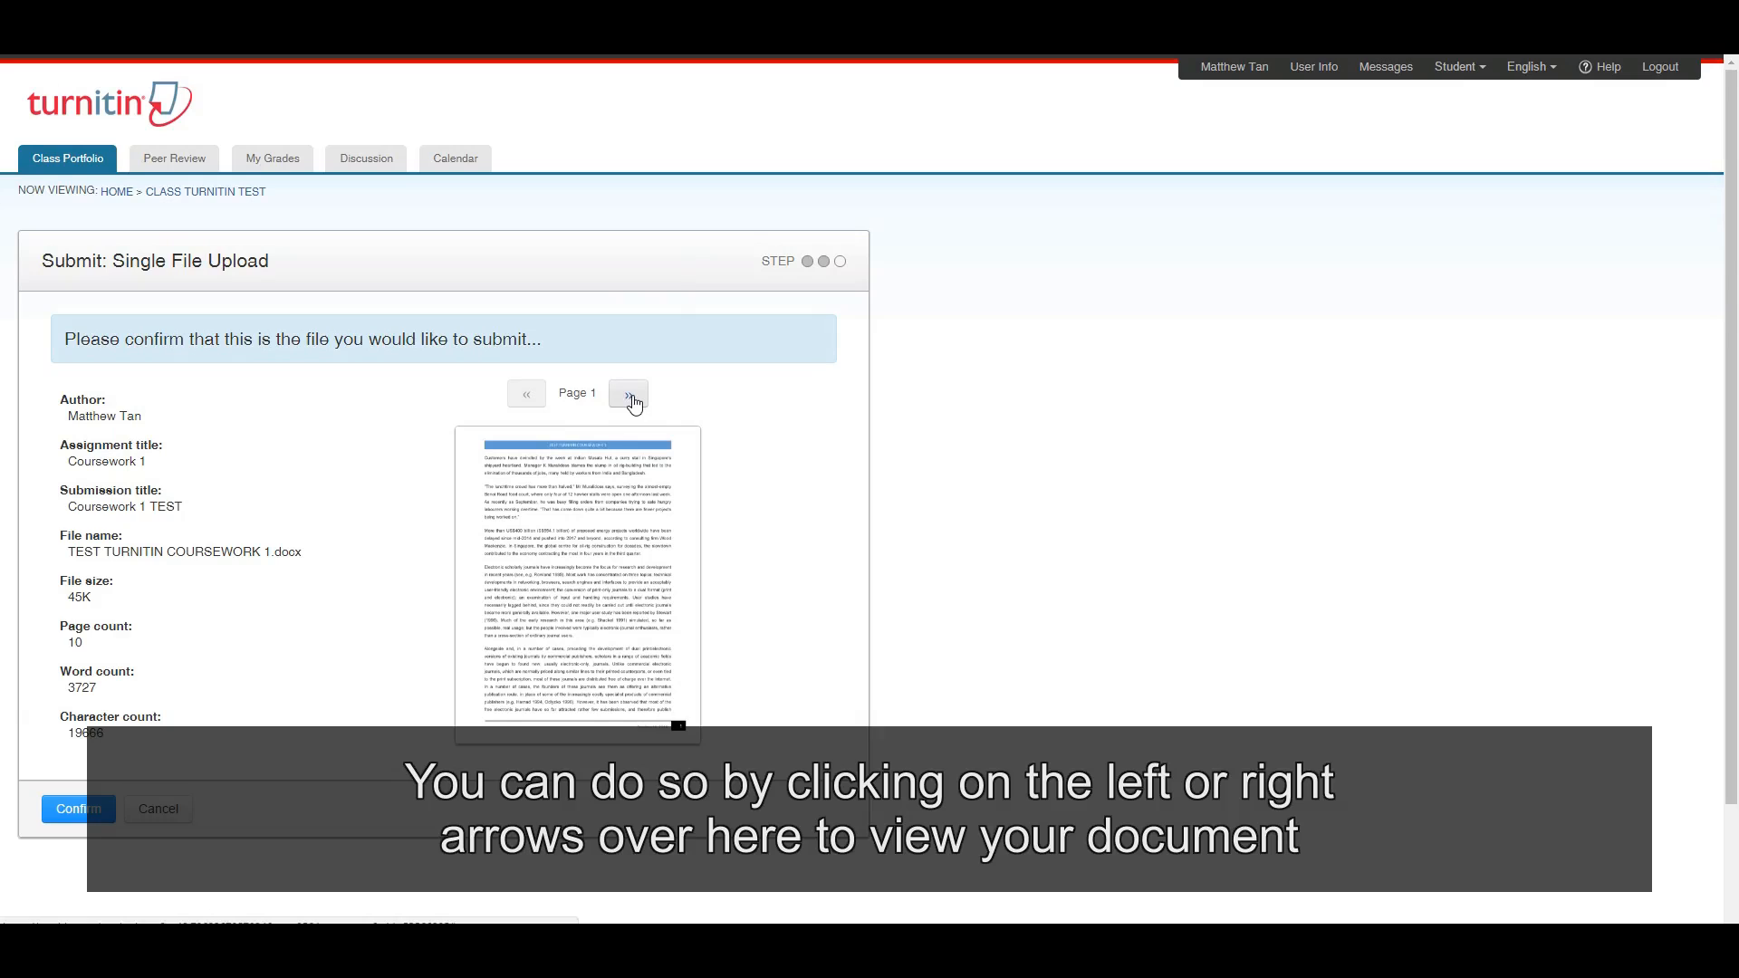
Browse the paper preview forward through pages 2, 3 and 4.
click(629, 393)
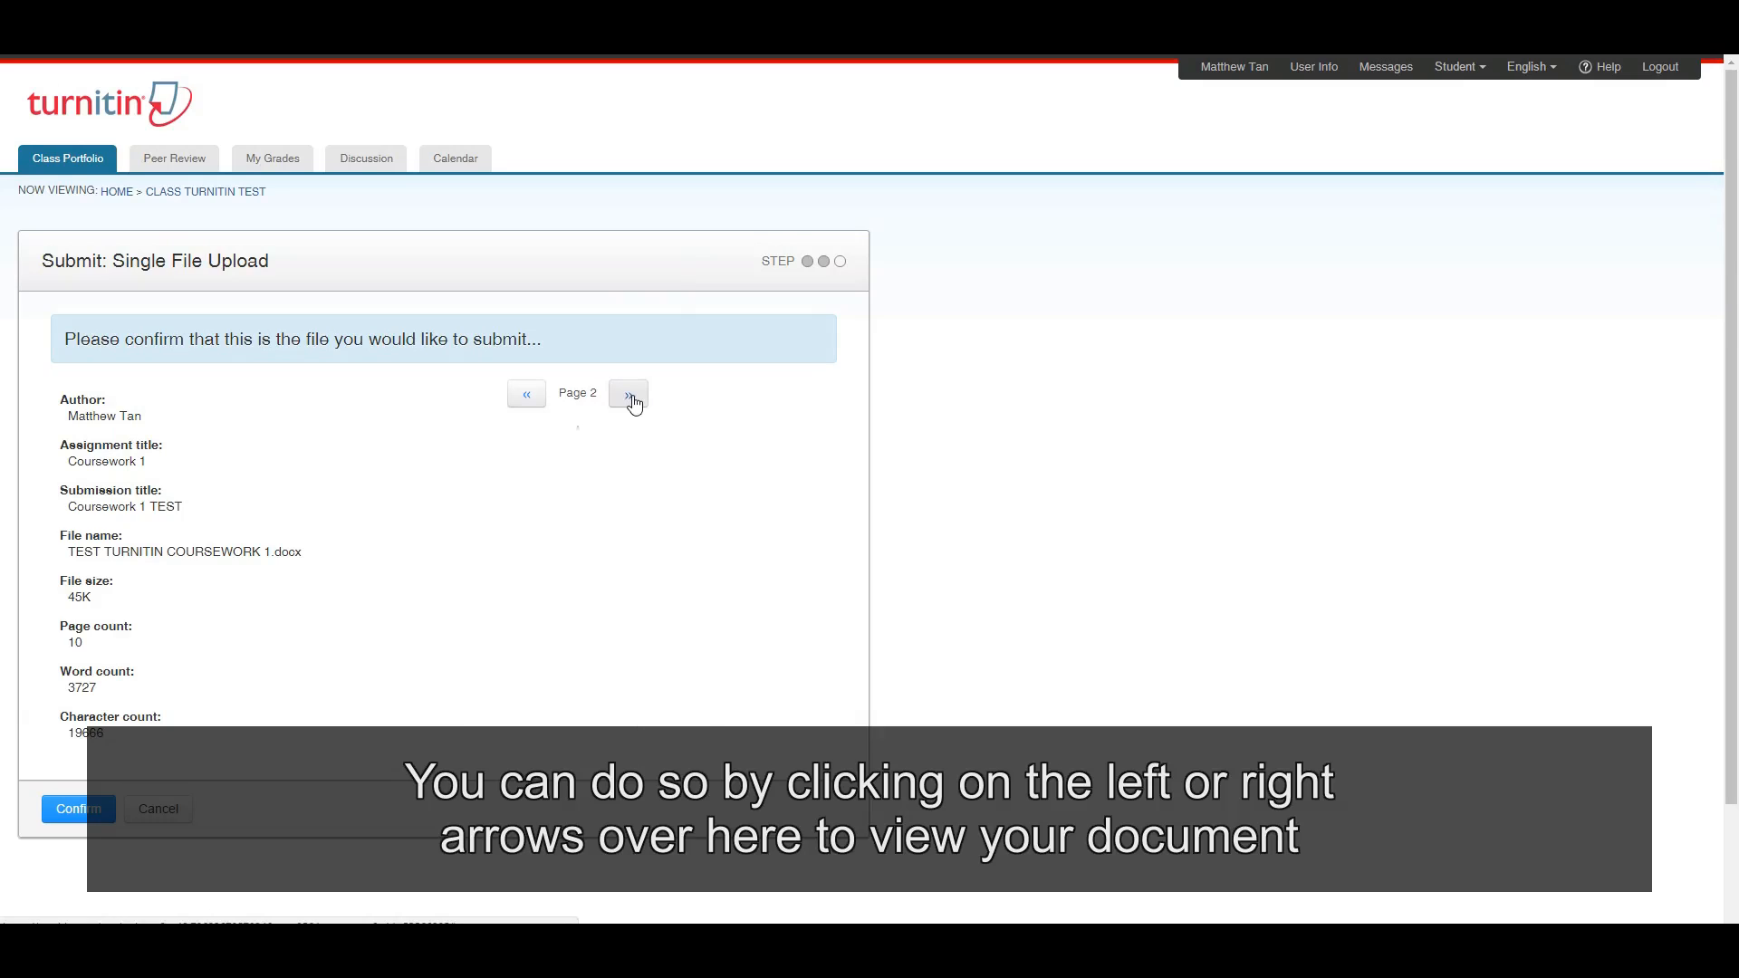
click(628, 393)
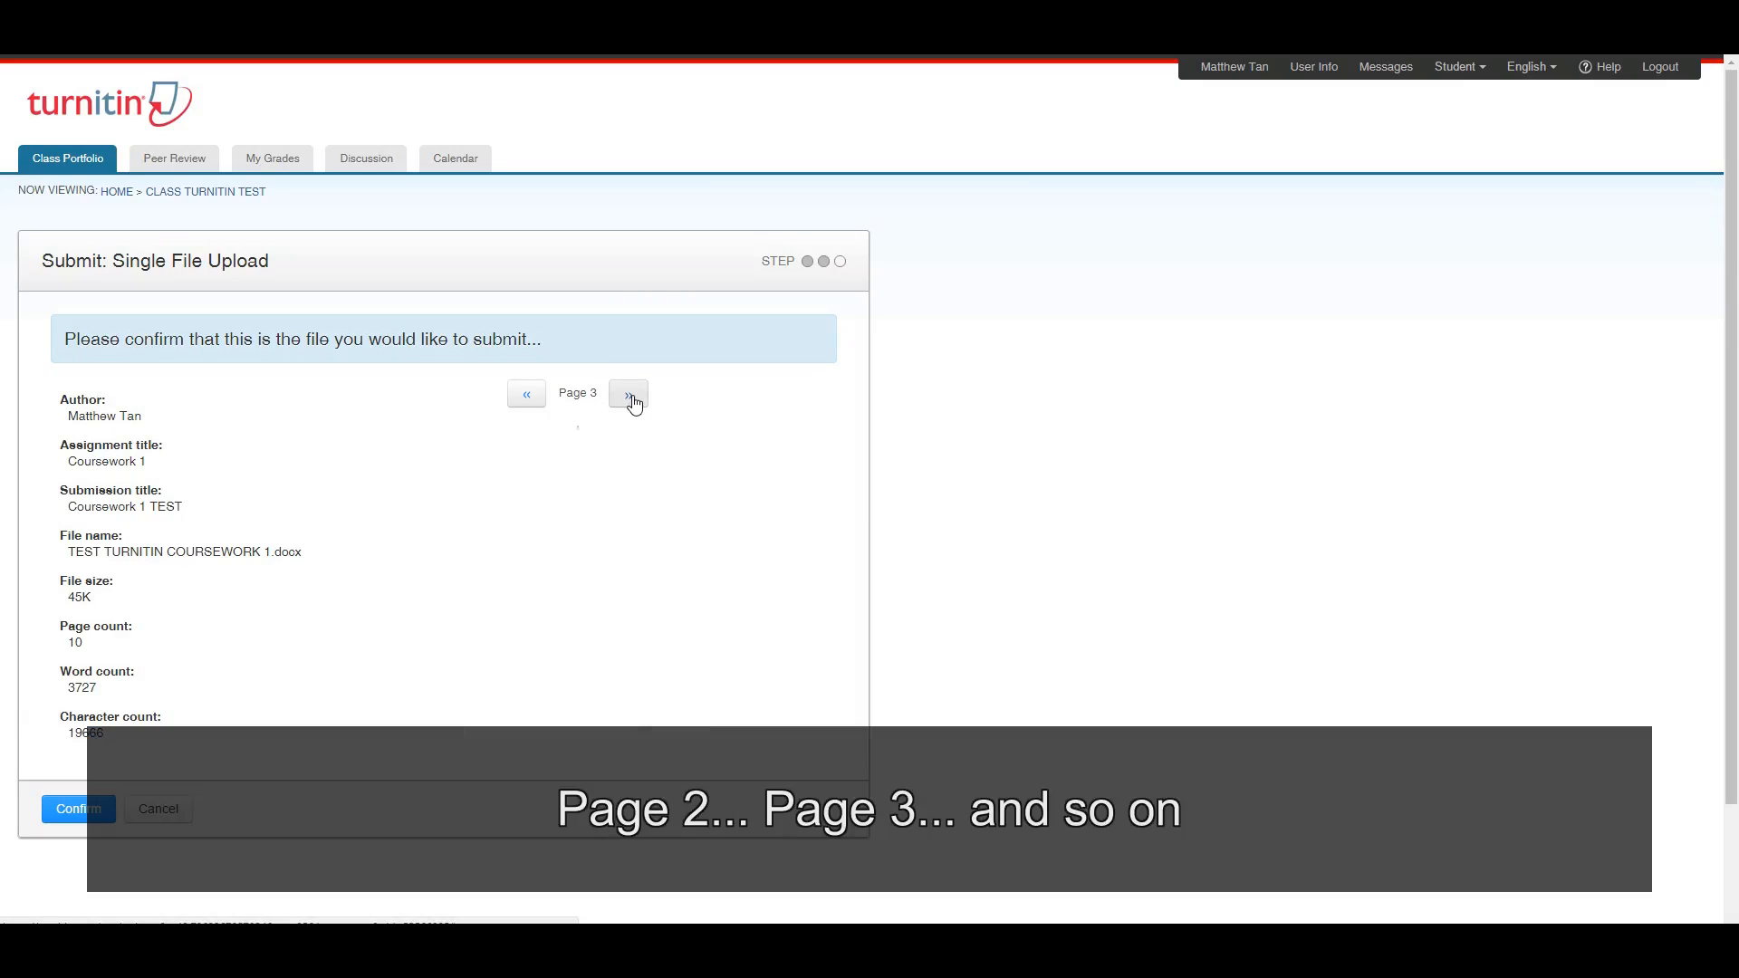
click(629, 393)
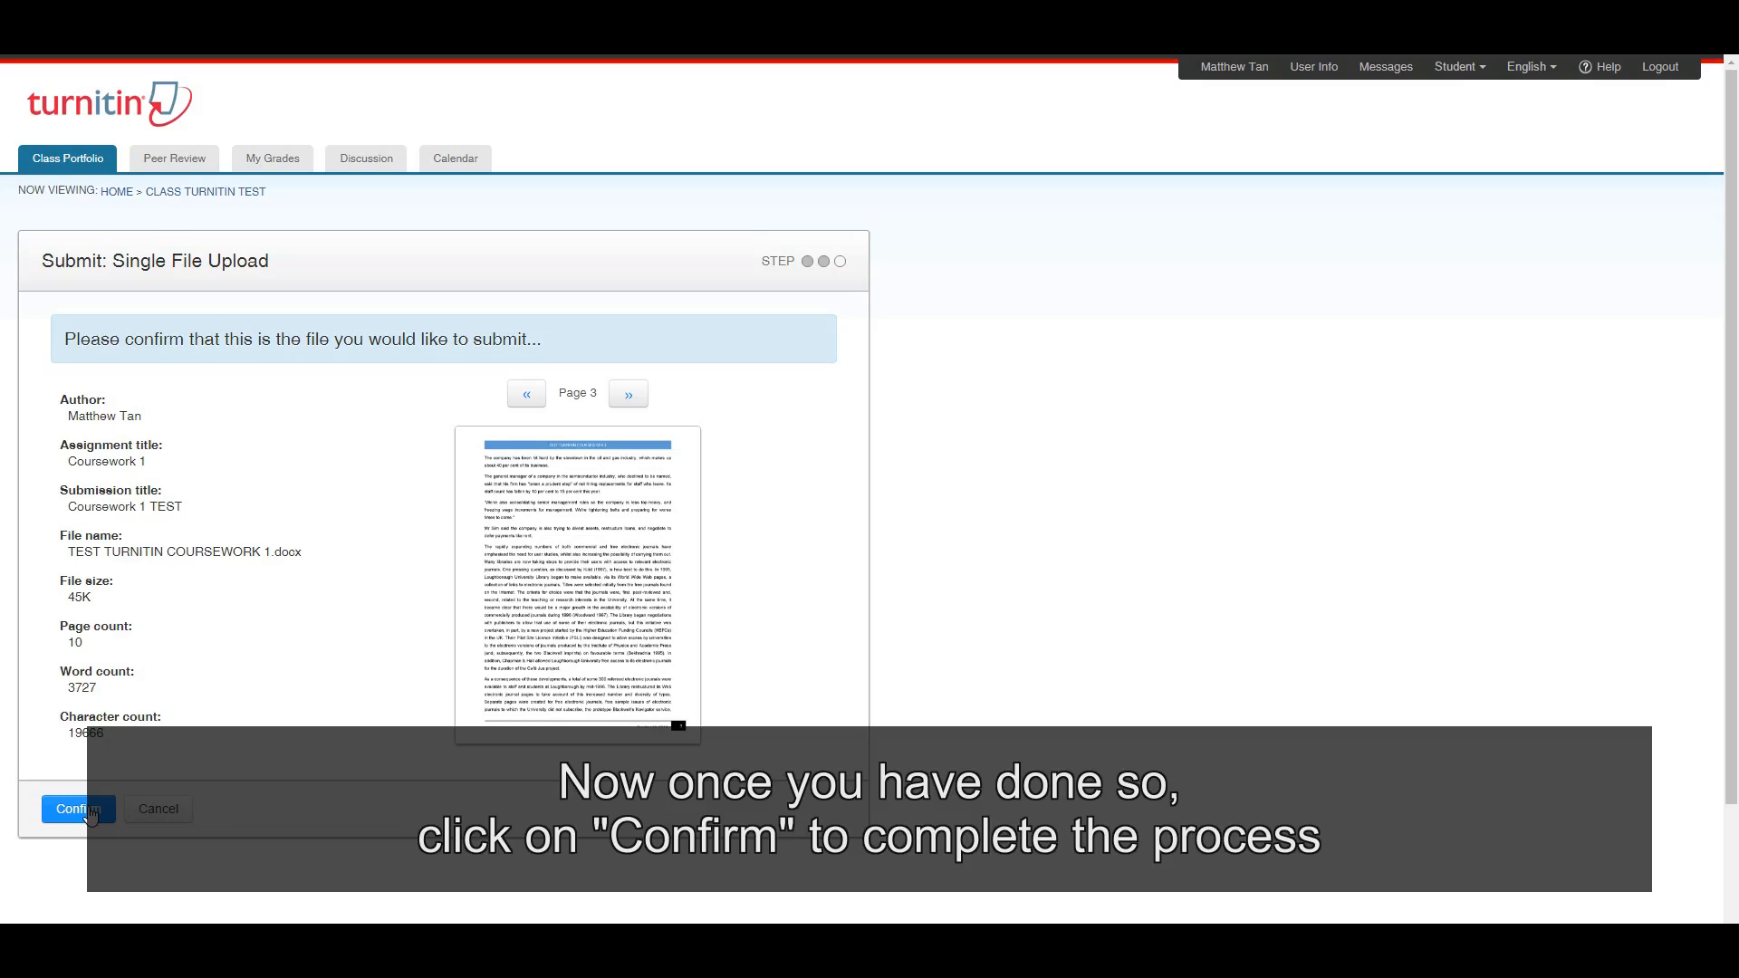
Confirm the submission and review the digital receipt with its submission date and ID.
click(77, 807)
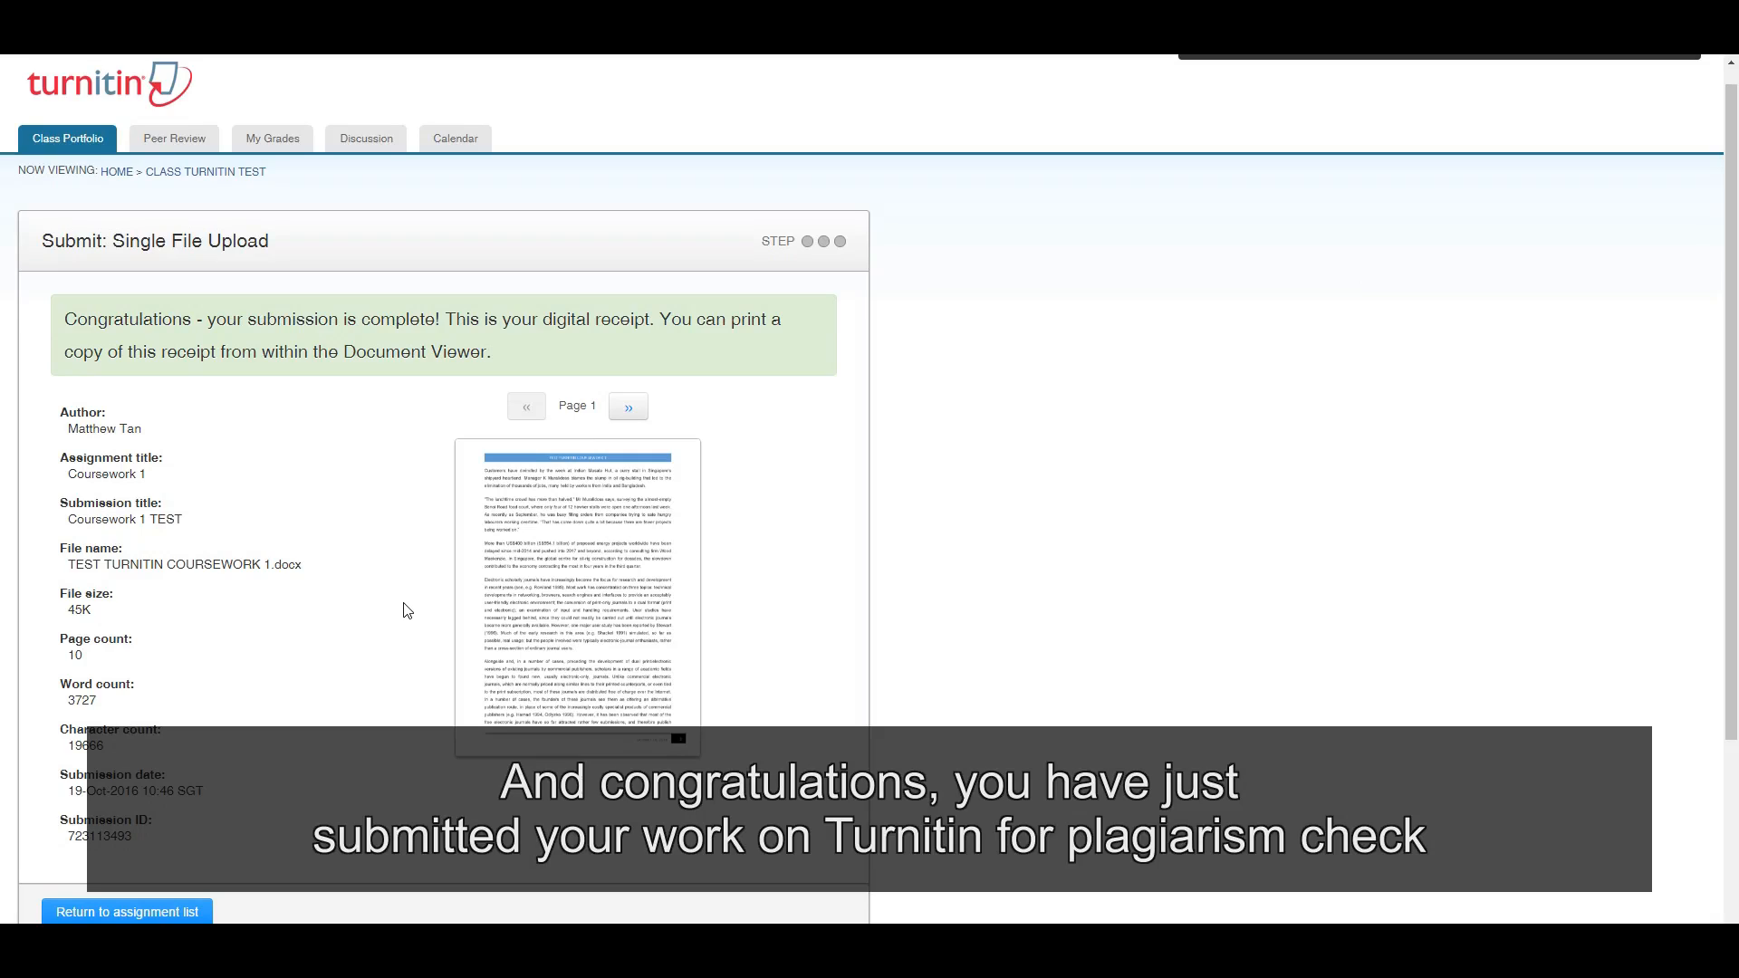
scroll(down, 3)
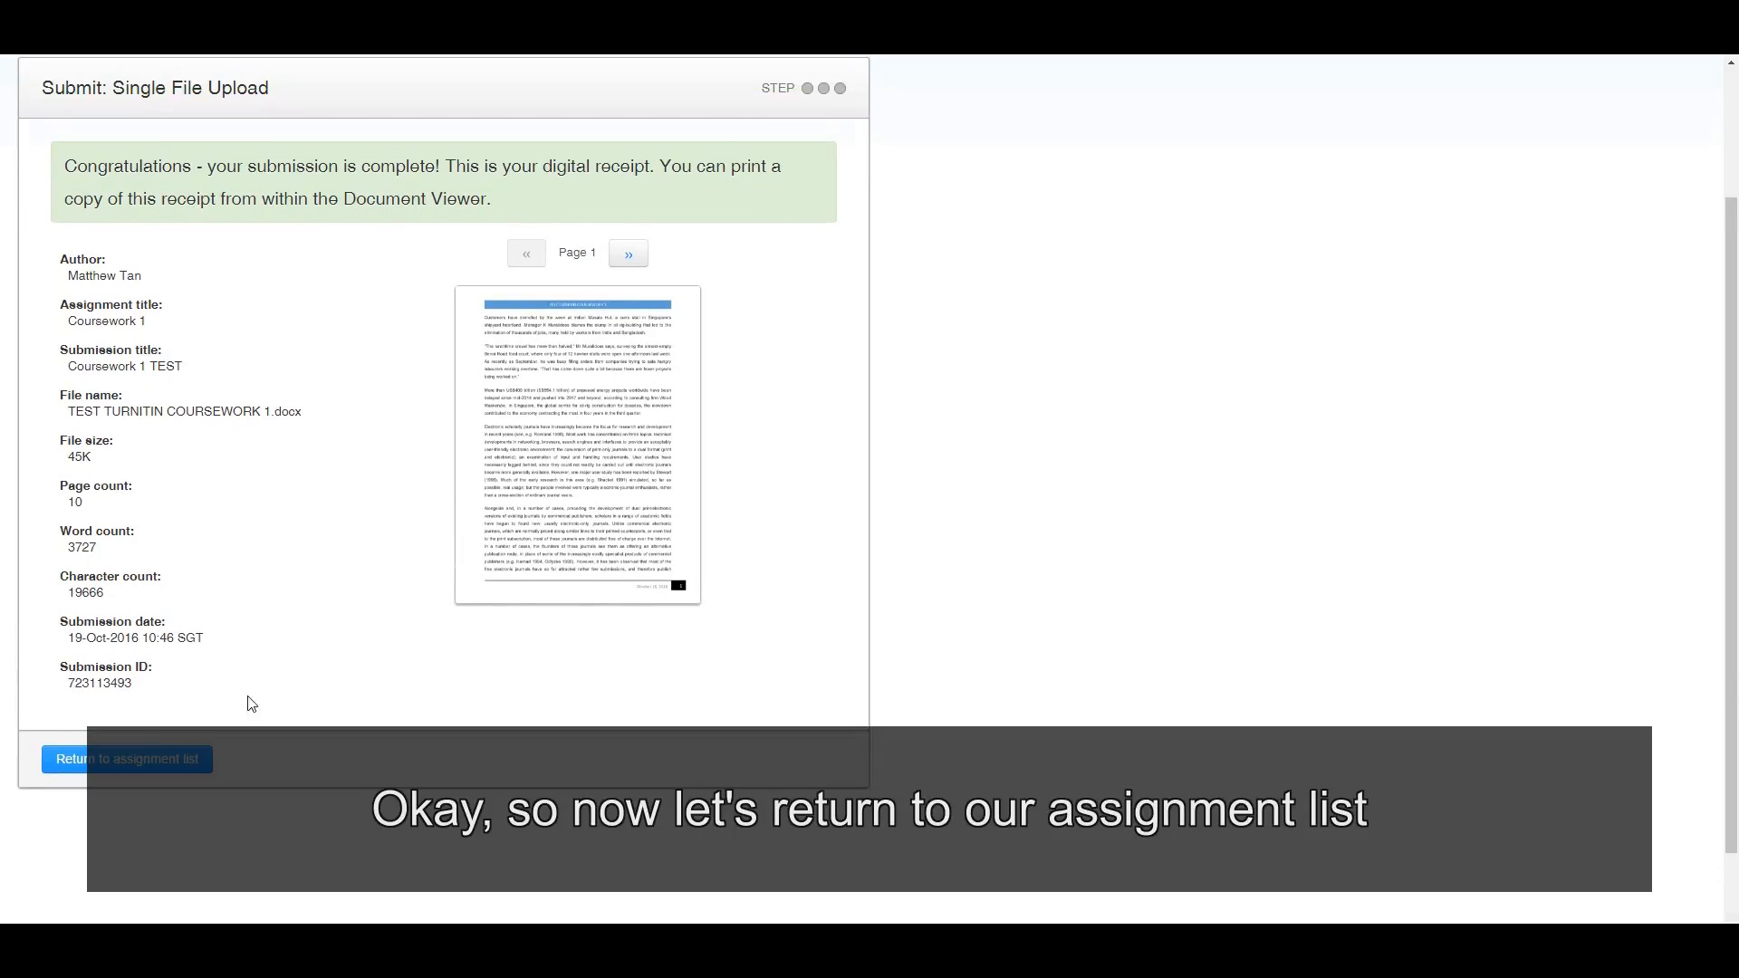
mouse_move(108, 766)
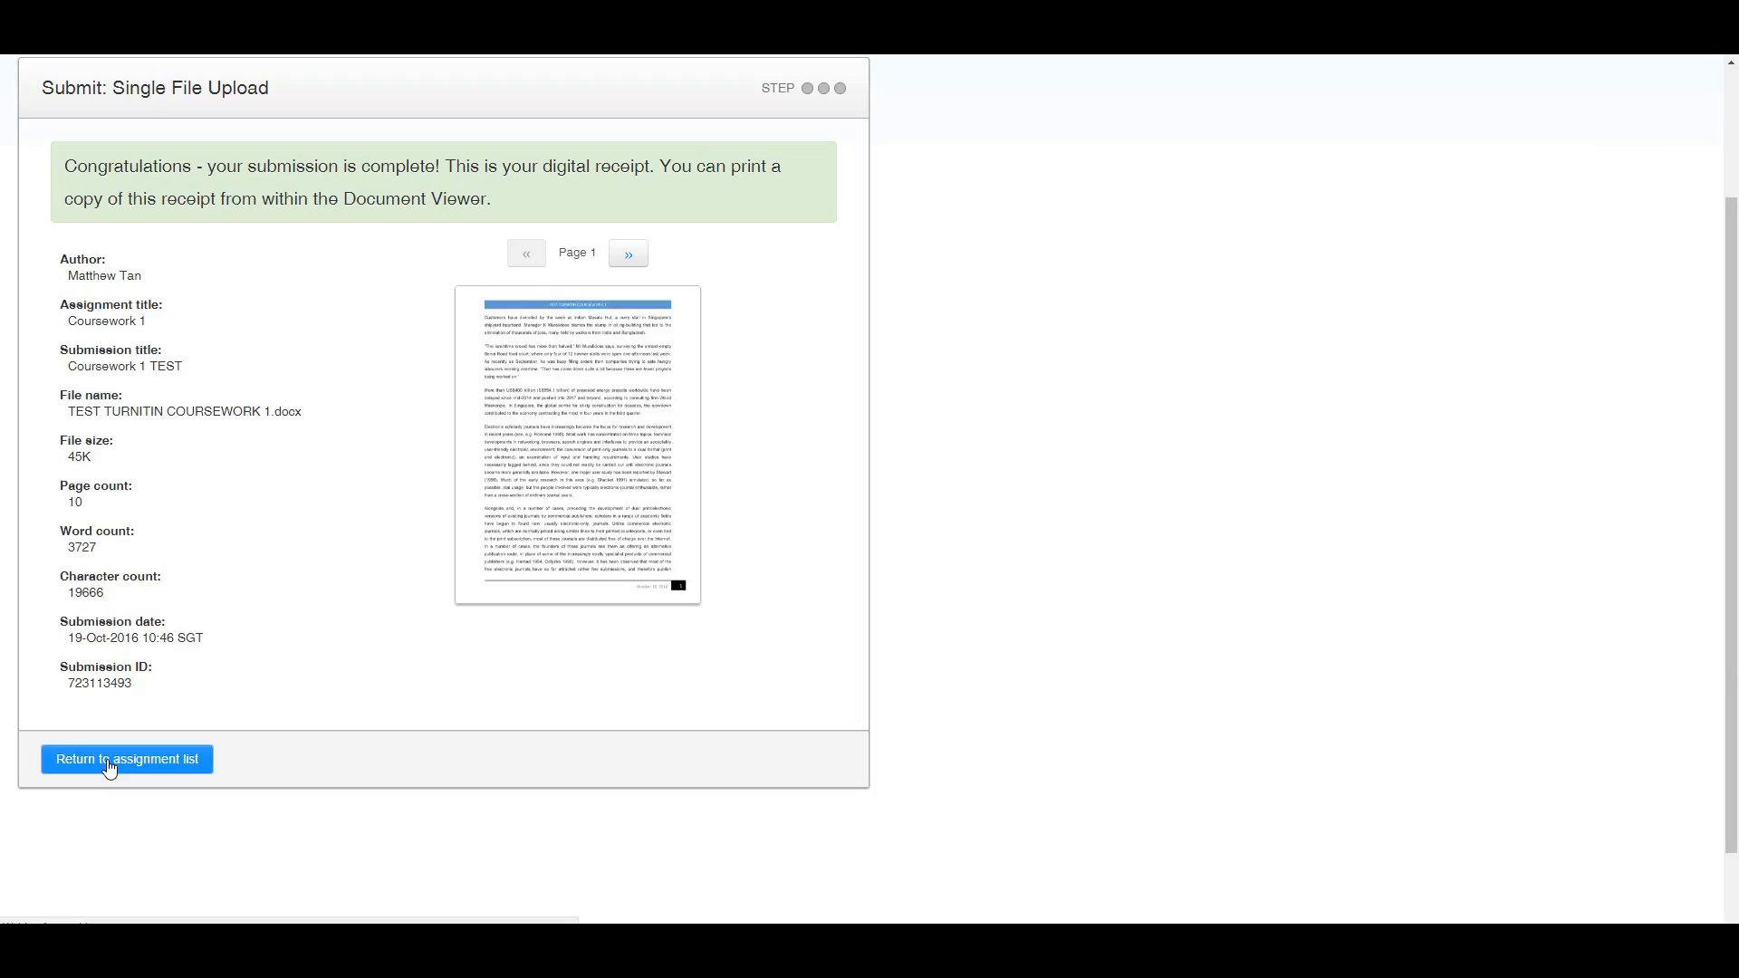
click(127, 759)
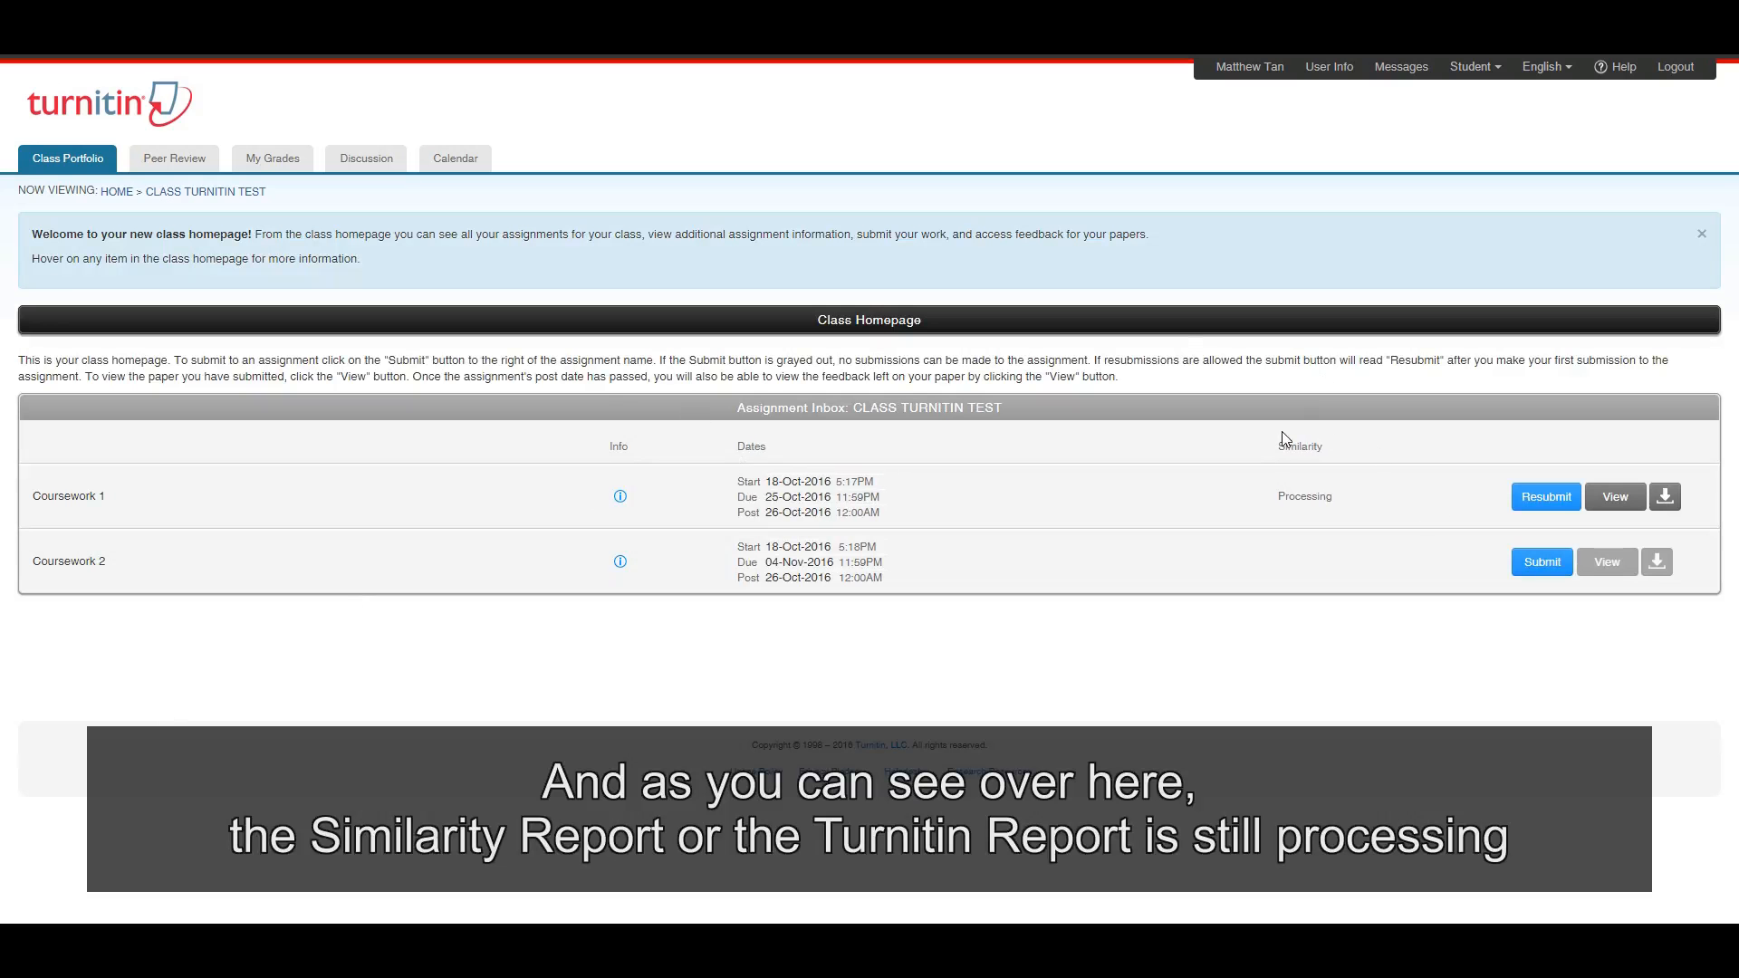
mouse_move(1261, 448)
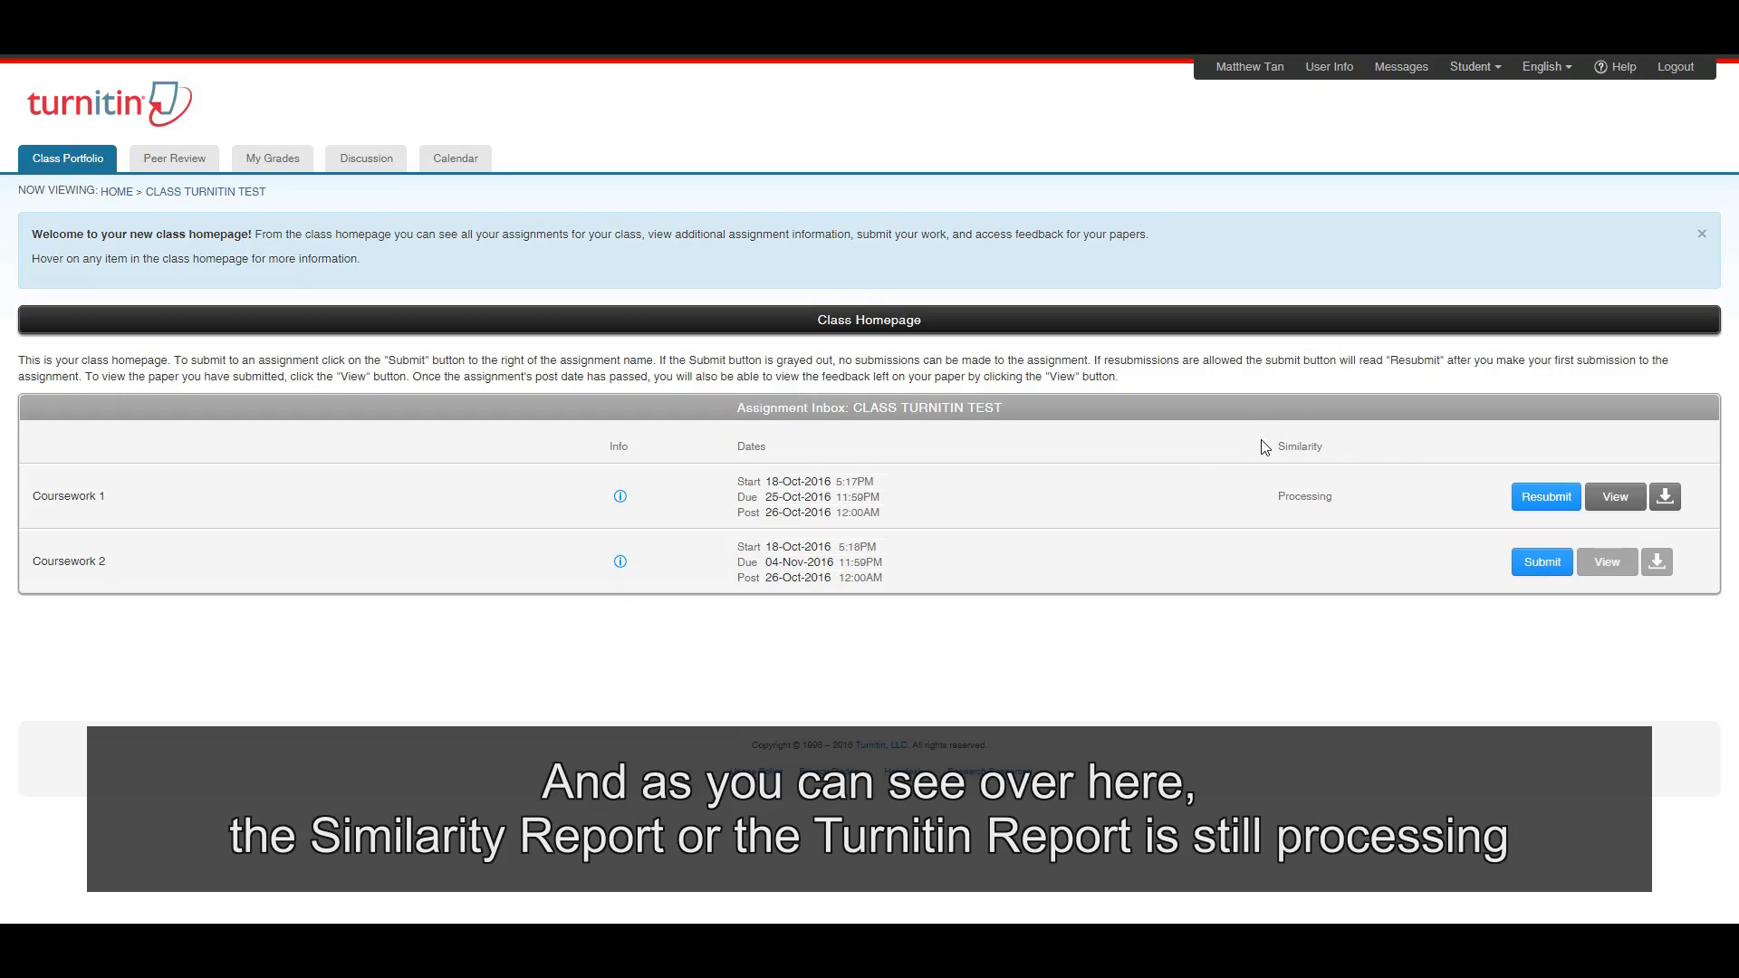
mouse_move(1244, 542)
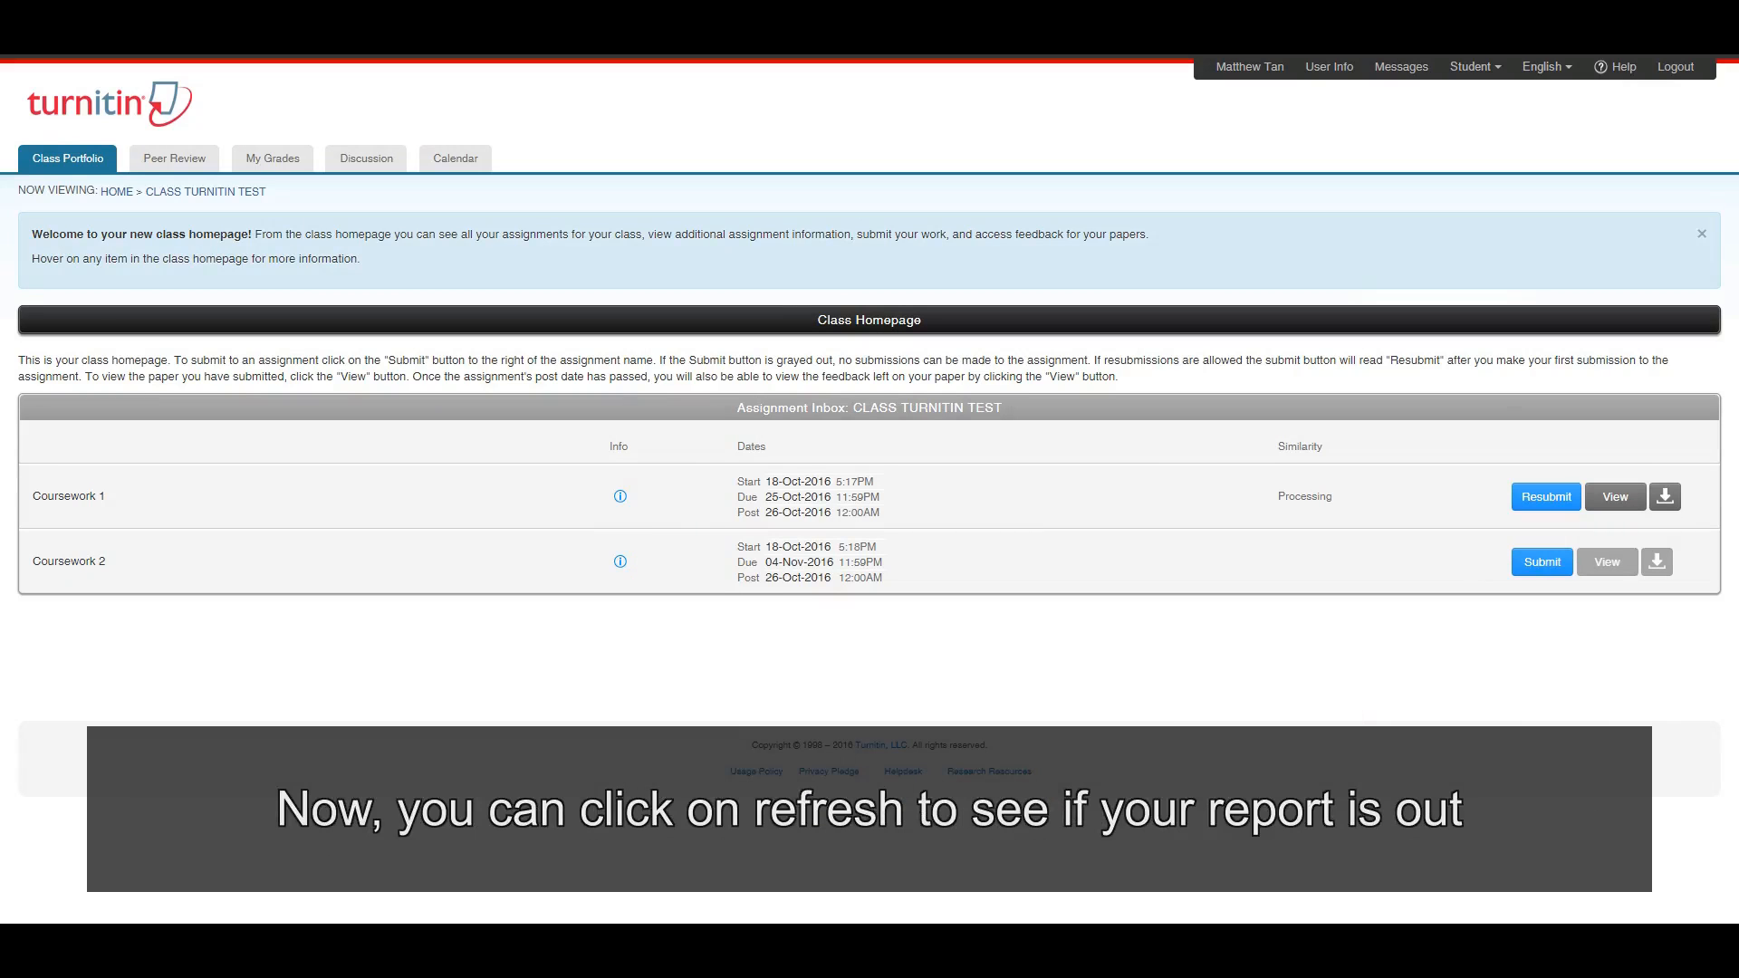
mouse_move(73, 52)
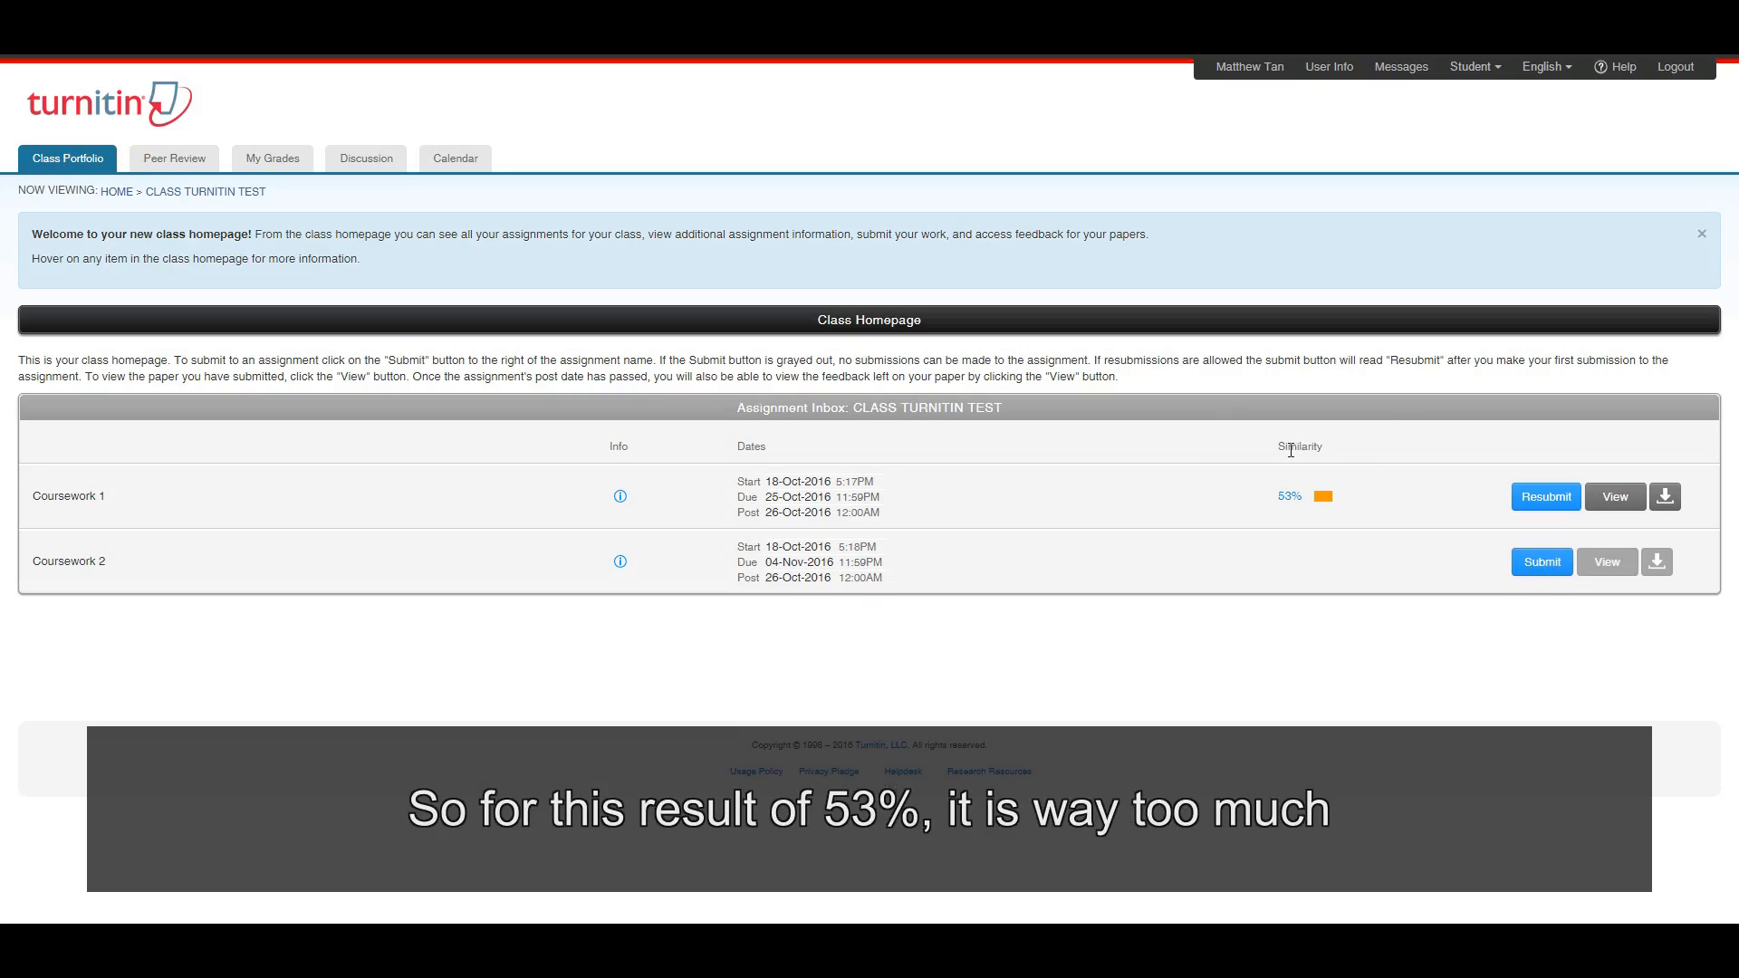
mouse_move(1317, 500)
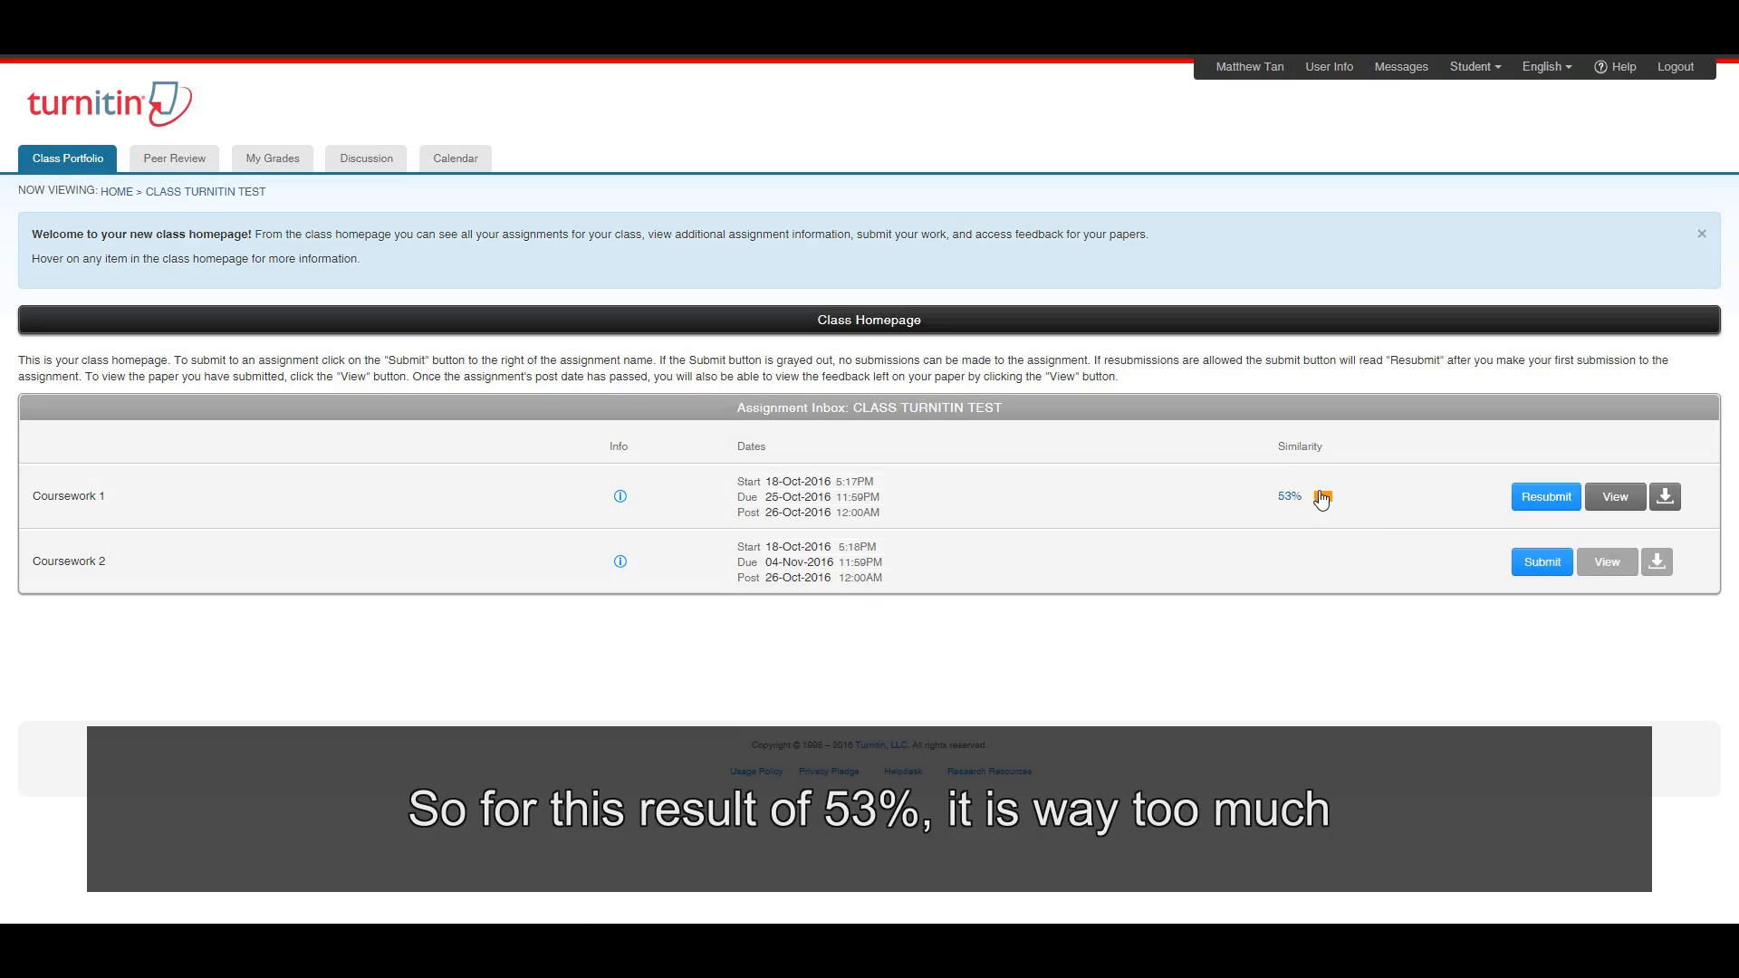
mouse_move(1327, 486)
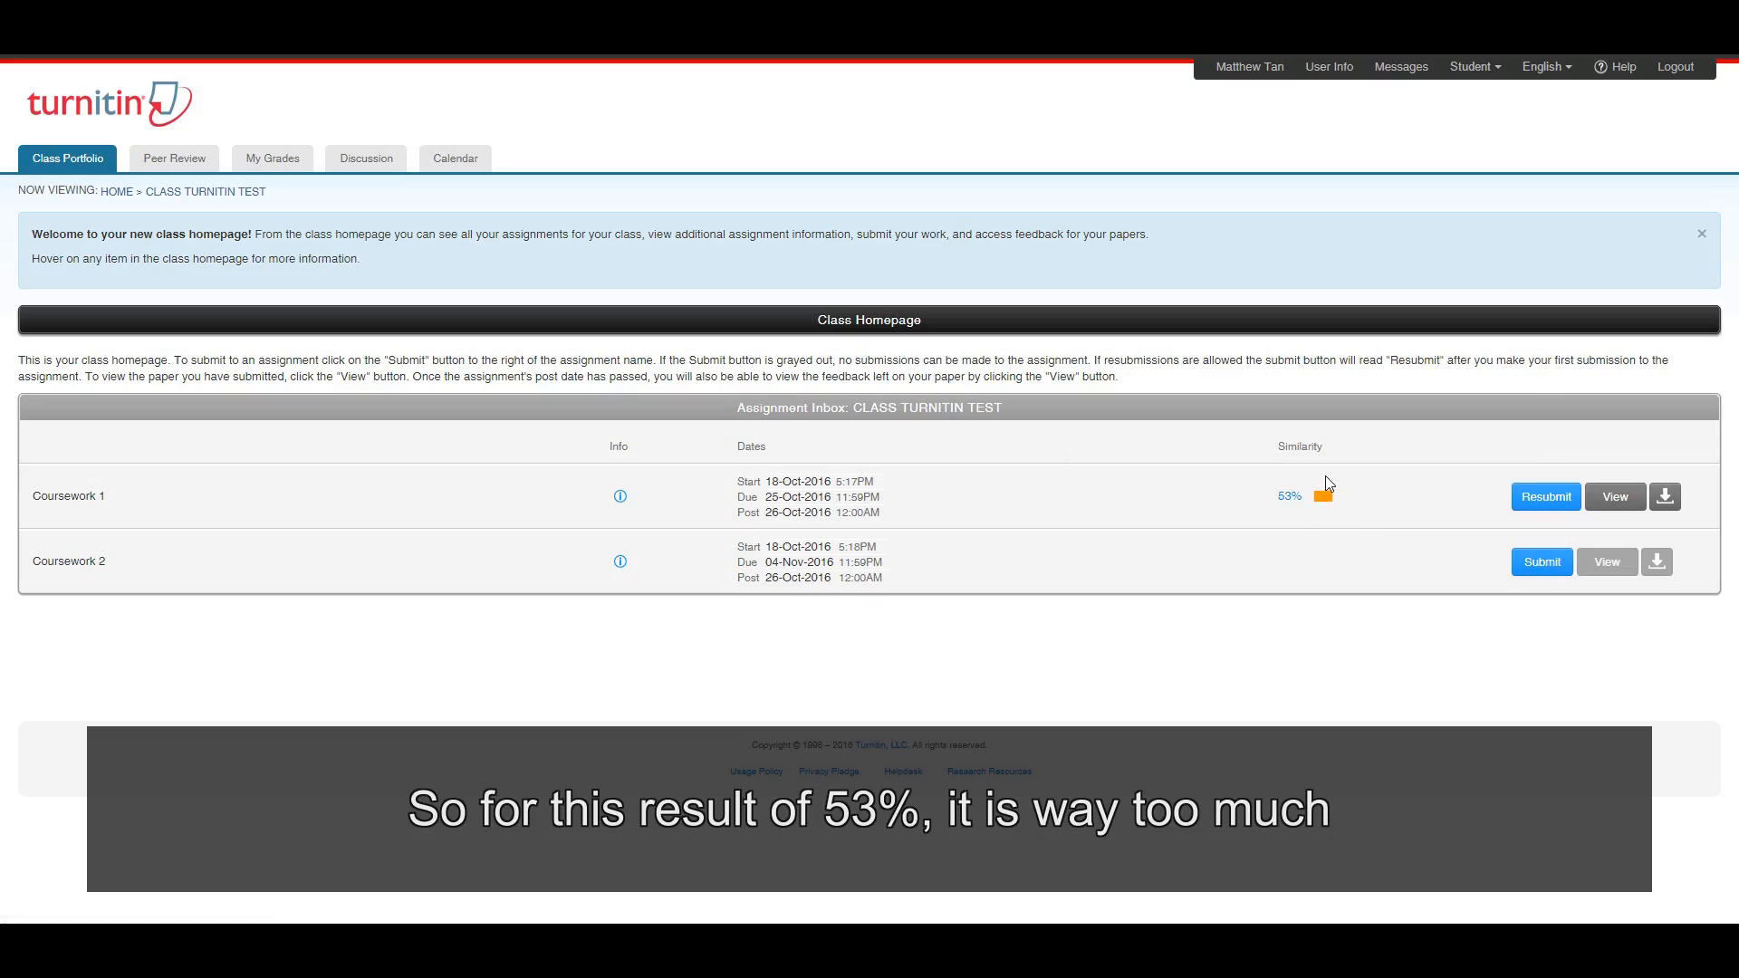
mouse_move(1339, 471)
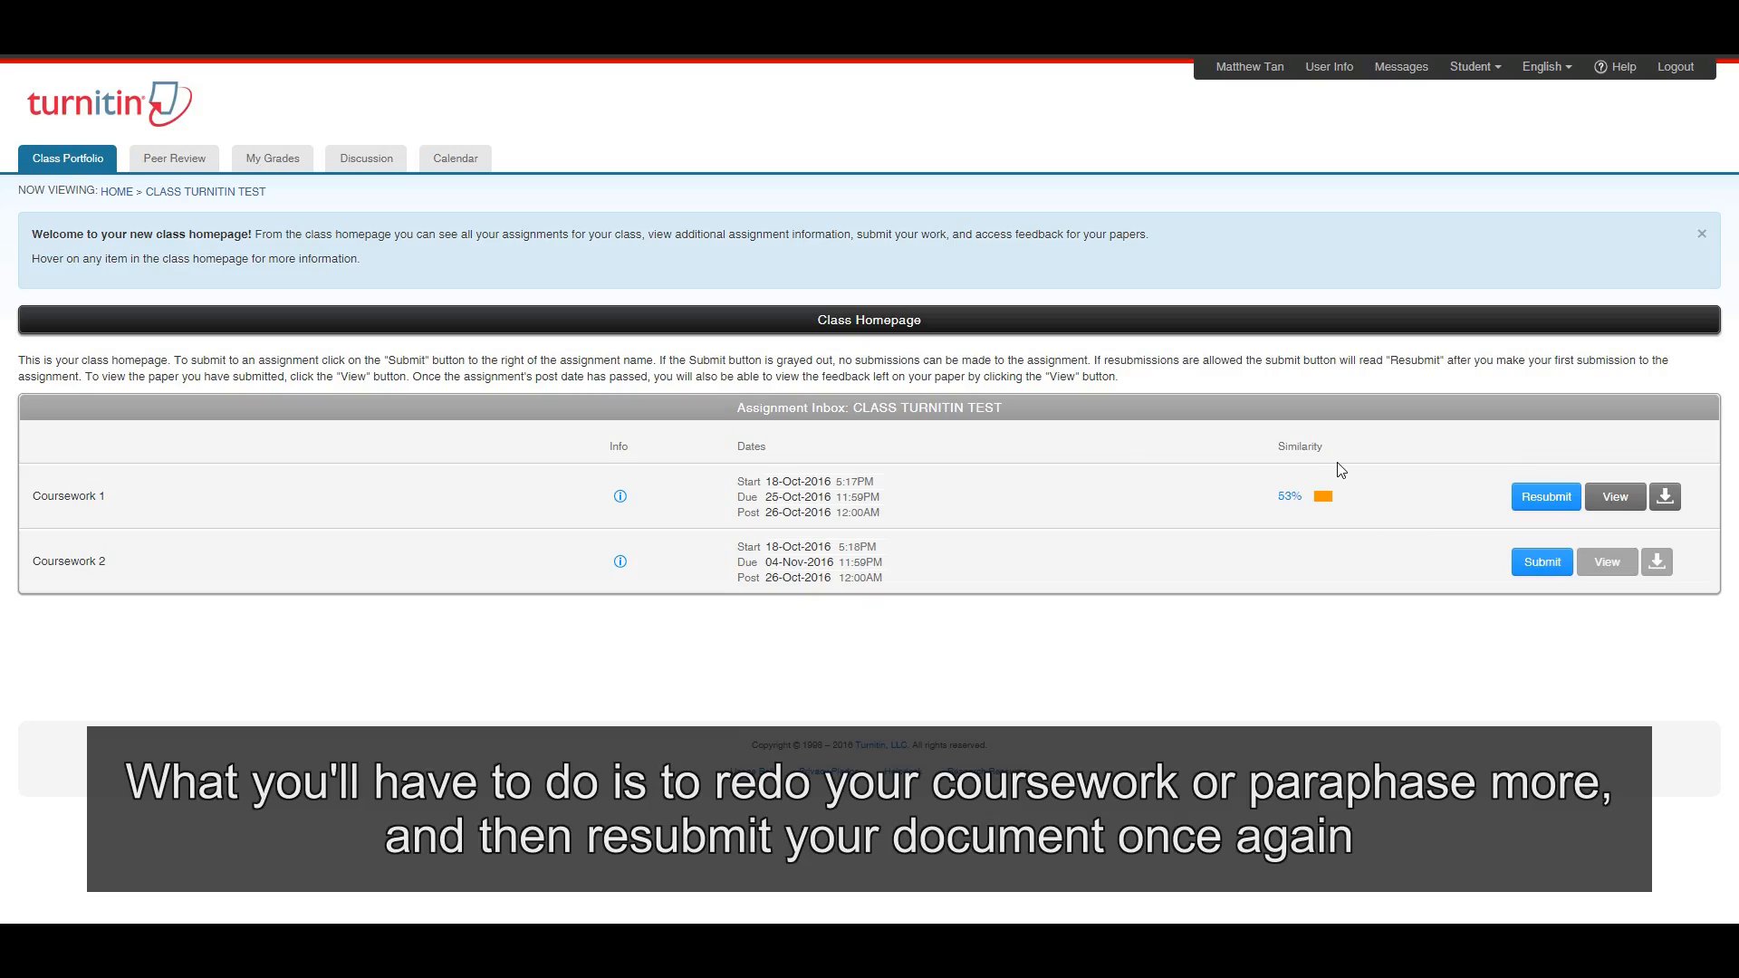
mouse_move(1543, 496)
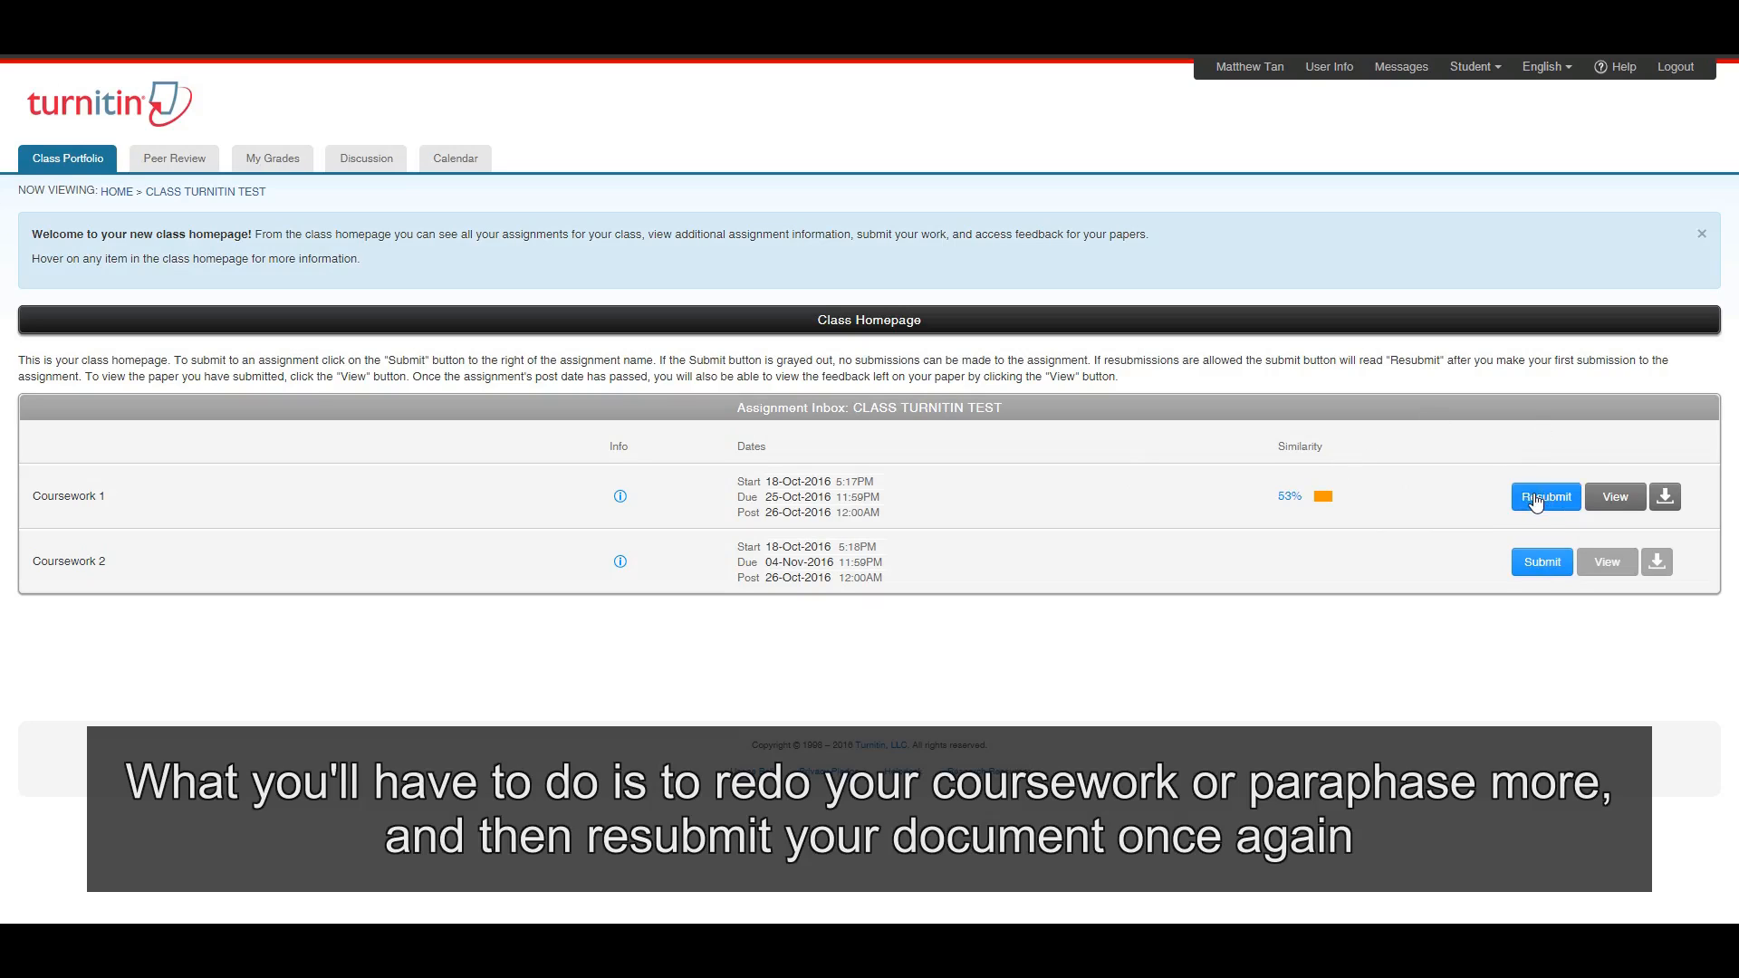
mouse_move(1539, 484)
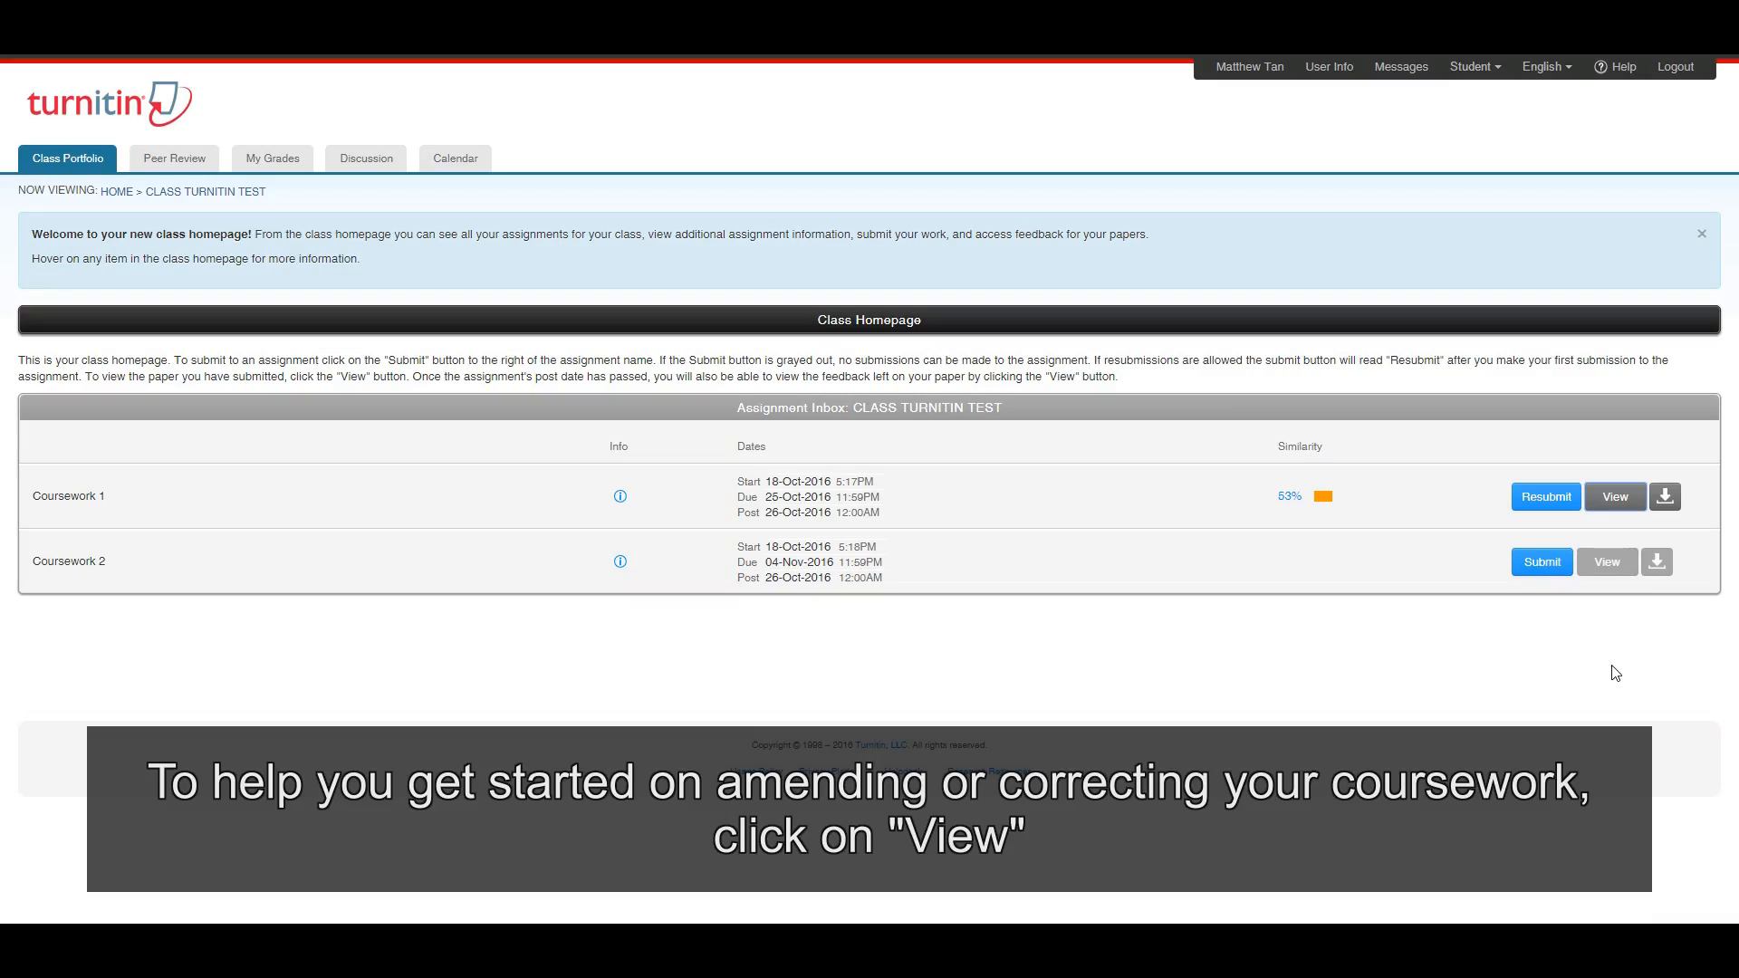
mouse_move(1614, 496)
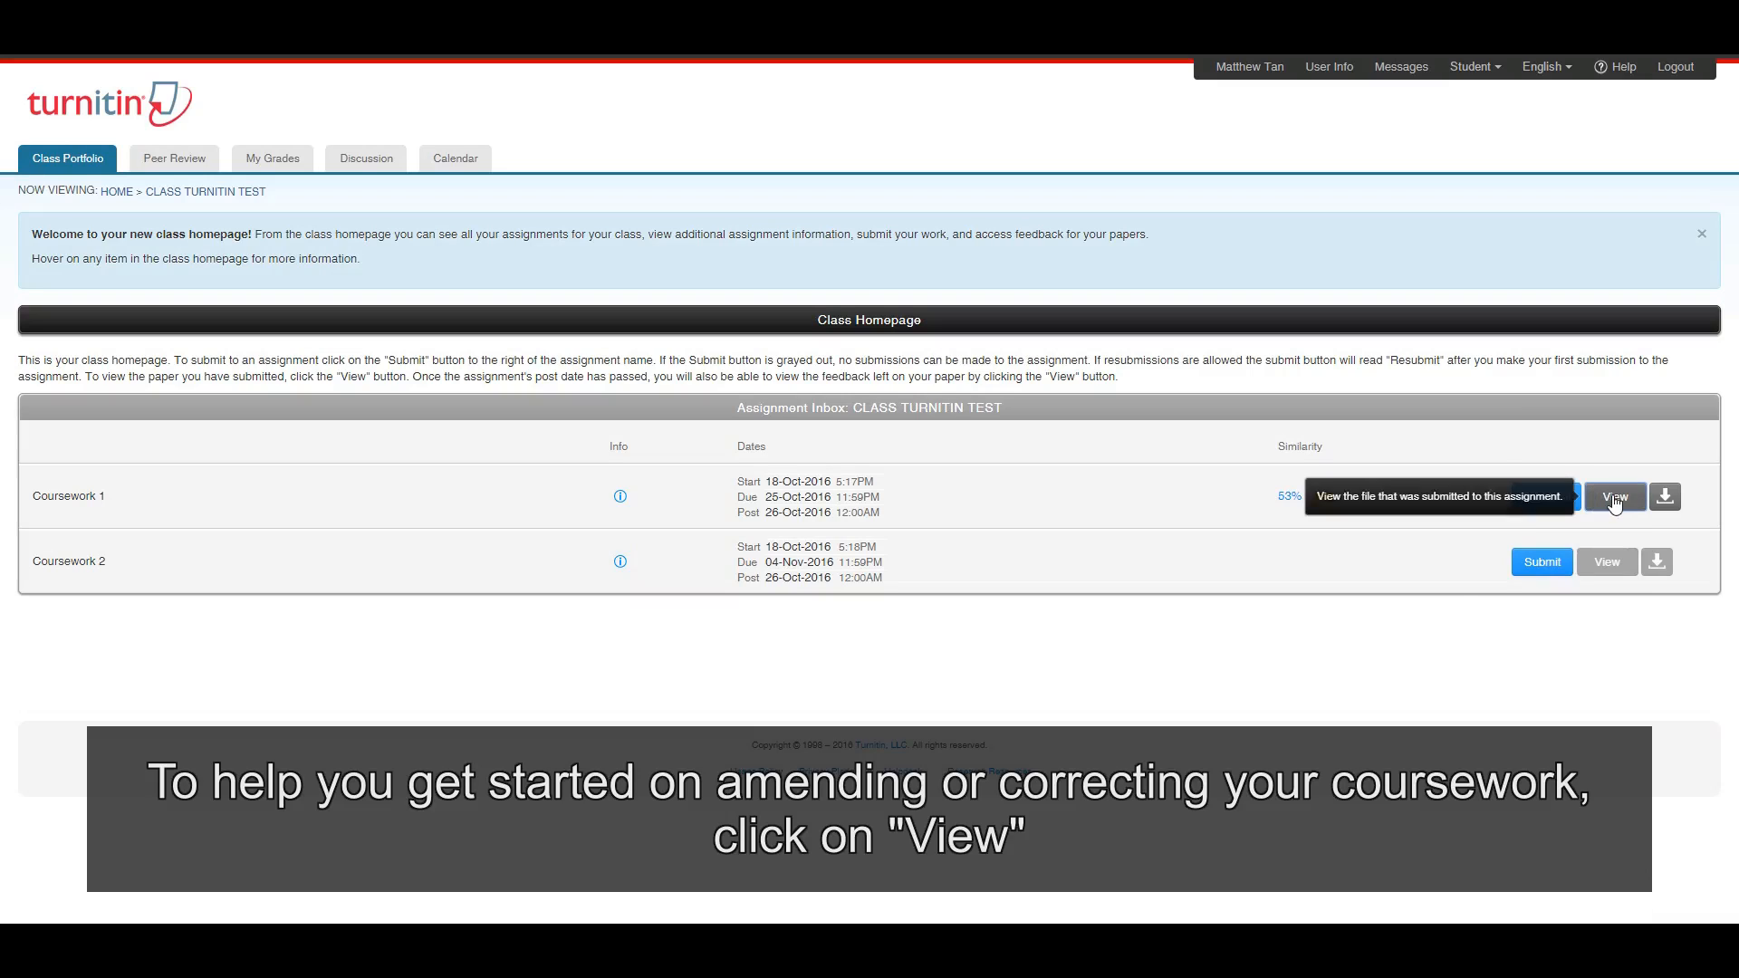
View the Coursework 1 TEST paper (53% similarity) in the Document Viewer.
click(1612, 497)
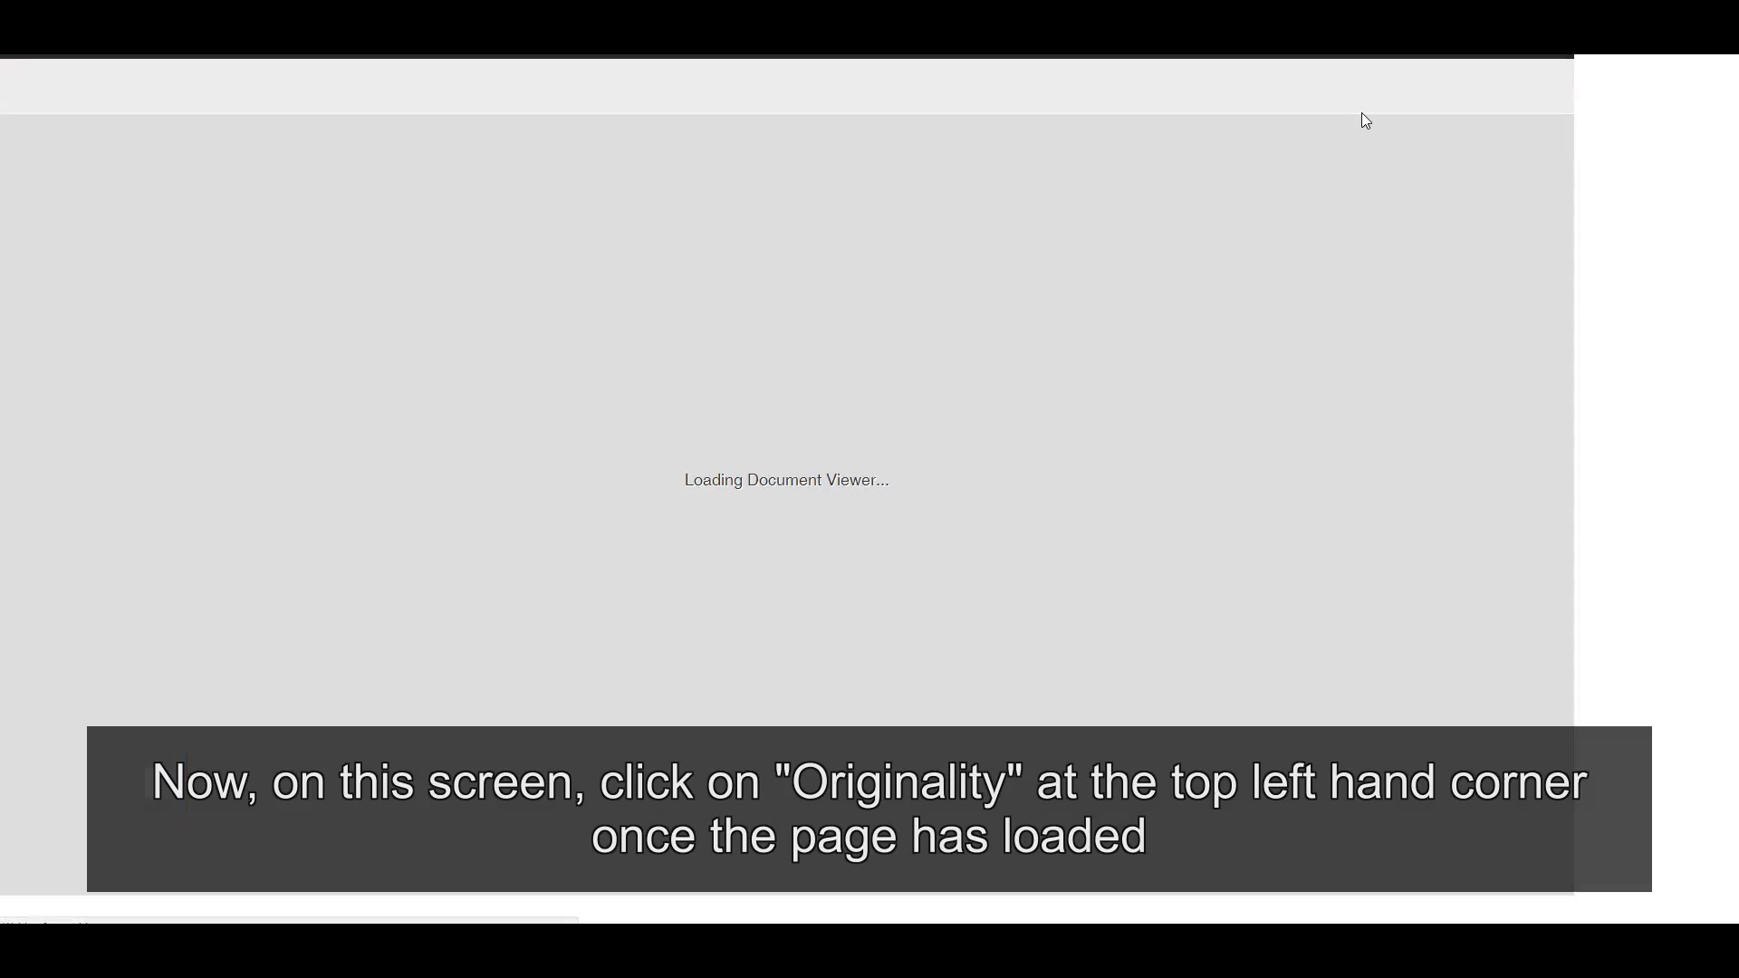
mouse_move(1185, 319)
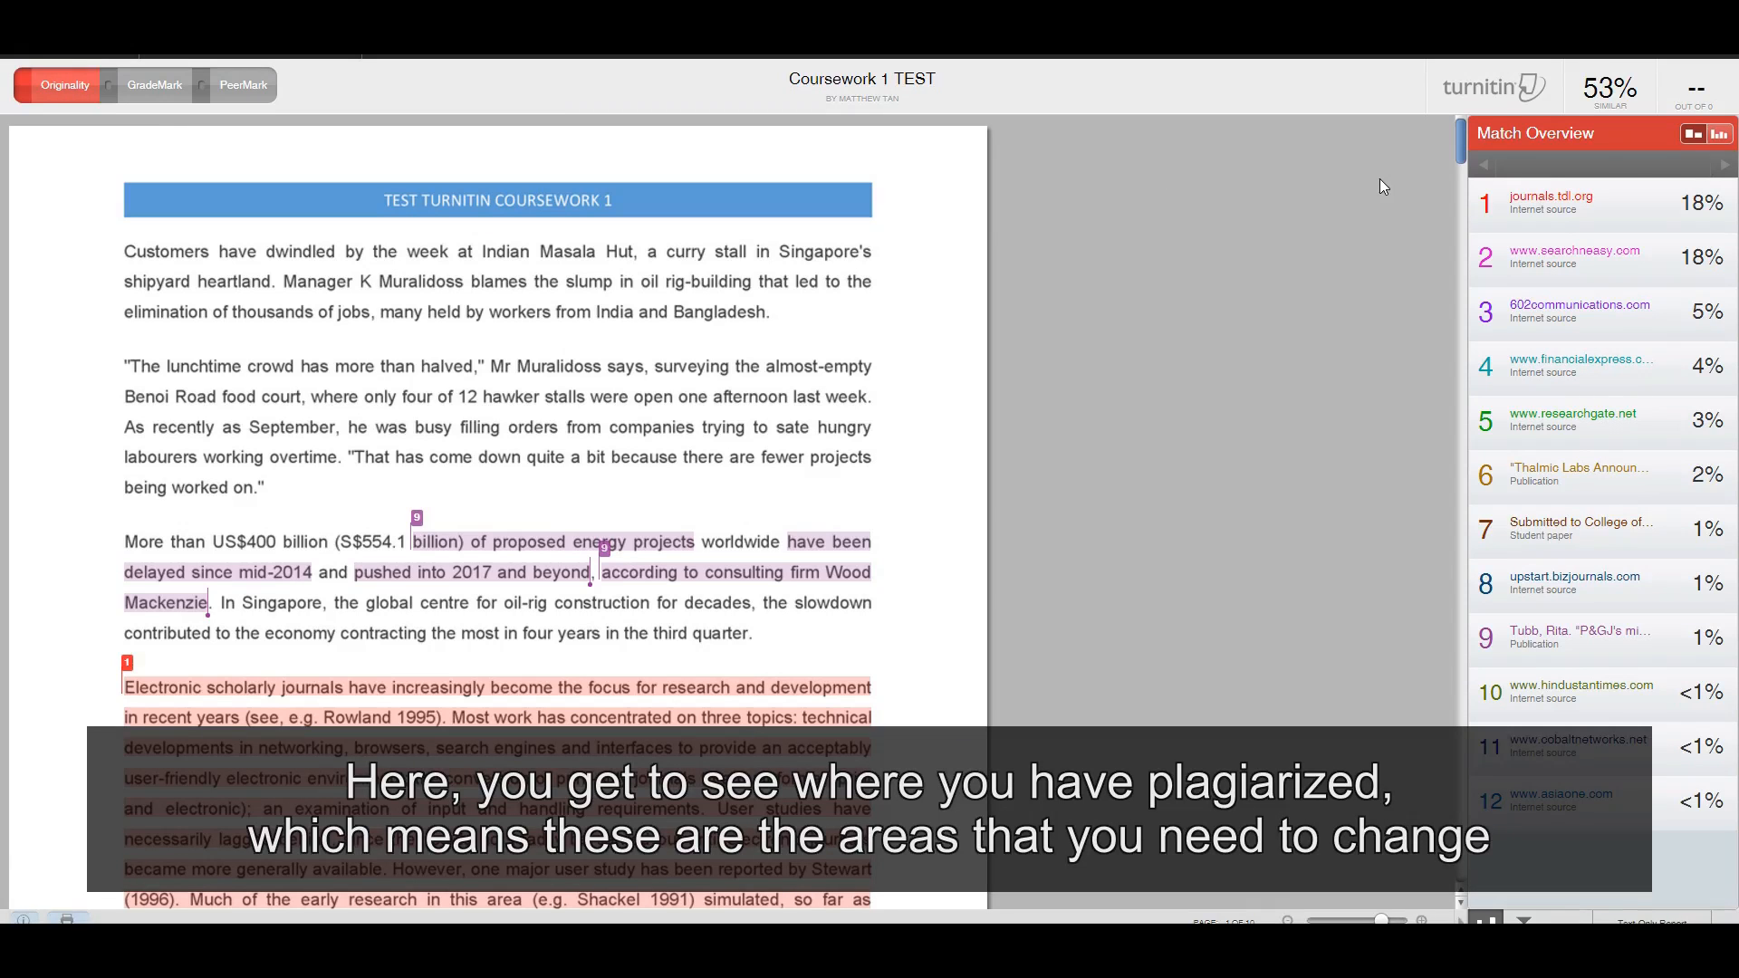
mouse_move(1393, 182)
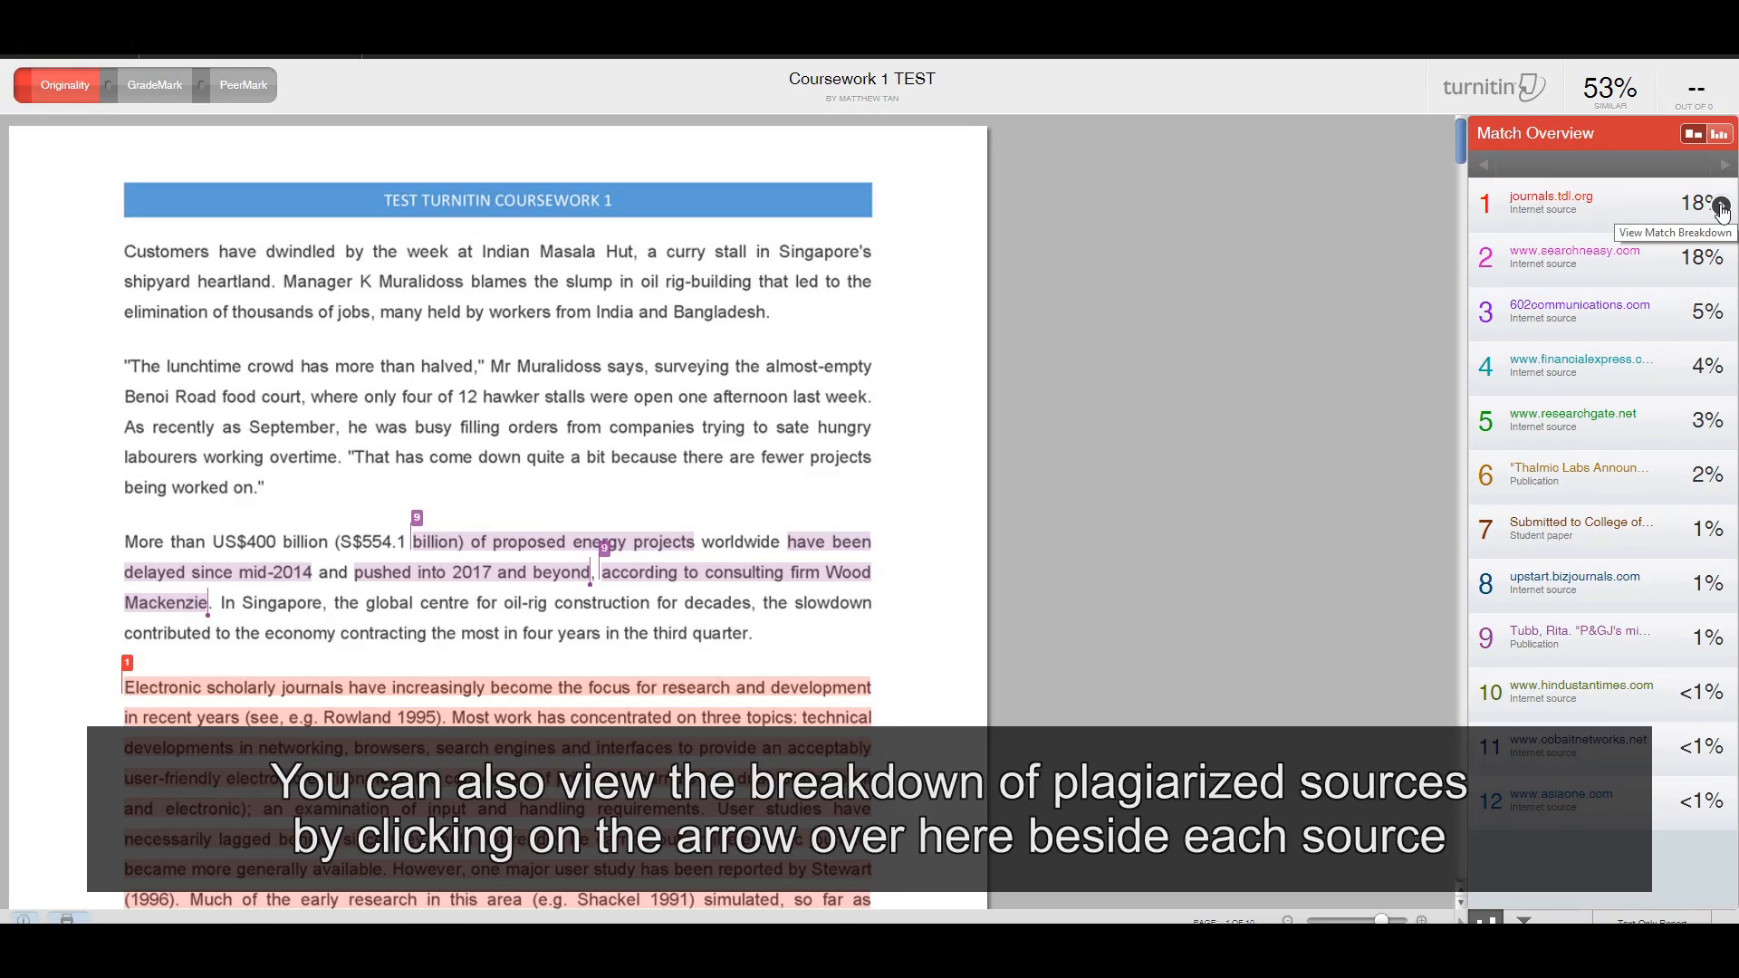
click(1721, 205)
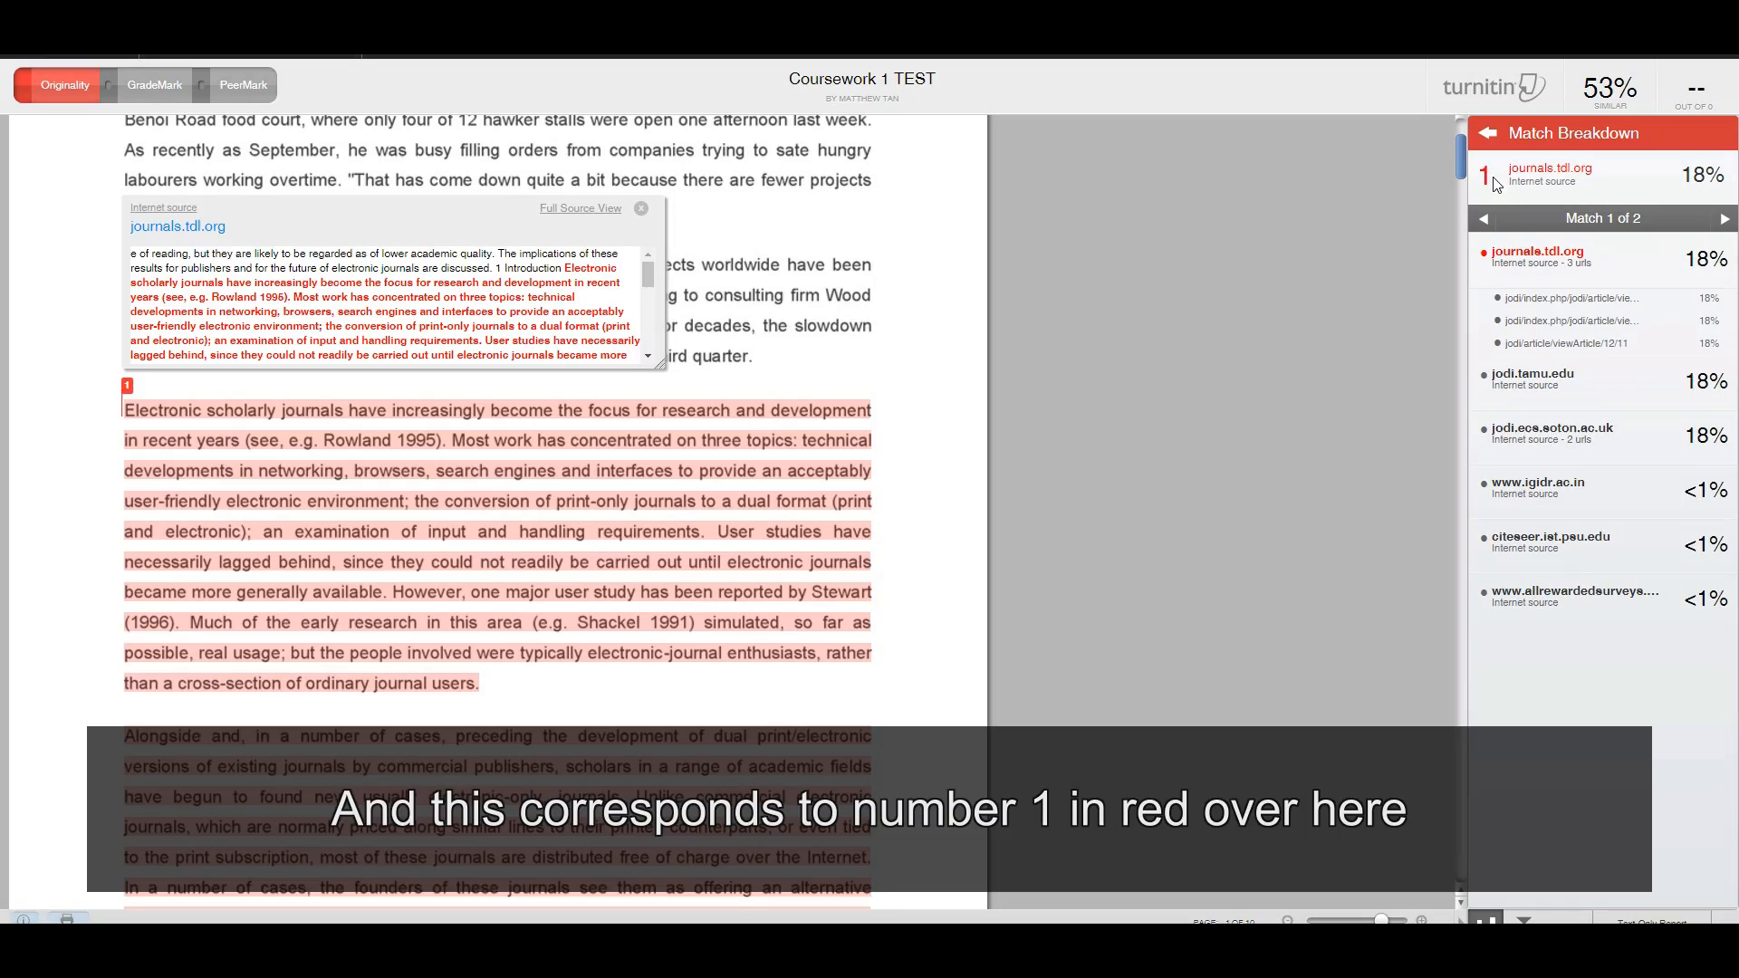
mouse_move(709, 567)
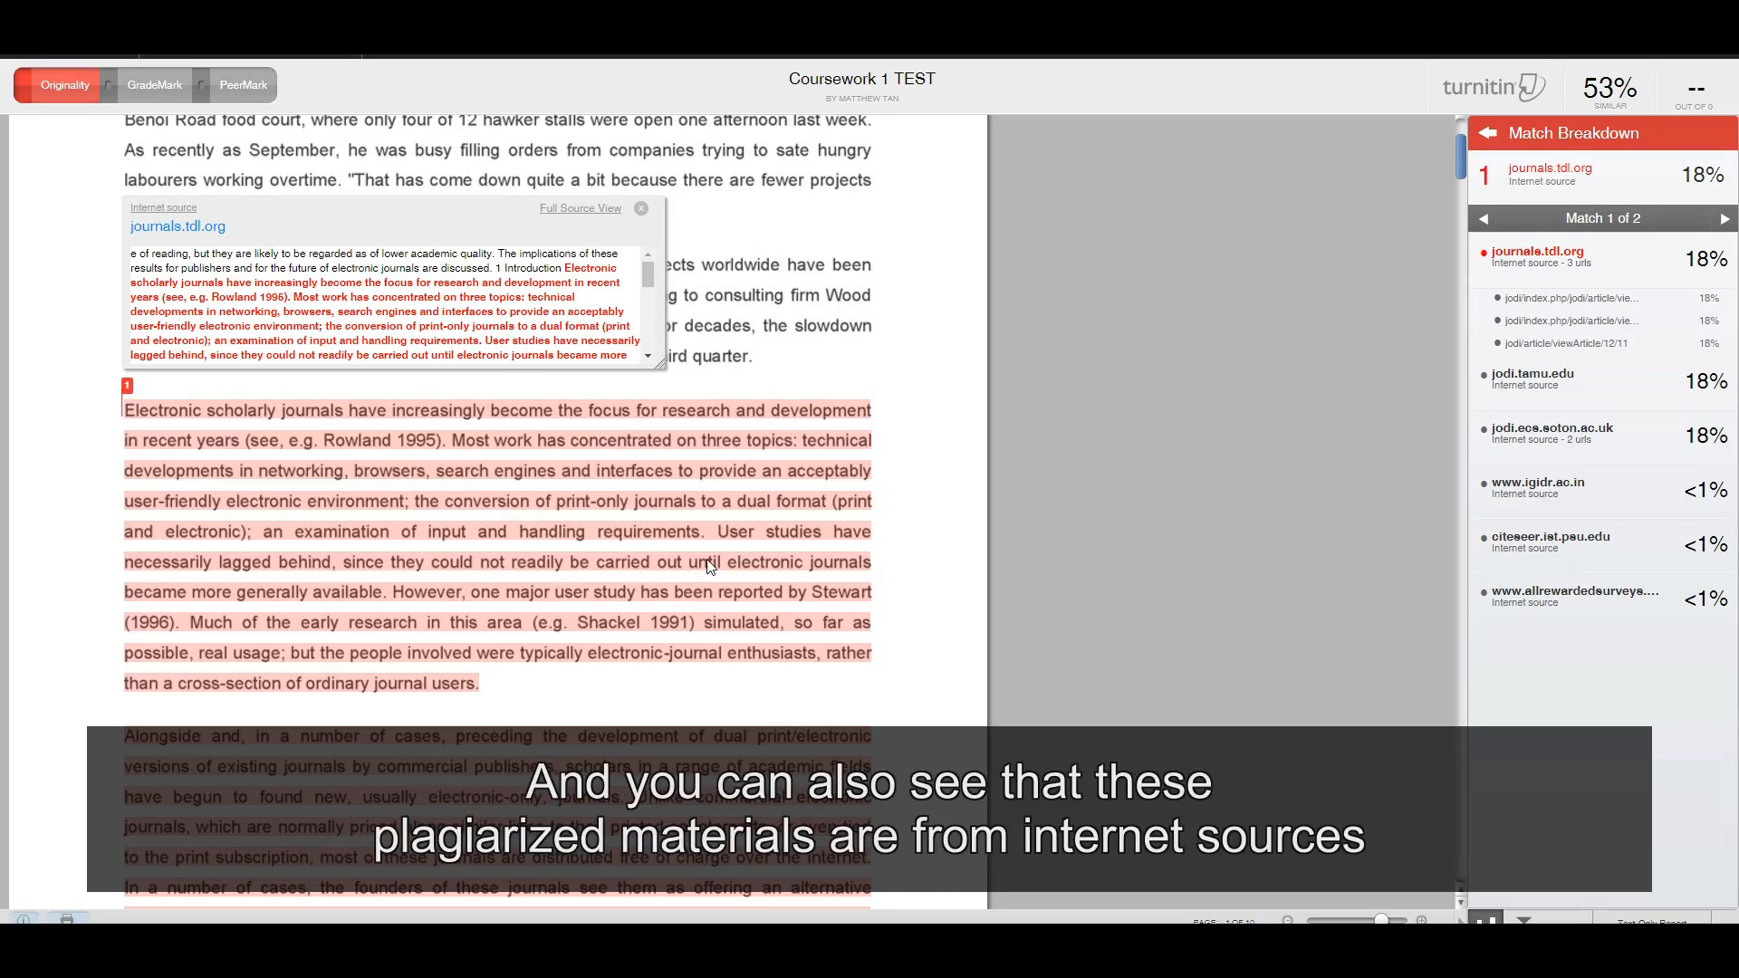
mouse_move(1351, 245)
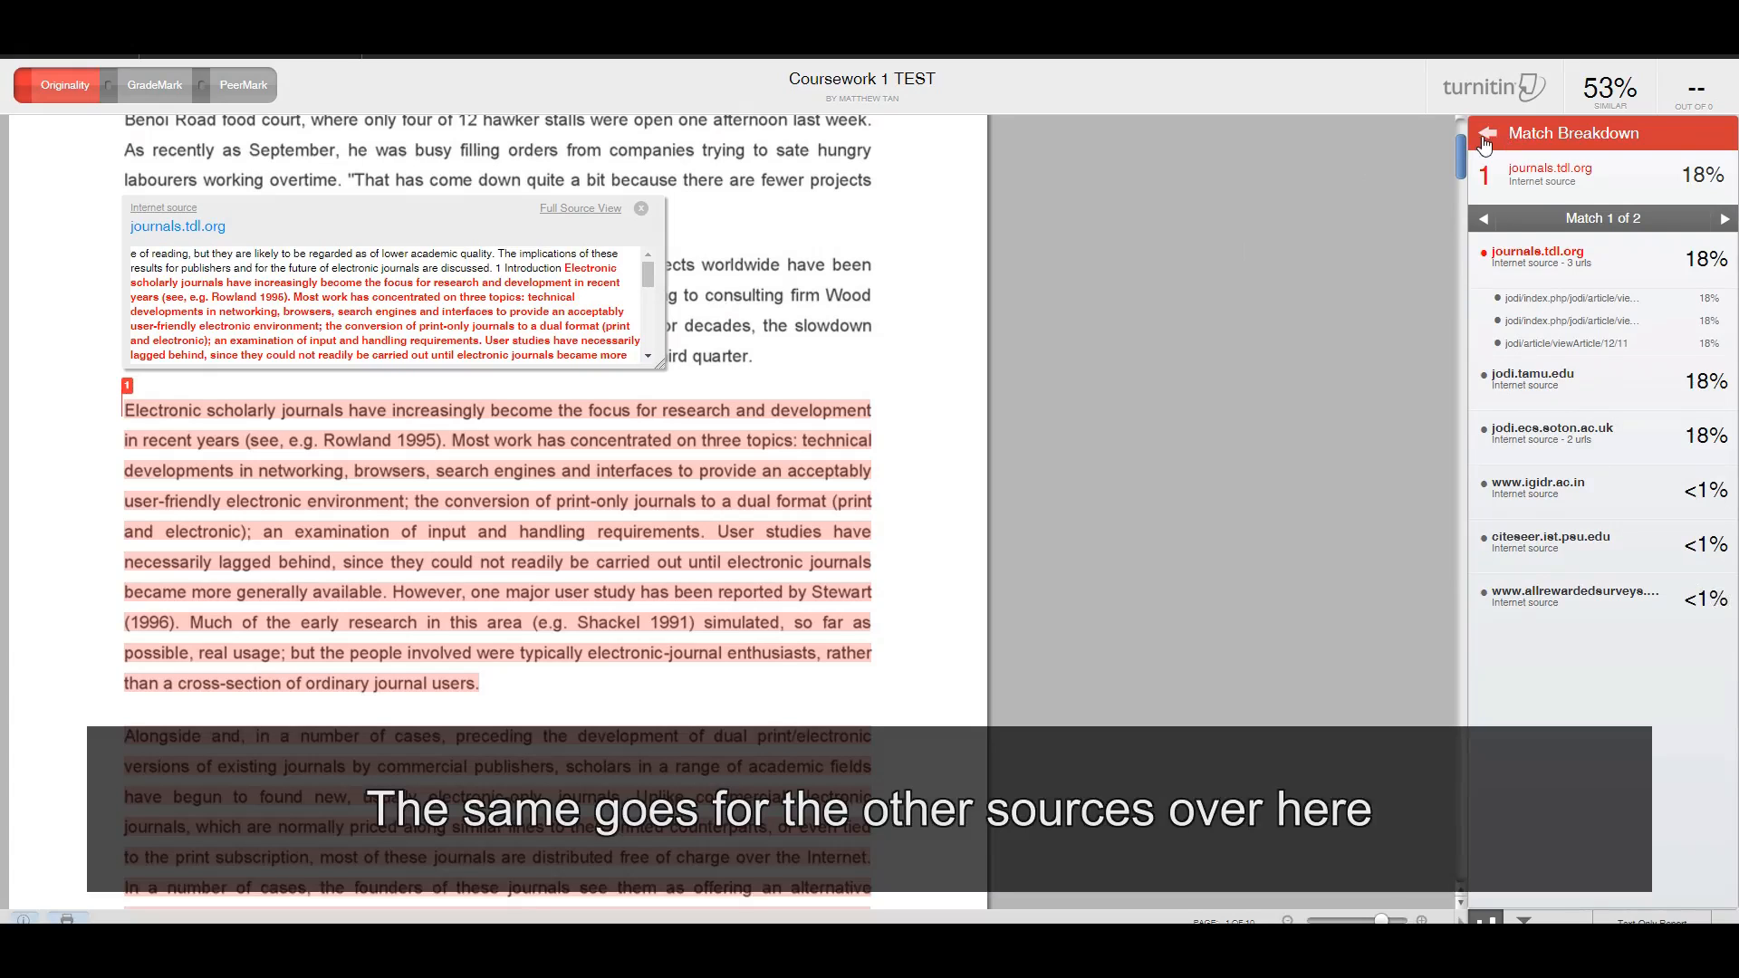
click(1483, 133)
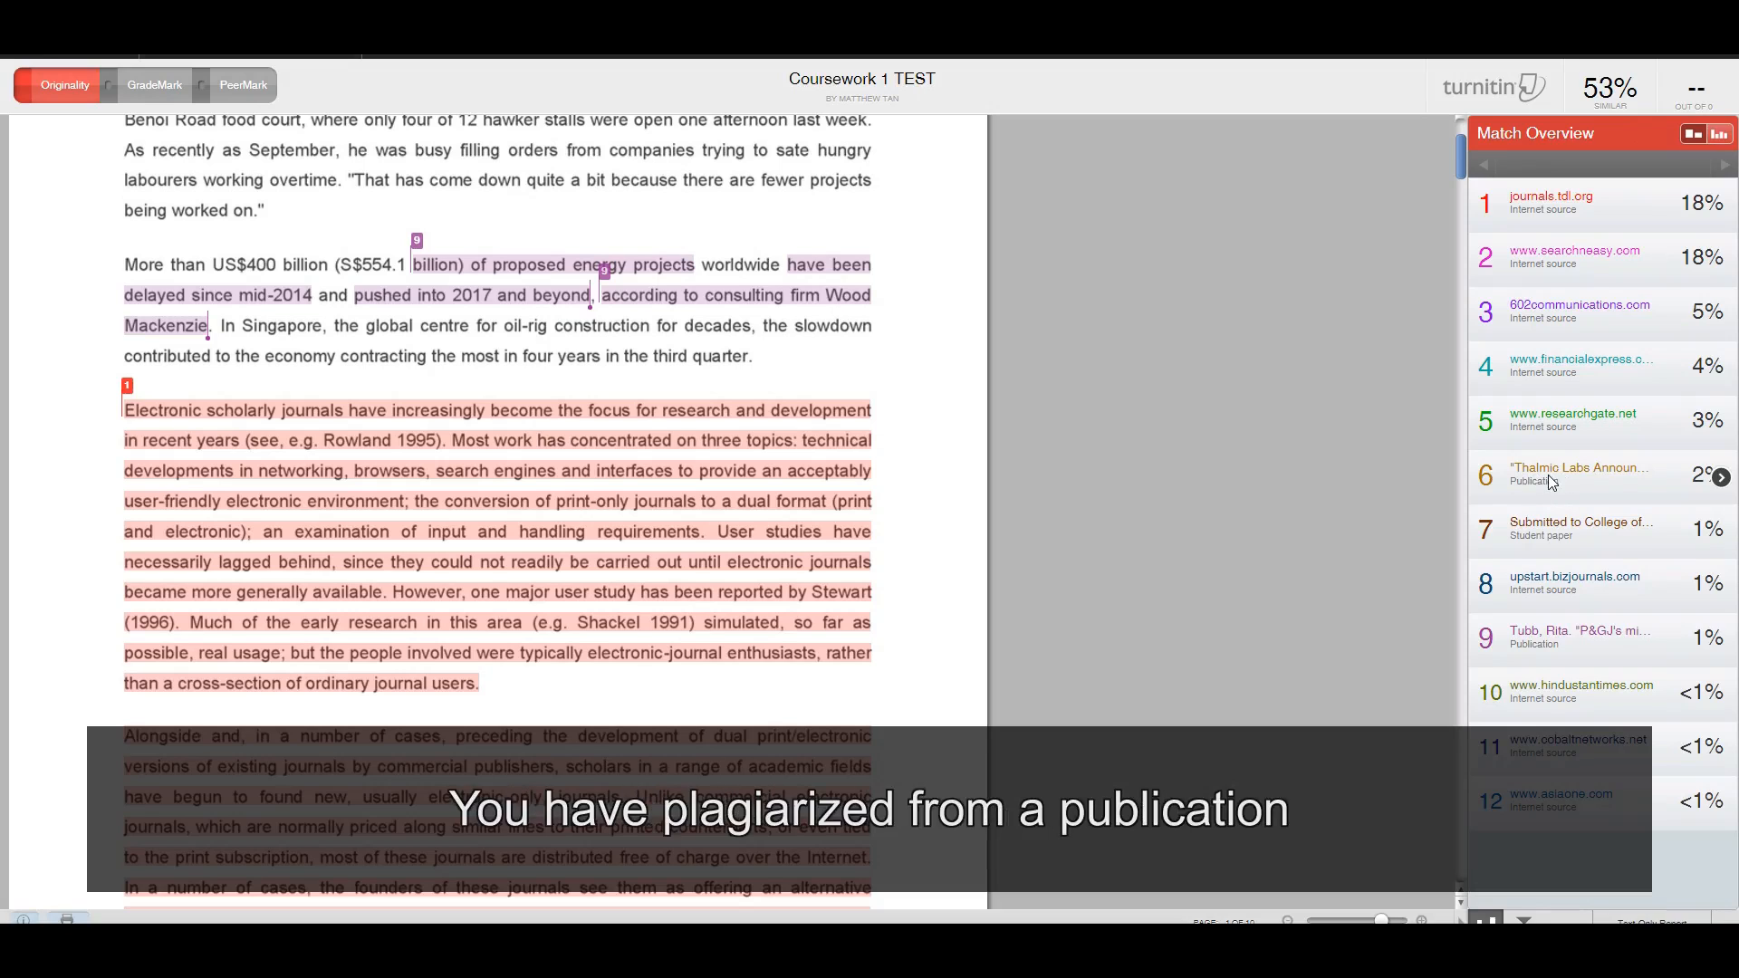
Jump to the Thalmic Labs publication matches, then download the originality report as a PDF.
click(1580, 473)
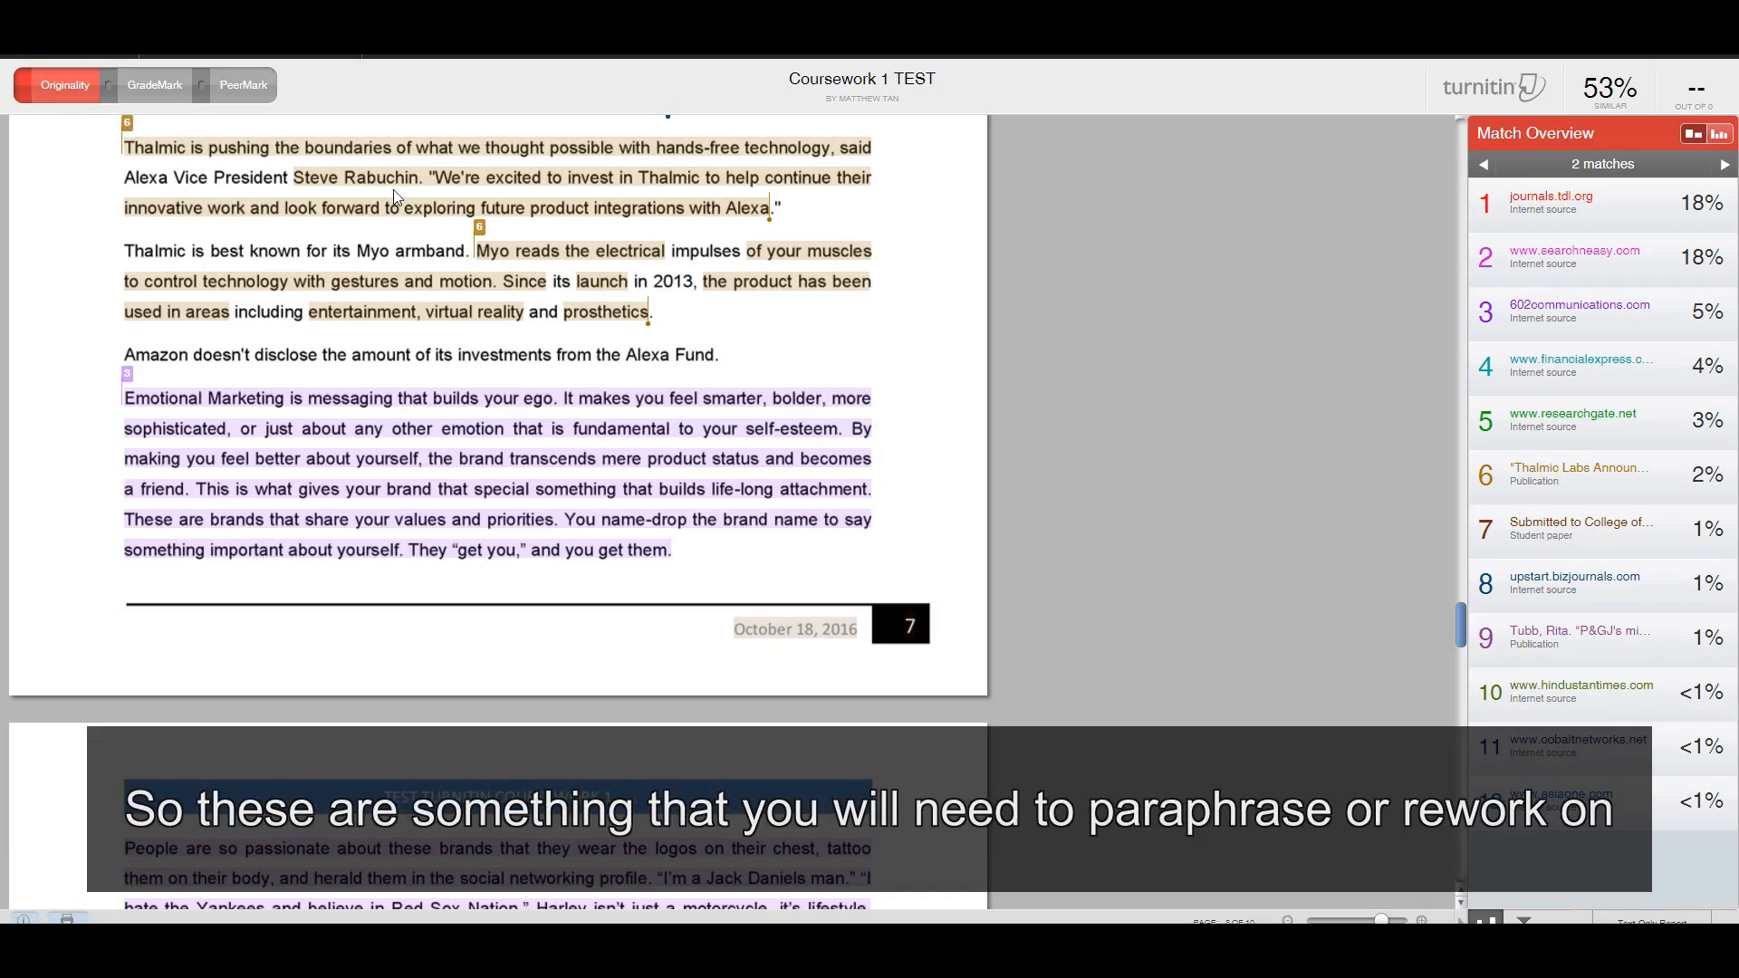
mouse_move(782, 214)
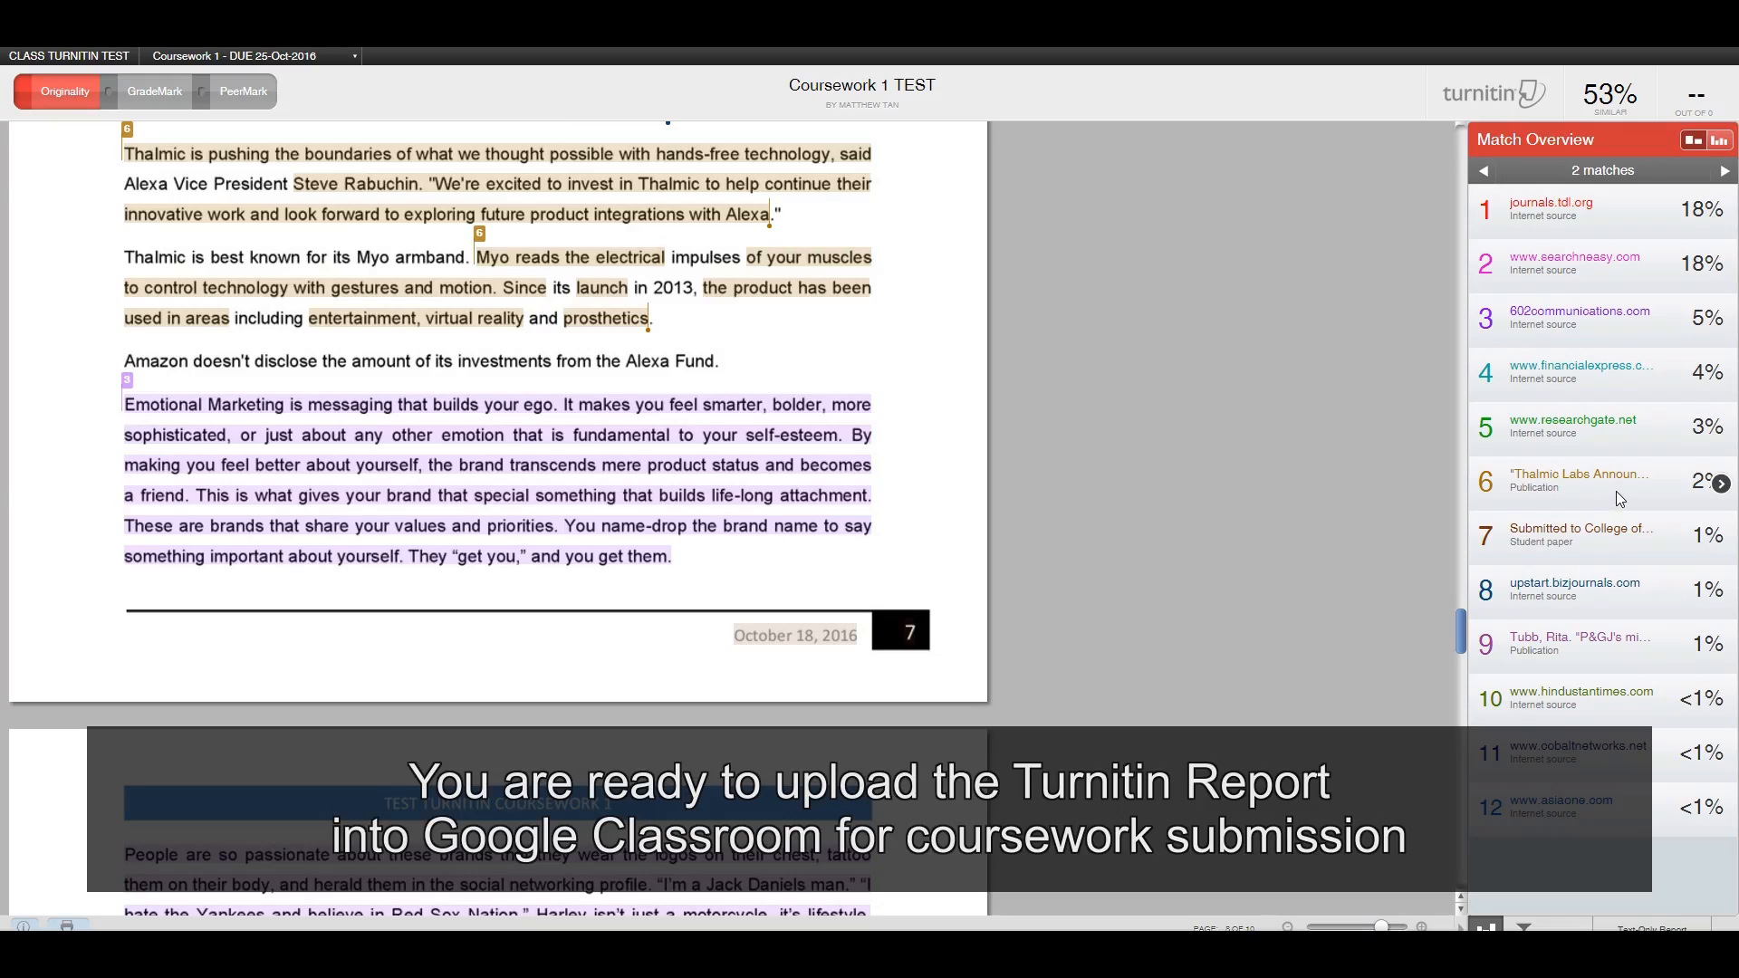
mouse_move(1624, 498)
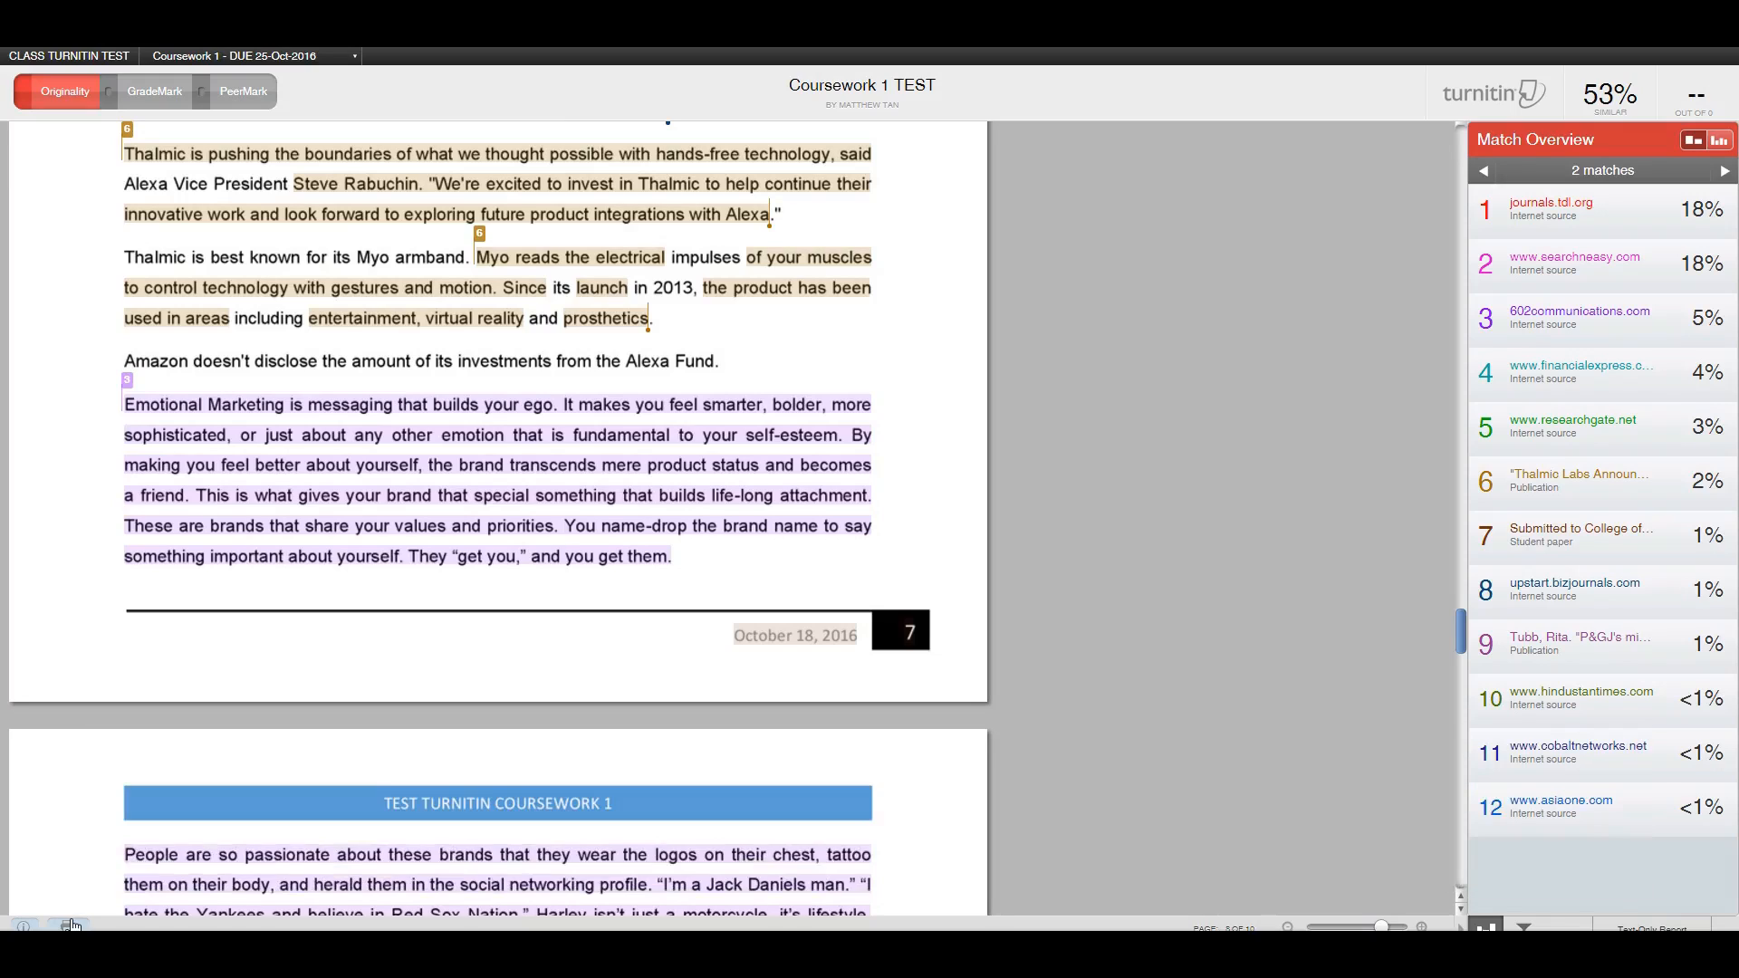
click(44, 927)
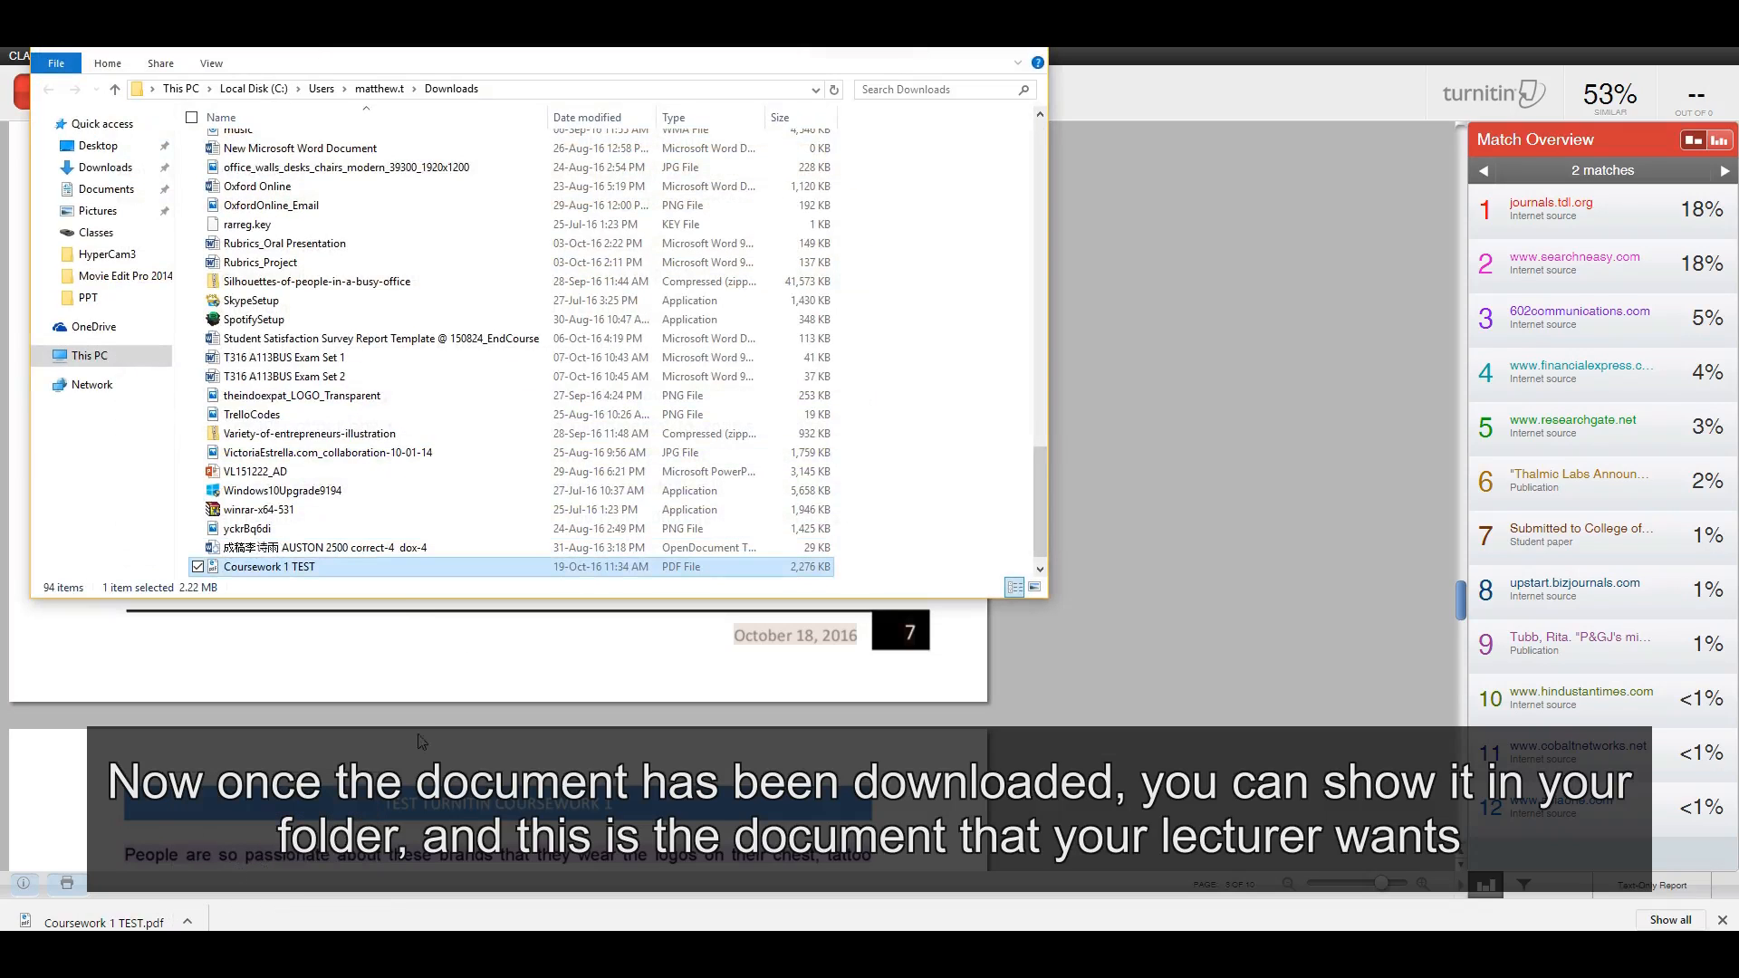
mouse_move(290, 567)
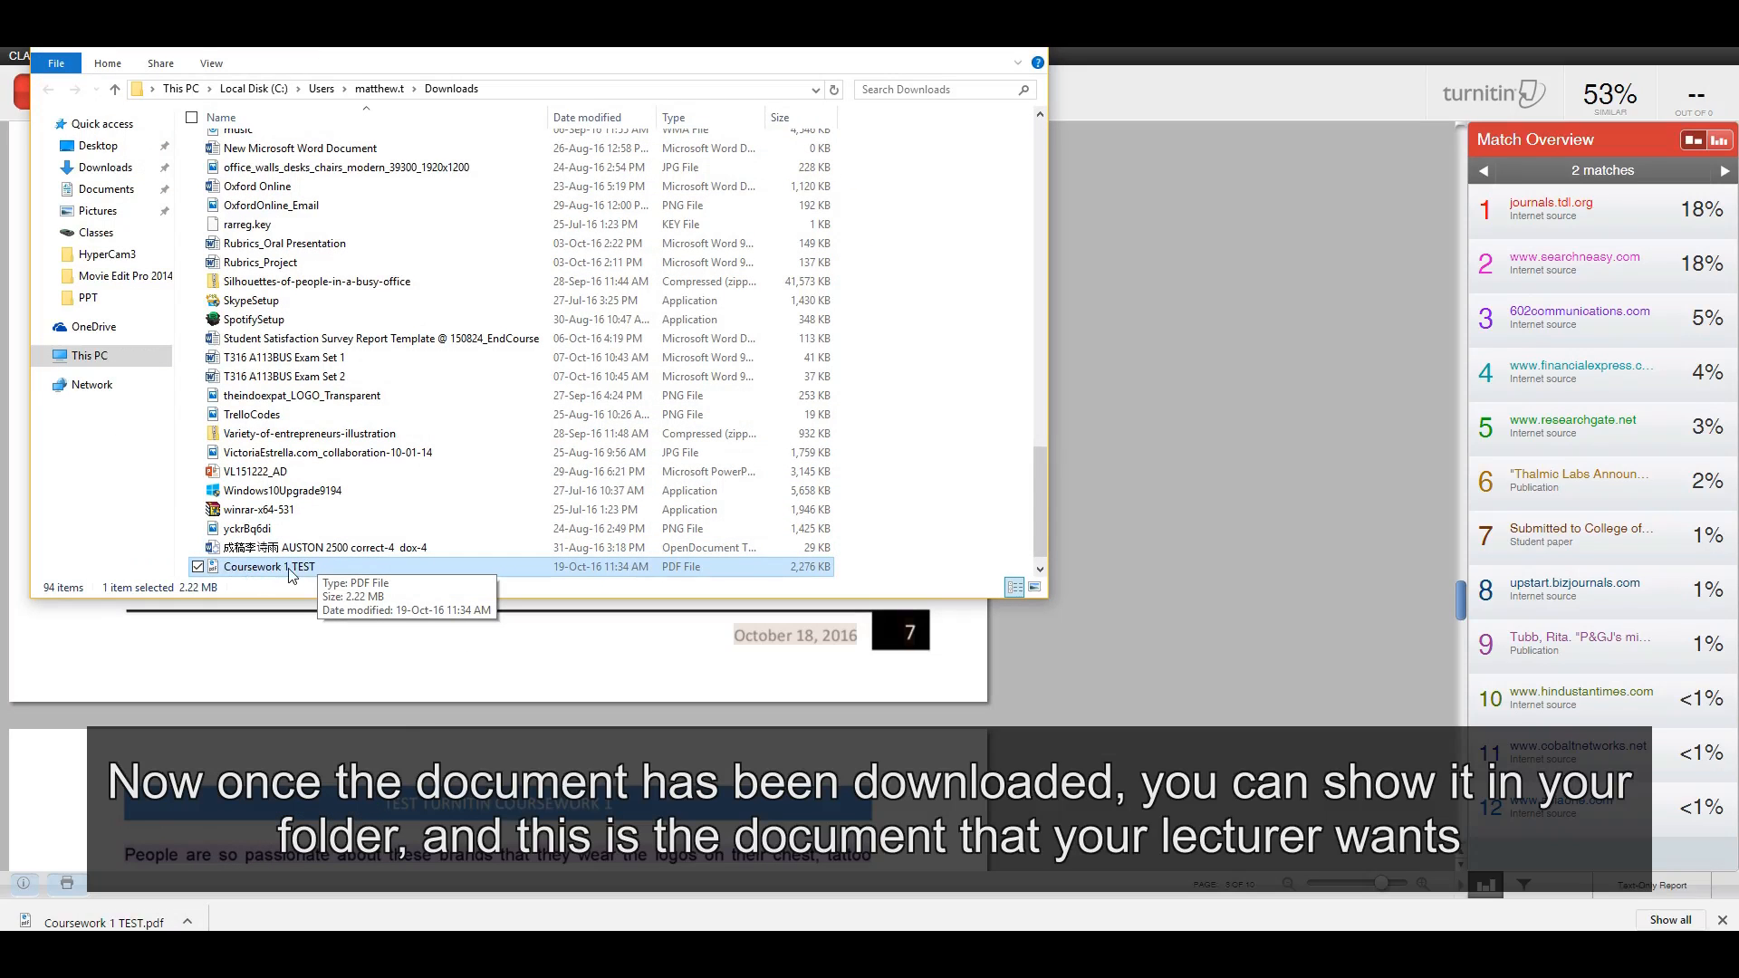
mouse_move(259, 571)
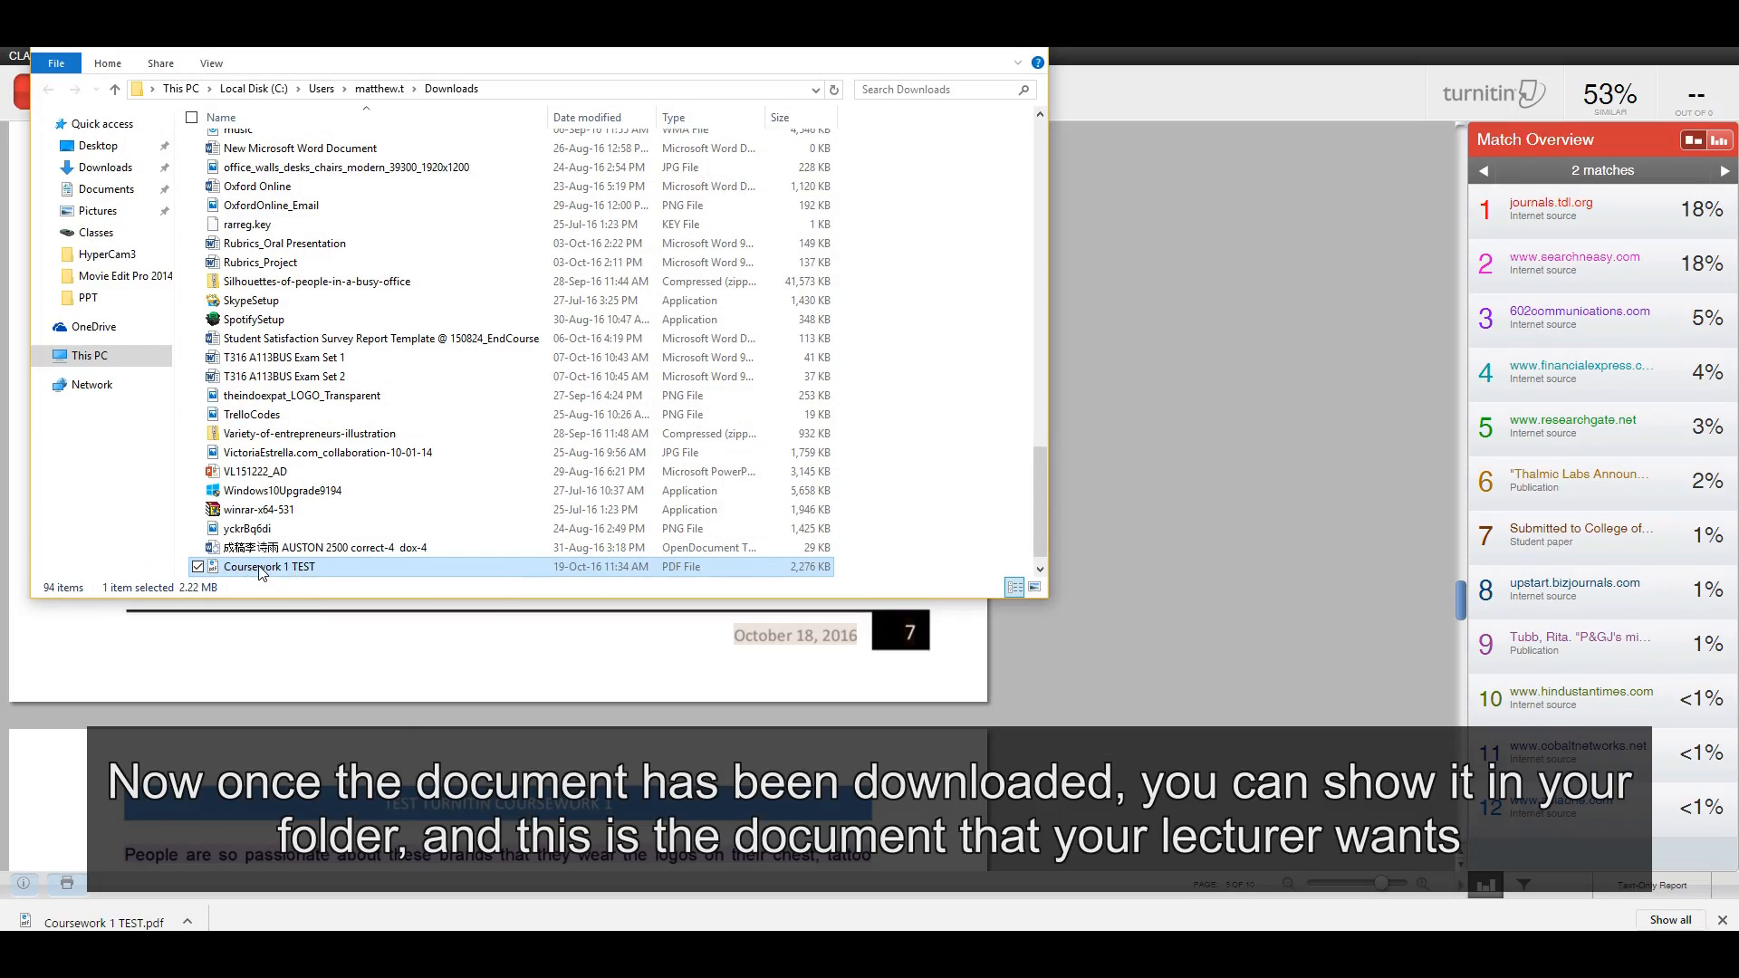
Open the downloaded Coursework 1 TEST.pdf from the Downloads folder.
double_click(270, 566)
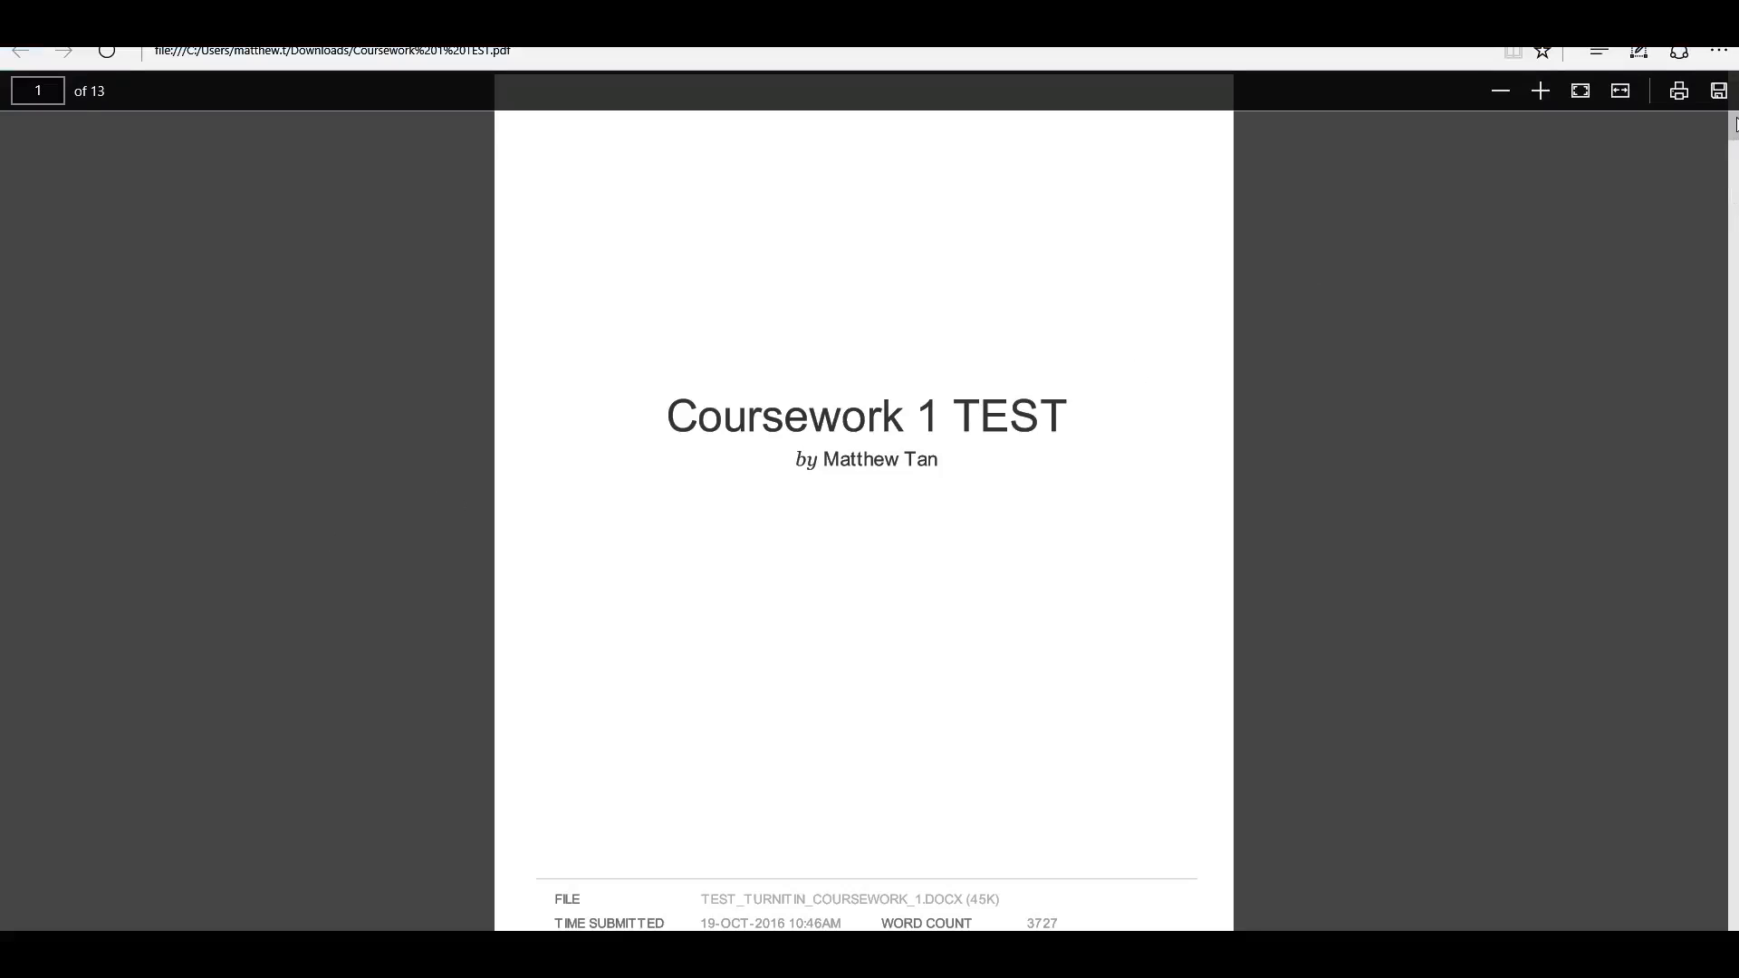
Scroll to page 12, the originality report showing the 53% similarity index and primary sources.
scroll(down, 3)
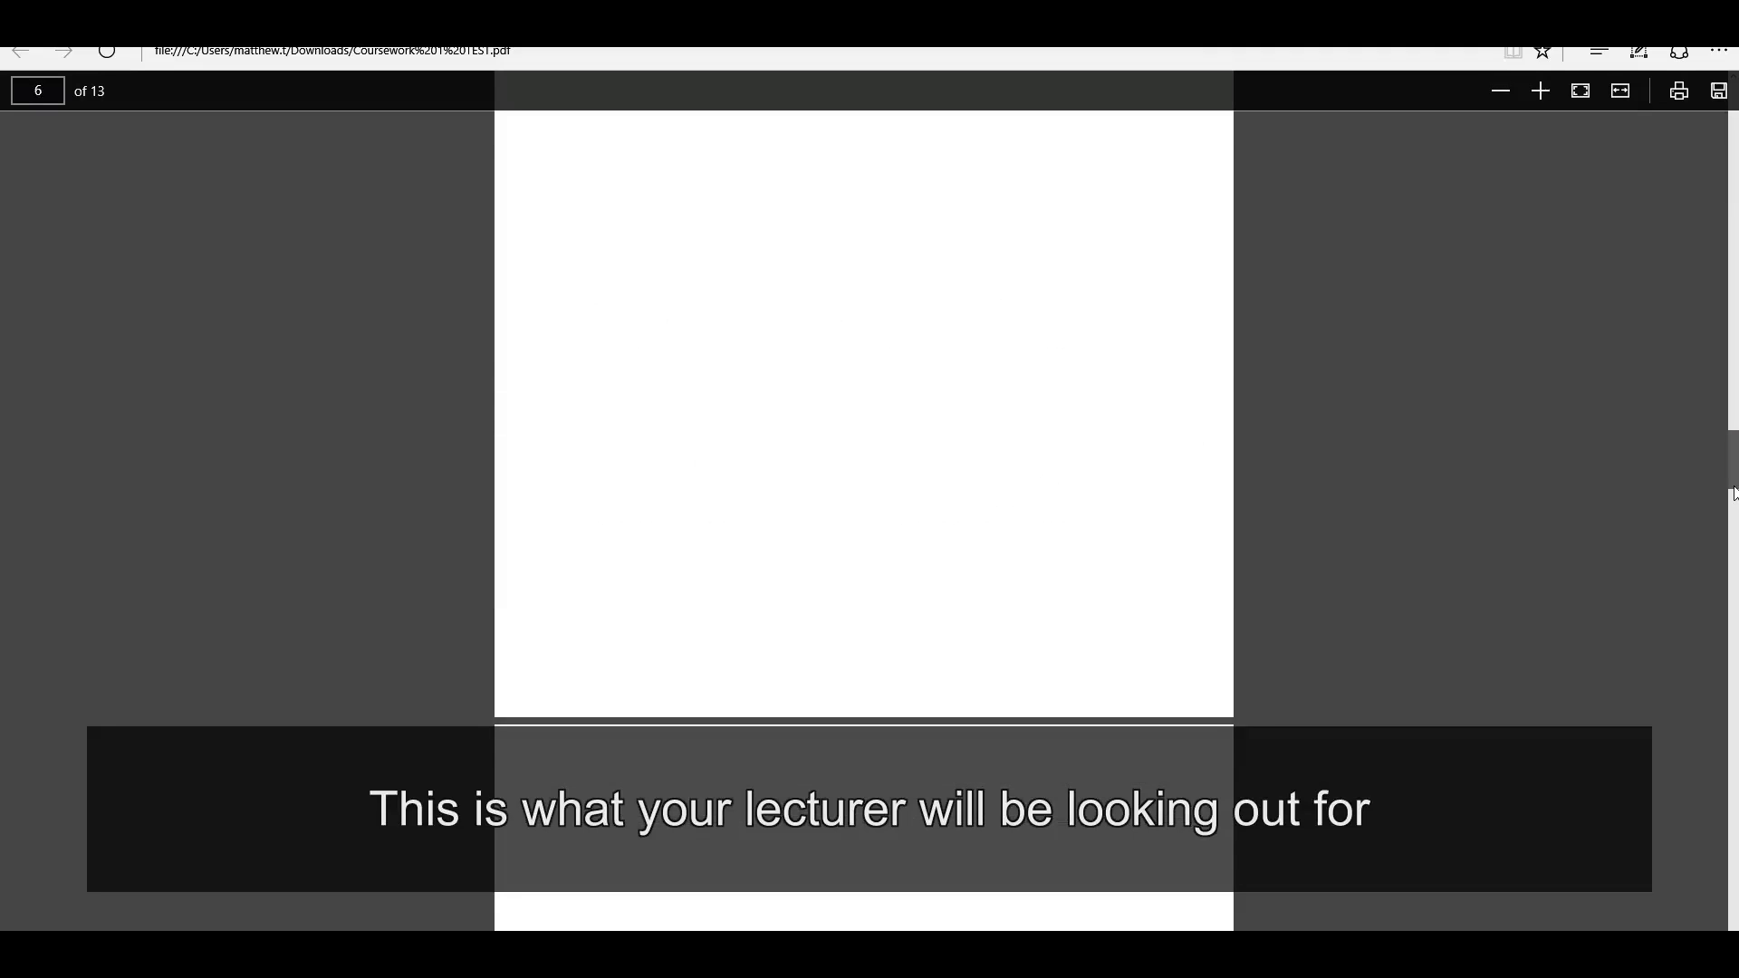
scroll(down, 3)
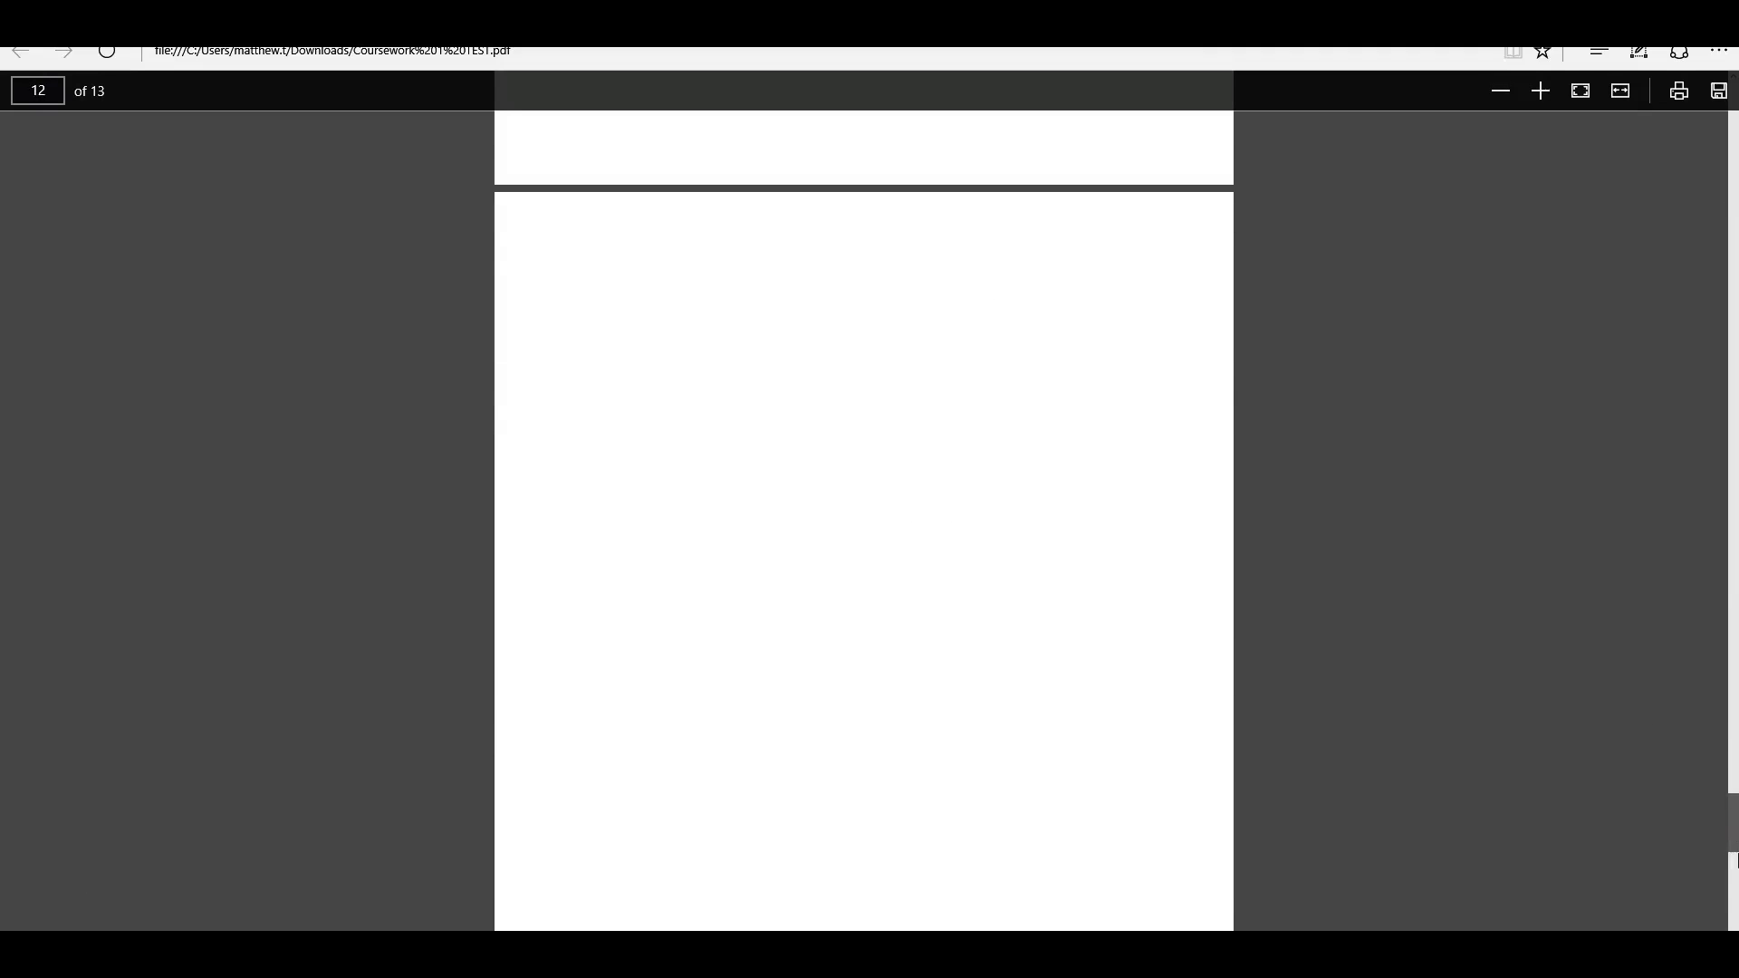
scroll(down, 3)
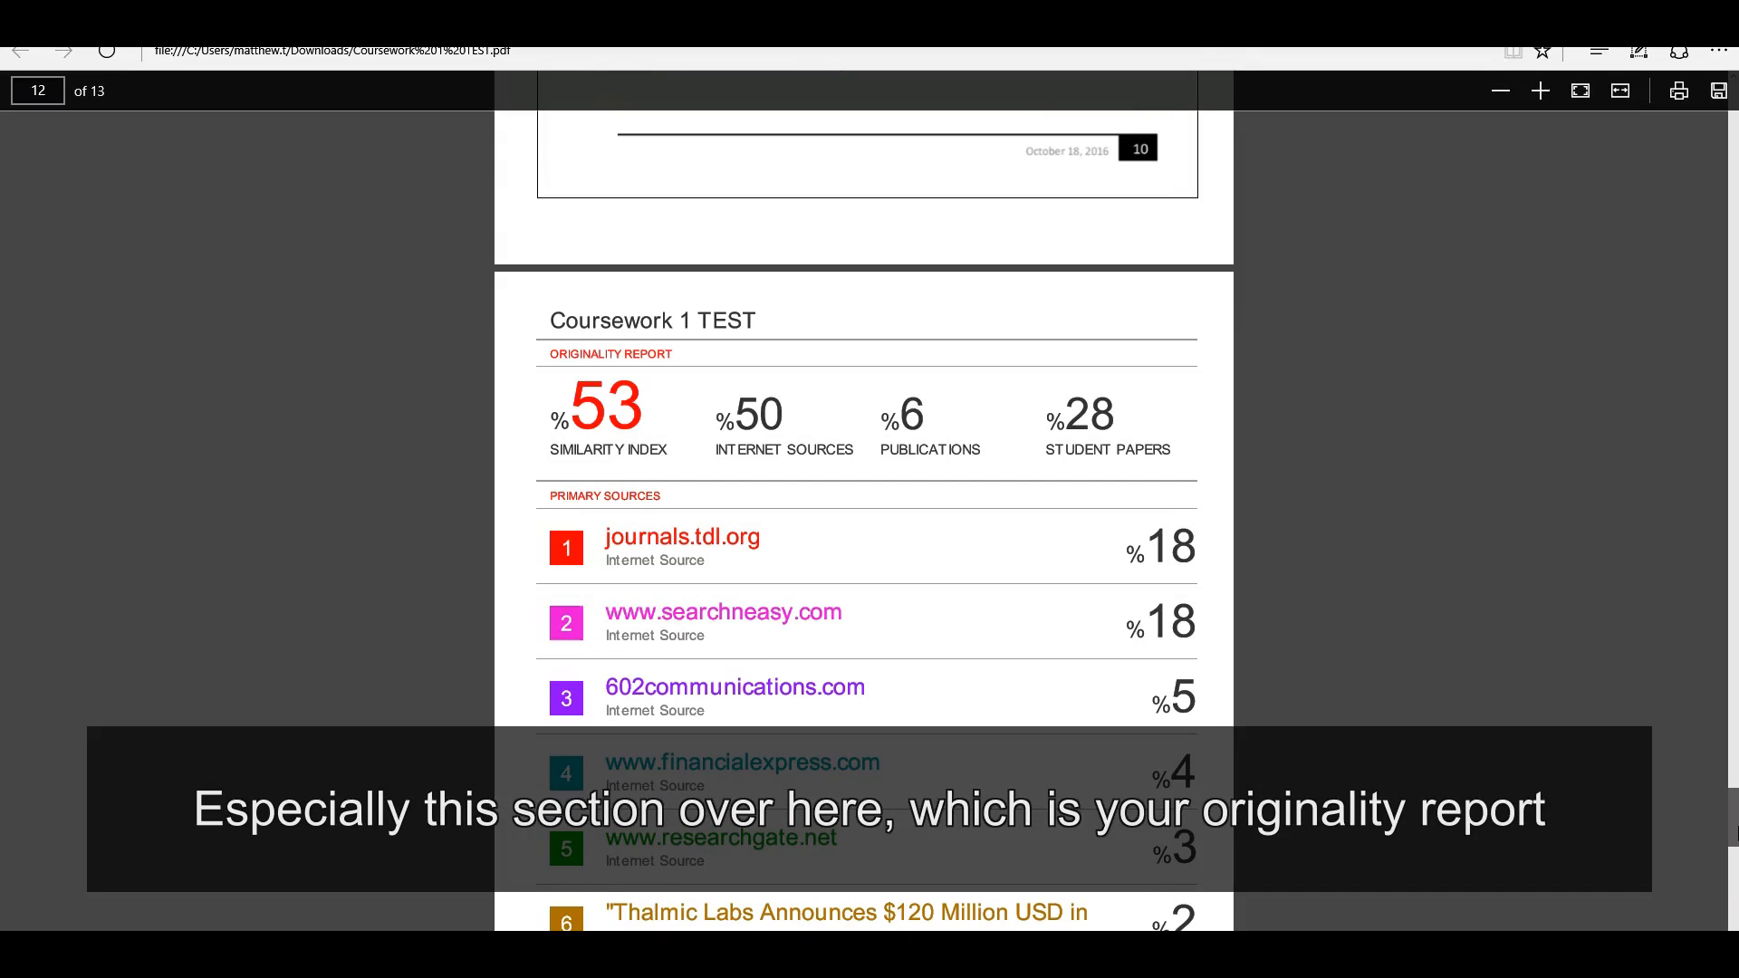
scroll(down, 3)
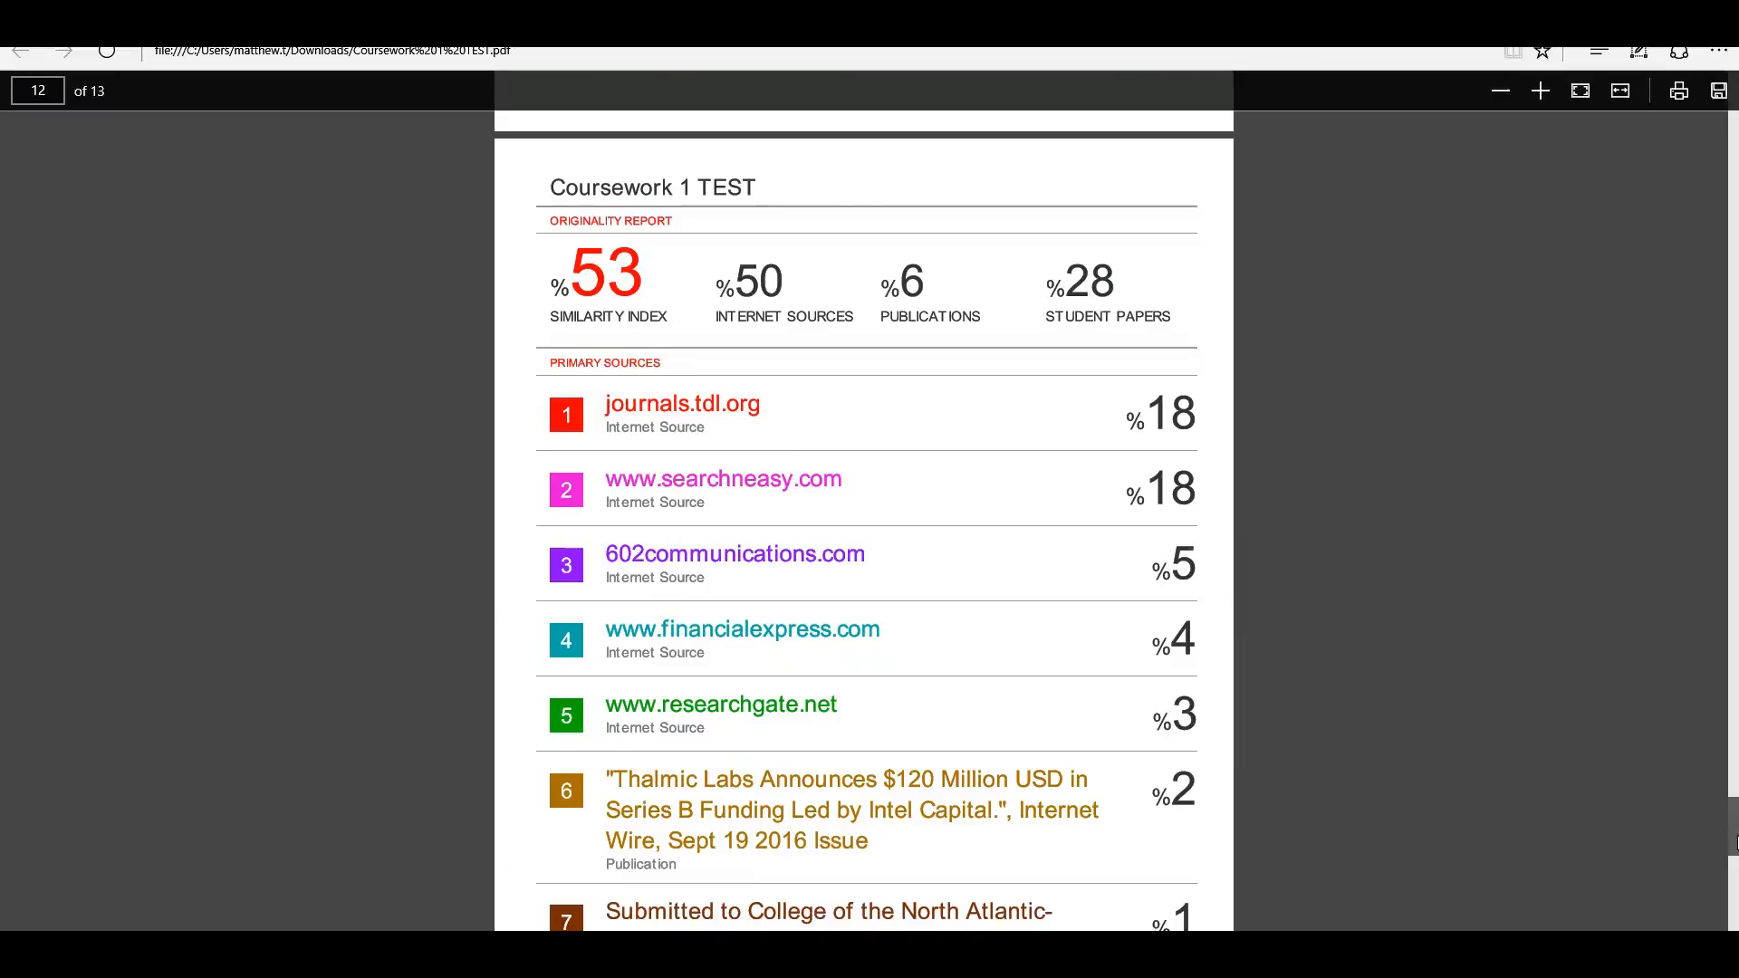